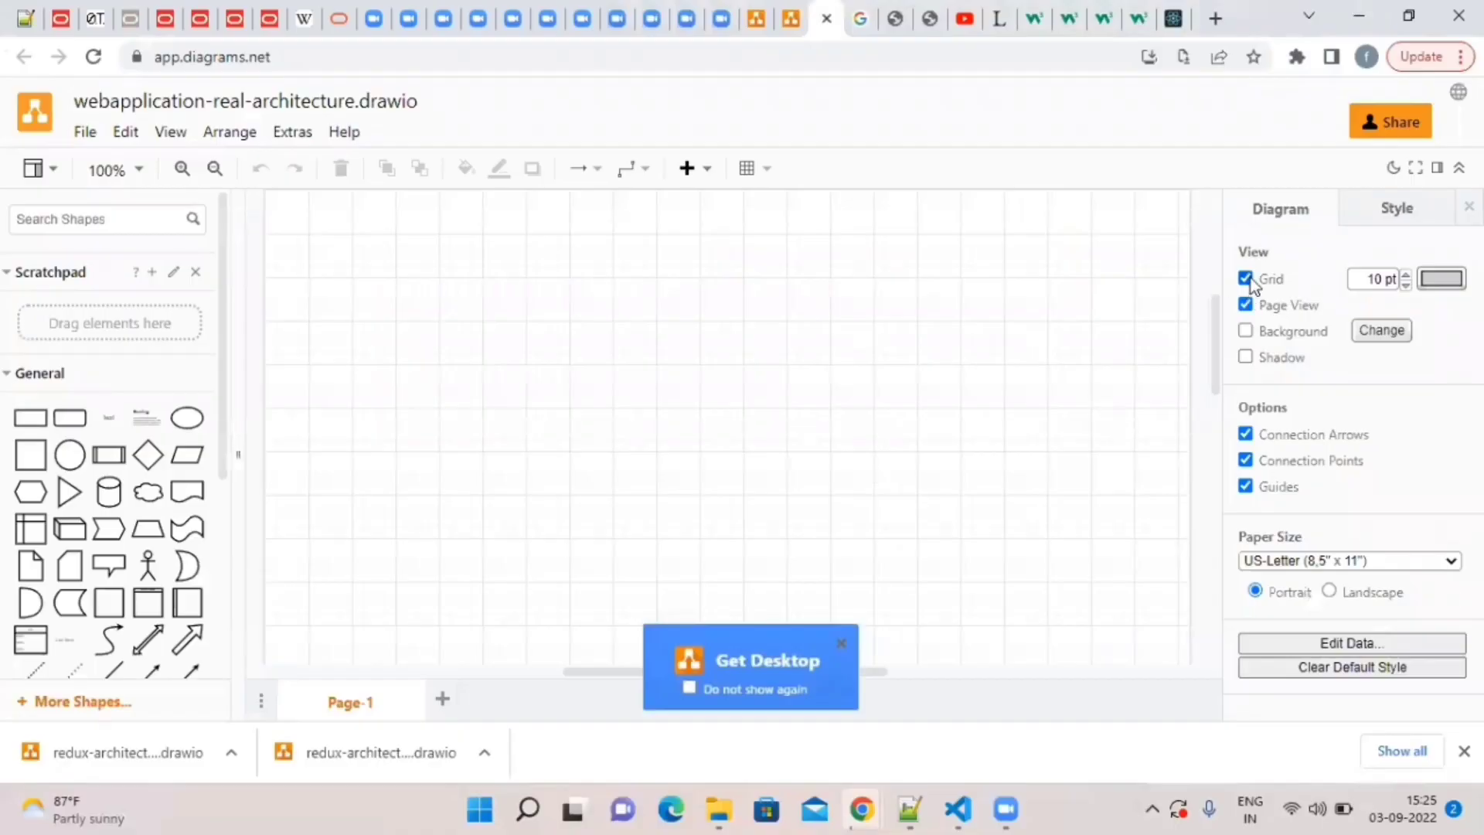
# Turn off the grid and add an enlarged rectangle labelled 'Application'.
pyautogui.click(1245, 278)
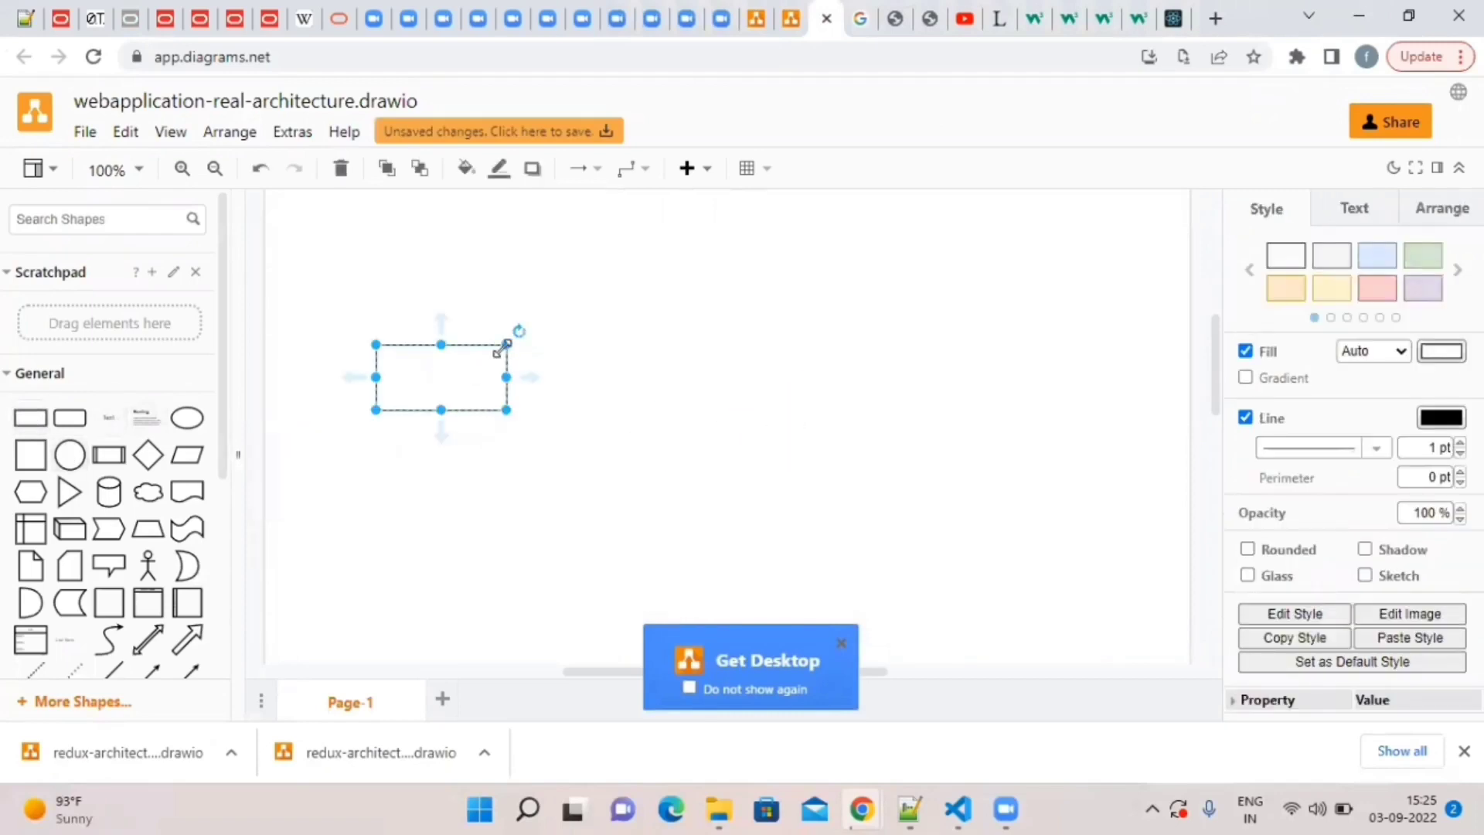
pyautogui.moveTo(440, 371); pyautogui.dragTo(427, 318)
pyautogui.write('Appl')
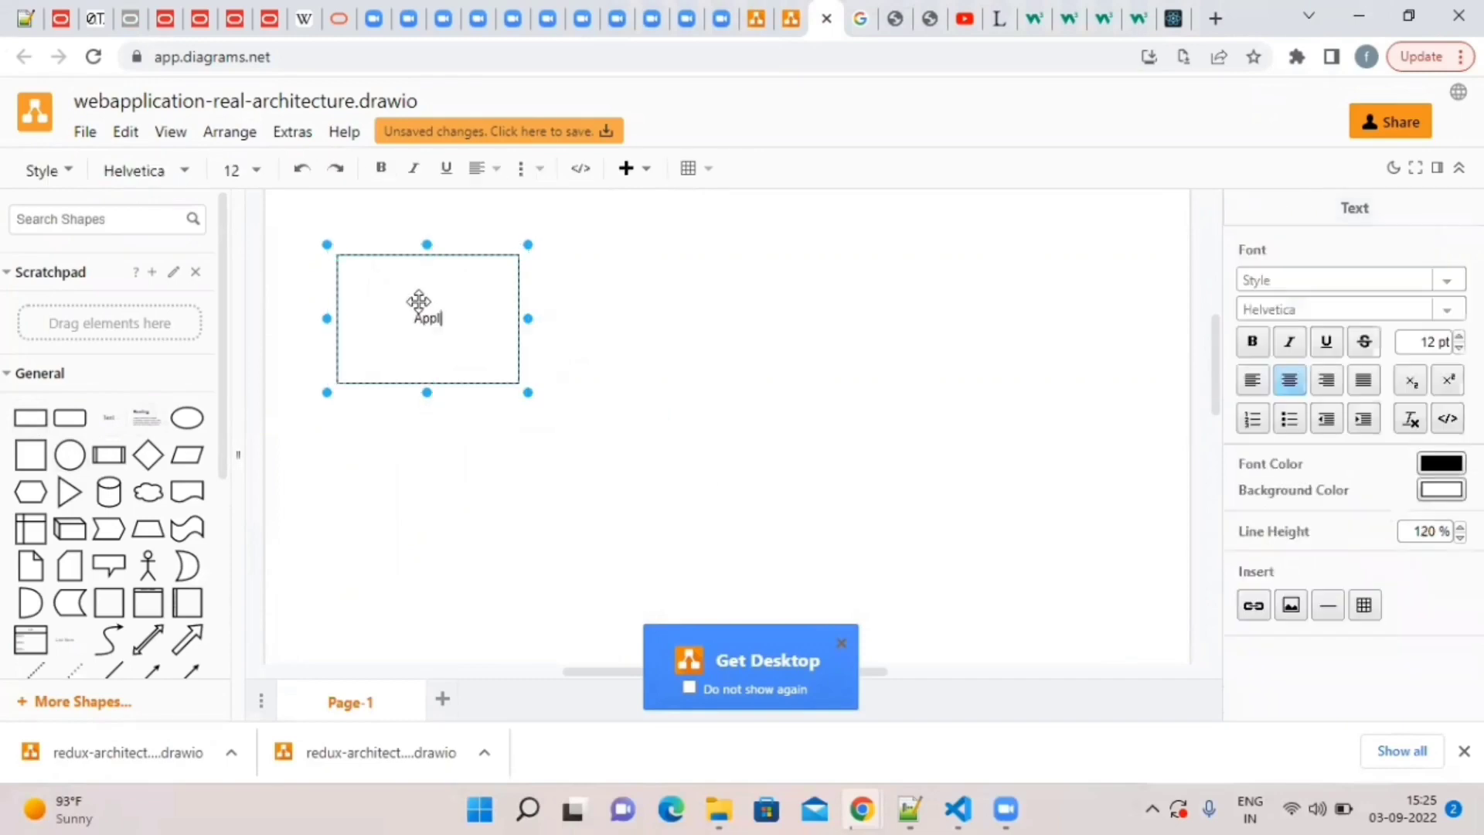
pyautogui.click(616, 372)
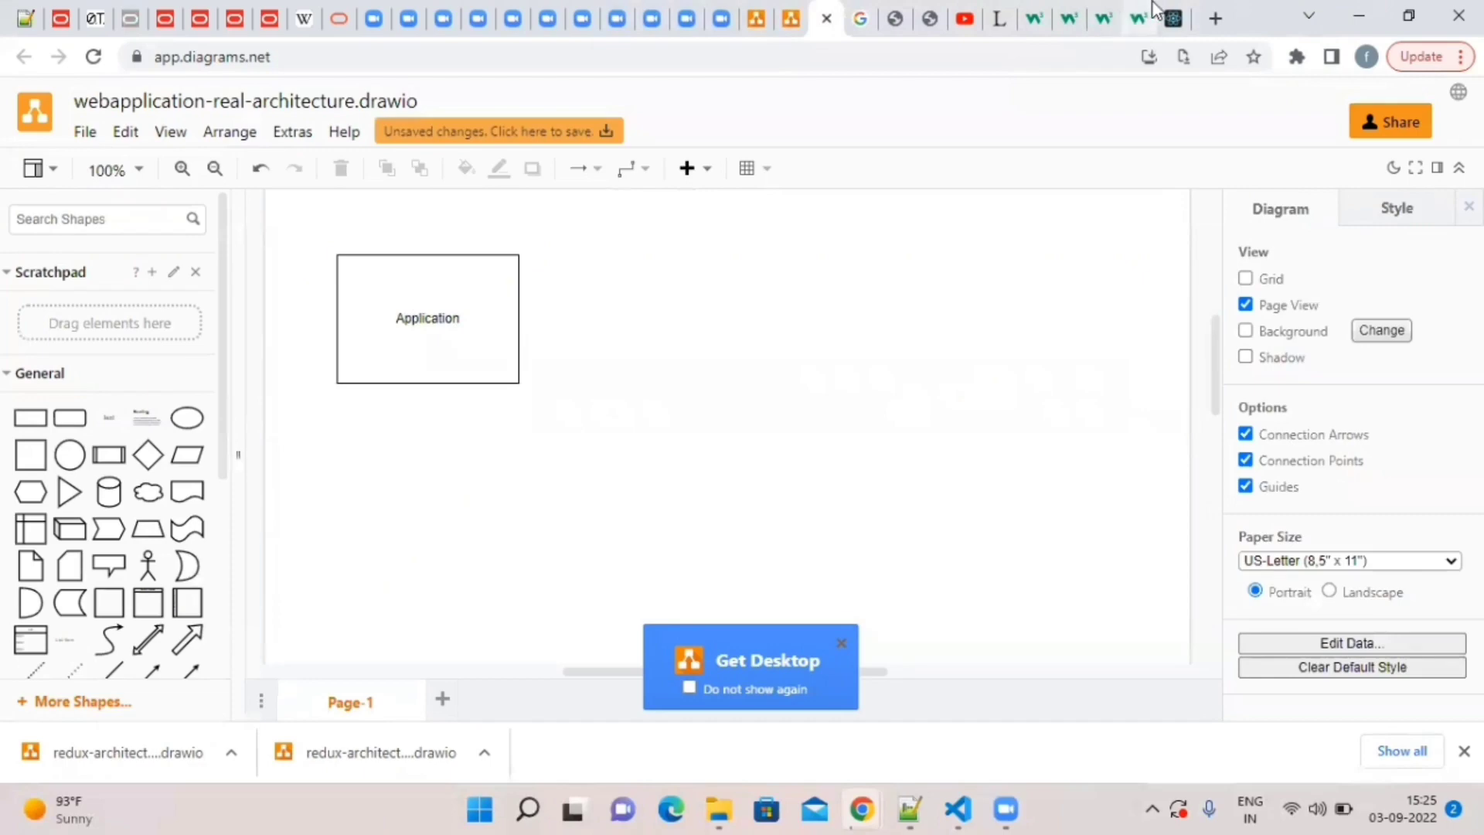
pyautogui.click(1133, 17)
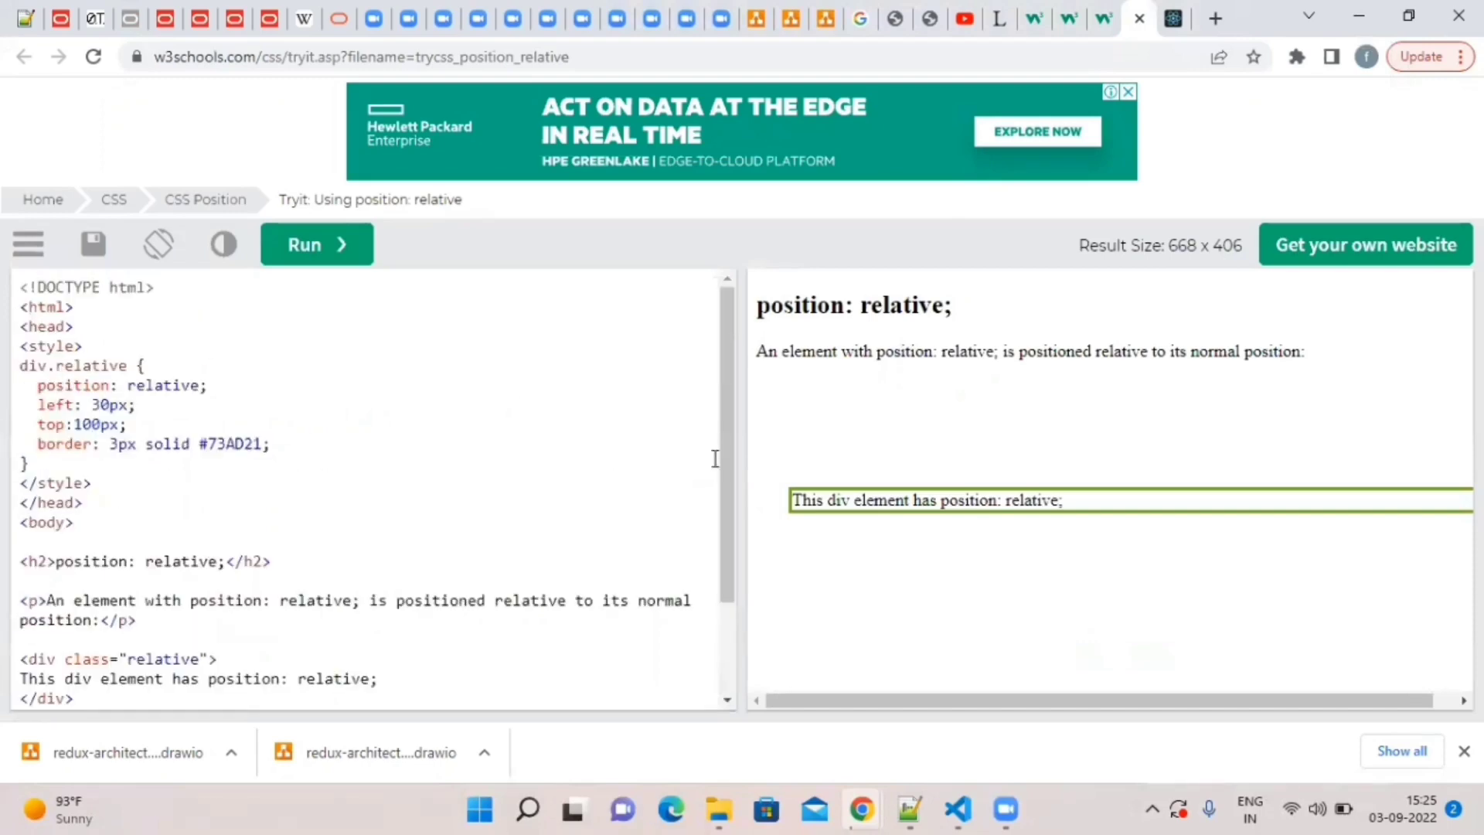
pyautogui.moveTo(1142, 9)
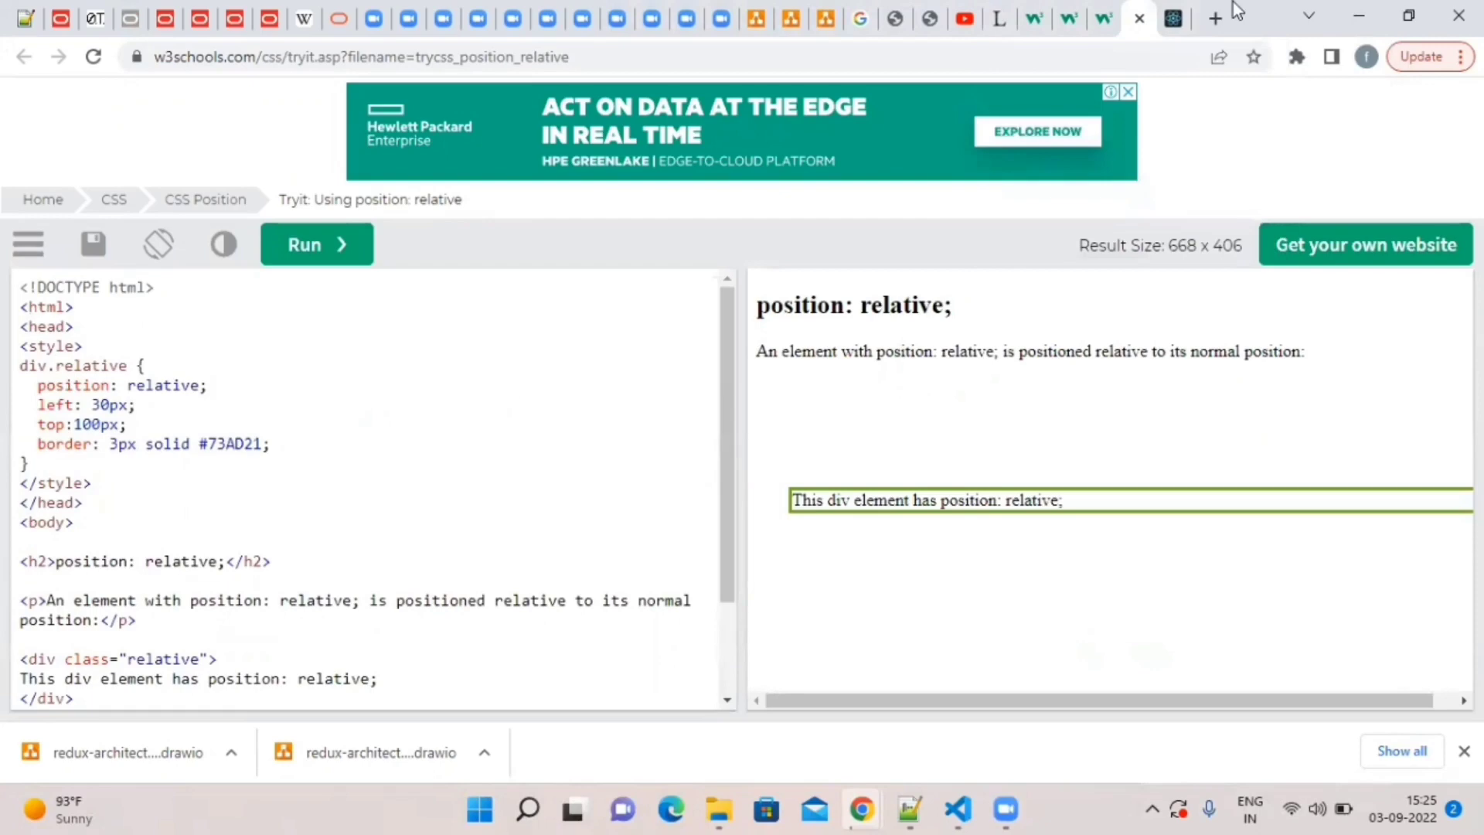
pyautogui.click(825, 17)
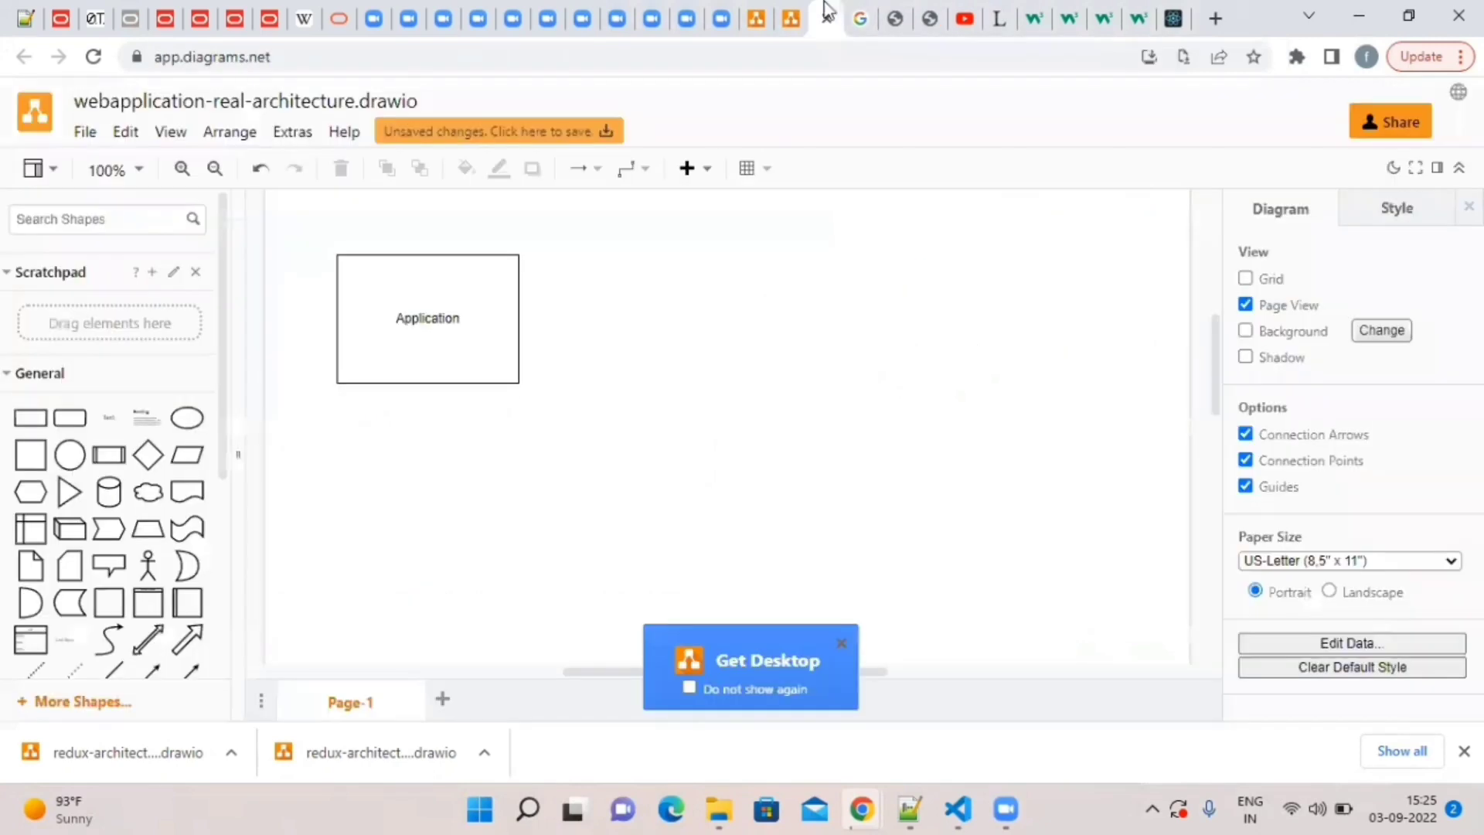
# Create an 'Amazon' text label and place it inside the Application rectangle.
pyautogui.click(840, 641)
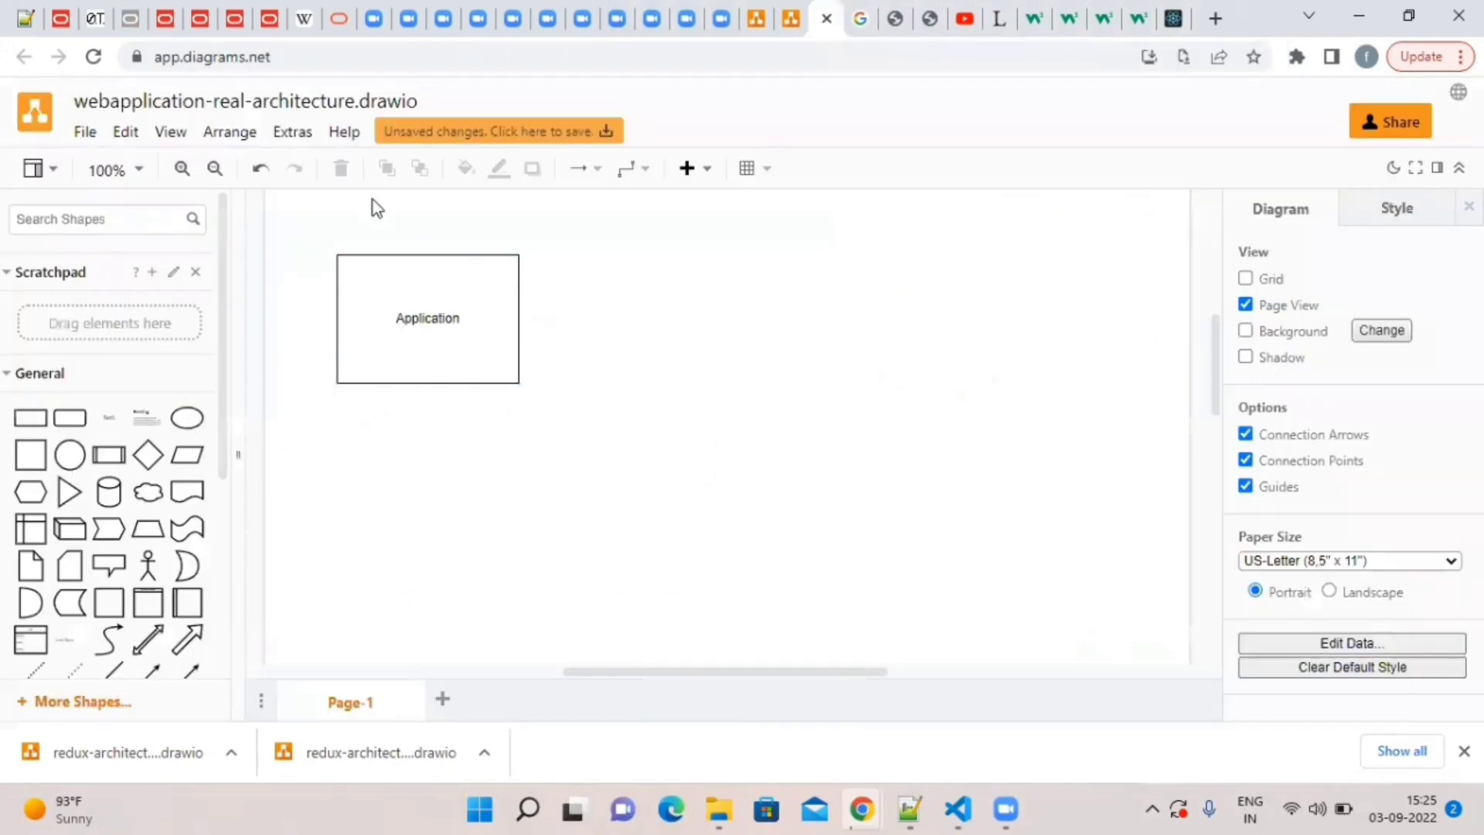
pyautogui.moveTo(984, 263)
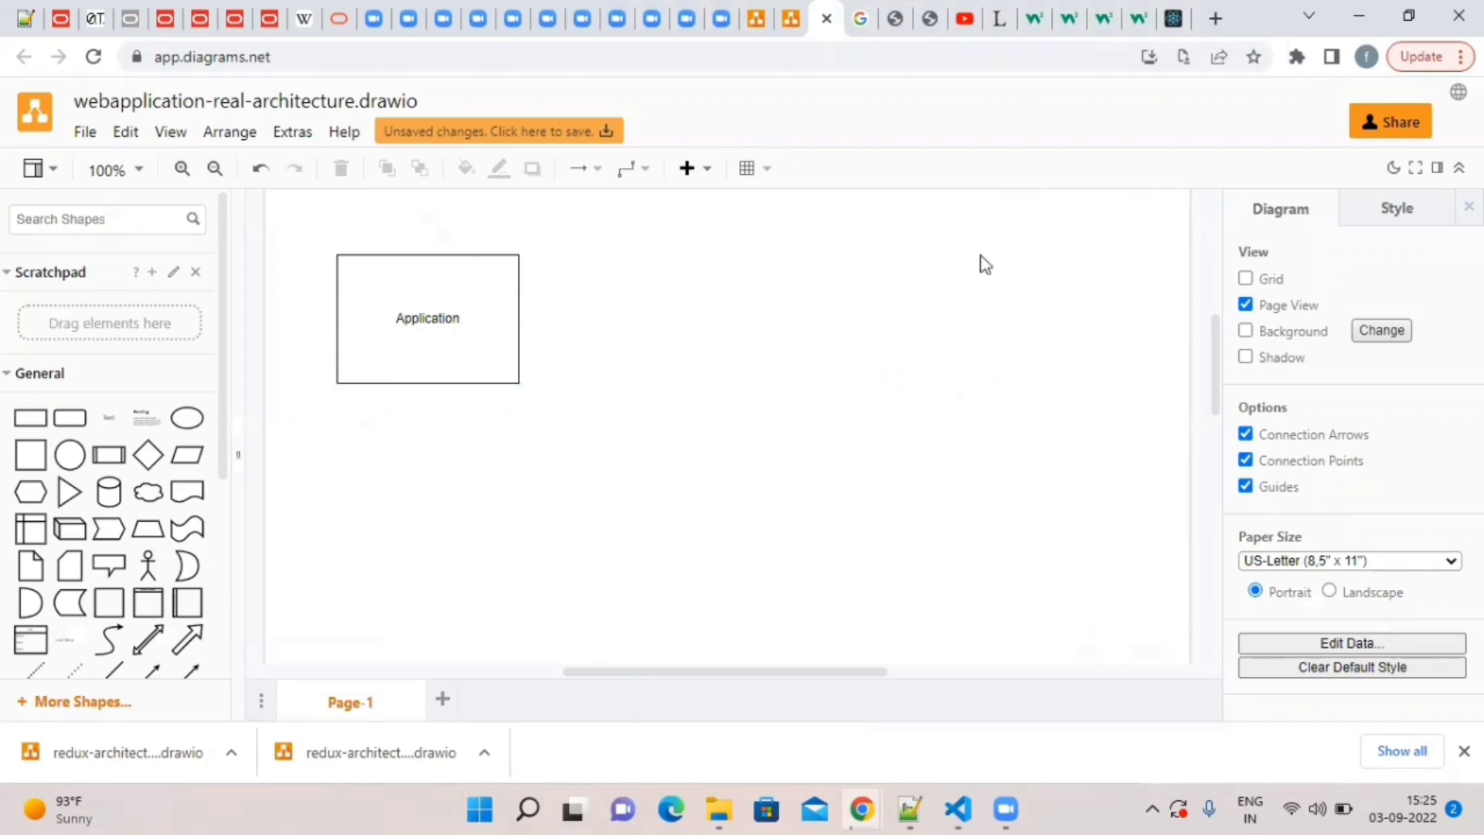
pyautogui.moveTo(108, 418)
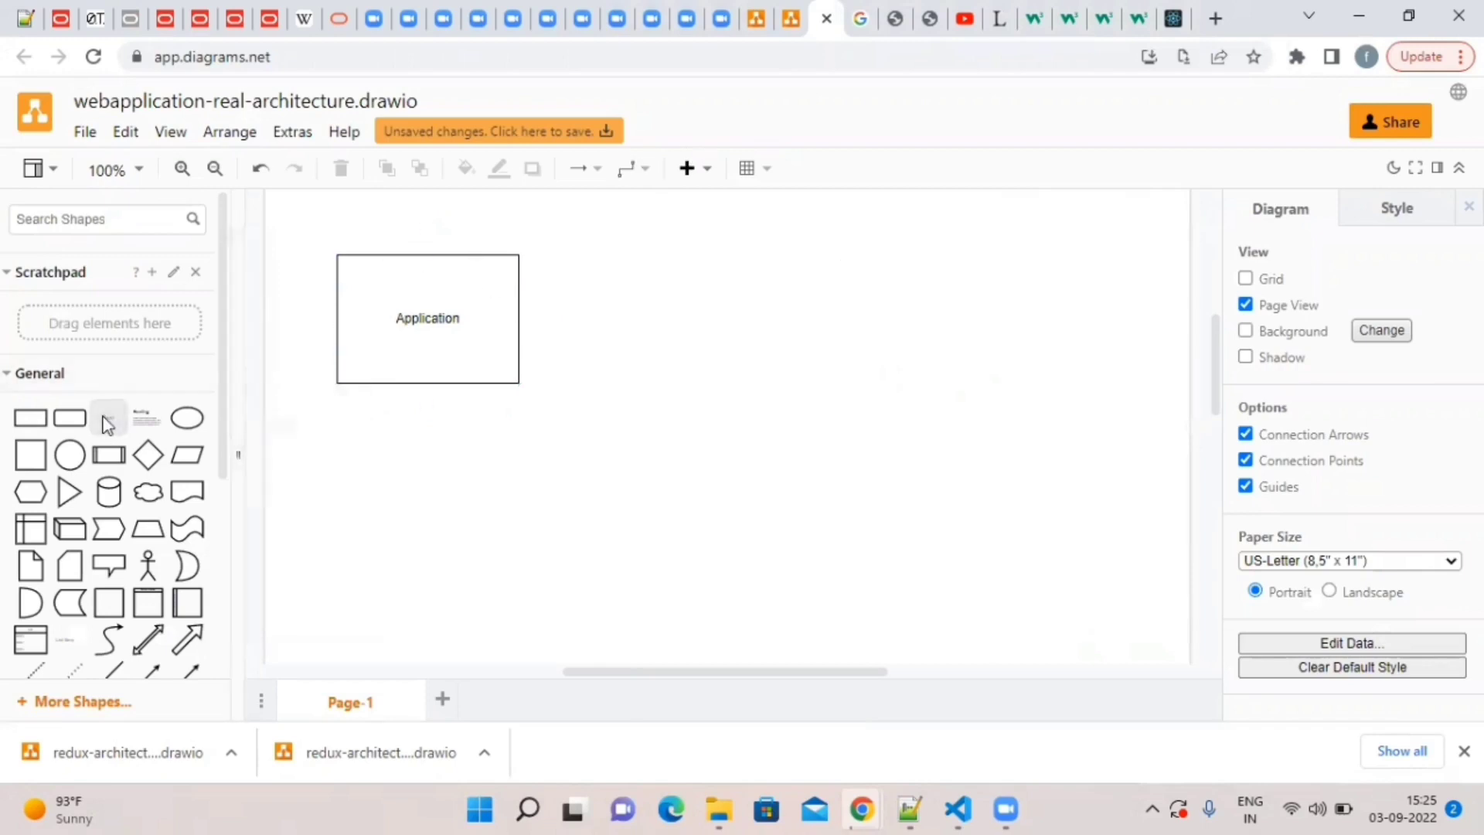
pyautogui.doubleClick(725, 427)
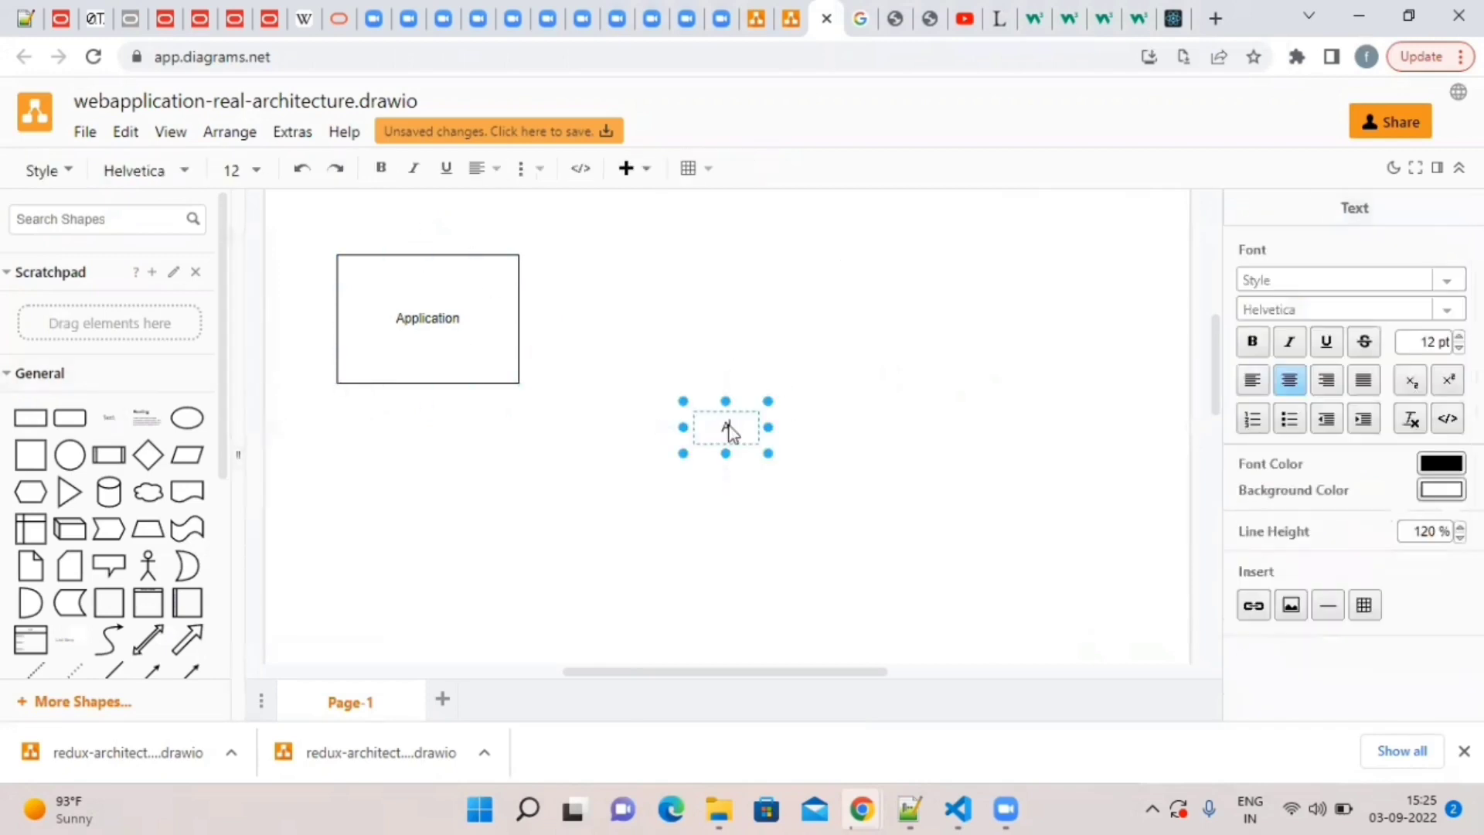
pyautogui.write('Amazon')
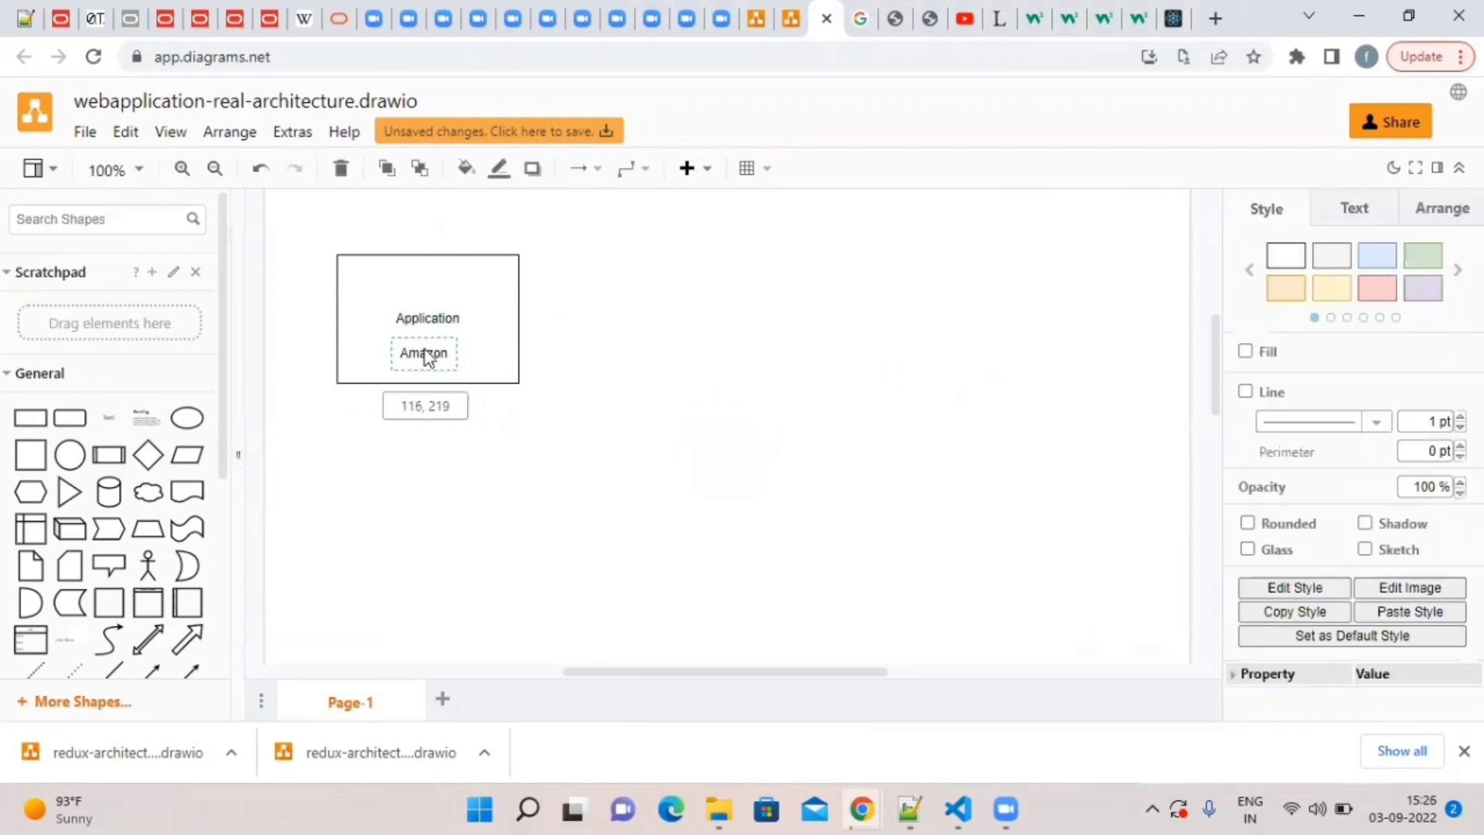
pyautogui.click(556, 429)
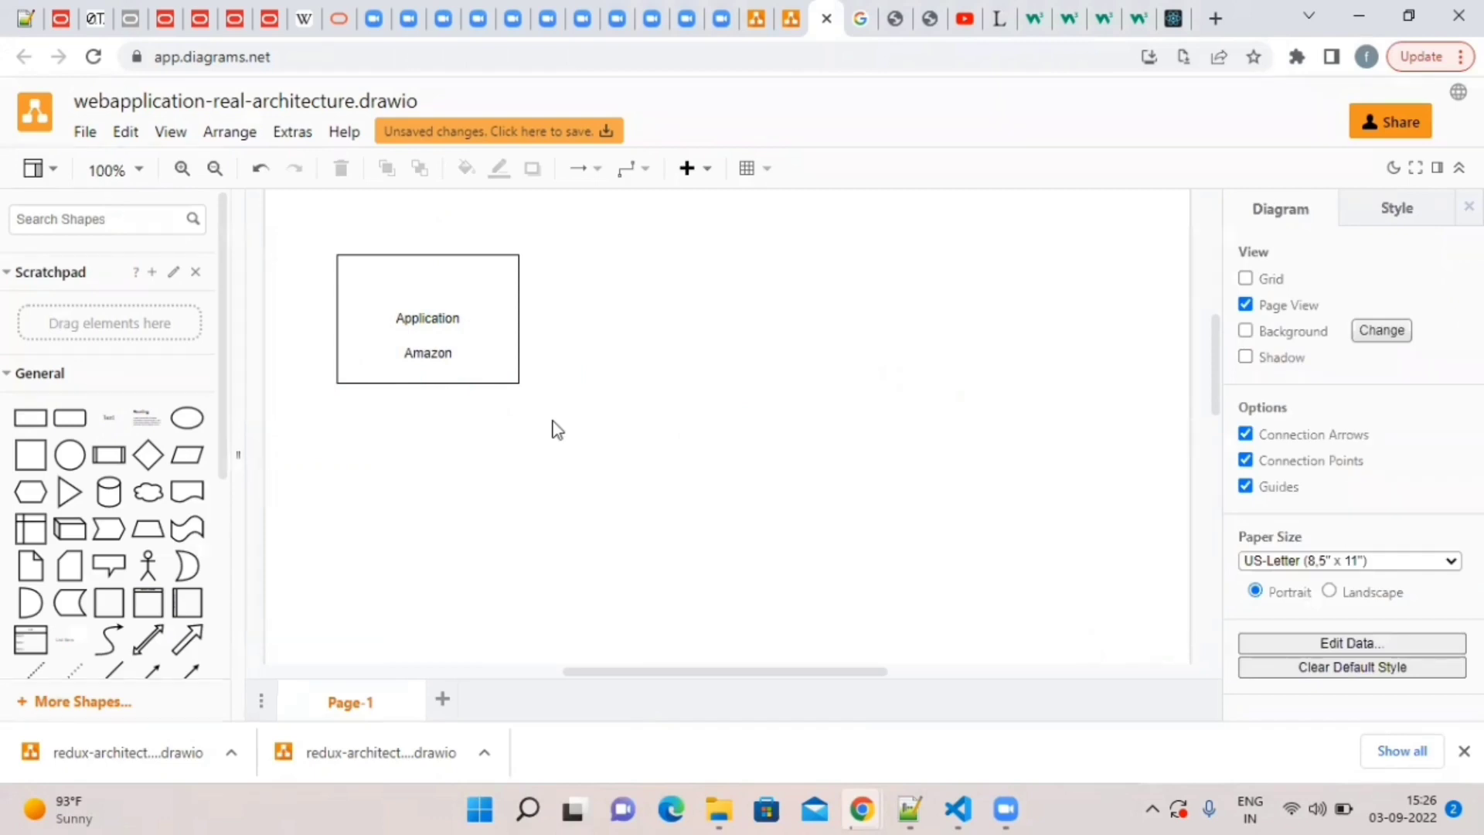
pyautogui.click(1135, 17)
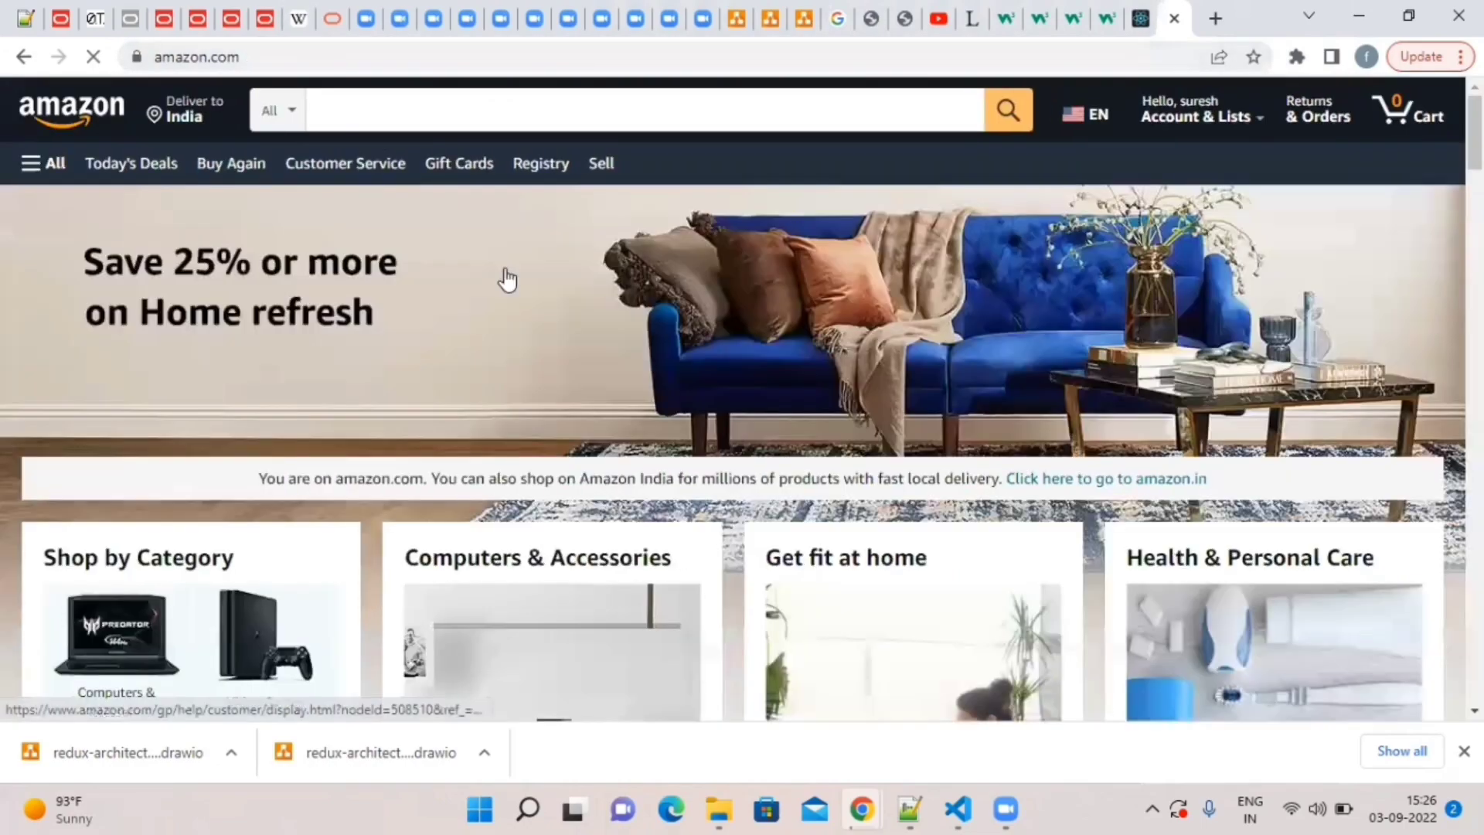
# Scroll down and up through the Amazon home page's product sections, then return to draw.io.
pyautogui.scroll(-3)
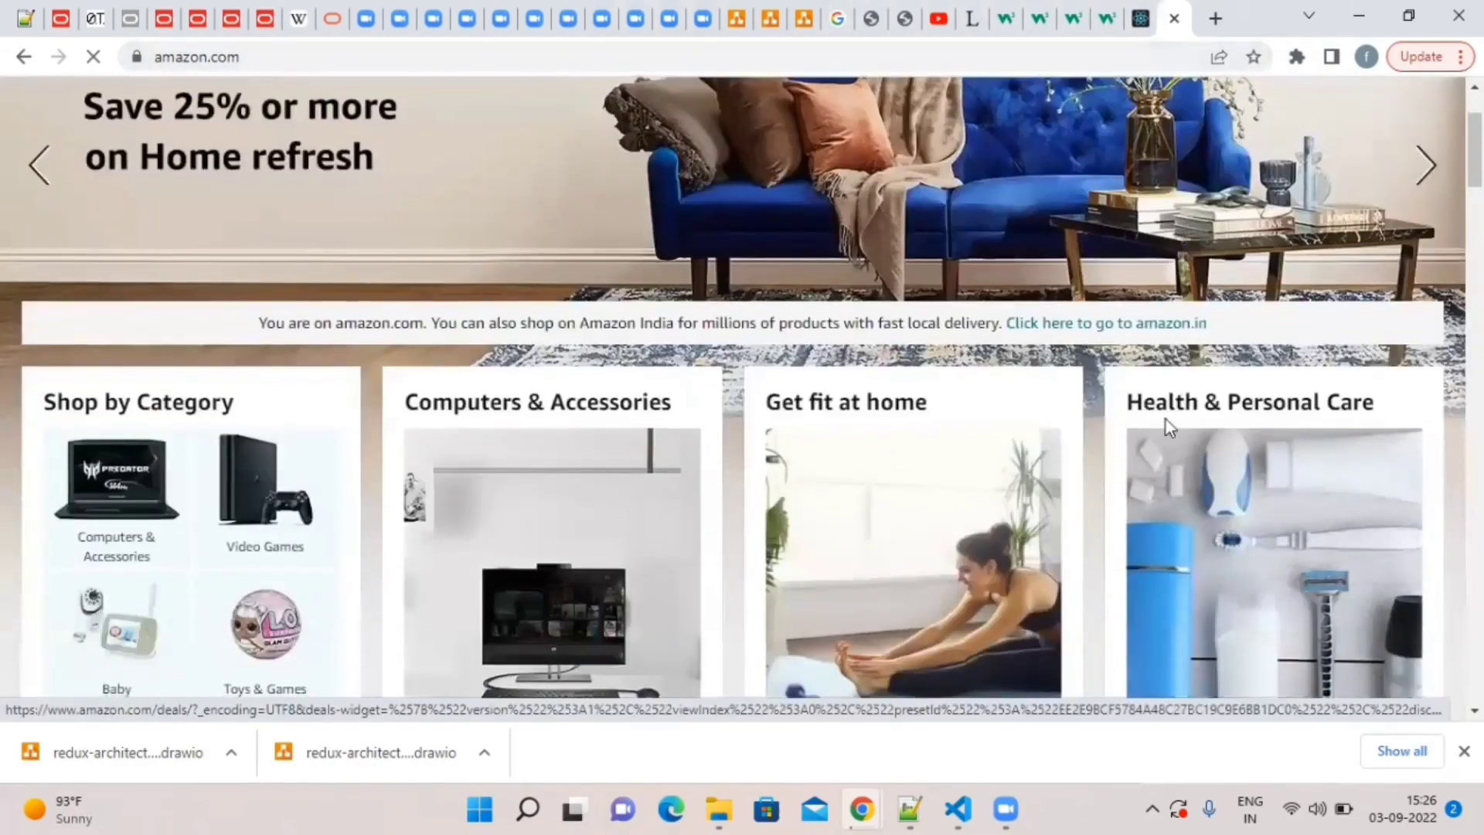
pyautogui.scroll(-3)
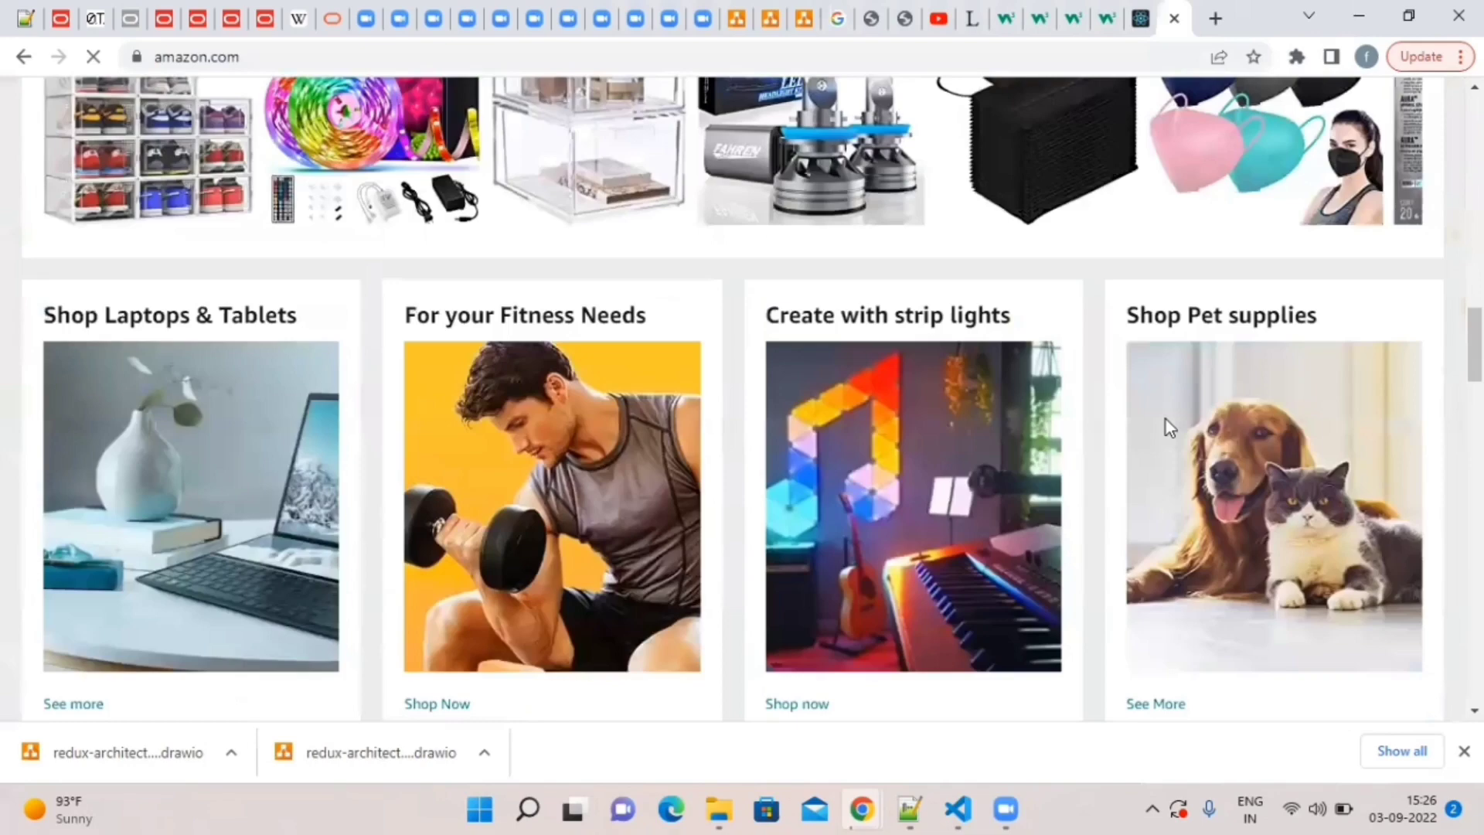
pyautogui.scroll(-3)
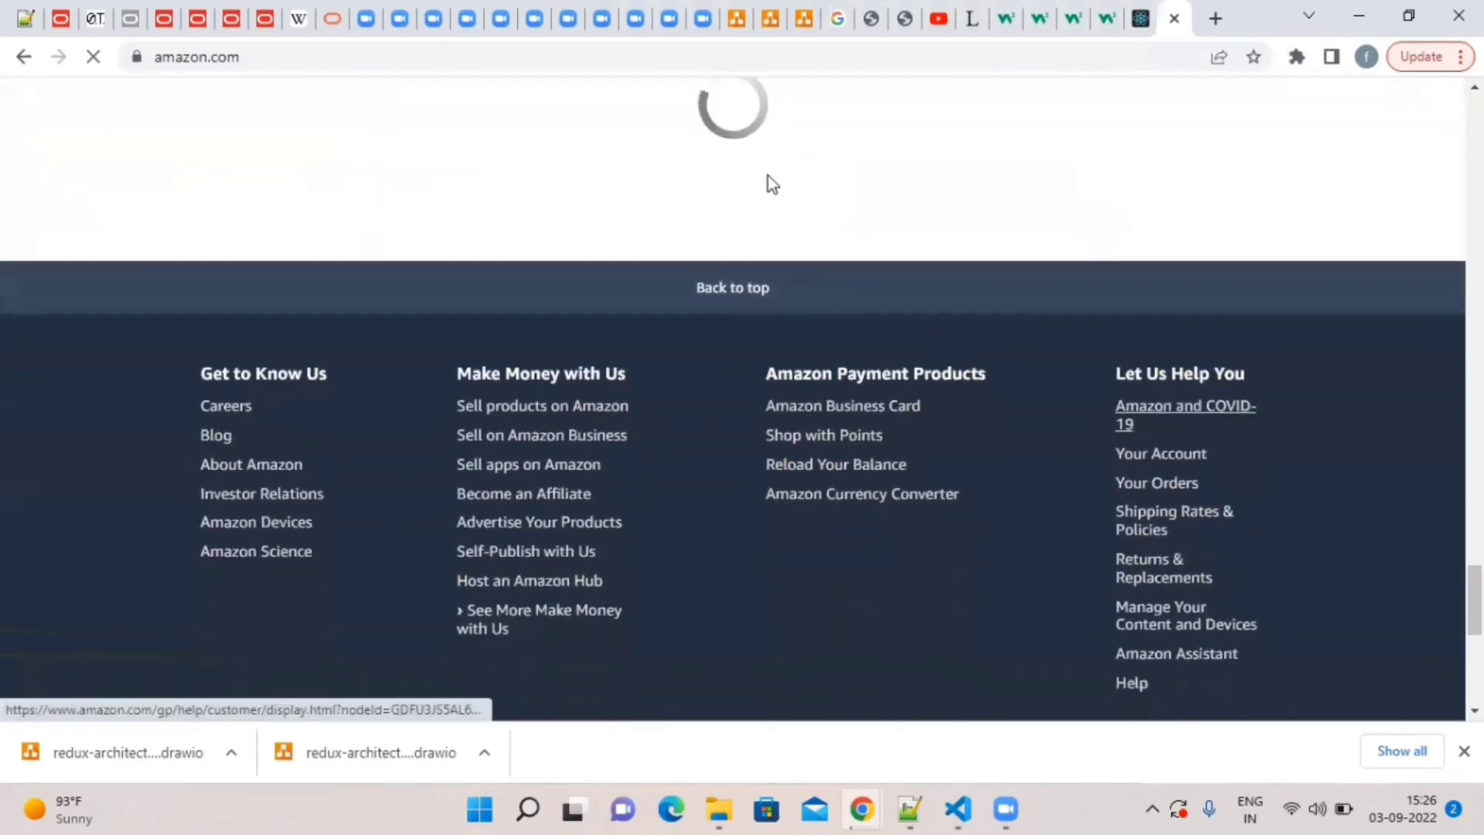
pyautogui.scroll(3)
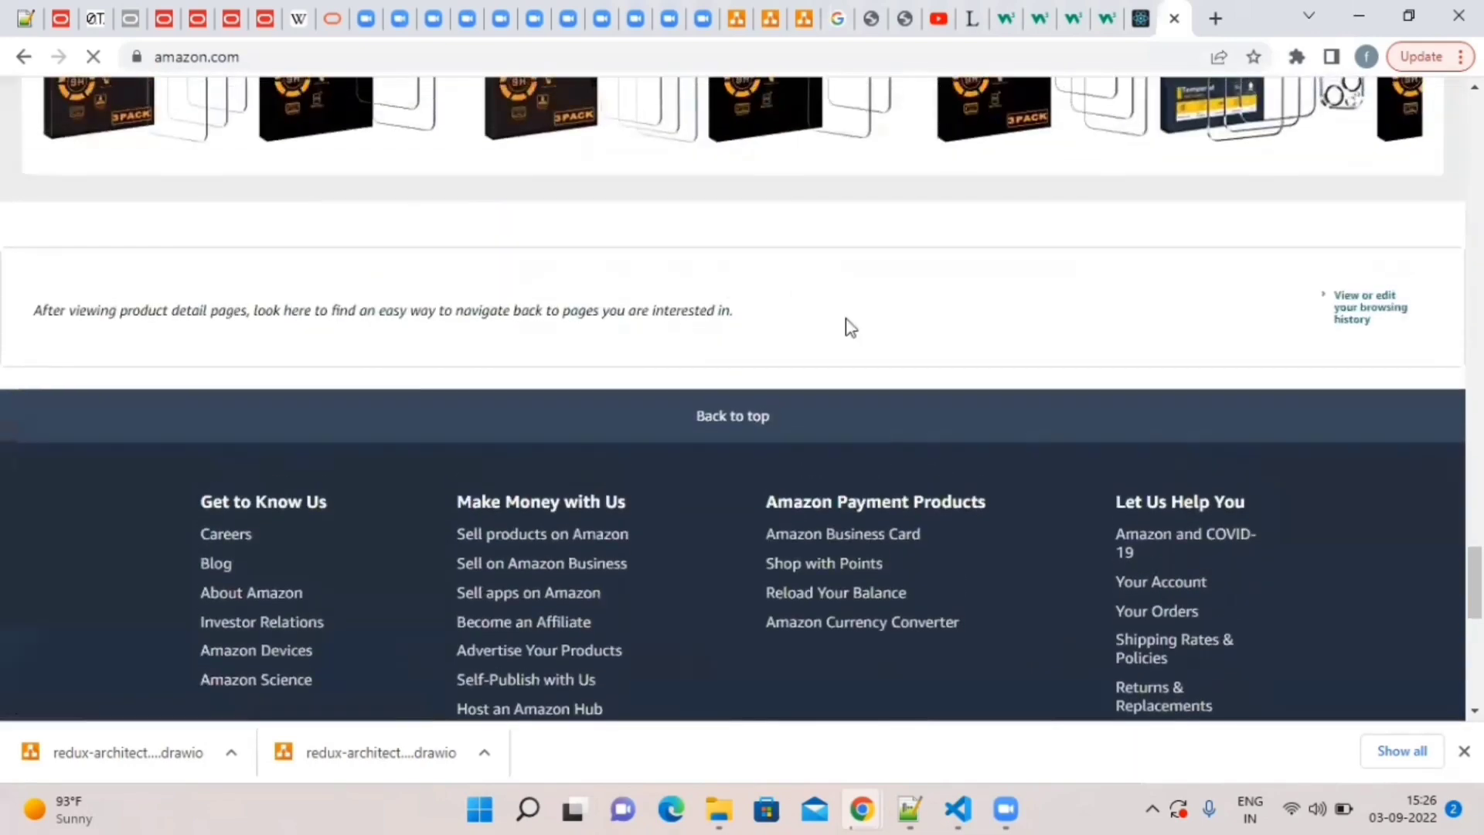
pyautogui.scroll(3)
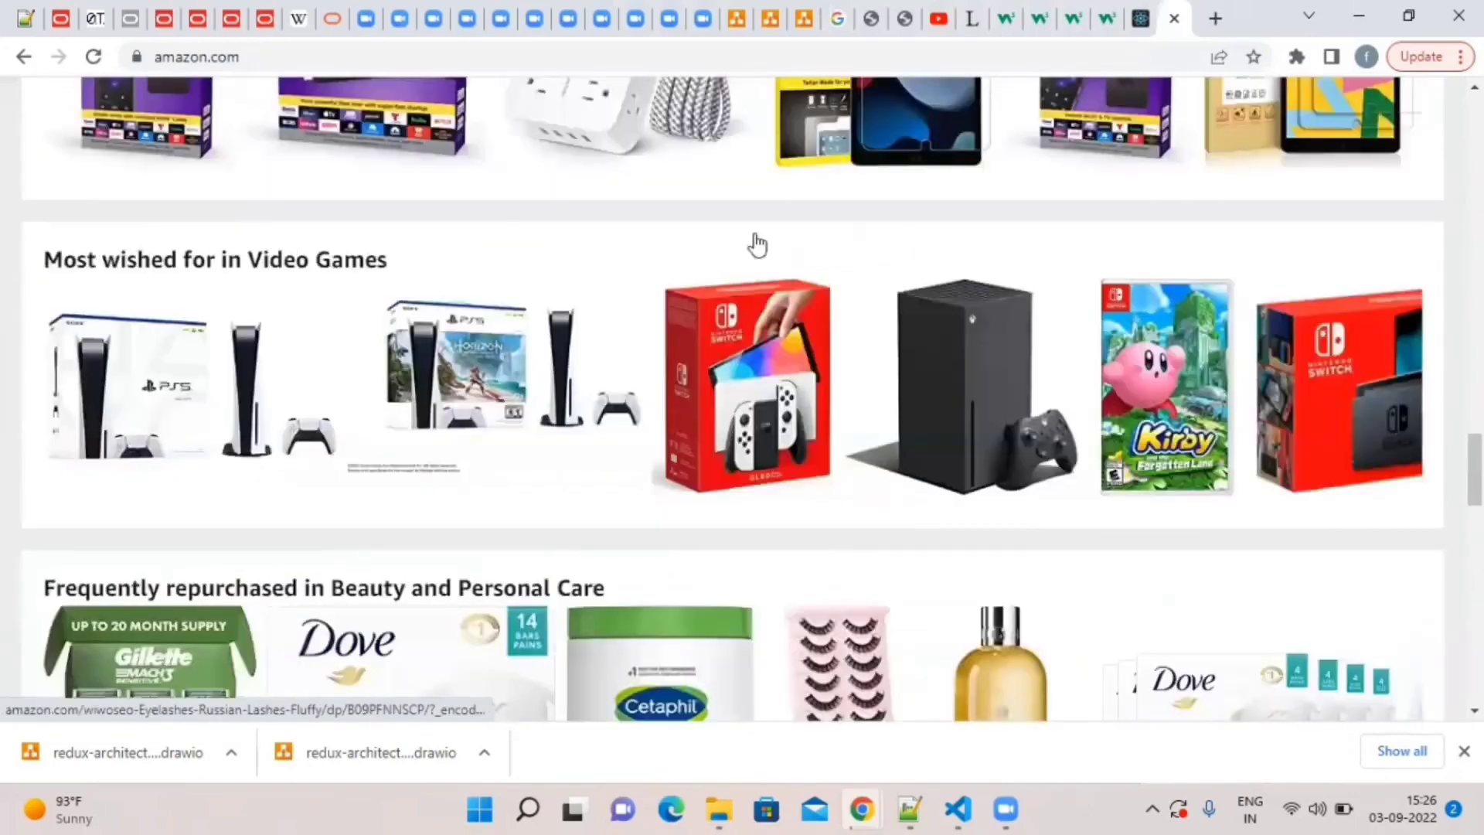
pyautogui.scroll(3)
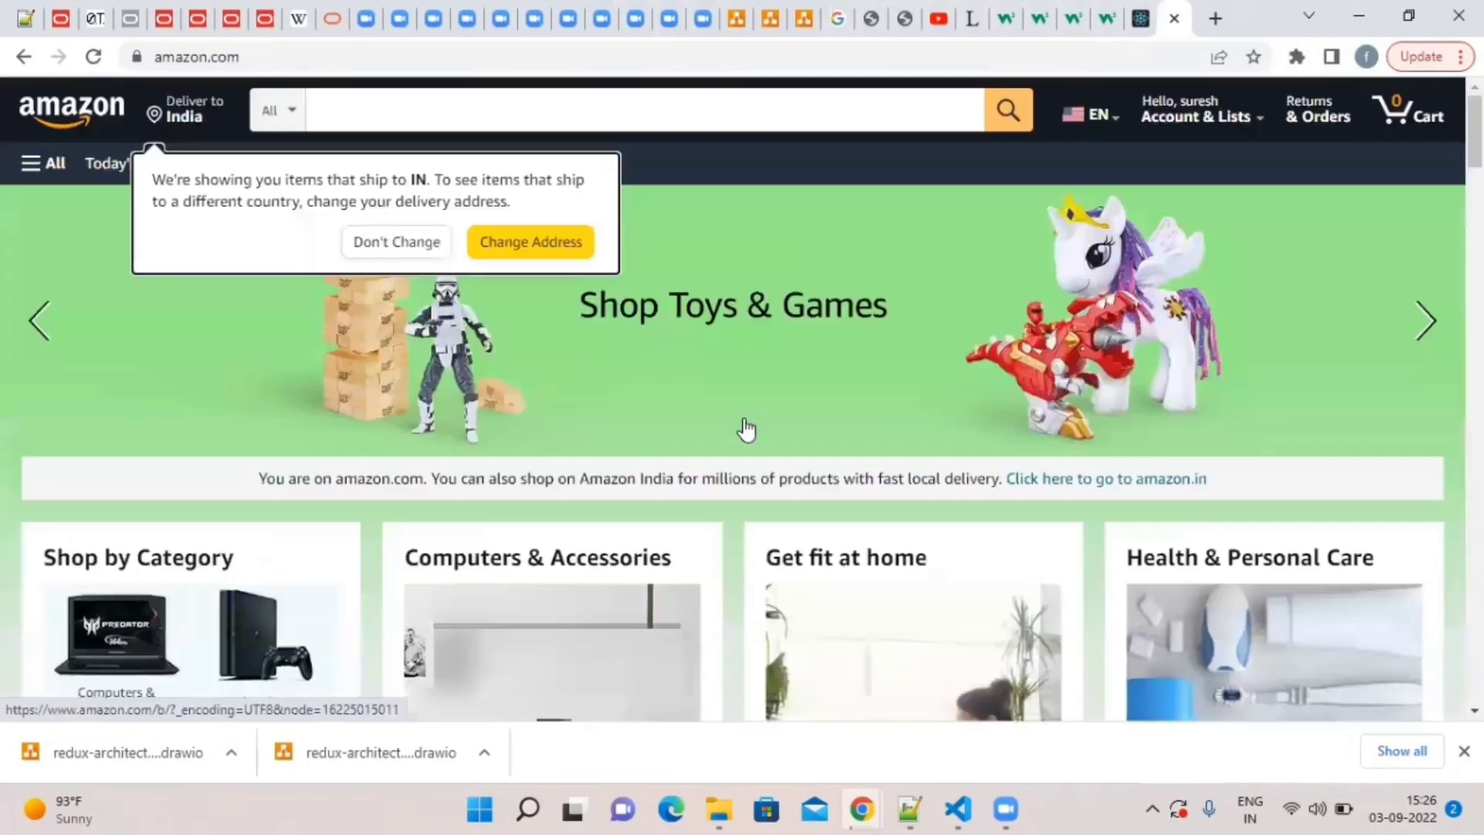
pyautogui.scroll(-3)
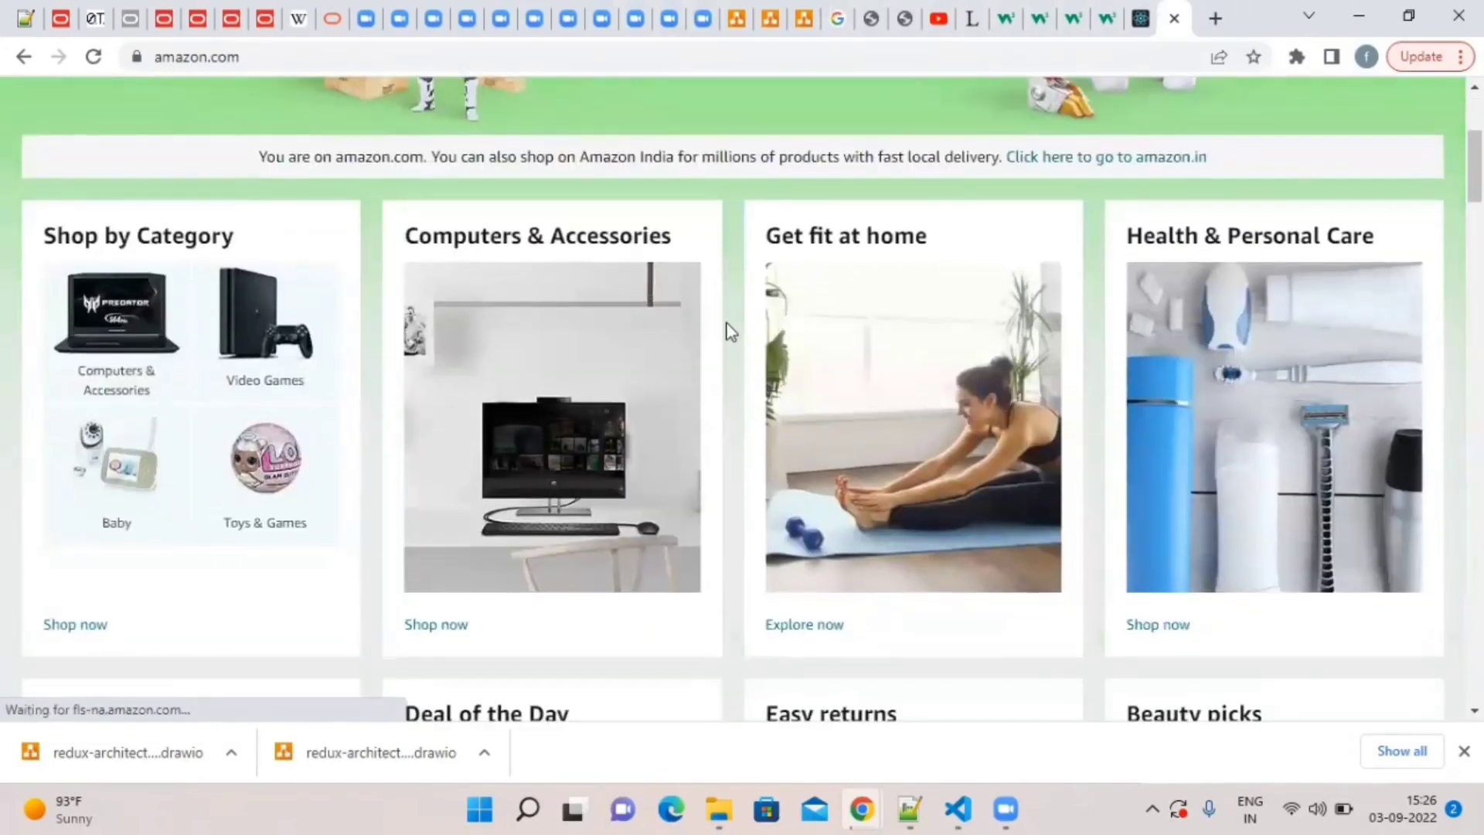
pyautogui.scroll(-3)
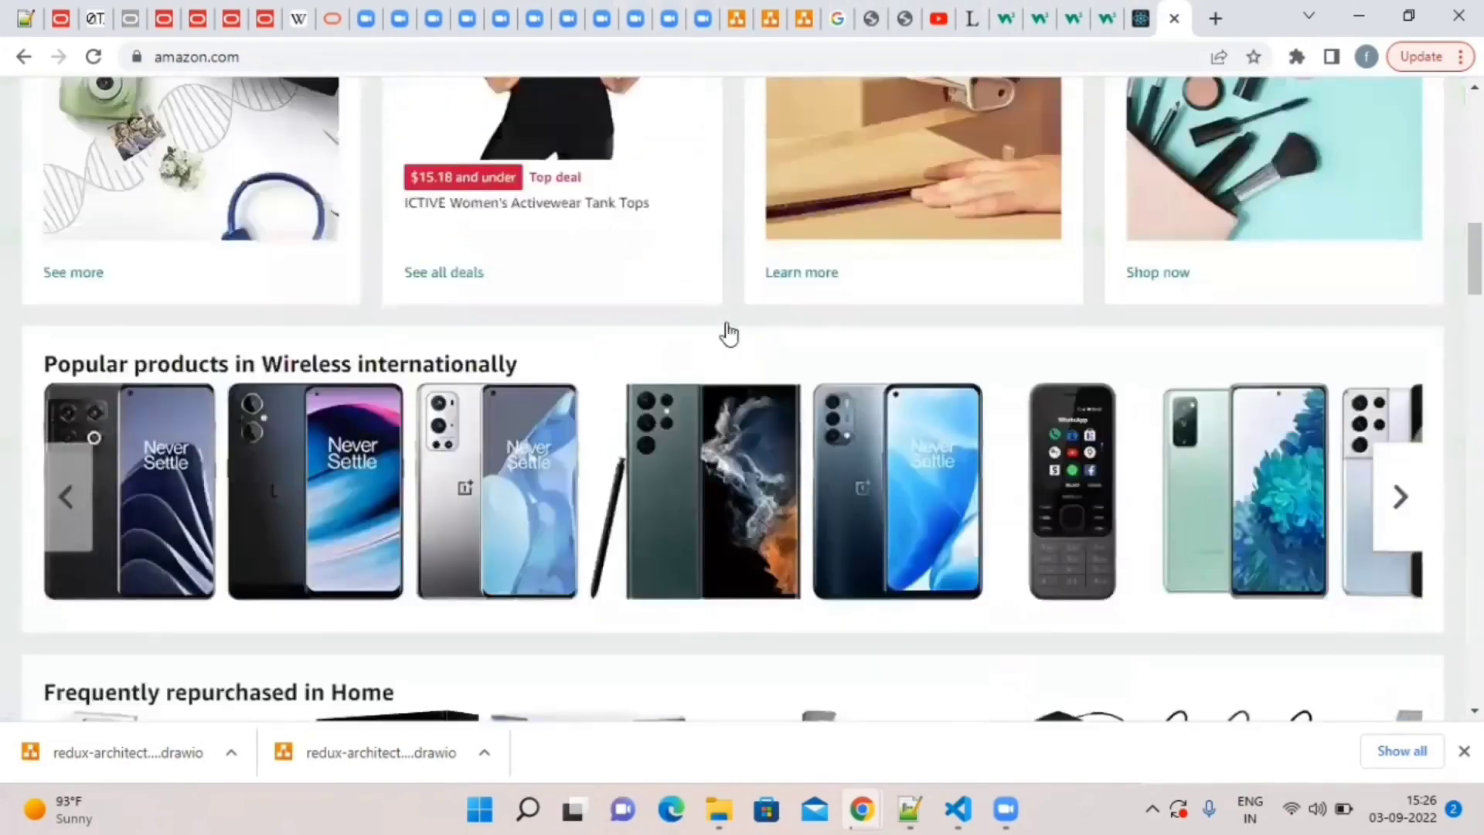
pyautogui.scroll(-3)
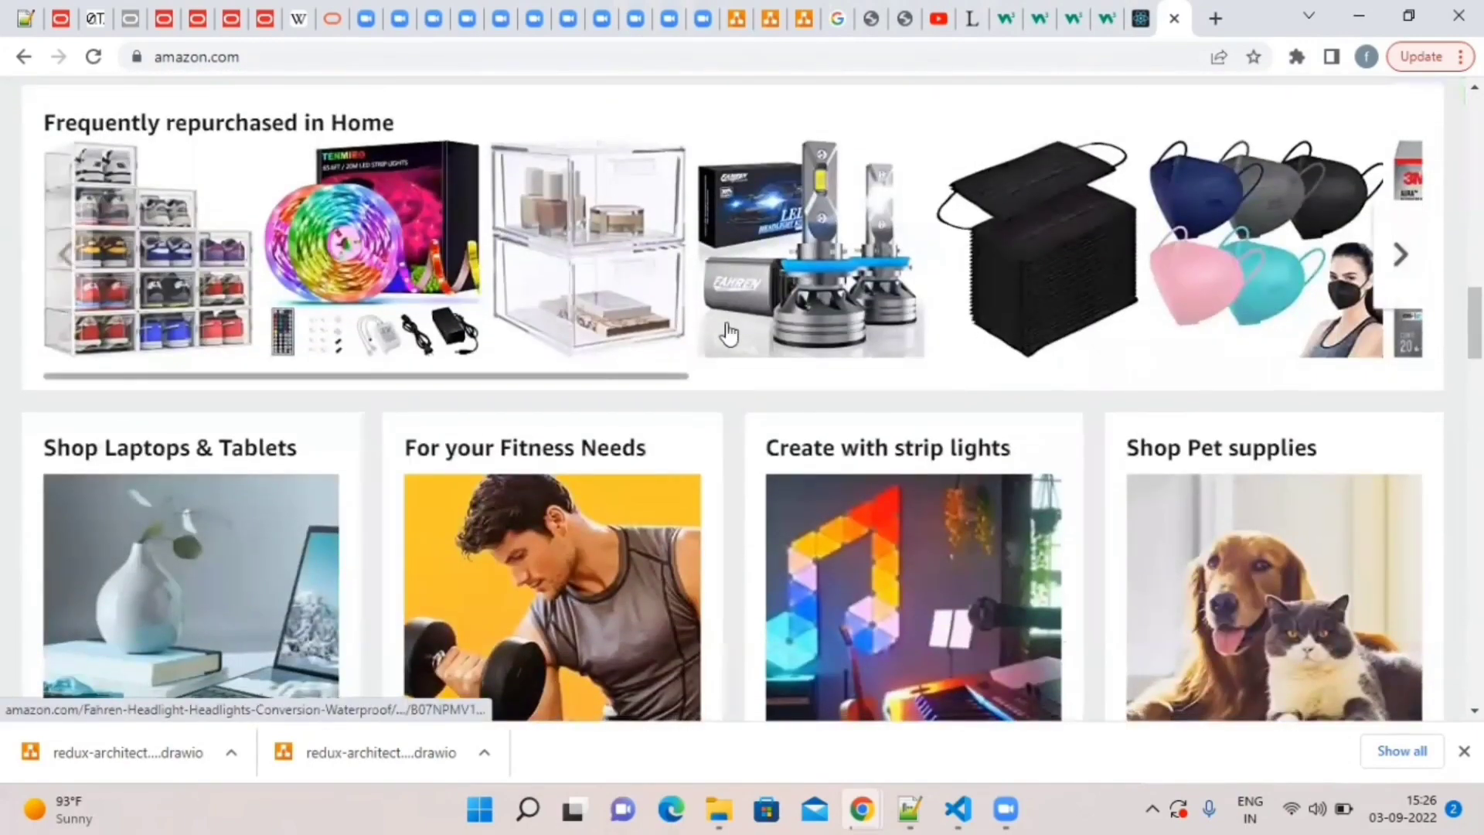
pyautogui.click(768, 17)
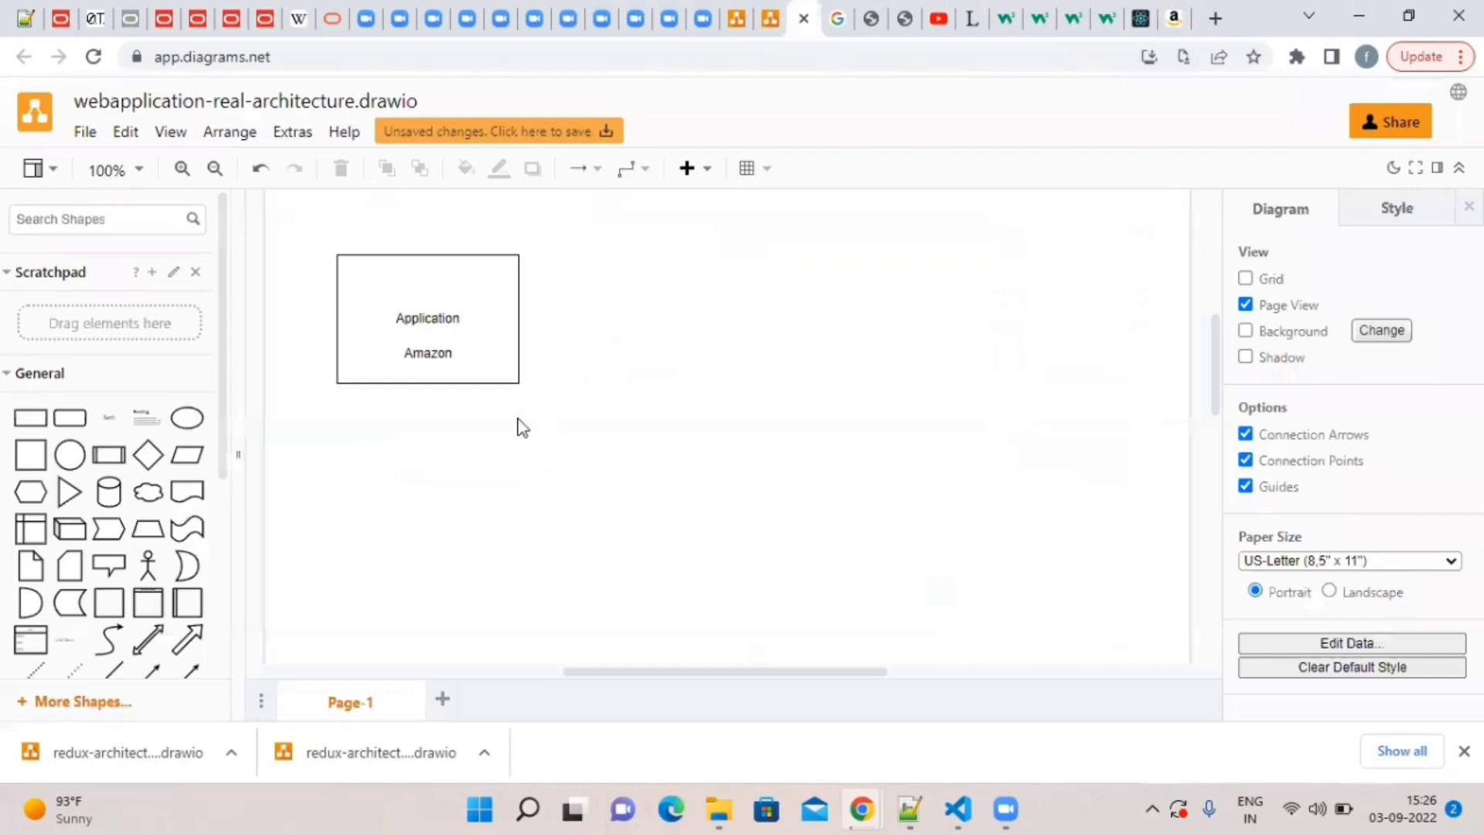
pyautogui.moveTo(108, 491)
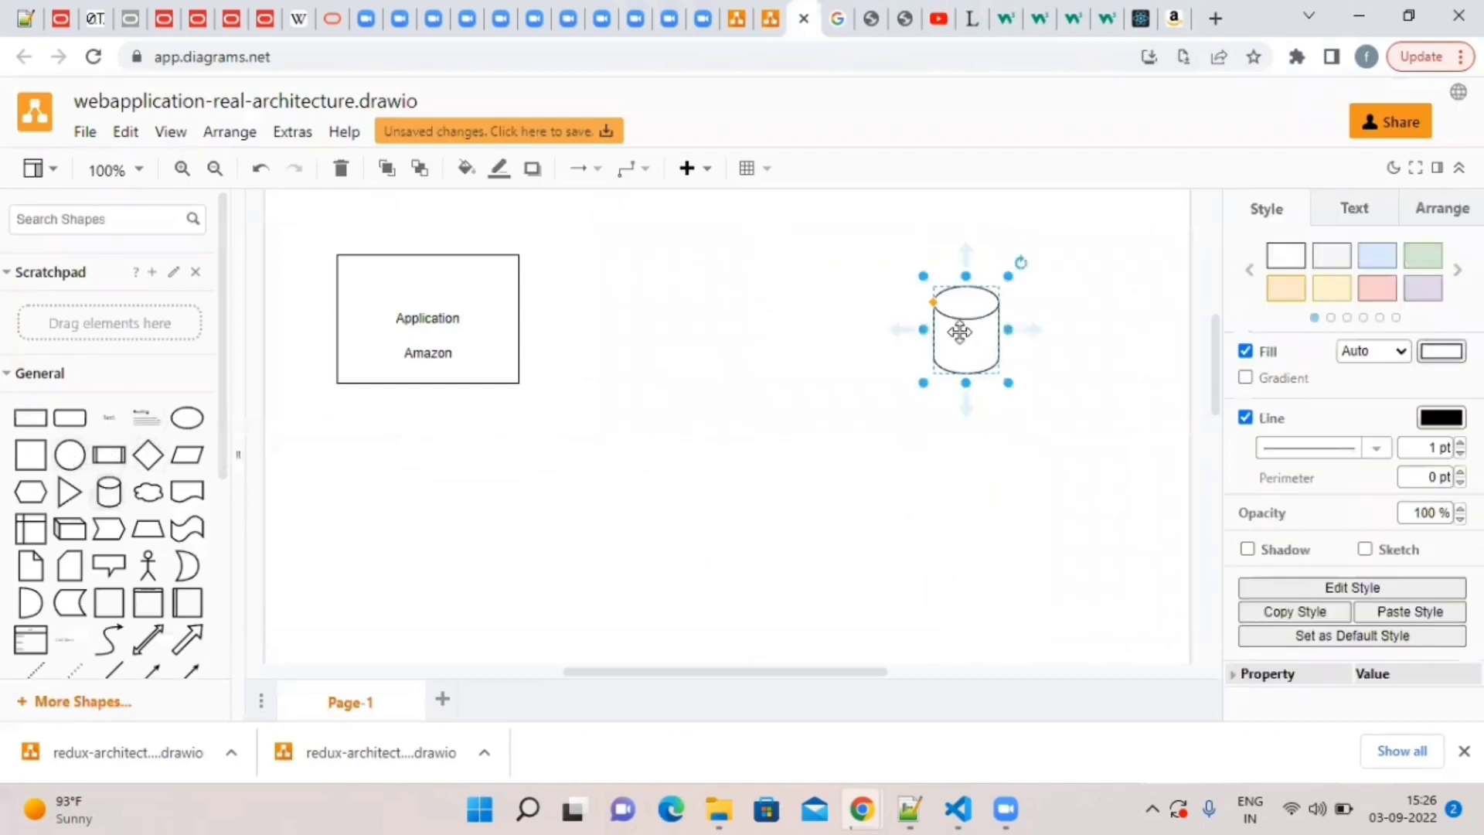
# Label the right-hand cylinder 'Data base', briefly checking the Amazon tab.
pyautogui.doubleClick(964, 330)
pyautogui.write('Data base')
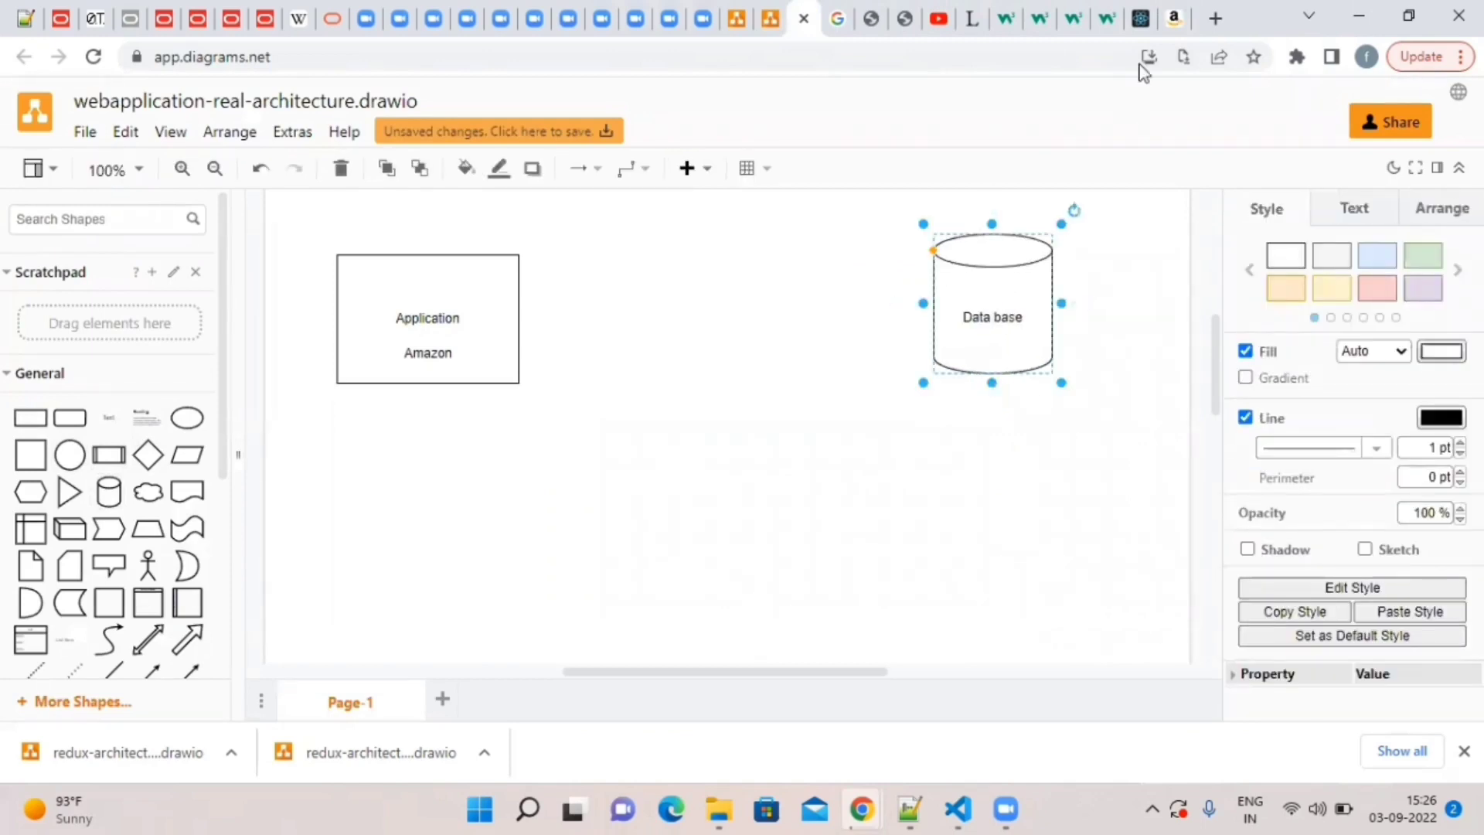
pyautogui.click(1140, 17)
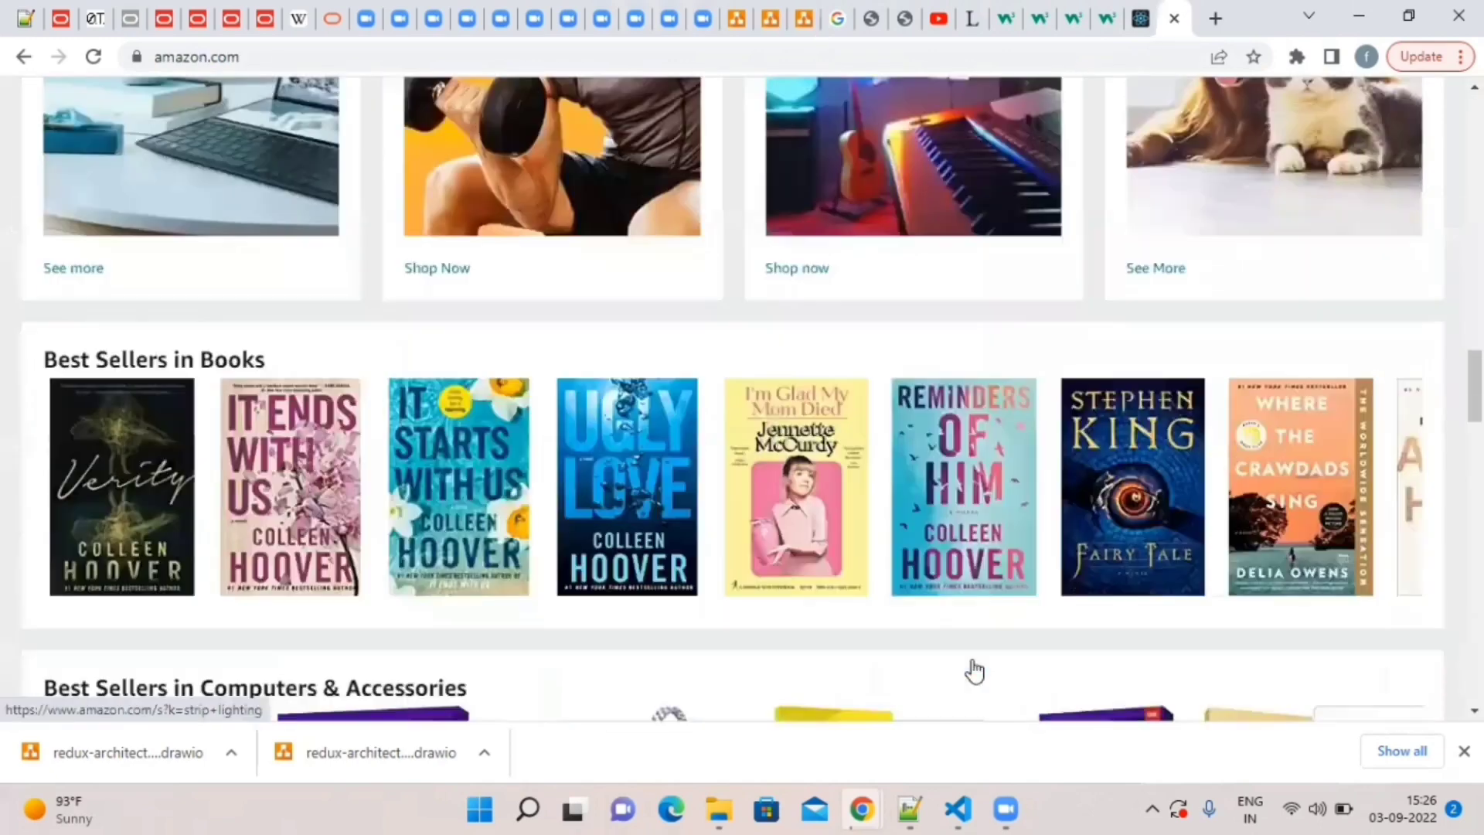
pyautogui.scroll(3)
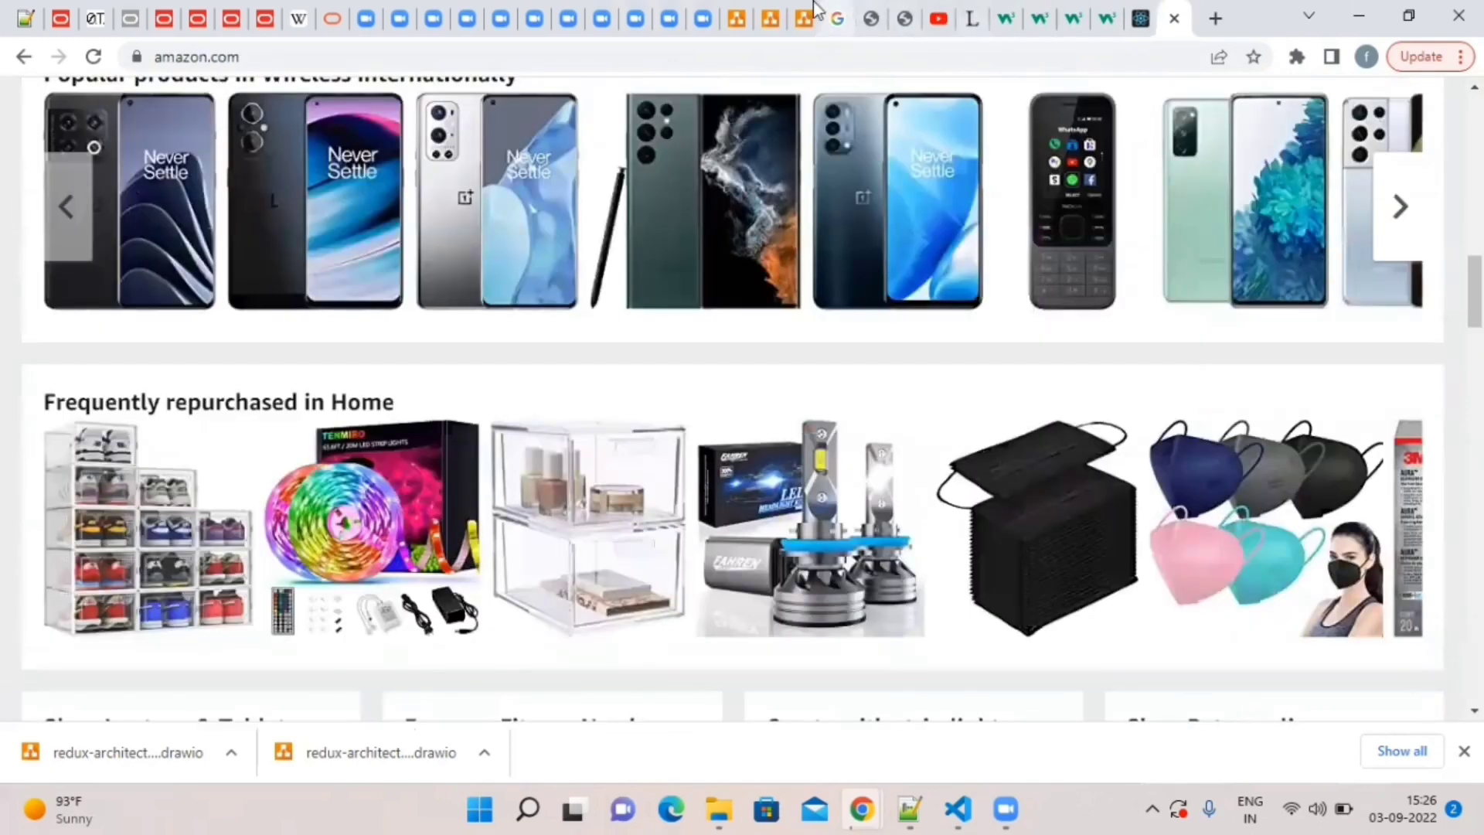
pyautogui.click(768, 18)
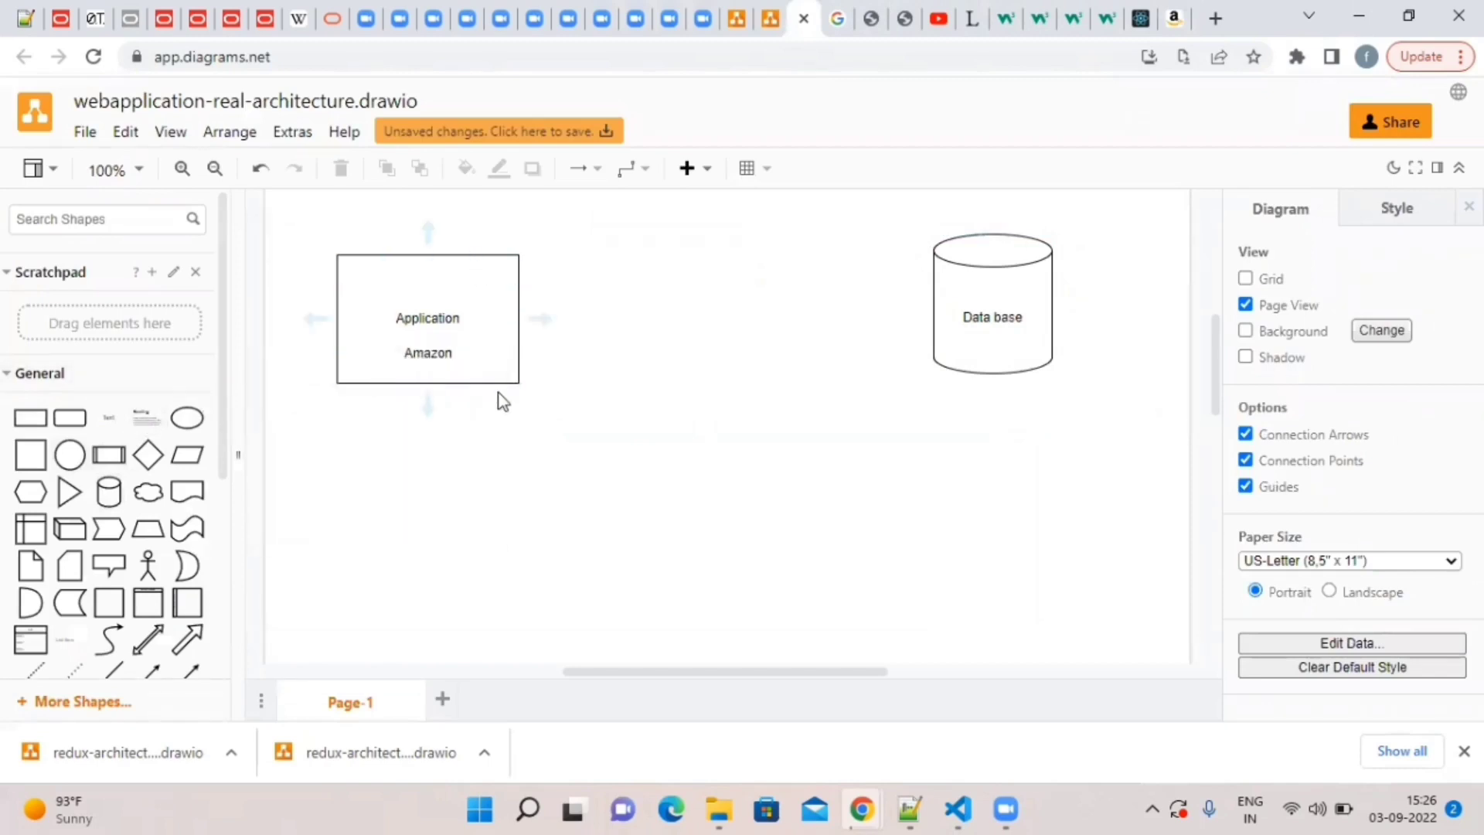
# Open Chrome DevTools on the Amazon page and switch to the Network panel.
pyautogui.click(426, 318)
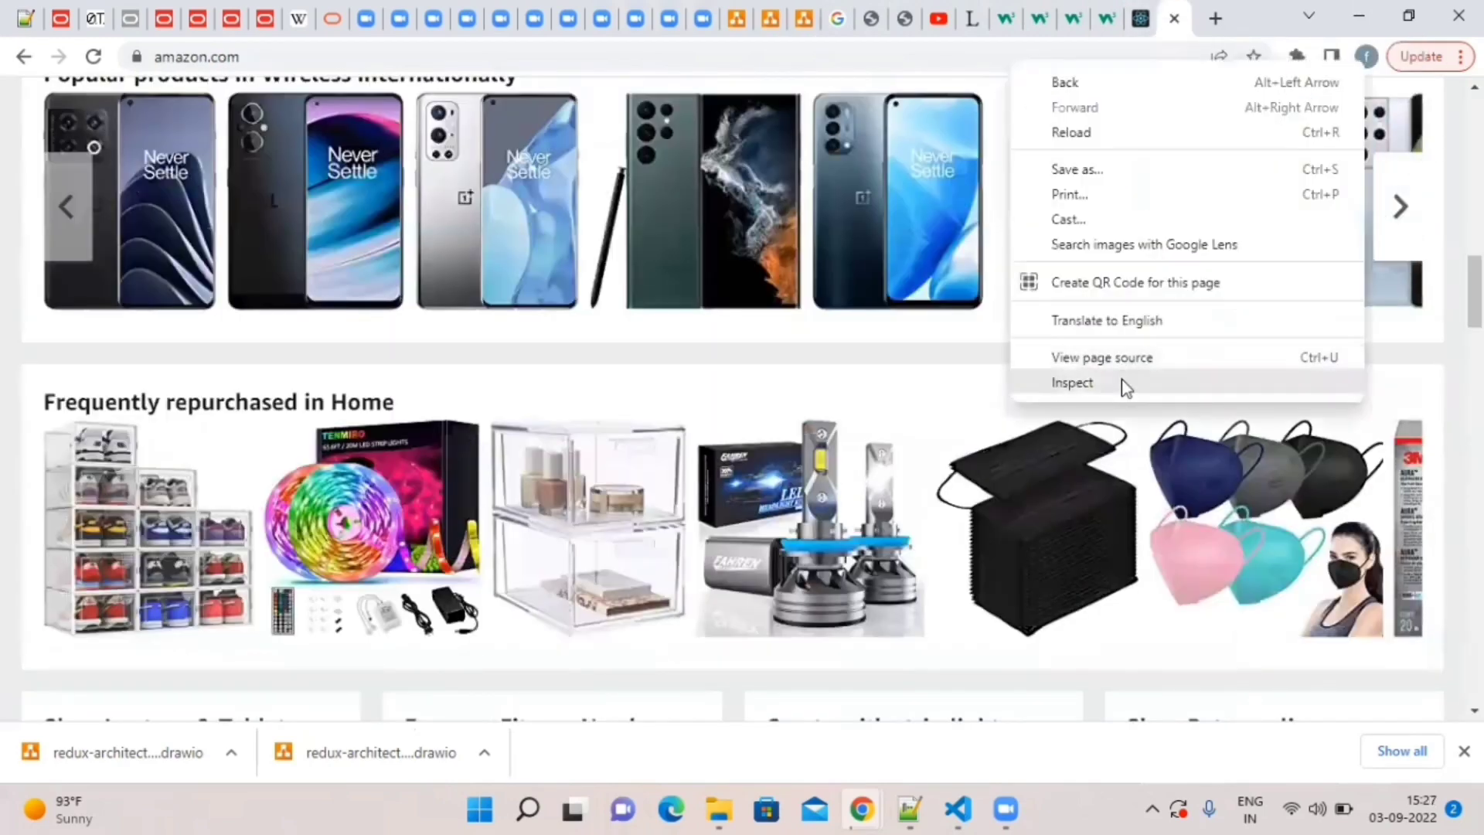
pyautogui.click(1126, 388)
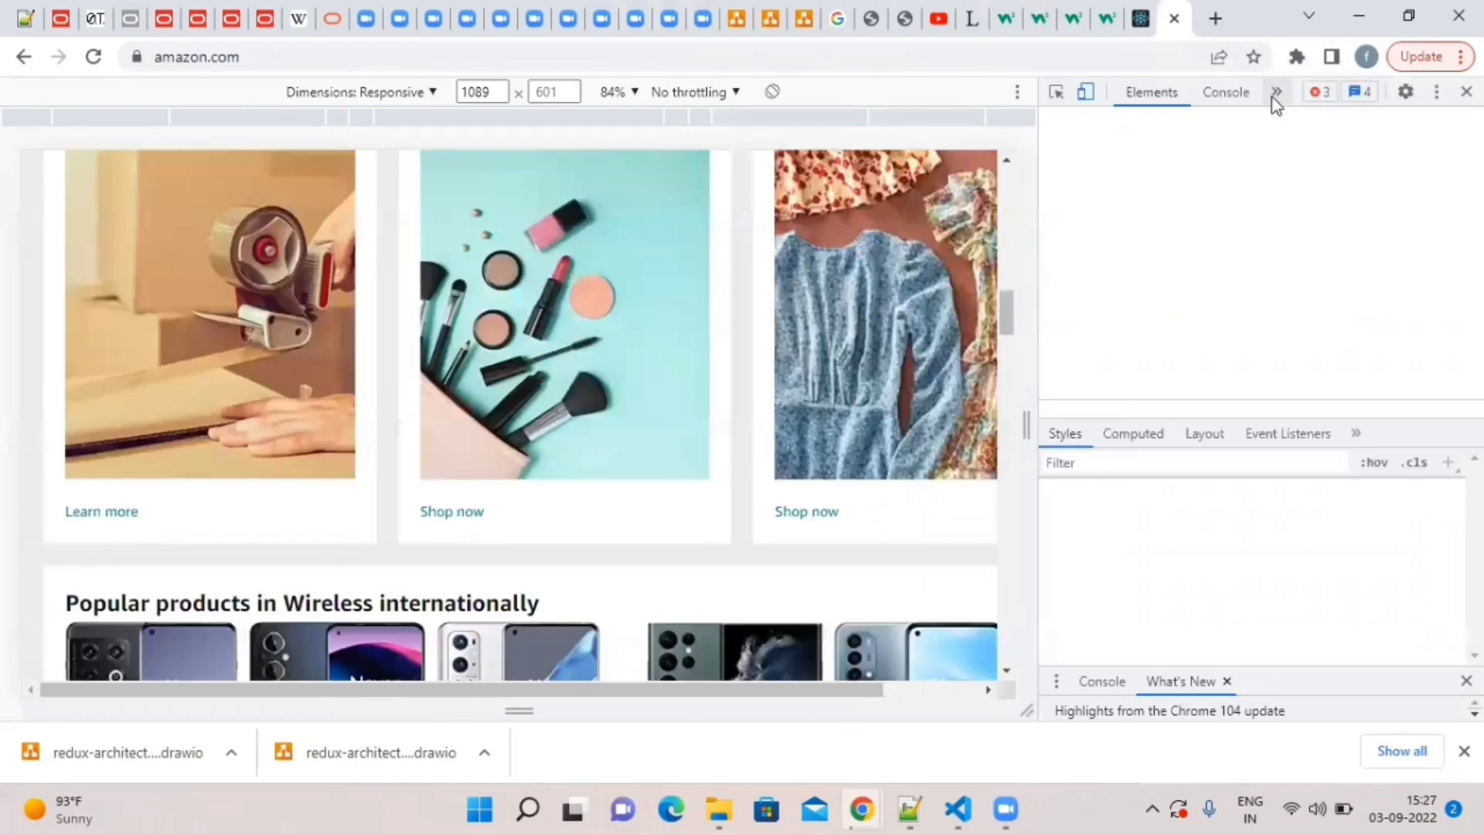
pyautogui.click(1277, 92)
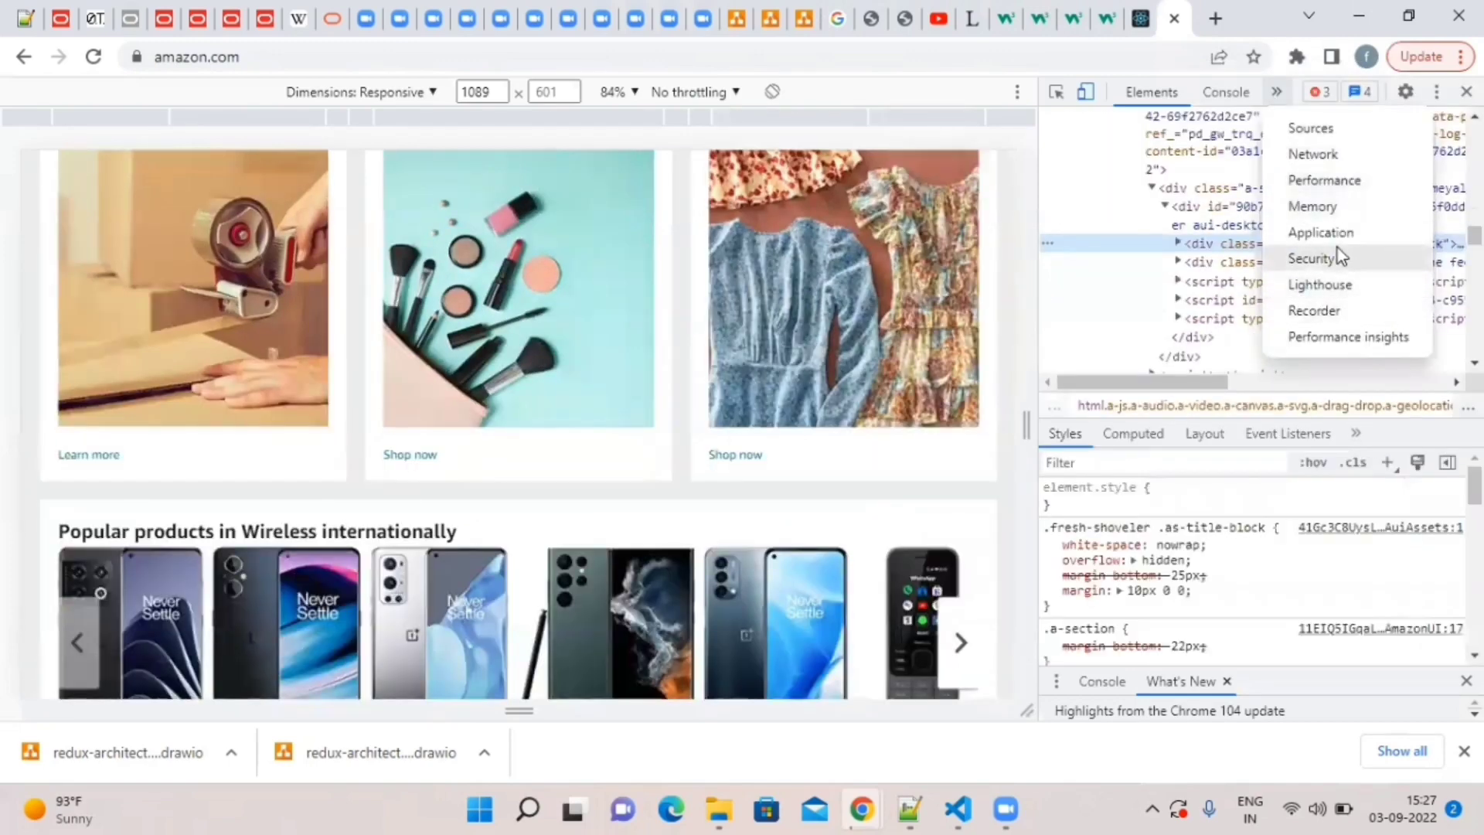
pyautogui.click(1312, 153)
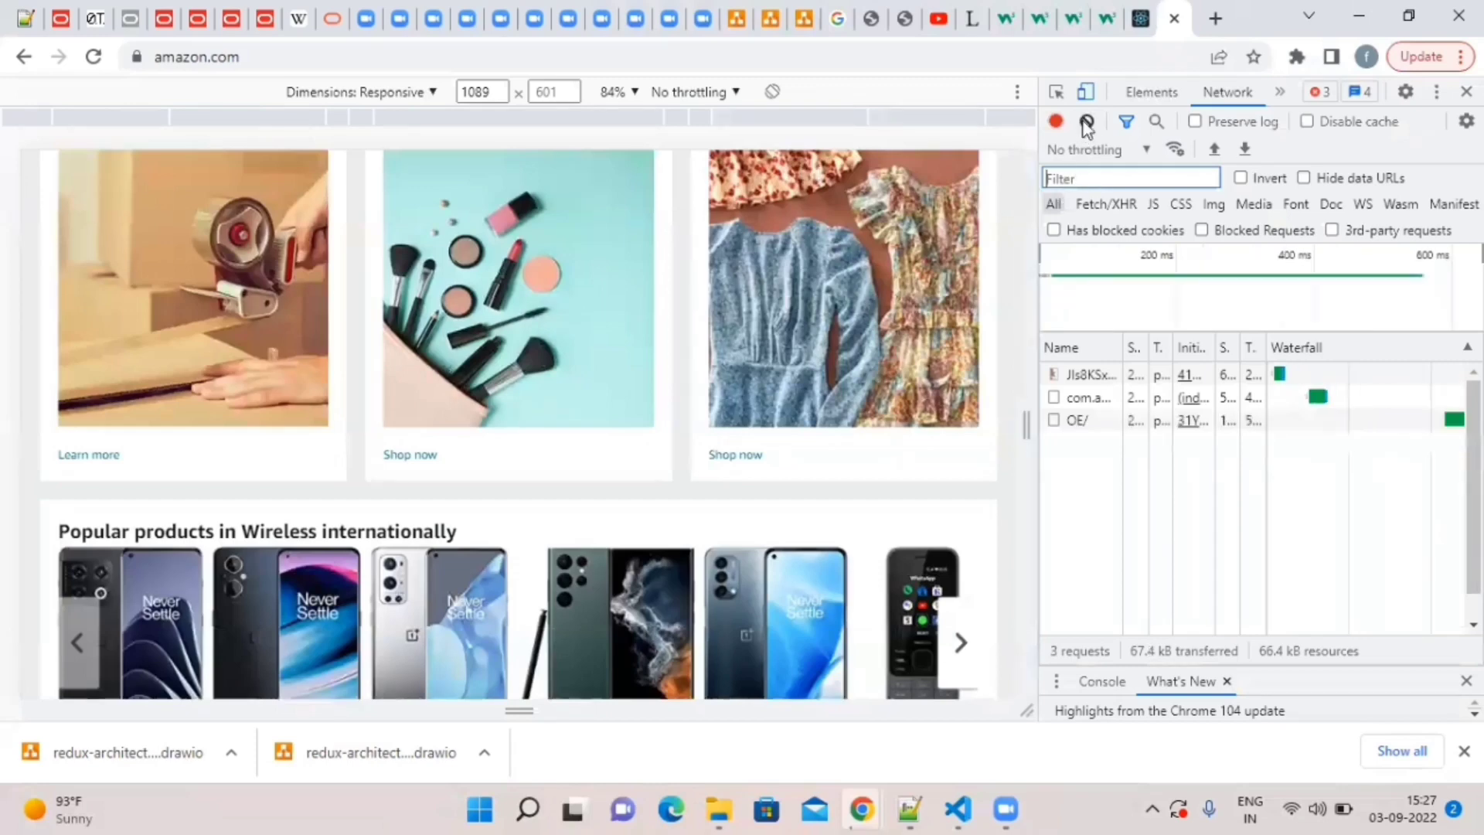
# Clear the network log and reload the Amazon page to record fresh requests.
pyautogui.click(1086, 122)
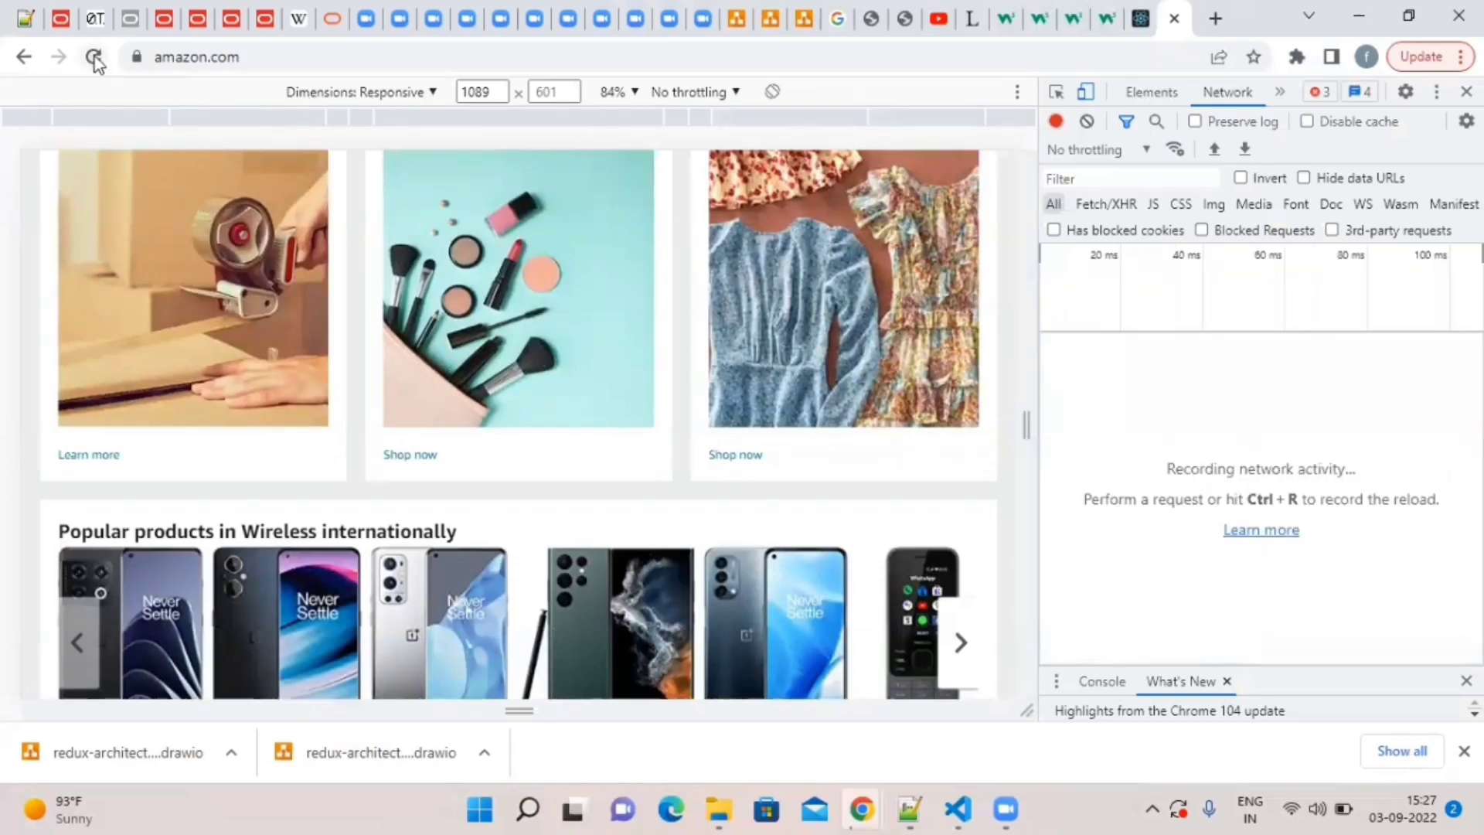
pyautogui.click(94, 56)
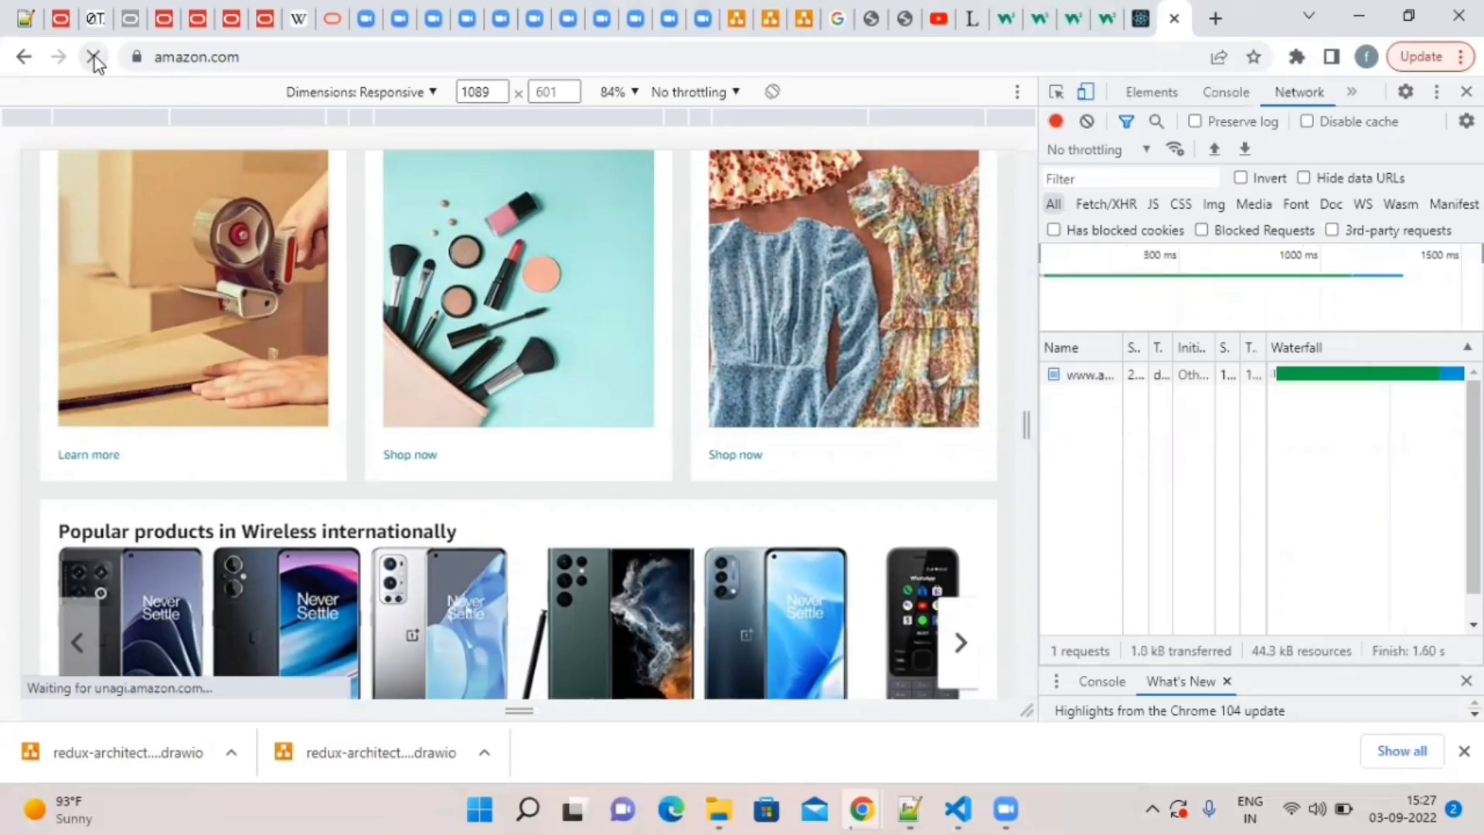
pyautogui.click(92, 56)
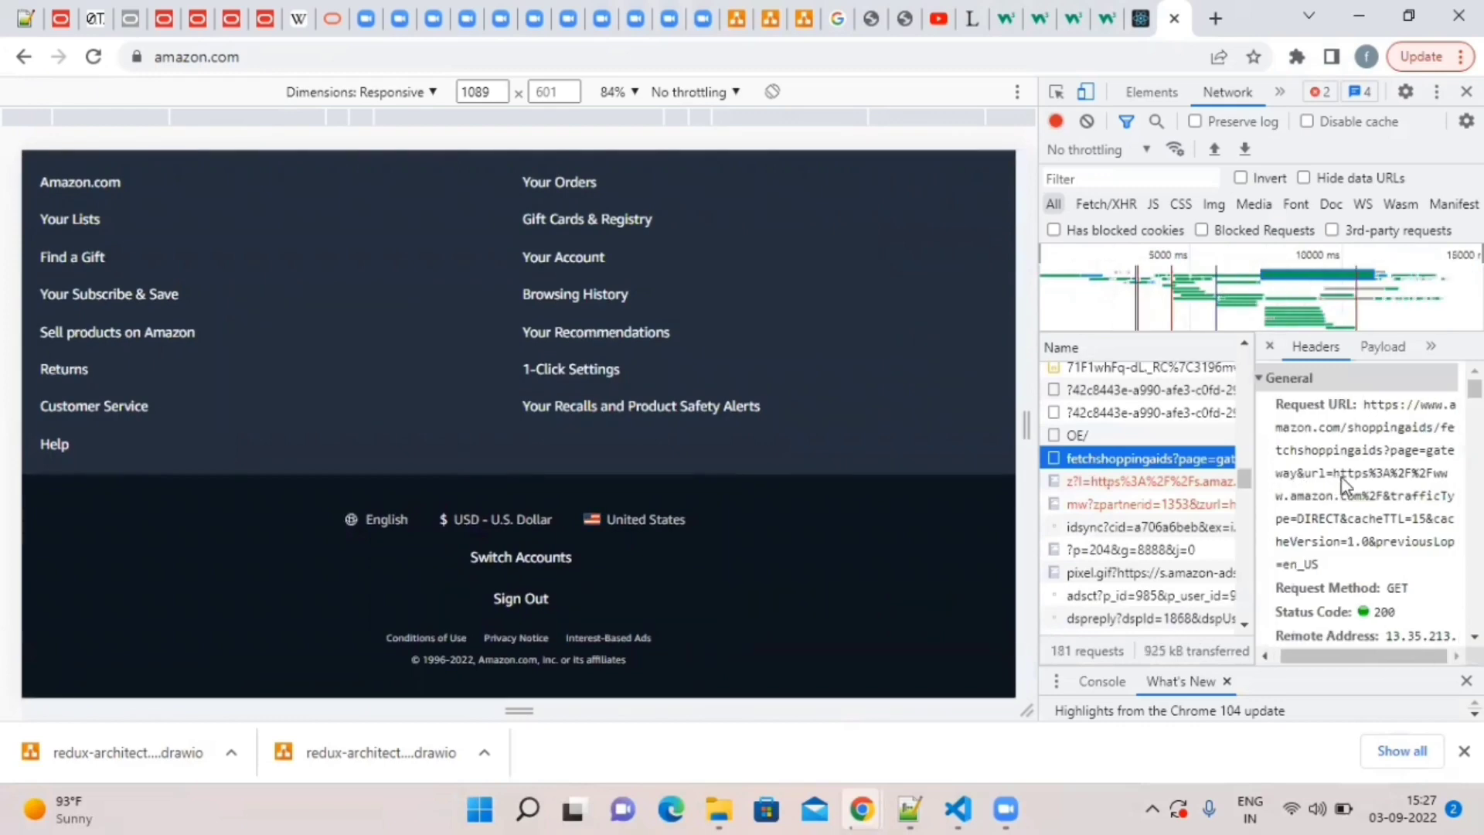
# Browse the Fetch/XHR requests and view a card.html POST request's headers.
pyautogui.scroll(3)
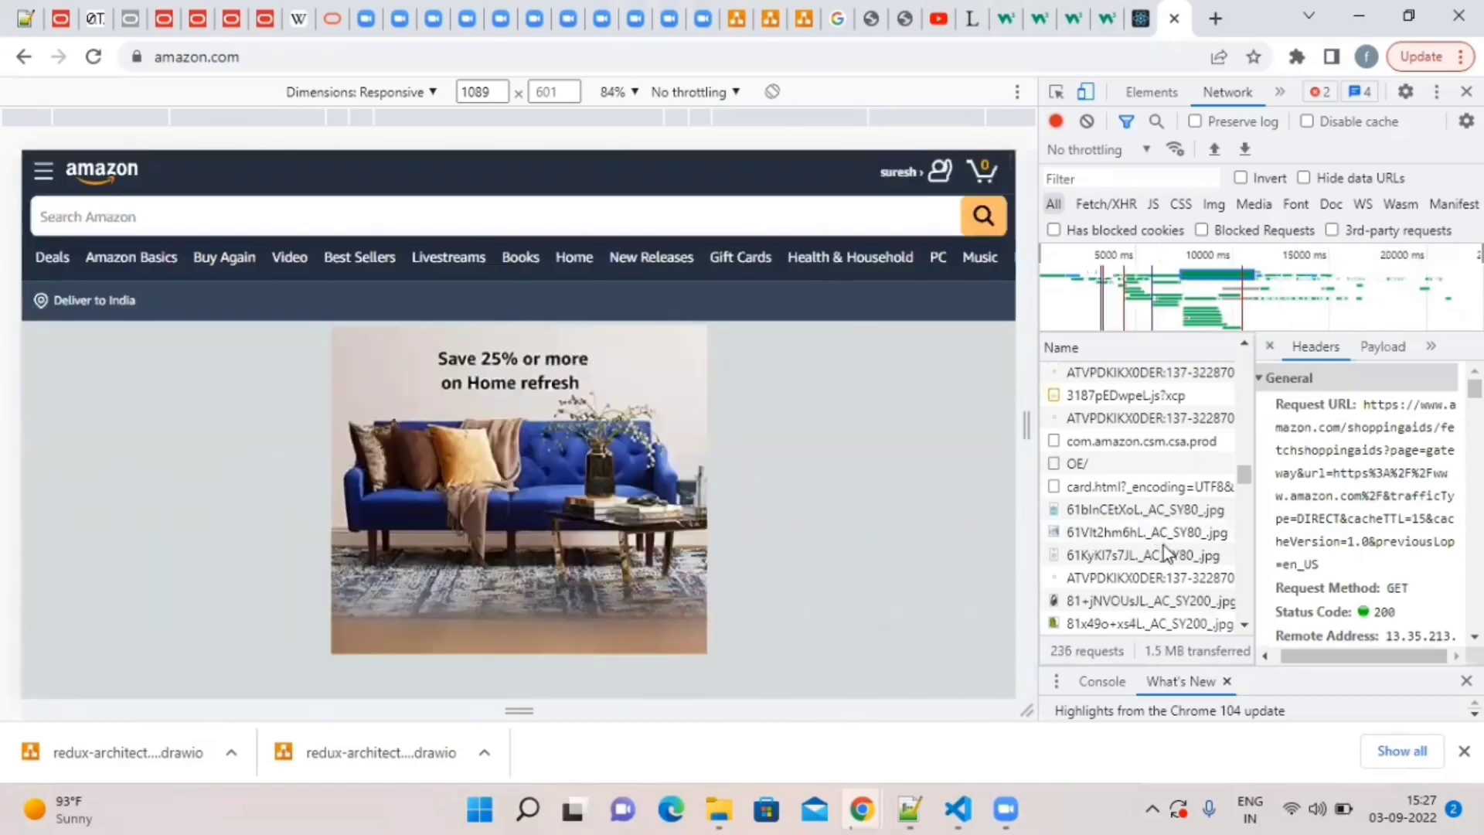
pyautogui.scroll(-3)
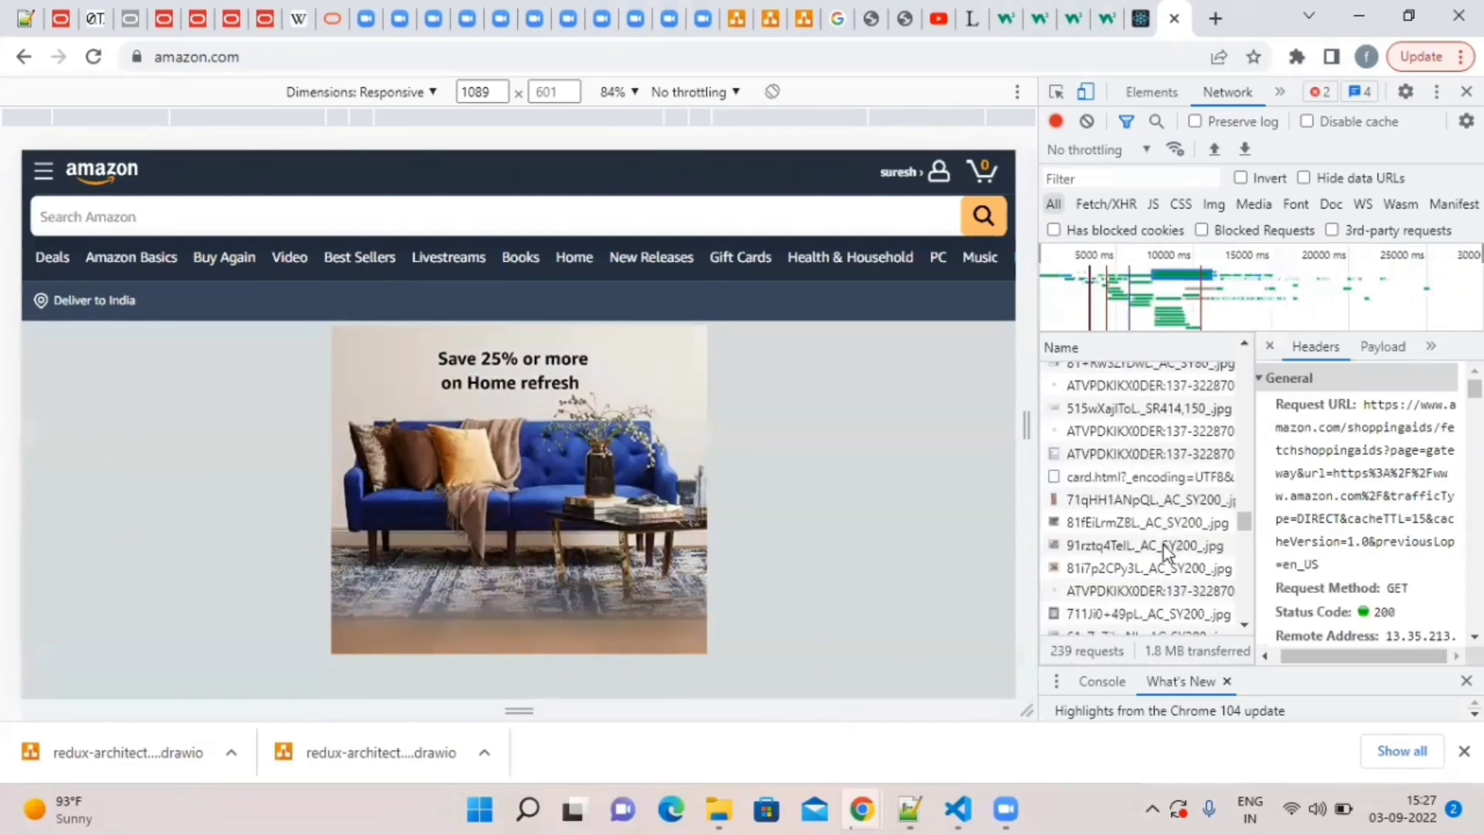
pyautogui.scroll(-3)
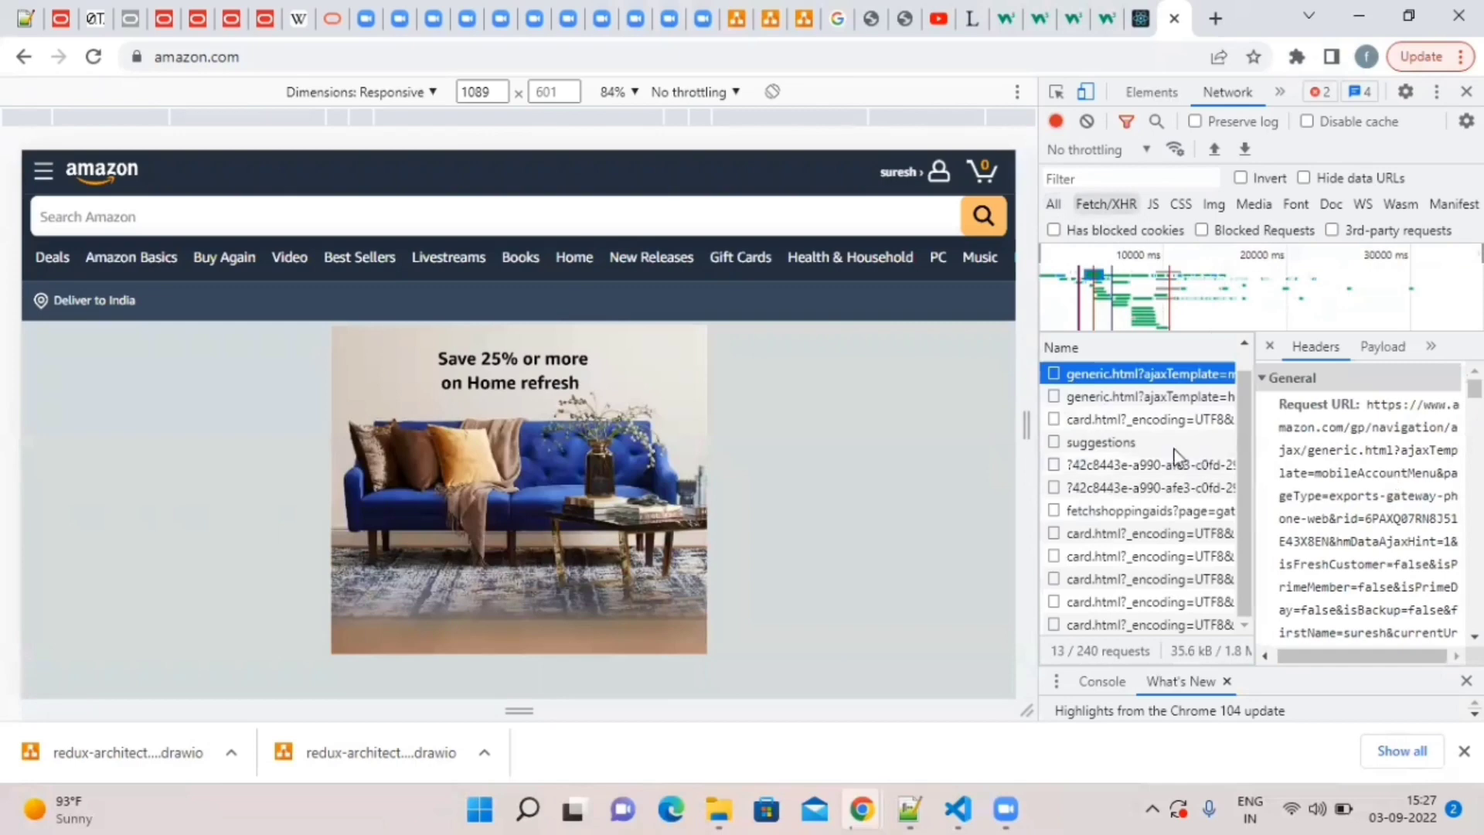
pyautogui.click(1135, 419)
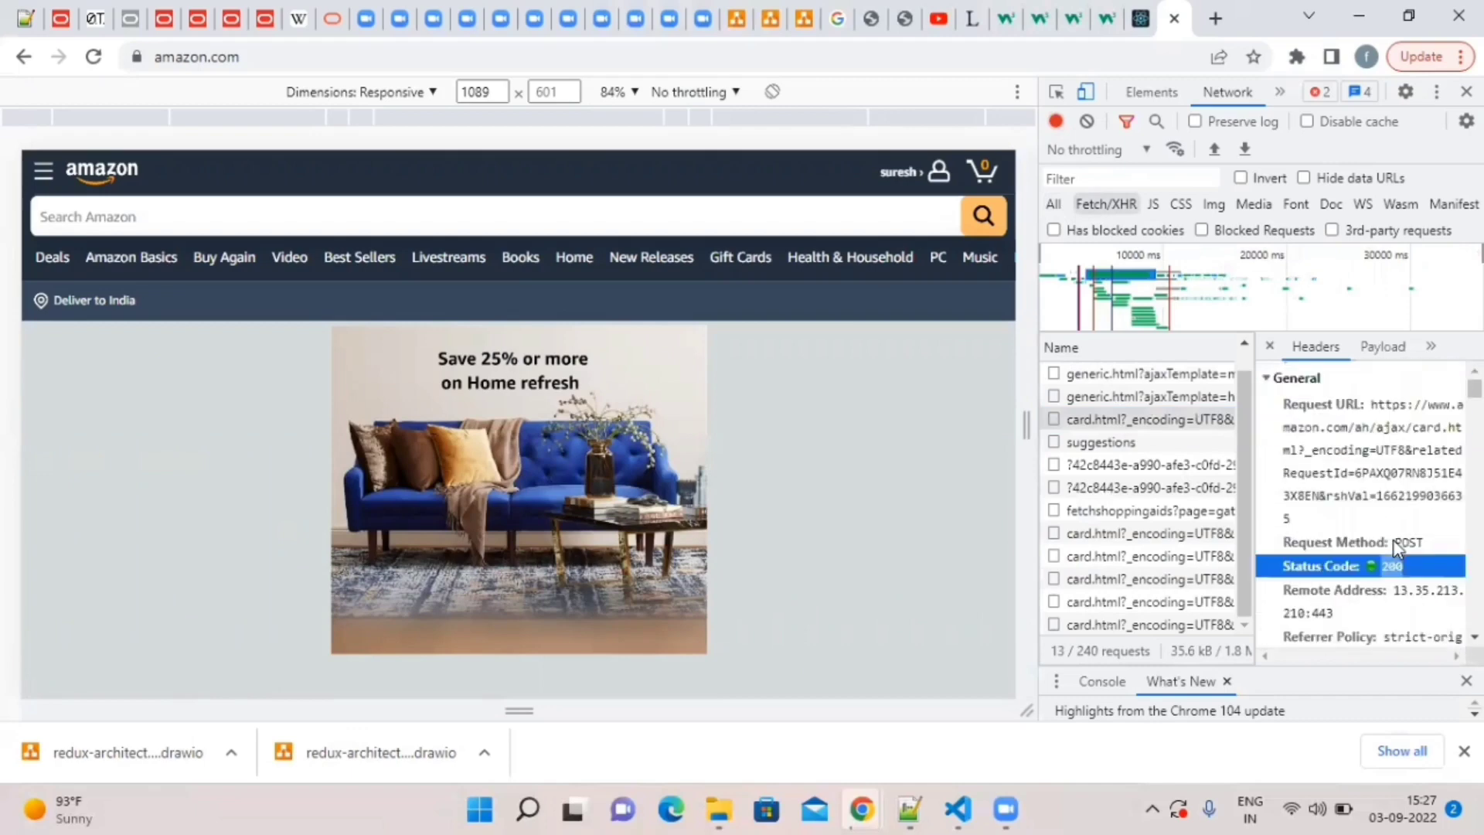
pyautogui.scroll(-3)
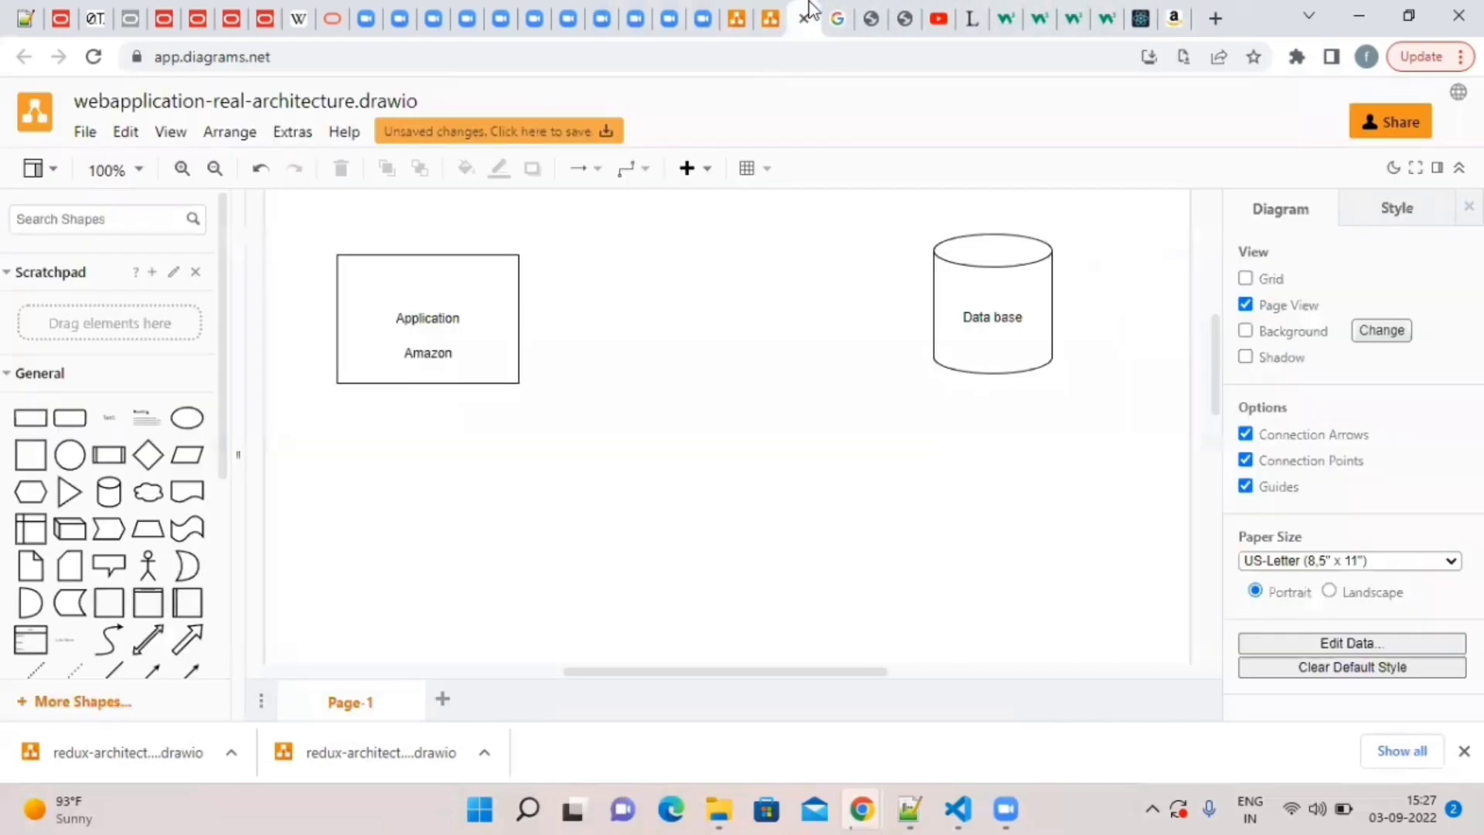
pyautogui.moveTo(435, 253)
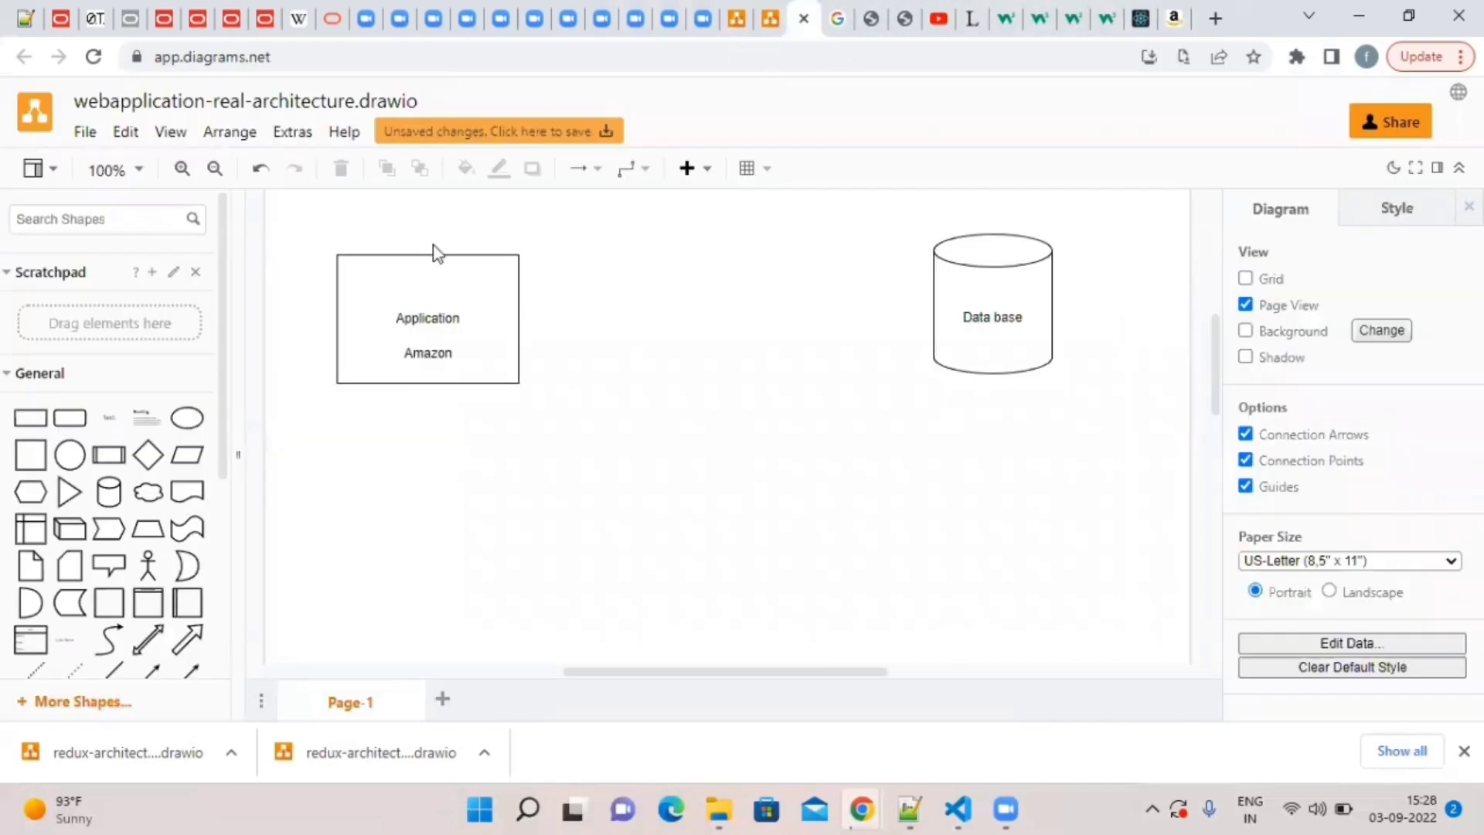
# Scroll the draw.io canvas and draw a connector from the Application box to Data base.
pyautogui.scroll(-3)
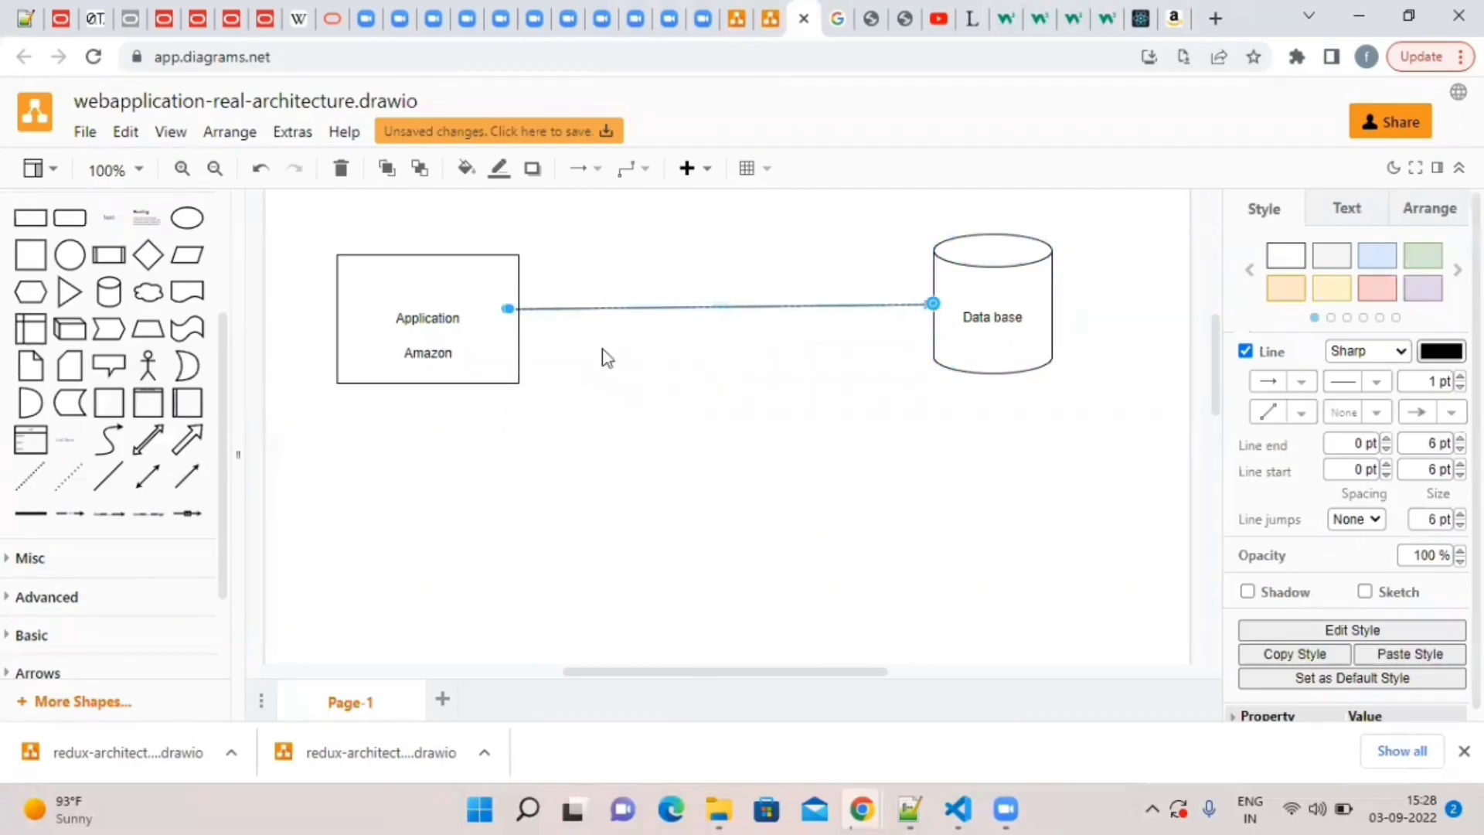
pyautogui.moveTo(530, 307)
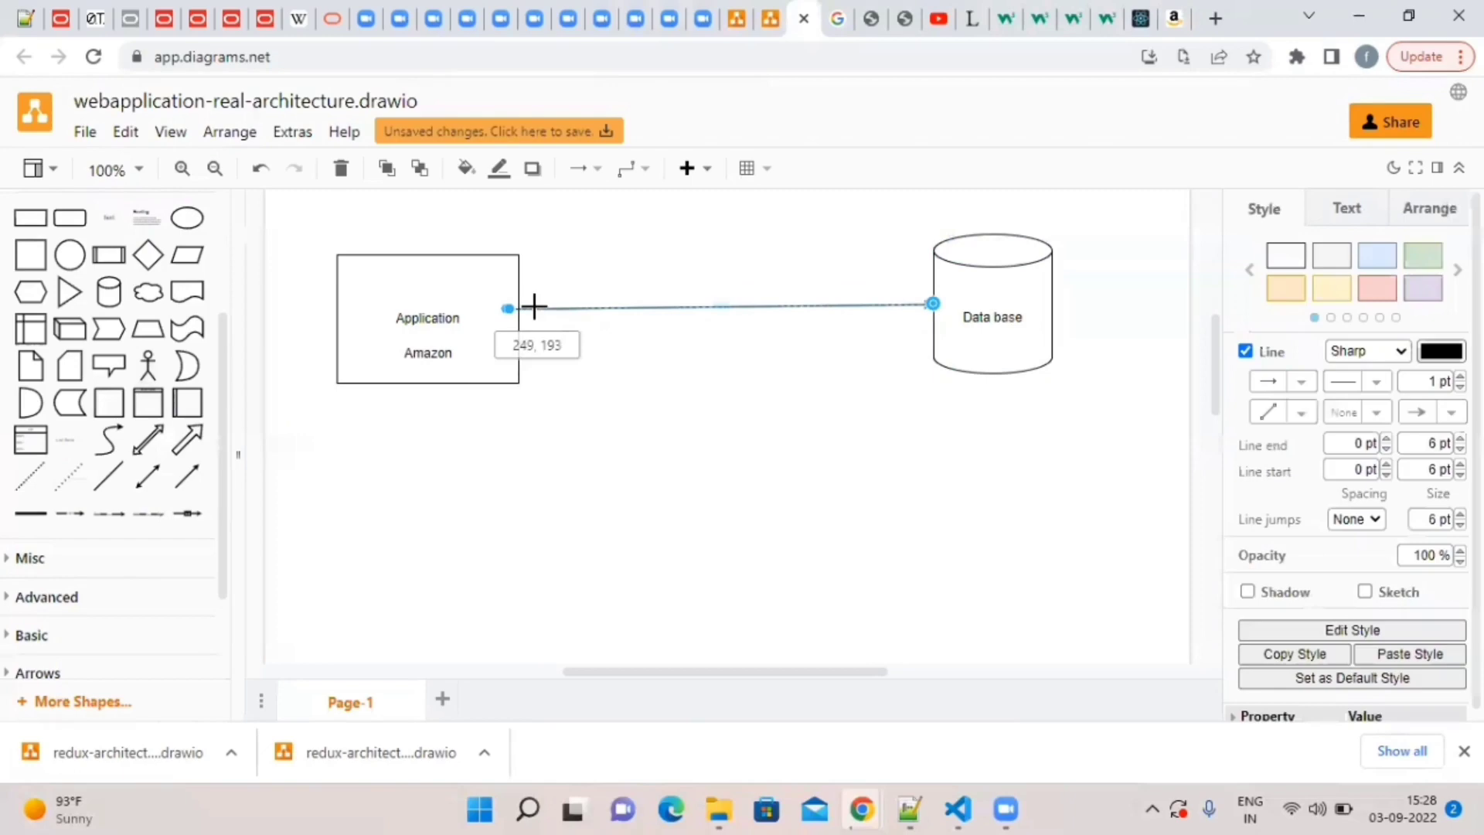
# Save the diagram and realign the Amazon label centered under Application.
pyautogui.click(610, 404)
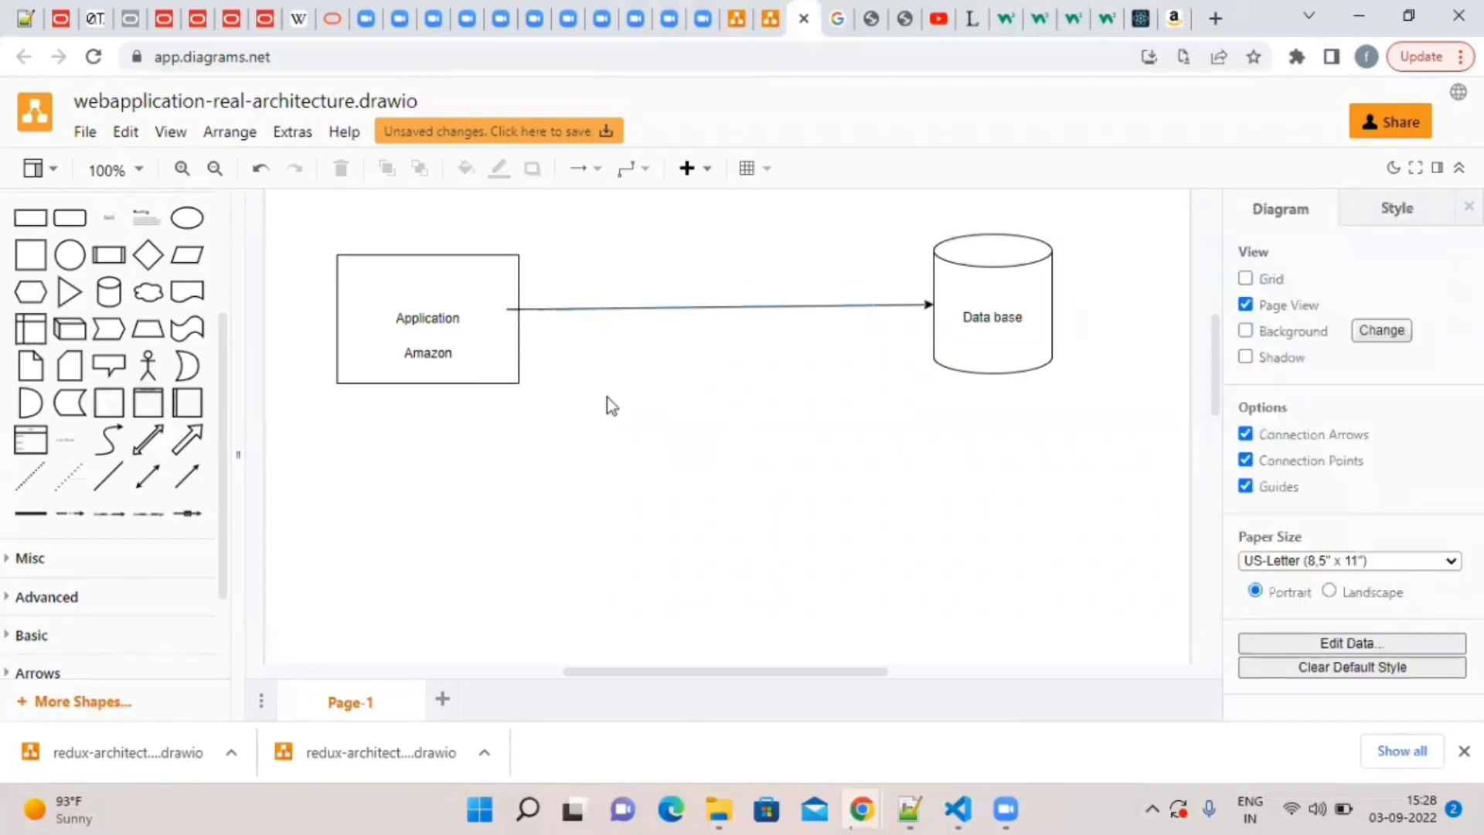
pyautogui.click(414, 319)
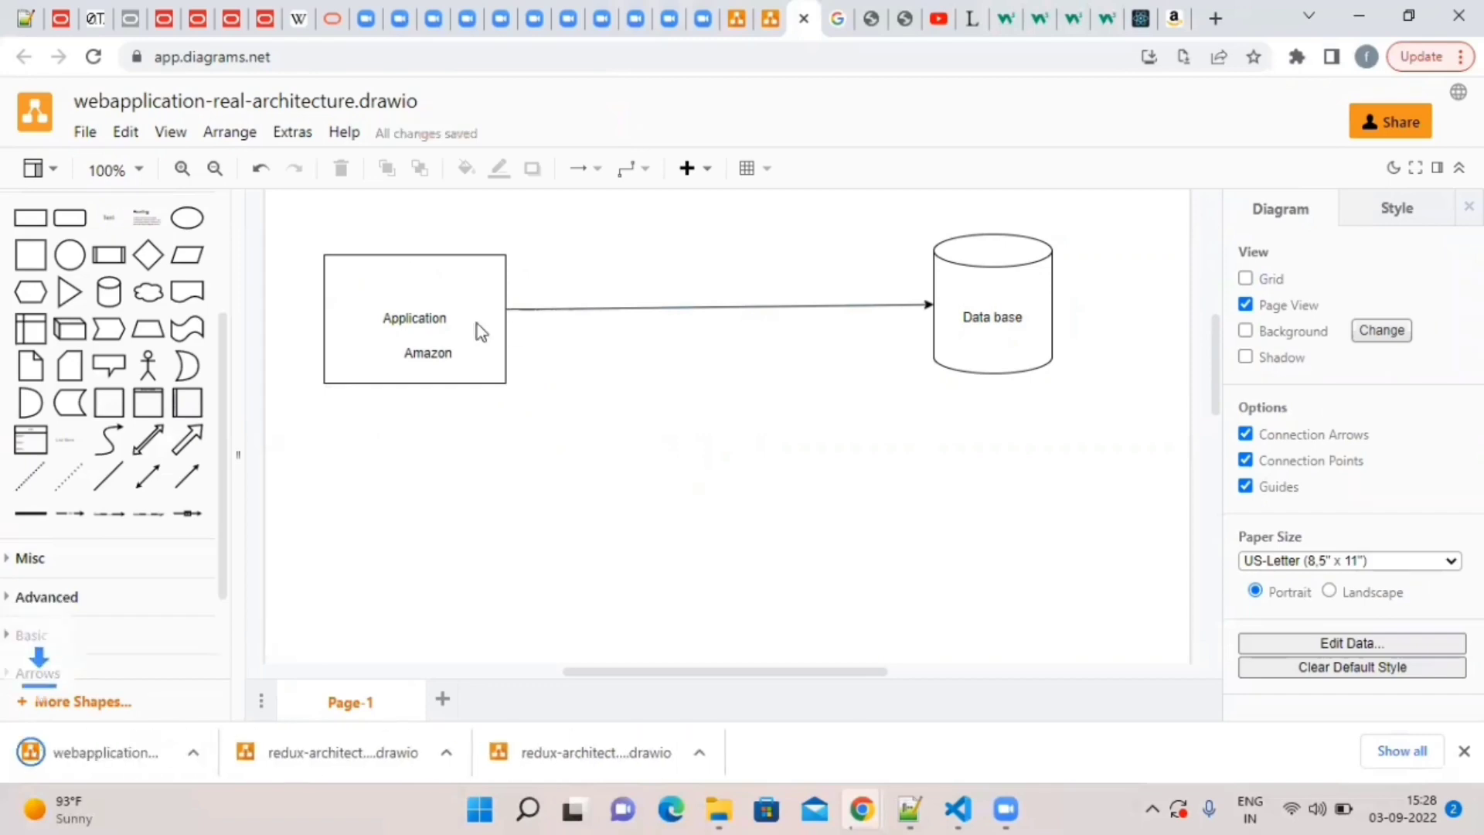
pyautogui.click(414, 318)
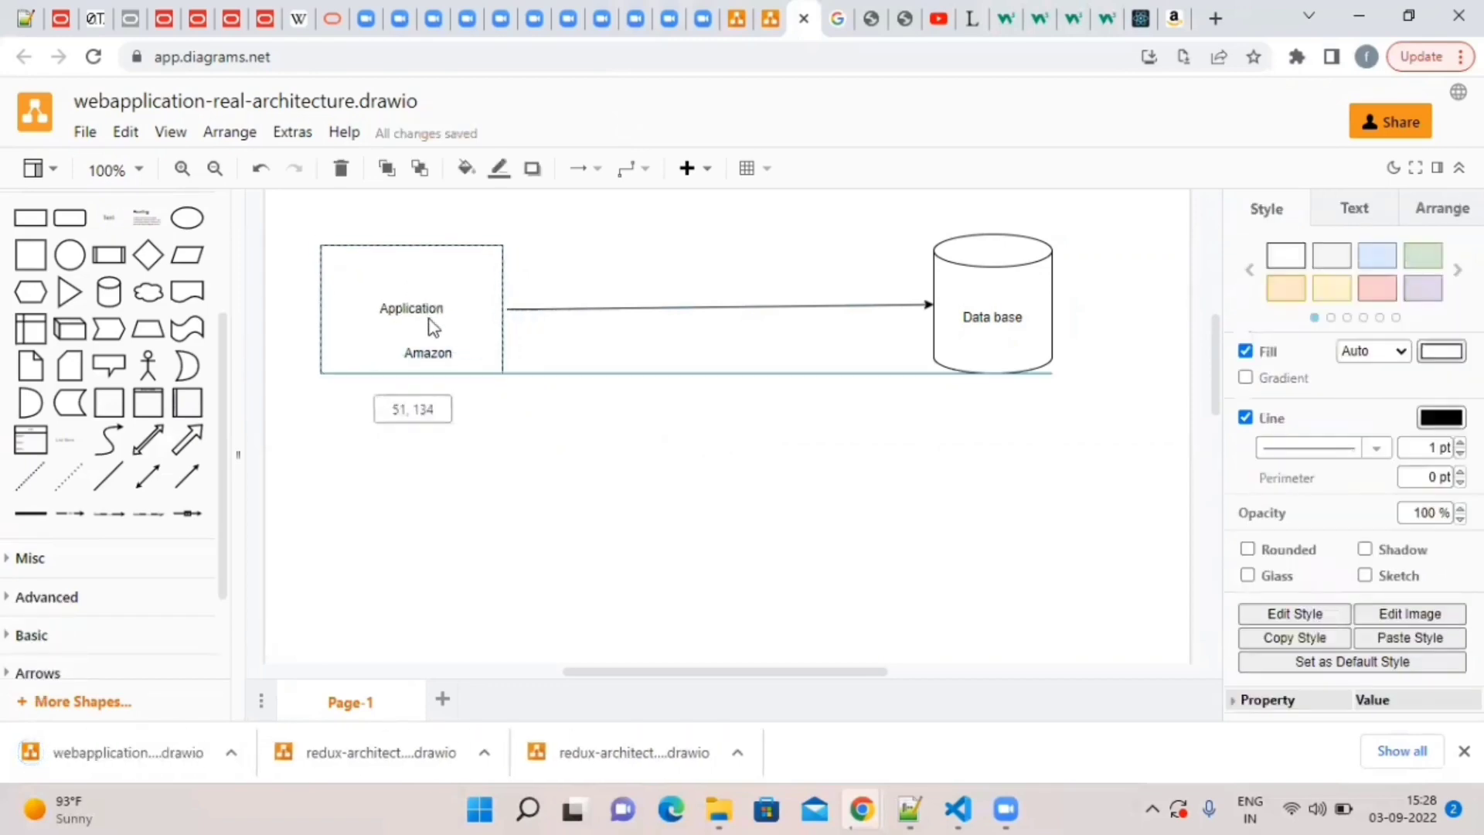
pyautogui.click(427, 353)
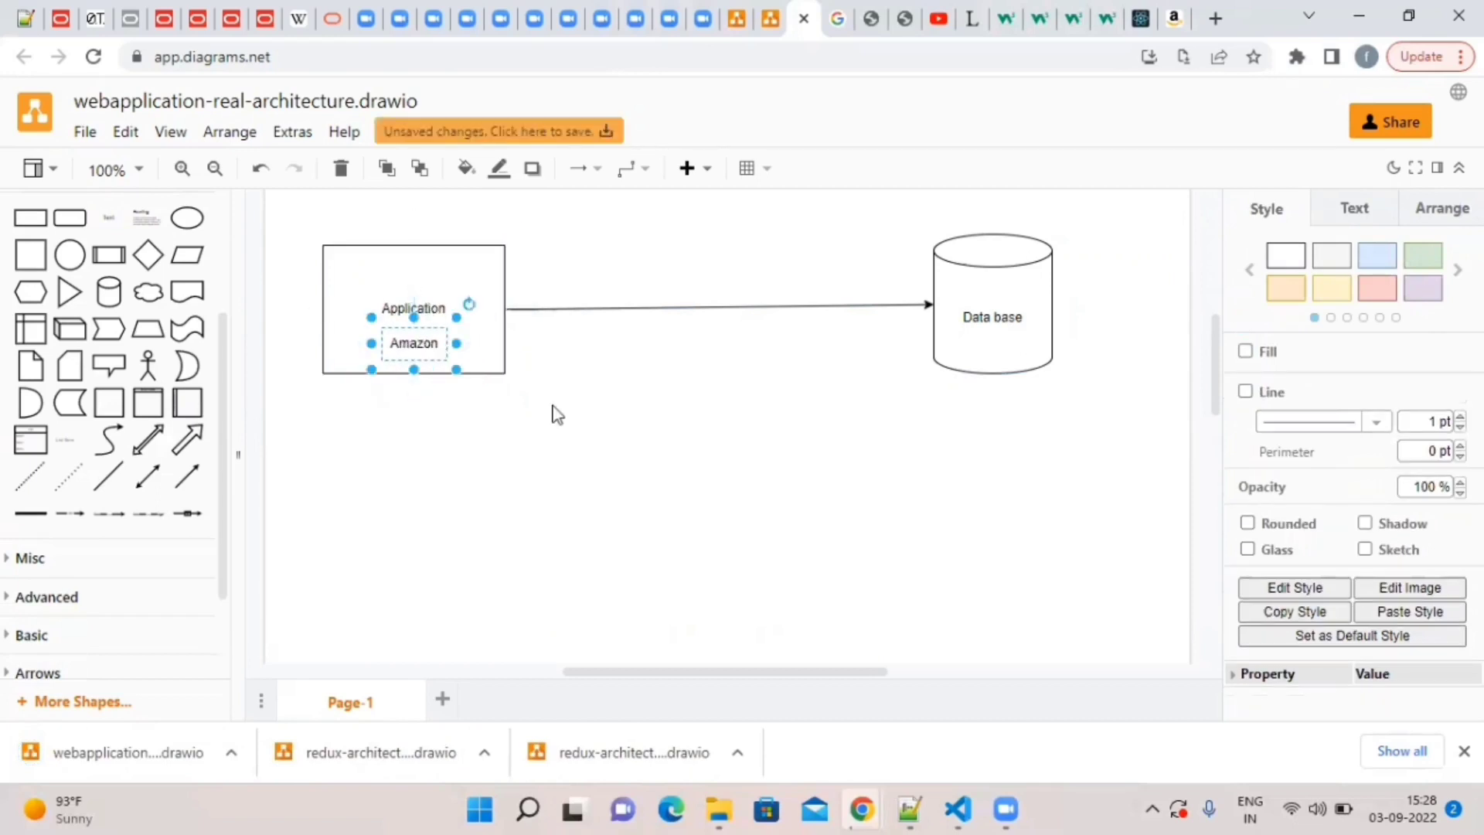
pyautogui.click(991, 303)
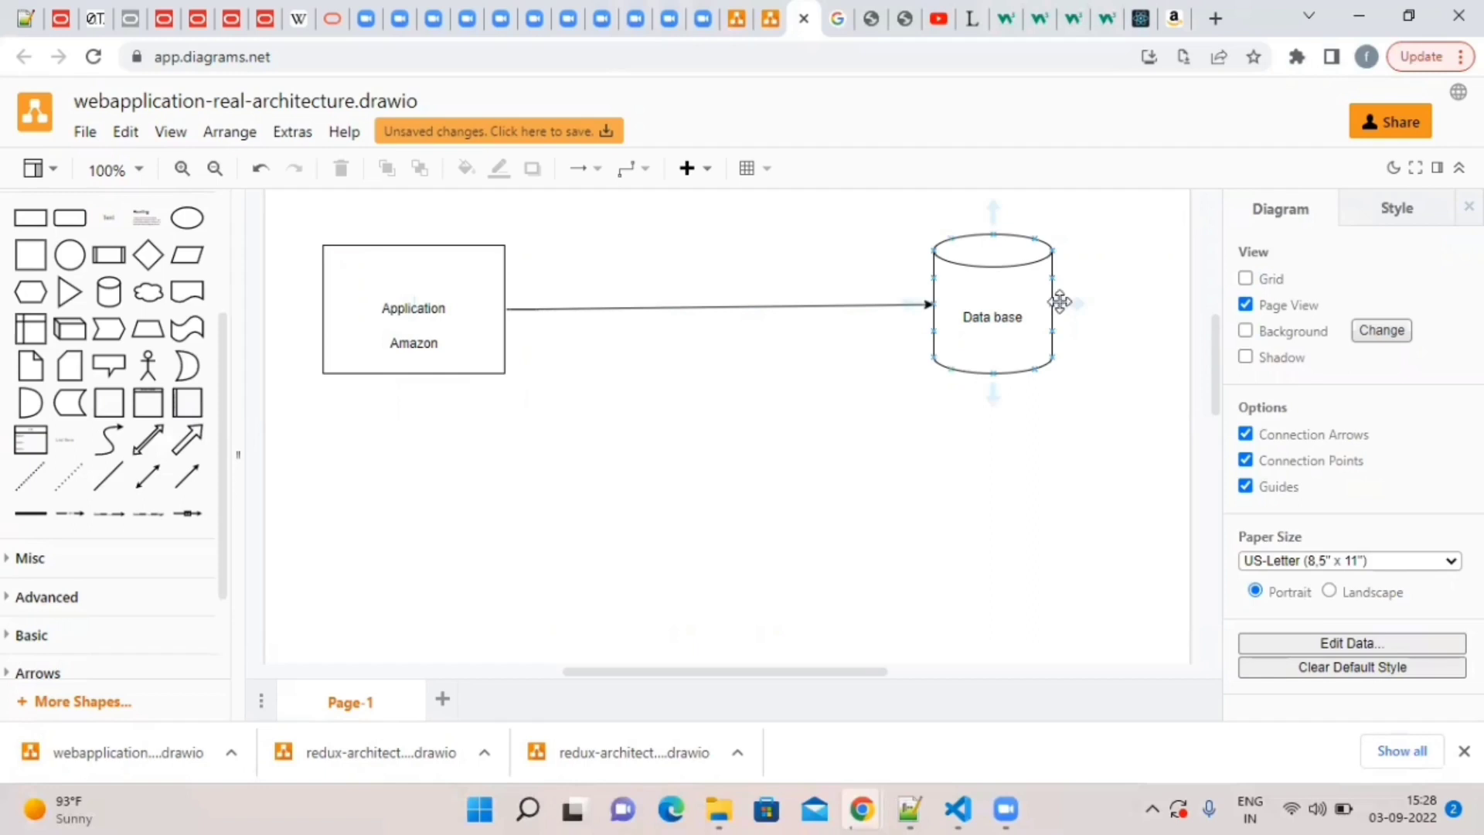
pyautogui.click(1039, 395)
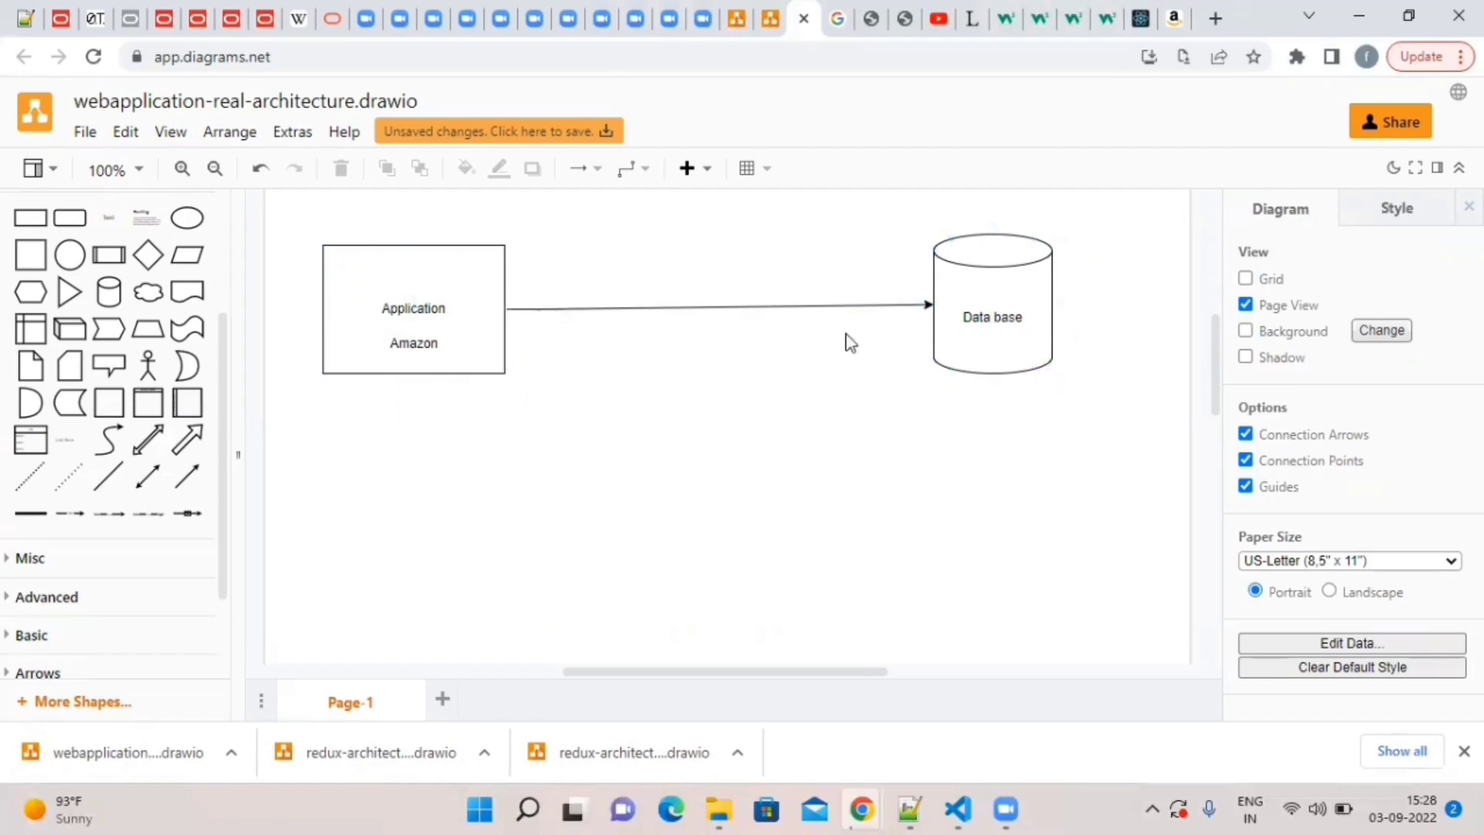
pyautogui.moveTo(109, 218)
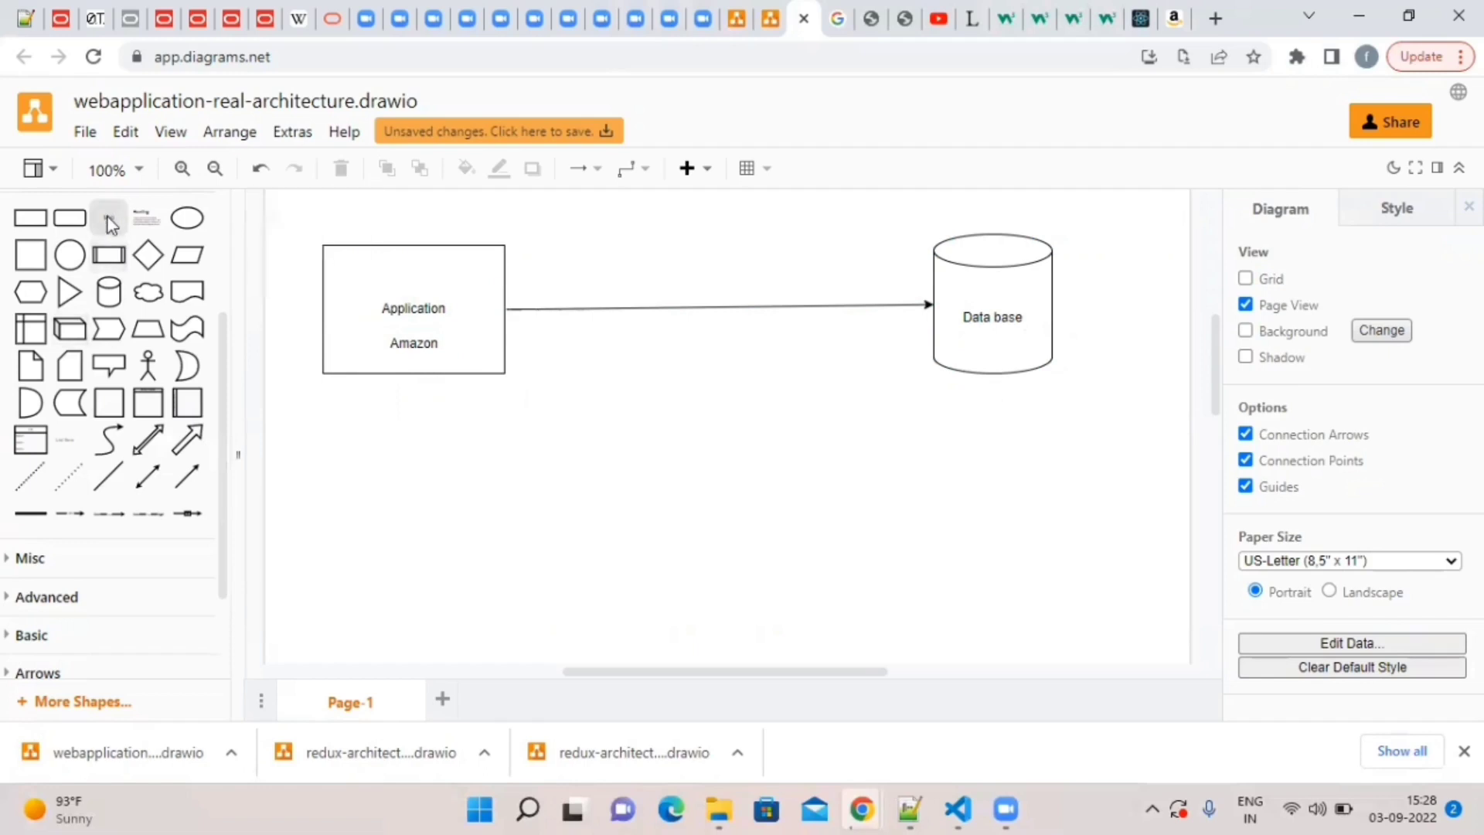
# Add the 'API CALLS - Application programming interface' label above the connector.
pyautogui.click(725, 426)
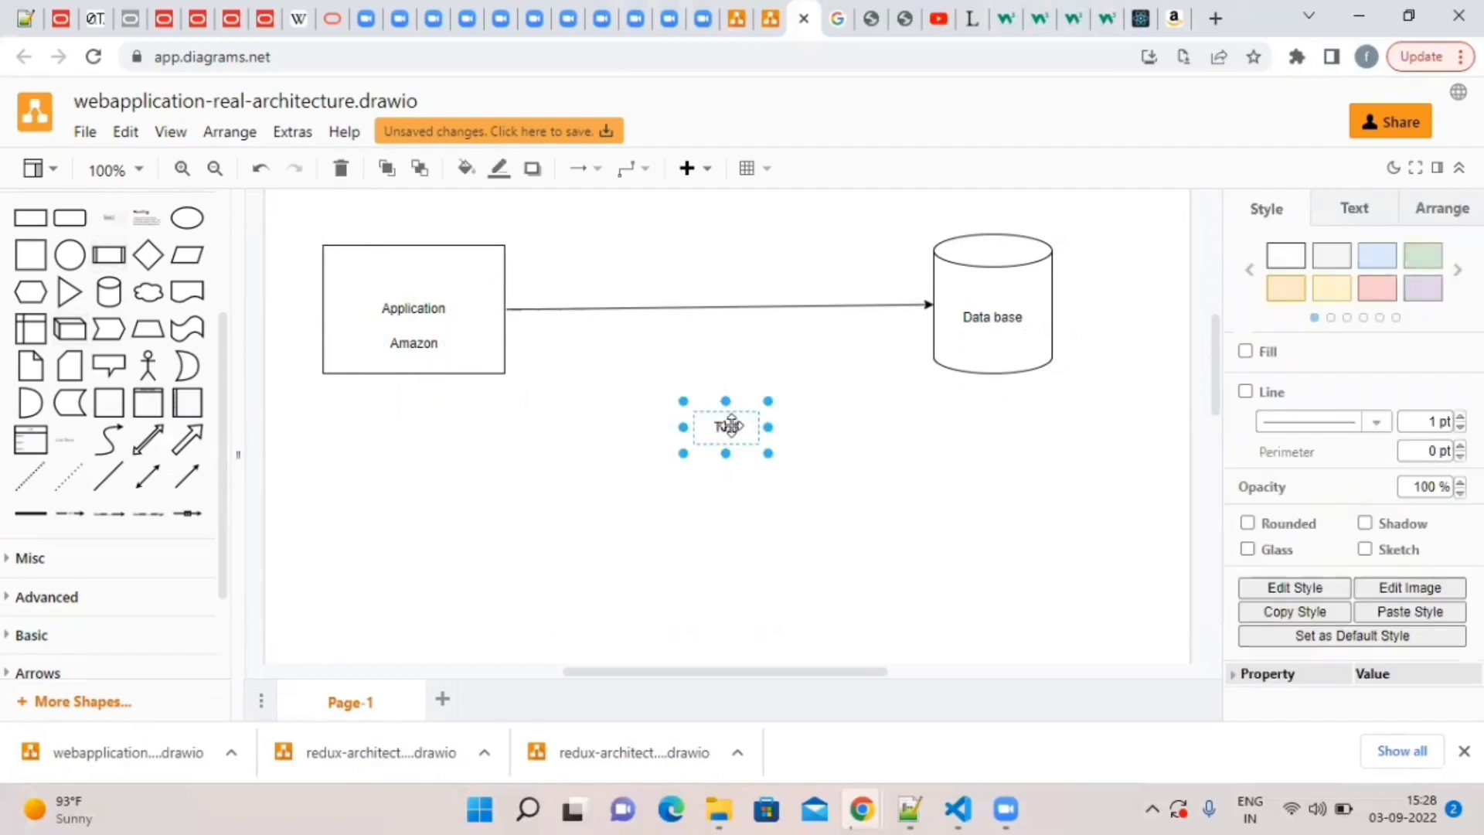
pyautogui.doubleClick(725, 427)
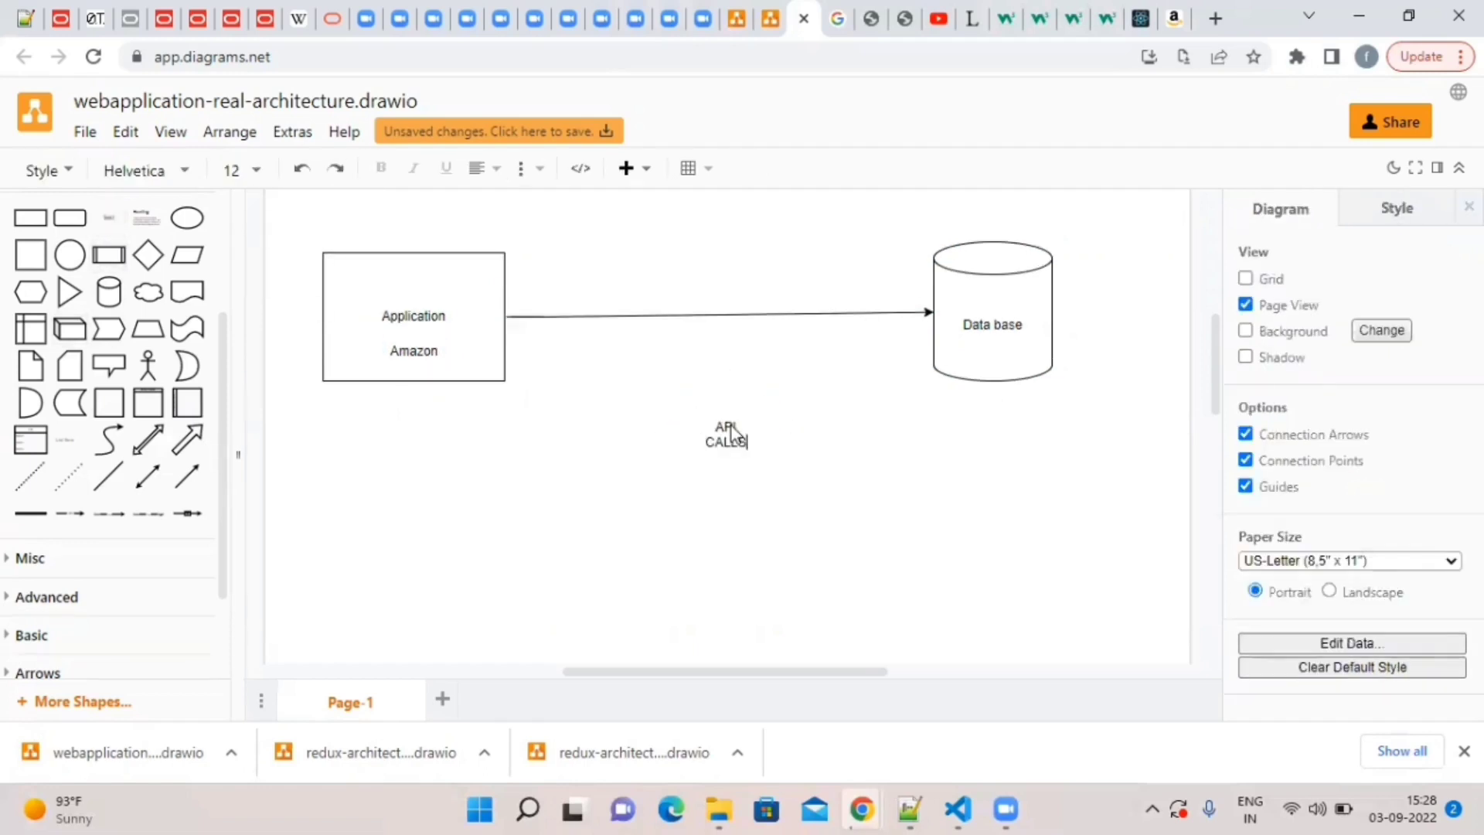
pyautogui.write('- App')
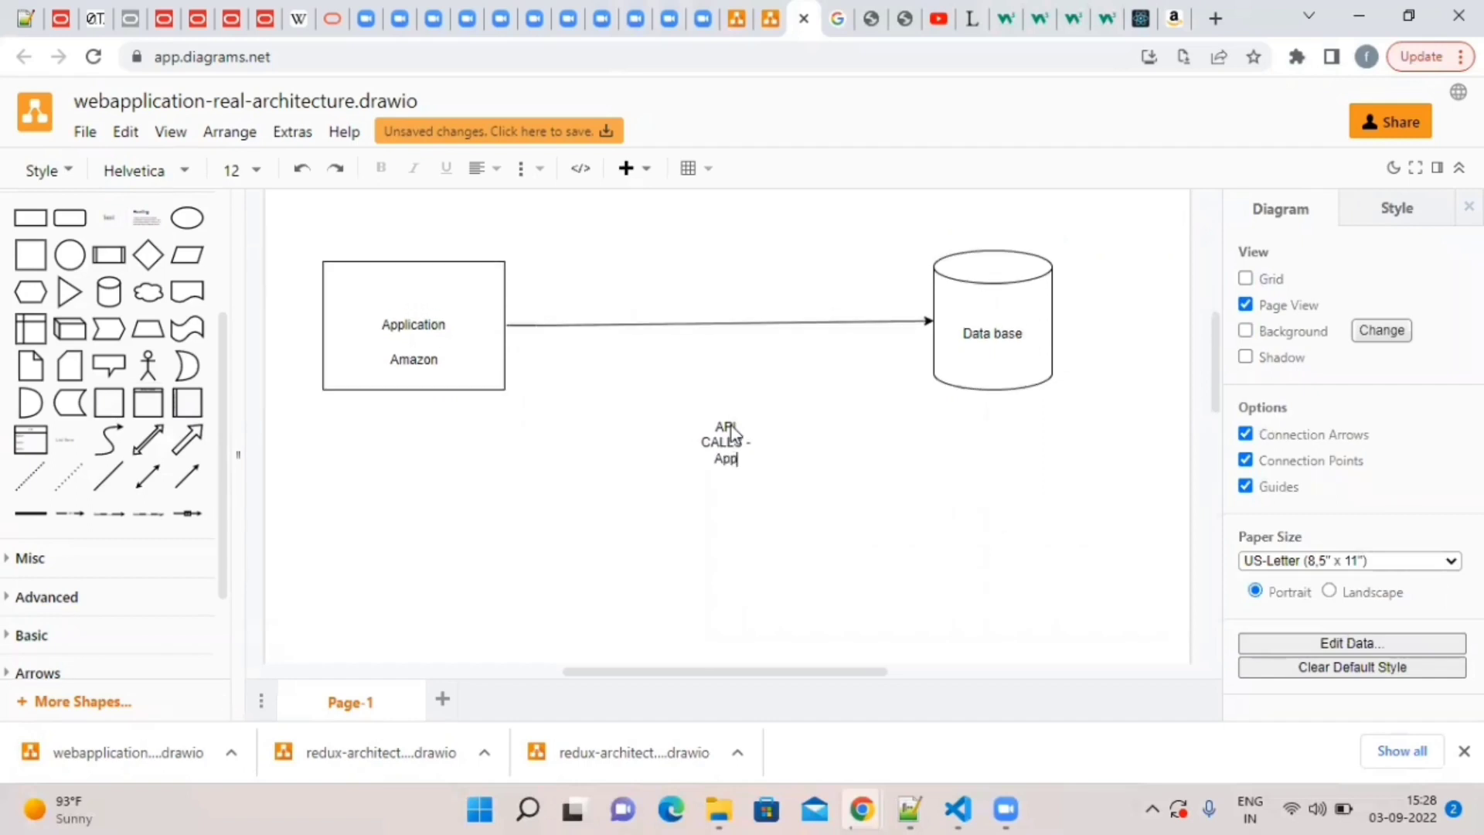
pyautogui.write('Application programming interface')
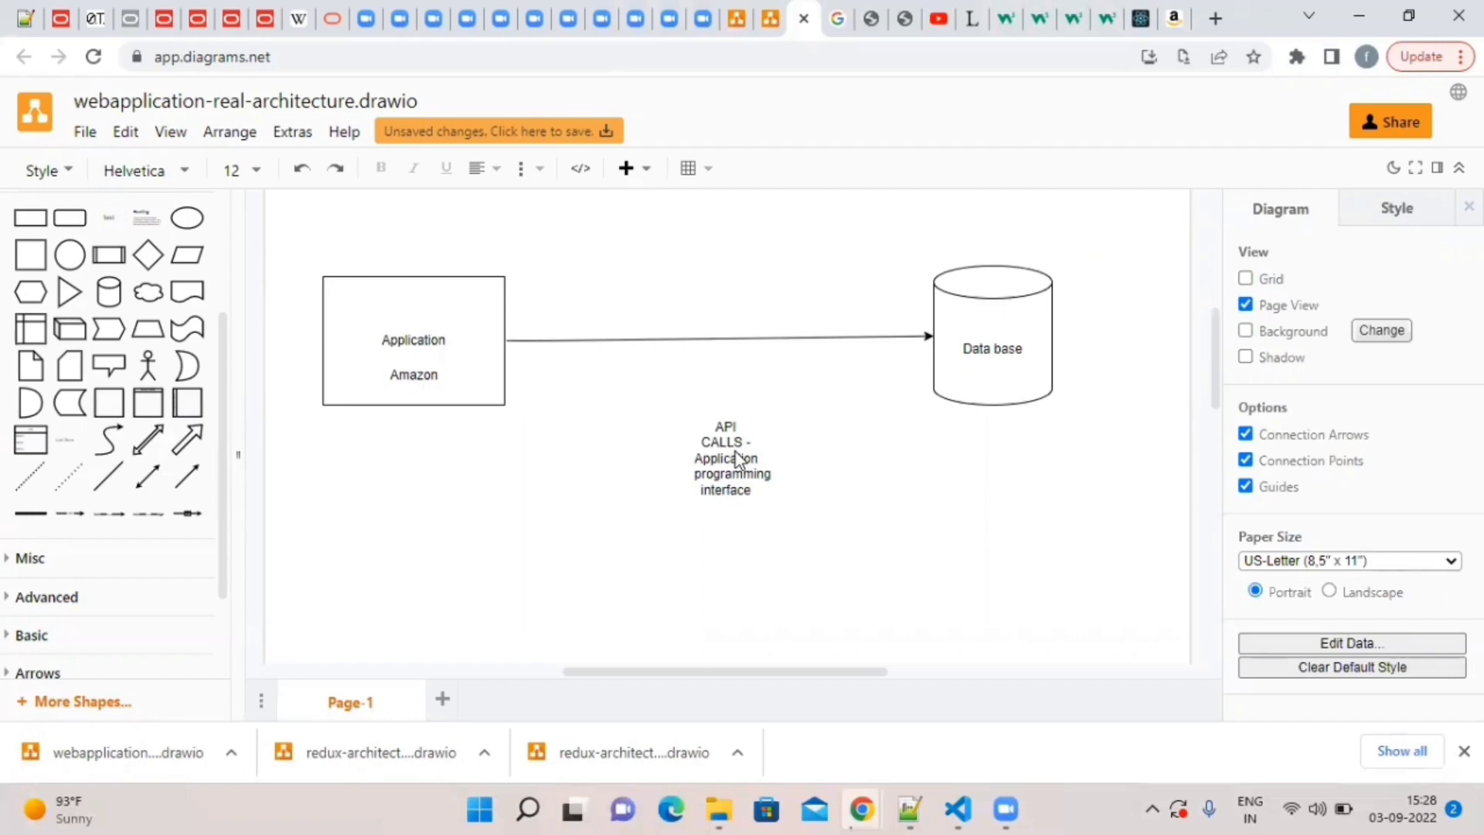
pyautogui.moveTo(890, 462)
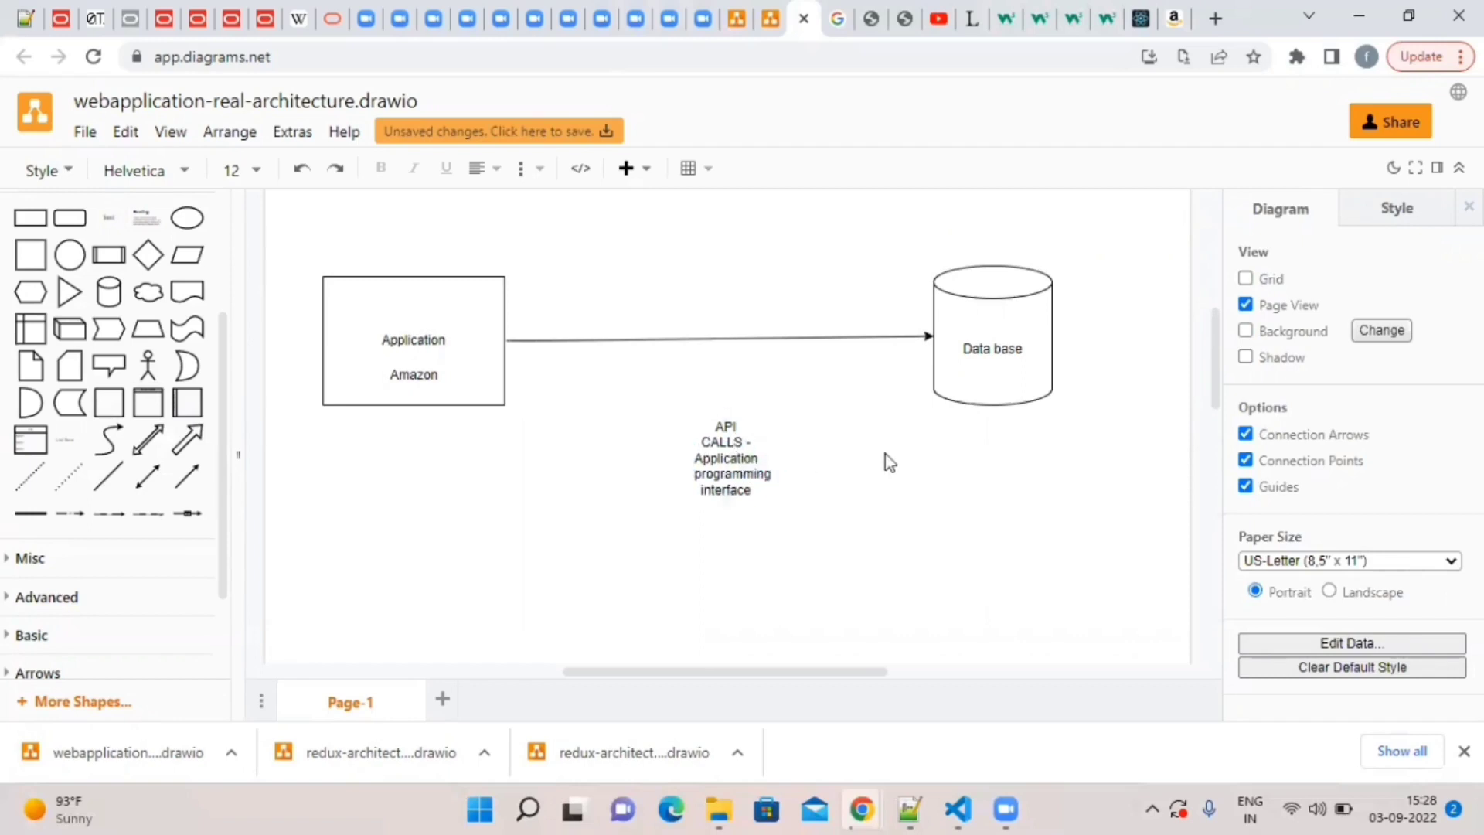
pyautogui.click(725, 459)
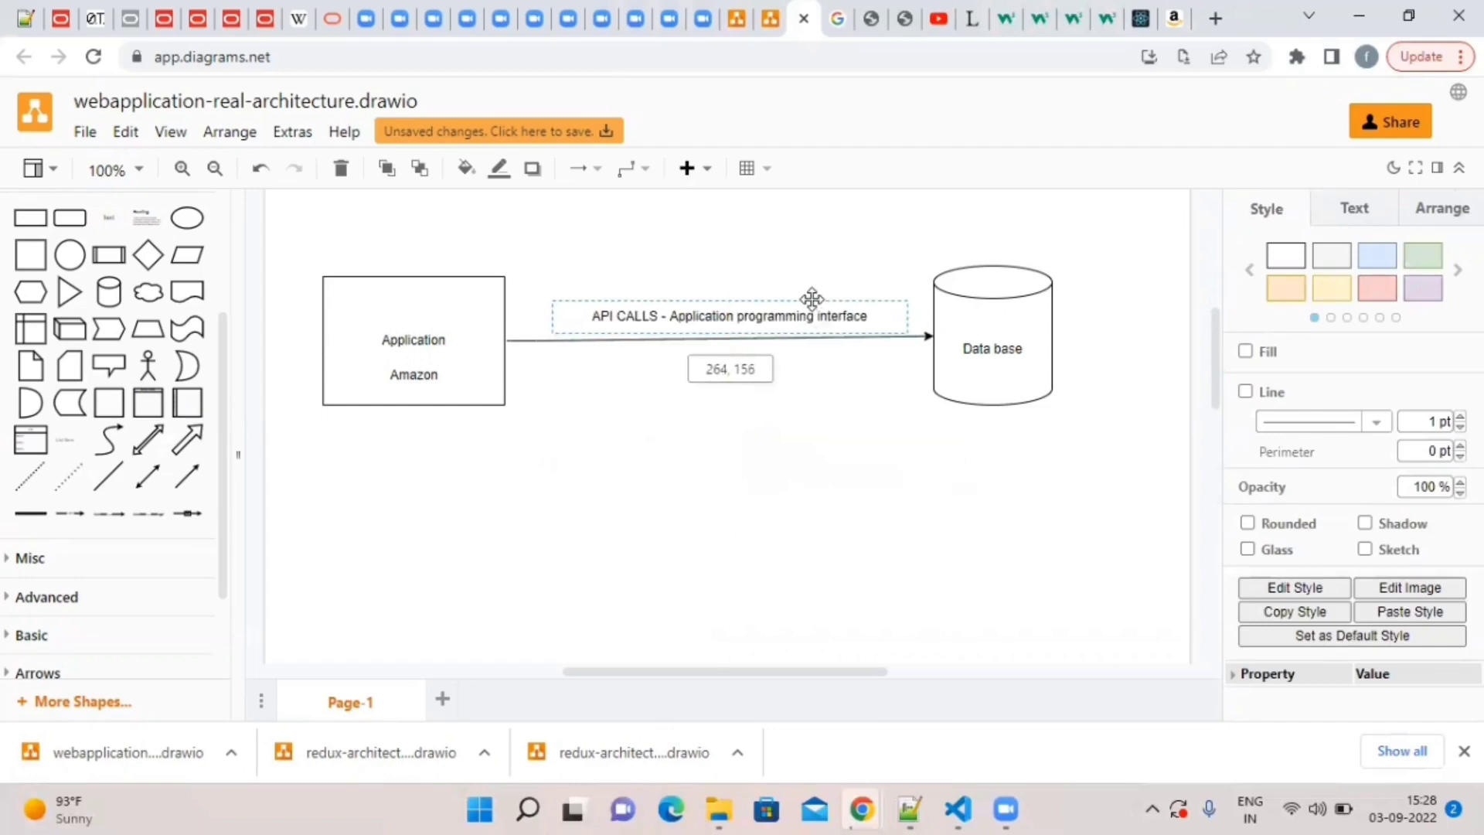
pyautogui.click(568, 358)
pyautogui.write('Backend developer')
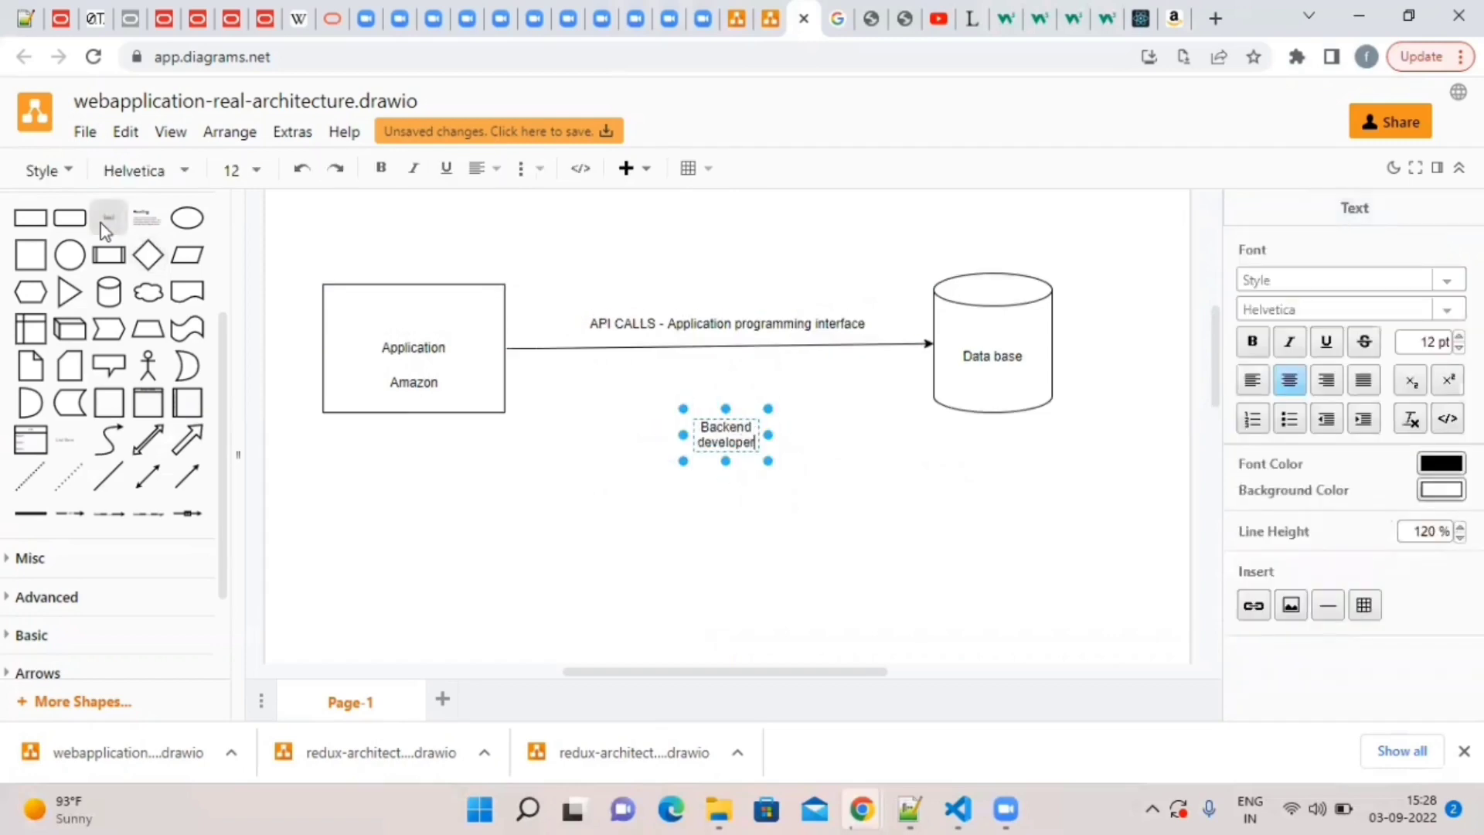
# Finish typing 'Backend developers- My SQL, MONGO DB' and insert another text box beneath.
pyautogui.write('s-')
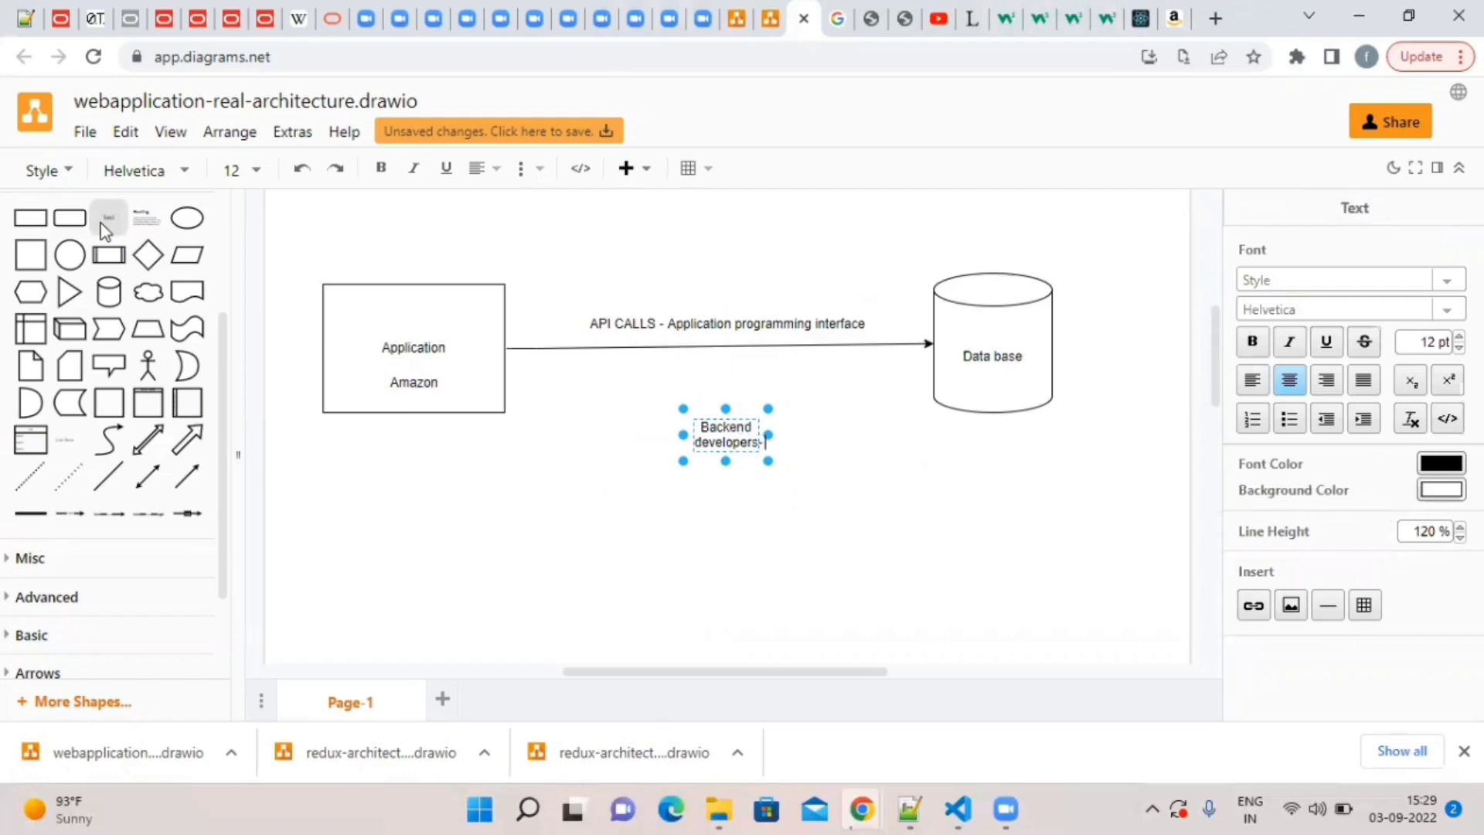
pyautogui.write('My SQL')
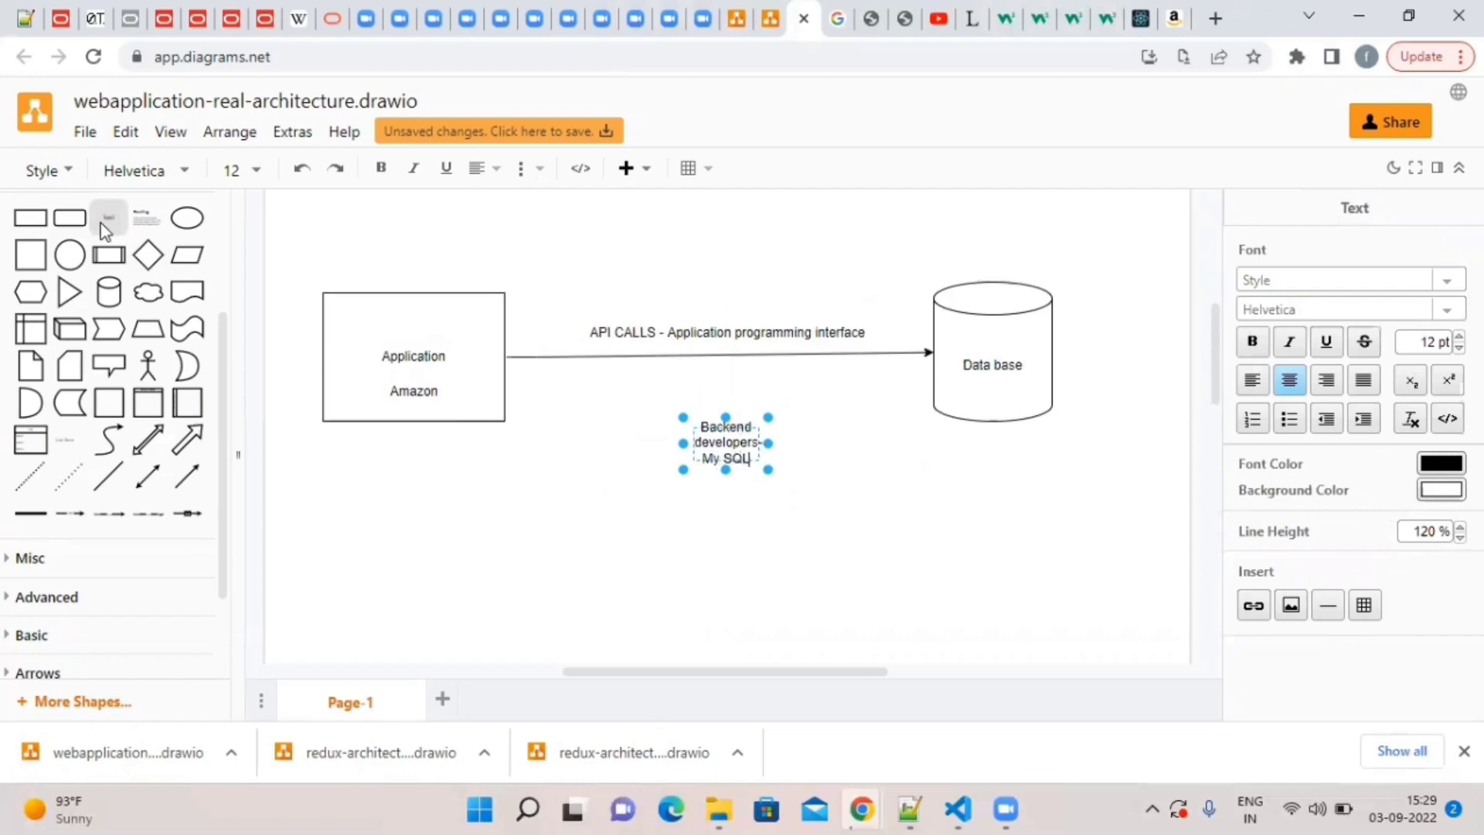
pyautogui.write('MONGO DB, NODE JS')
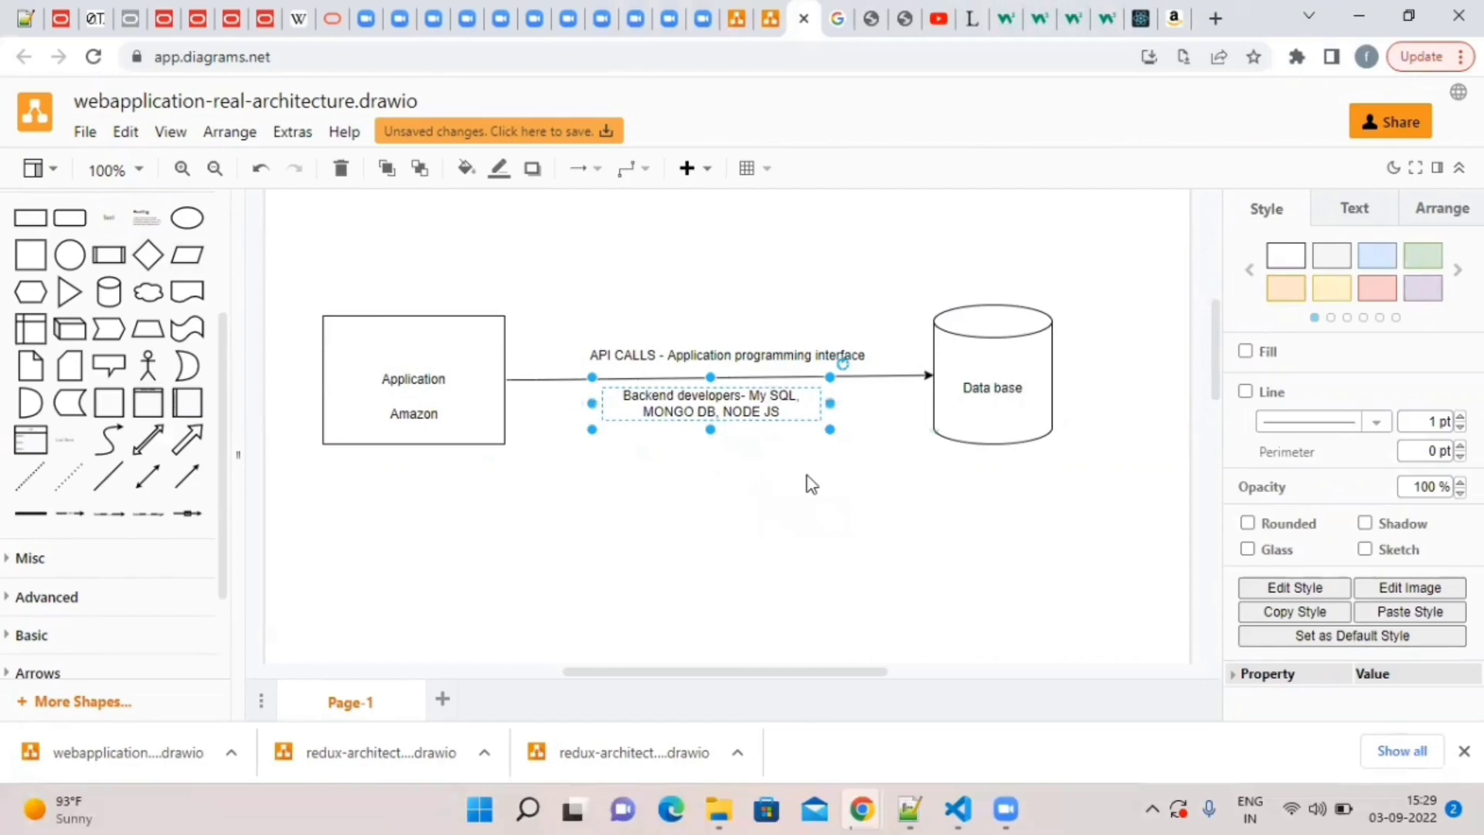
pyautogui.click(811, 482)
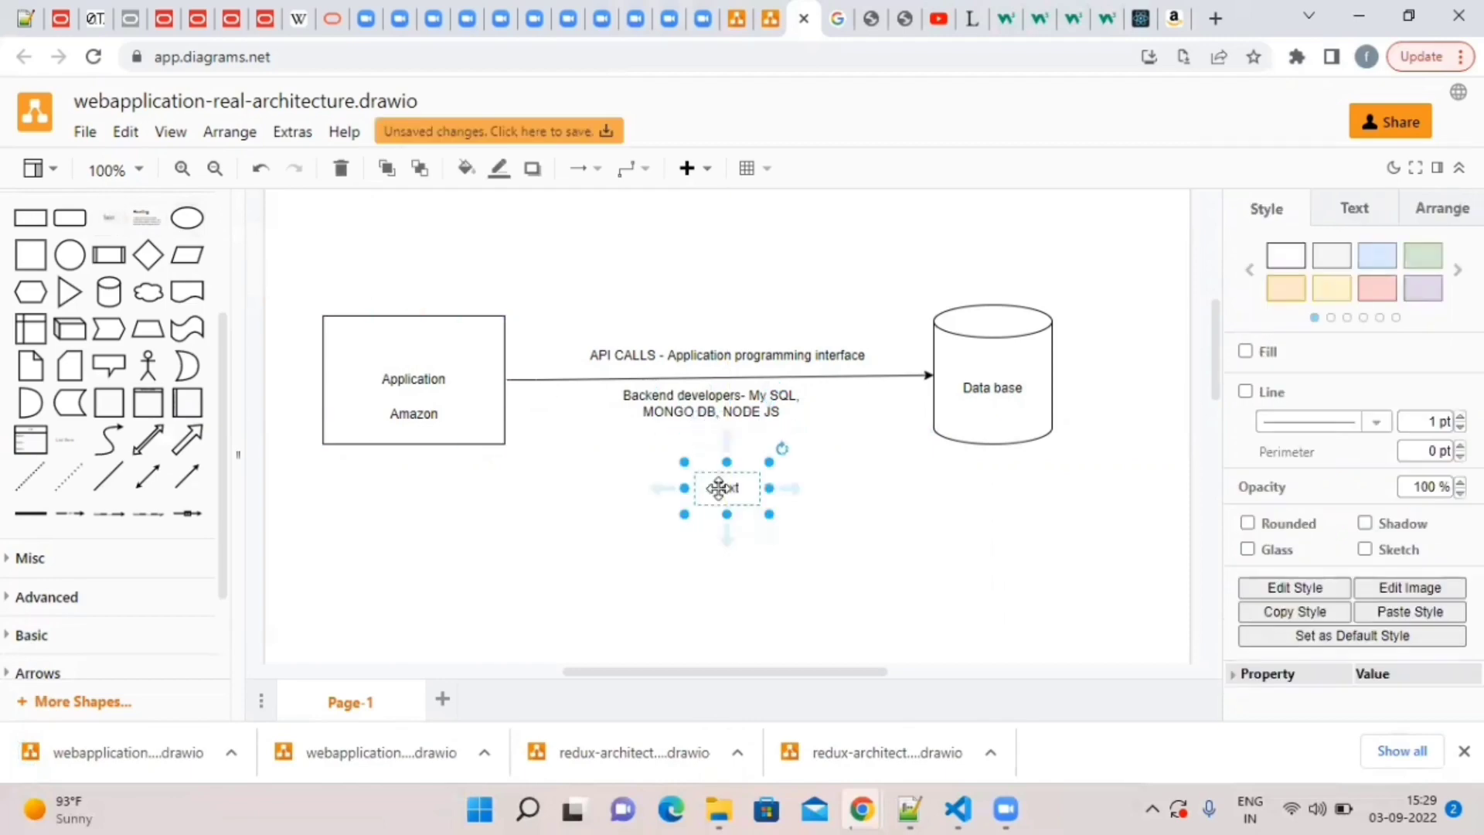
pyautogui.doubleClick(724, 488)
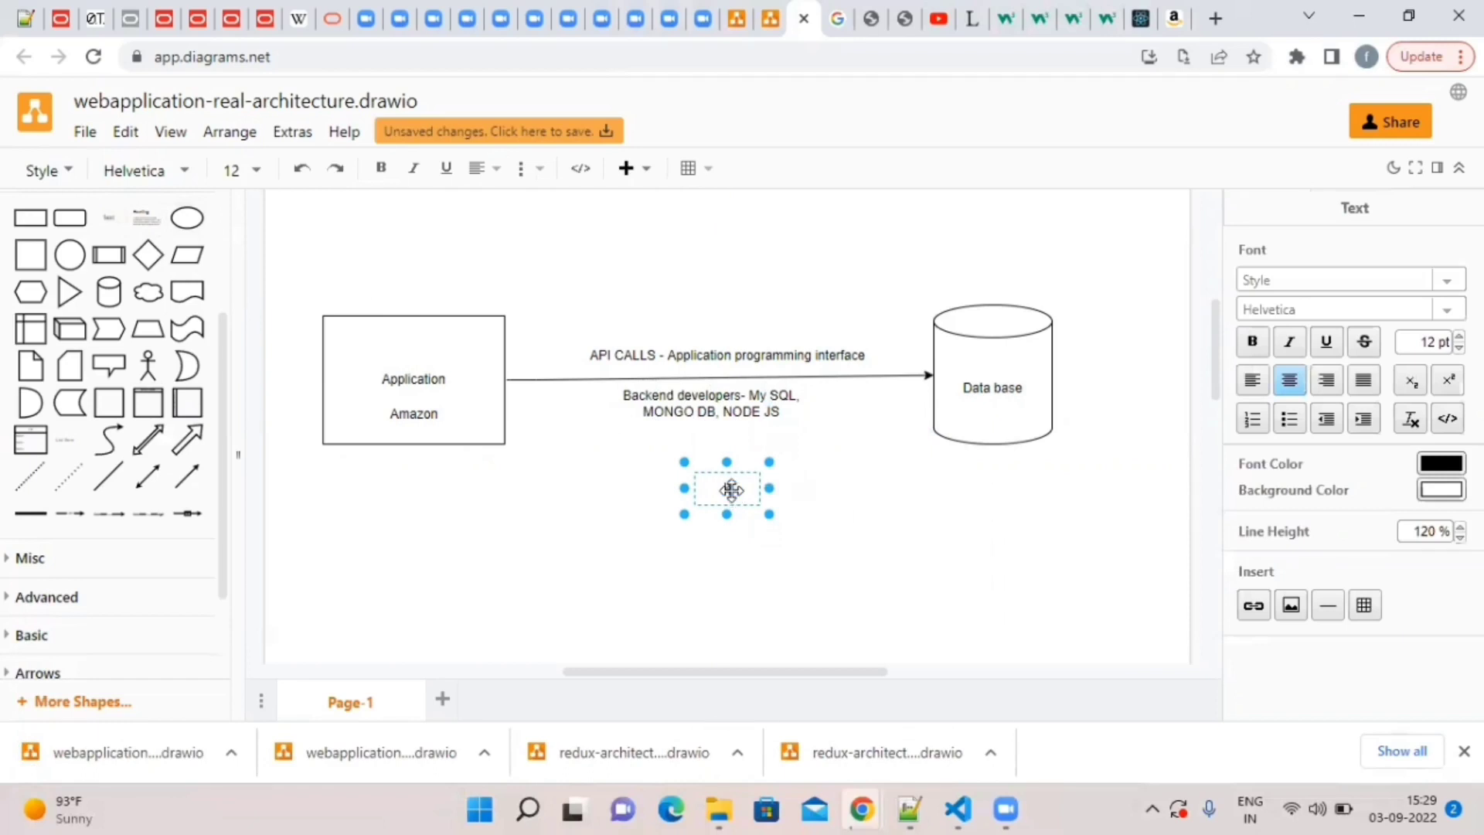
pyautogui.write('krishna')
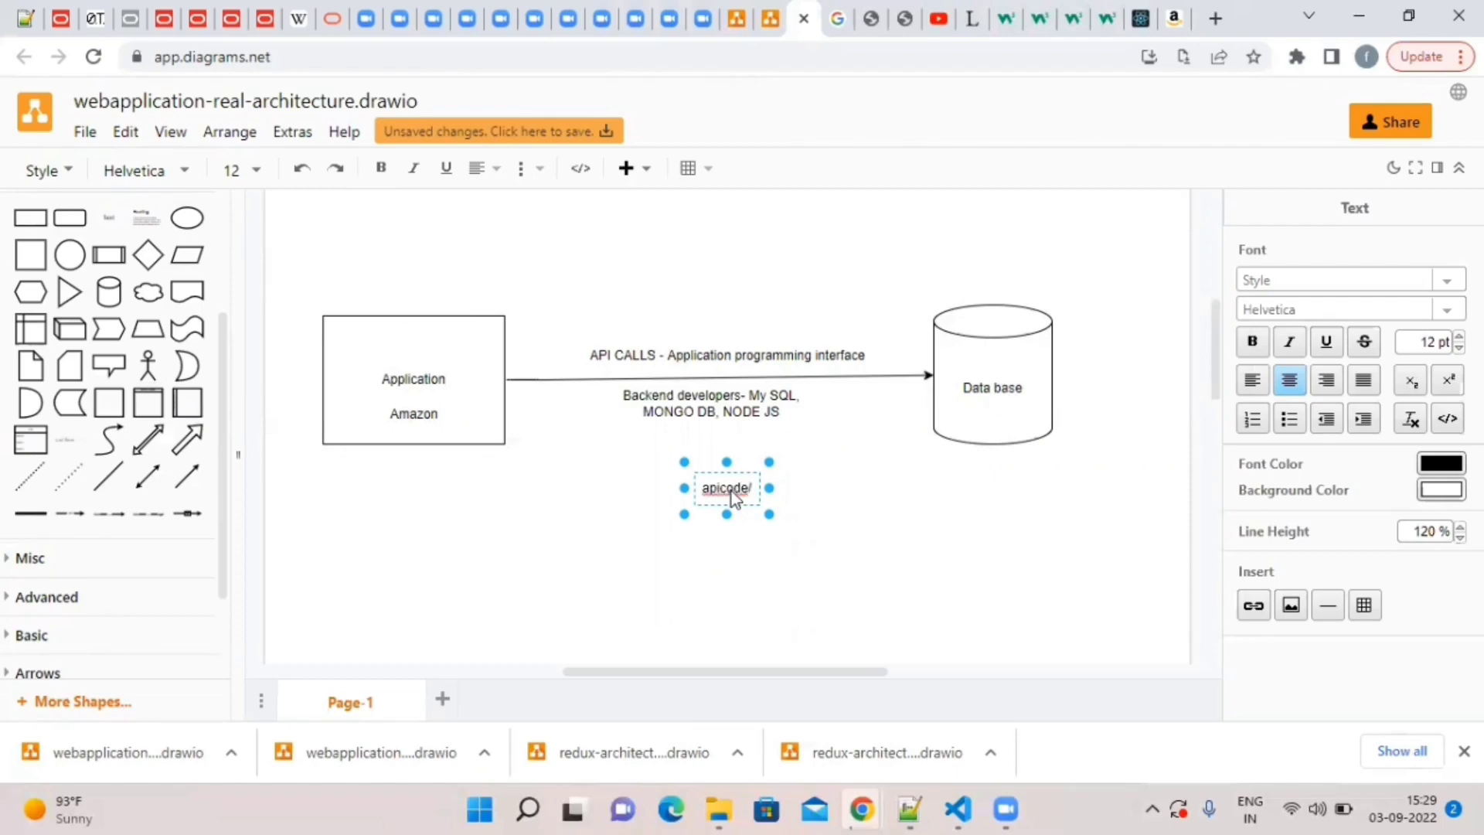
pyautogui.write('getdetails')
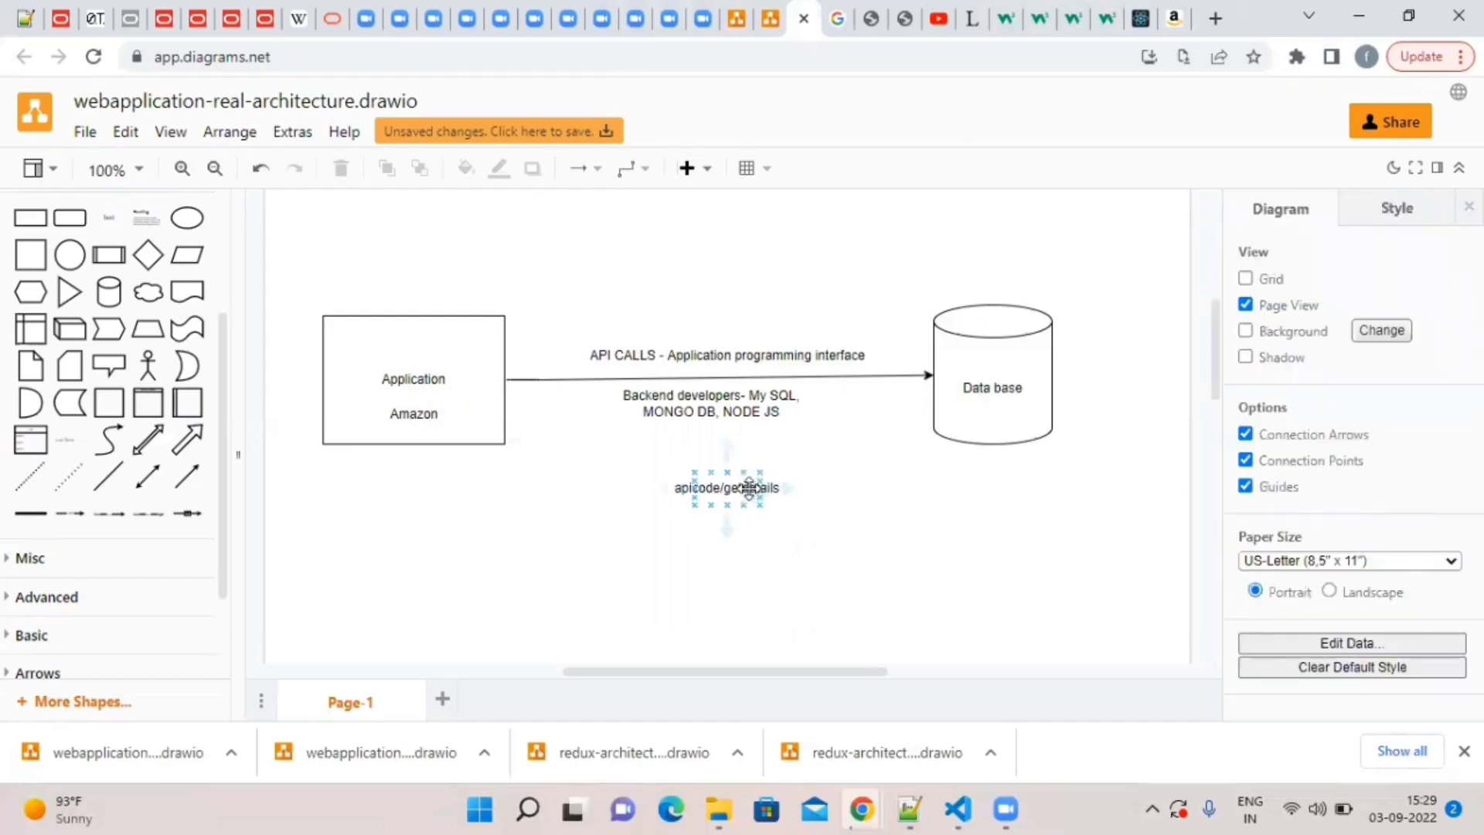
pyautogui.click(726, 488)
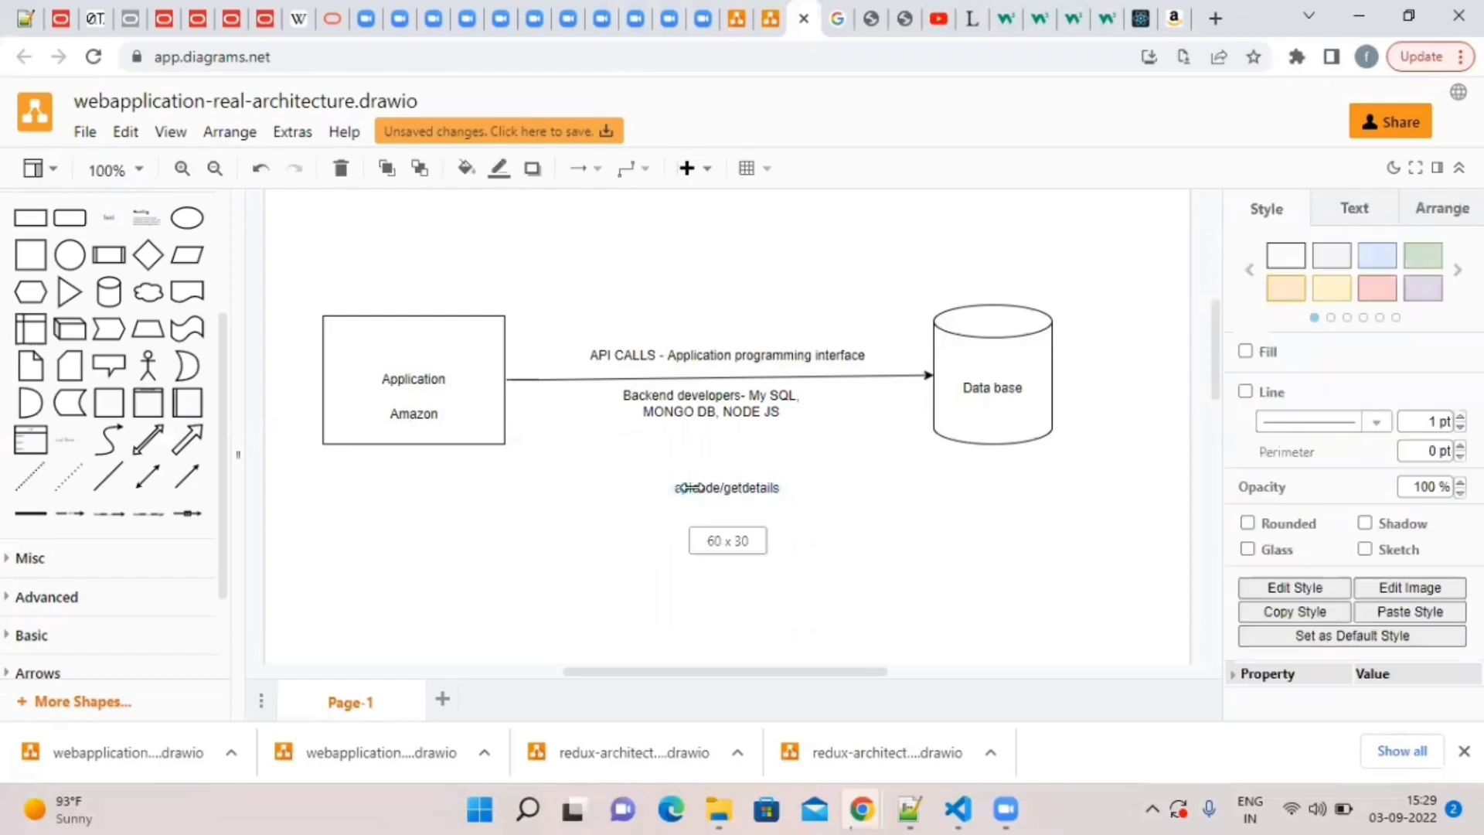
pyautogui.doubleClick(725, 487)
pyautogui.write('https://')
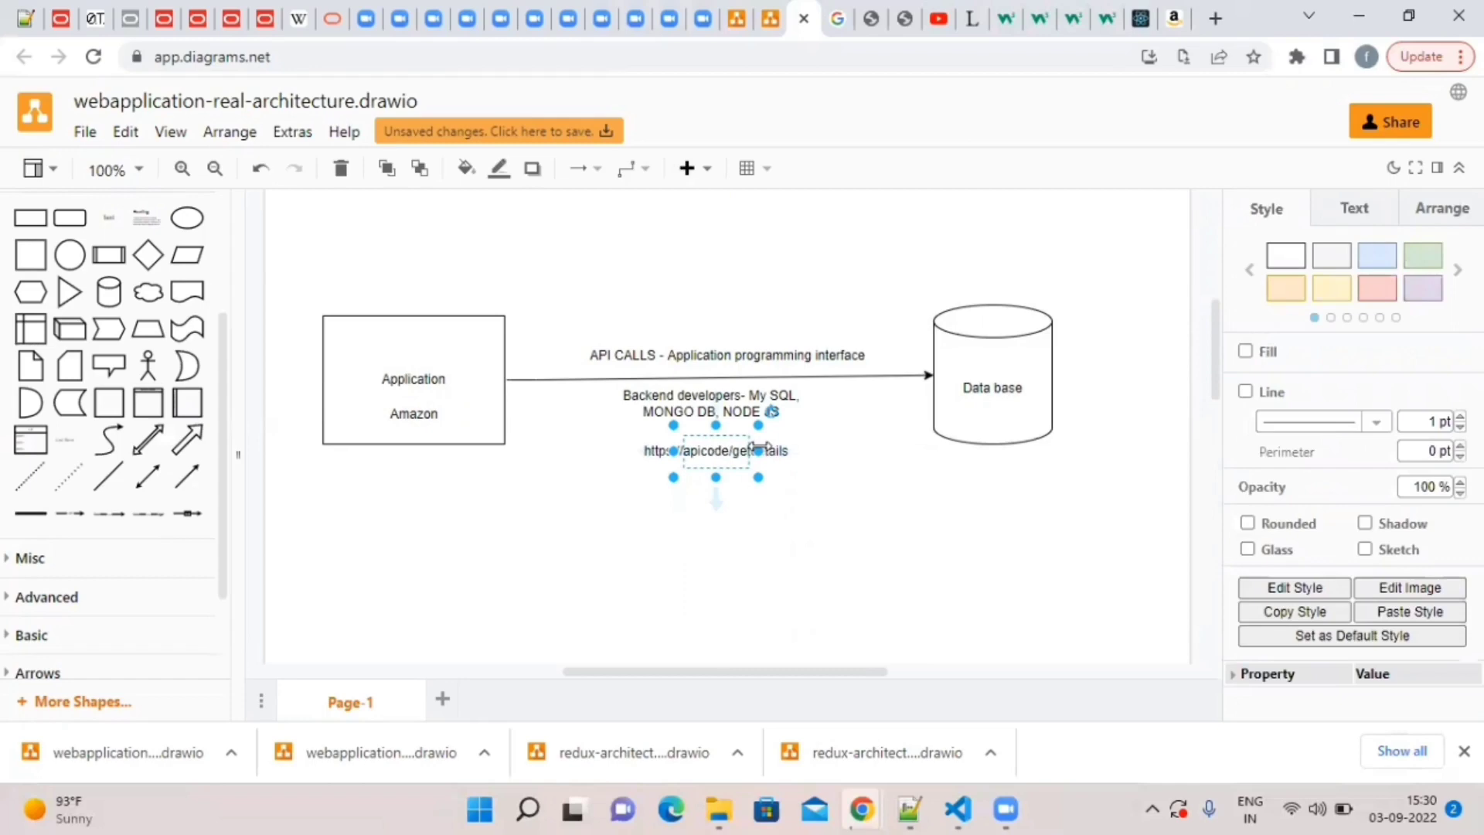
pyautogui.moveTo(829, 504)
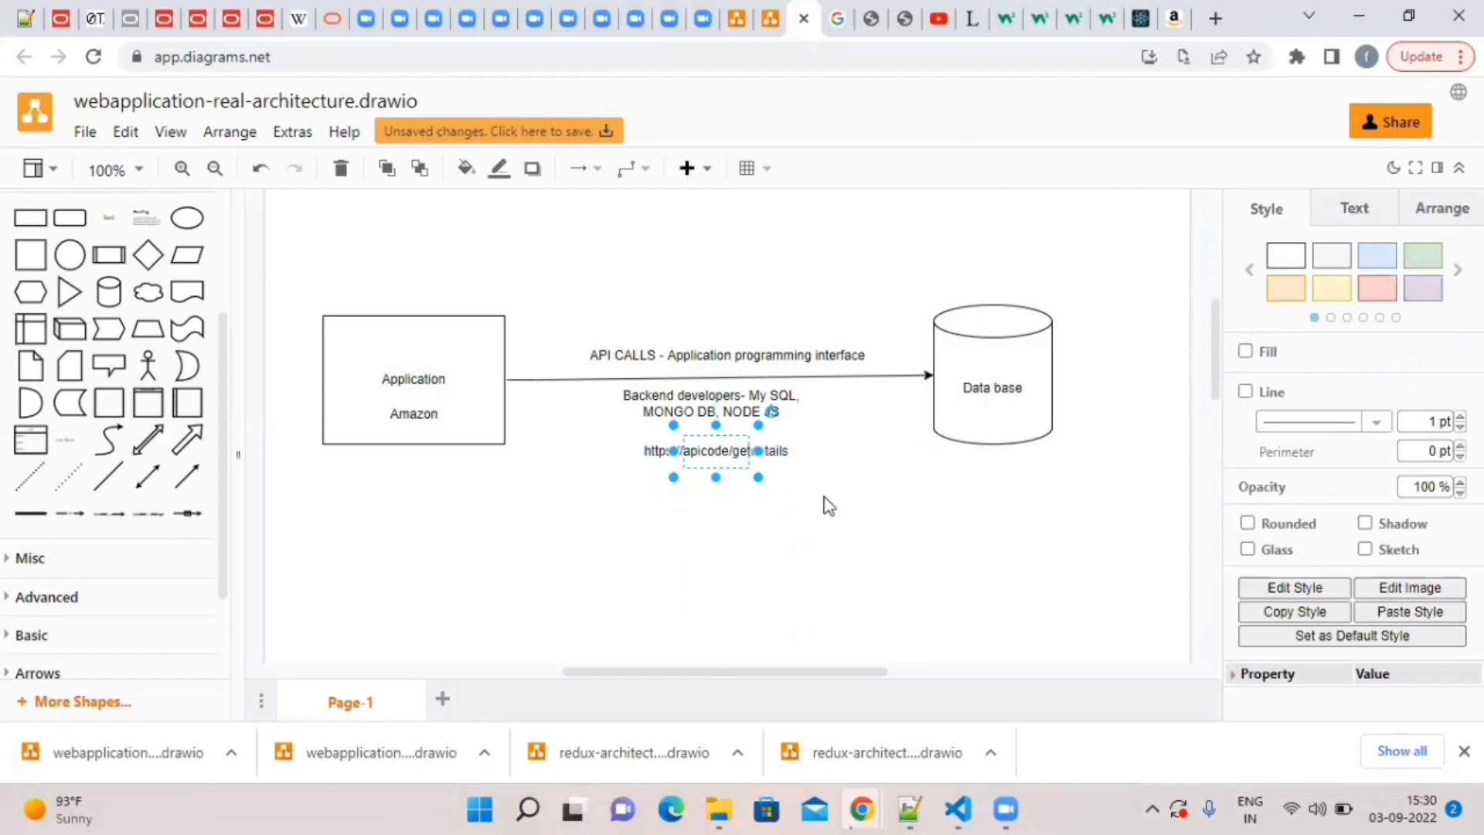
pyautogui.click(412, 379)
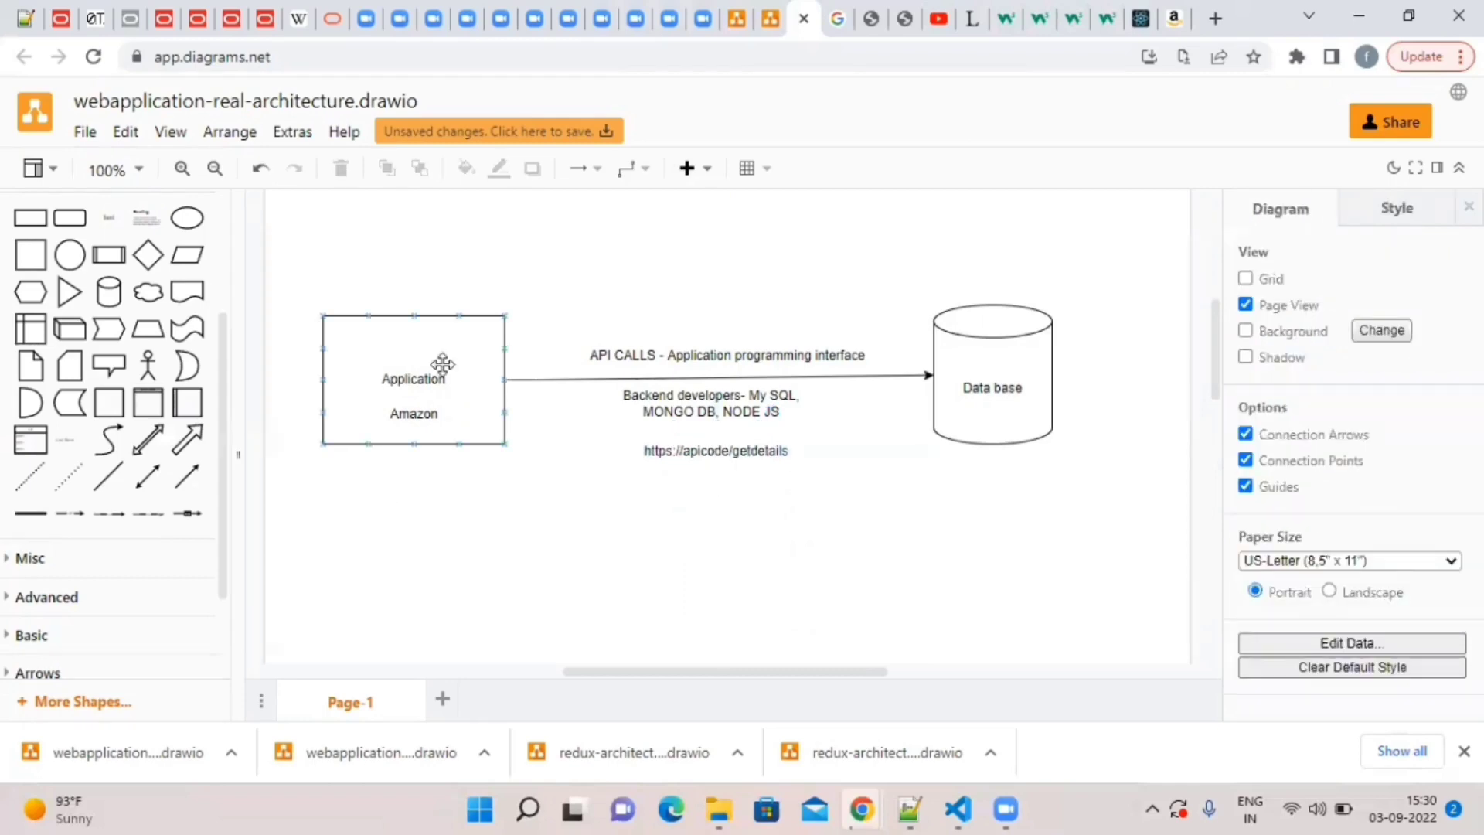
pyautogui.click(413, 381)
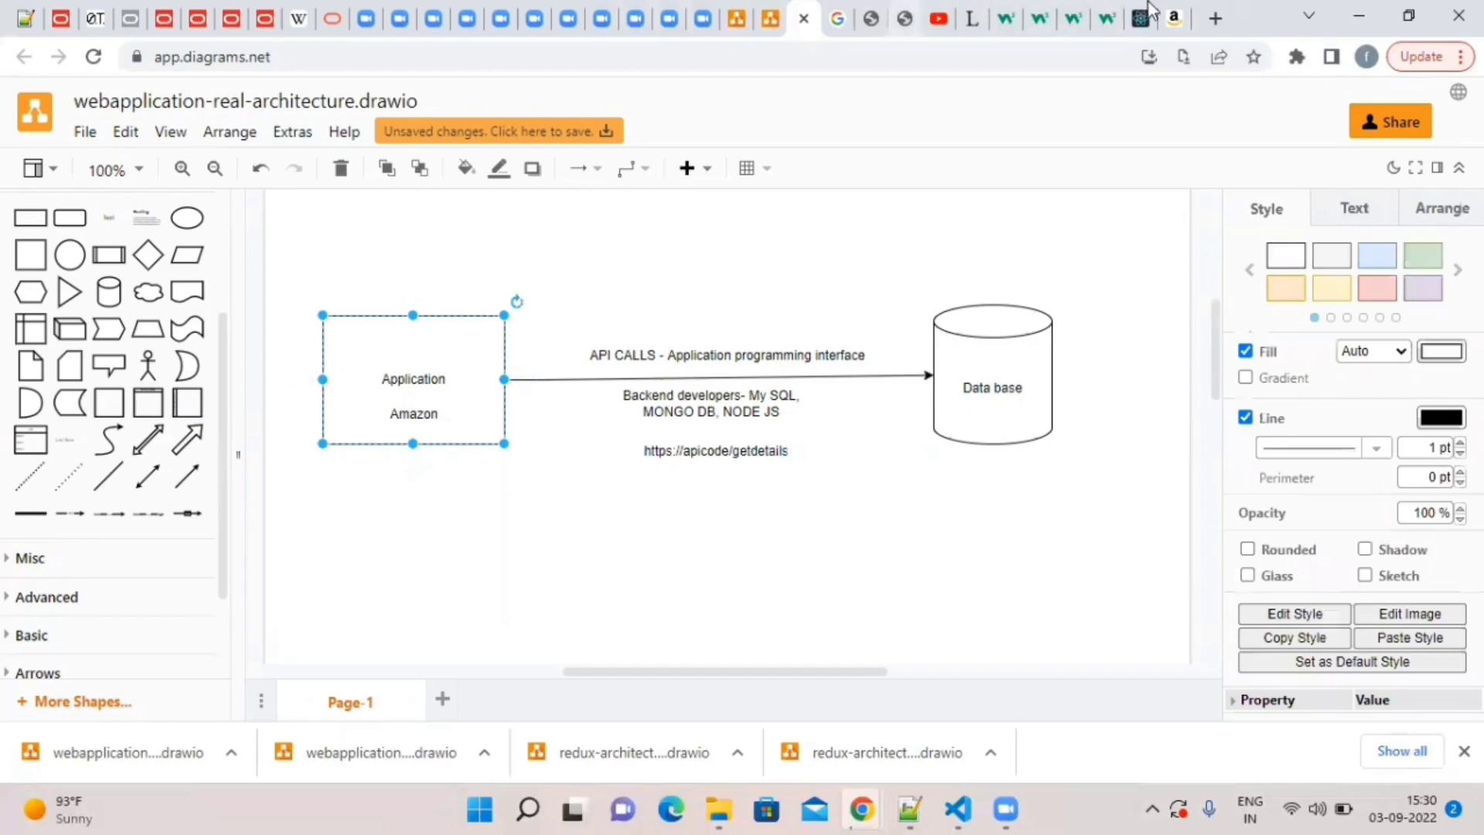
pyautogui.click(1107, 17)
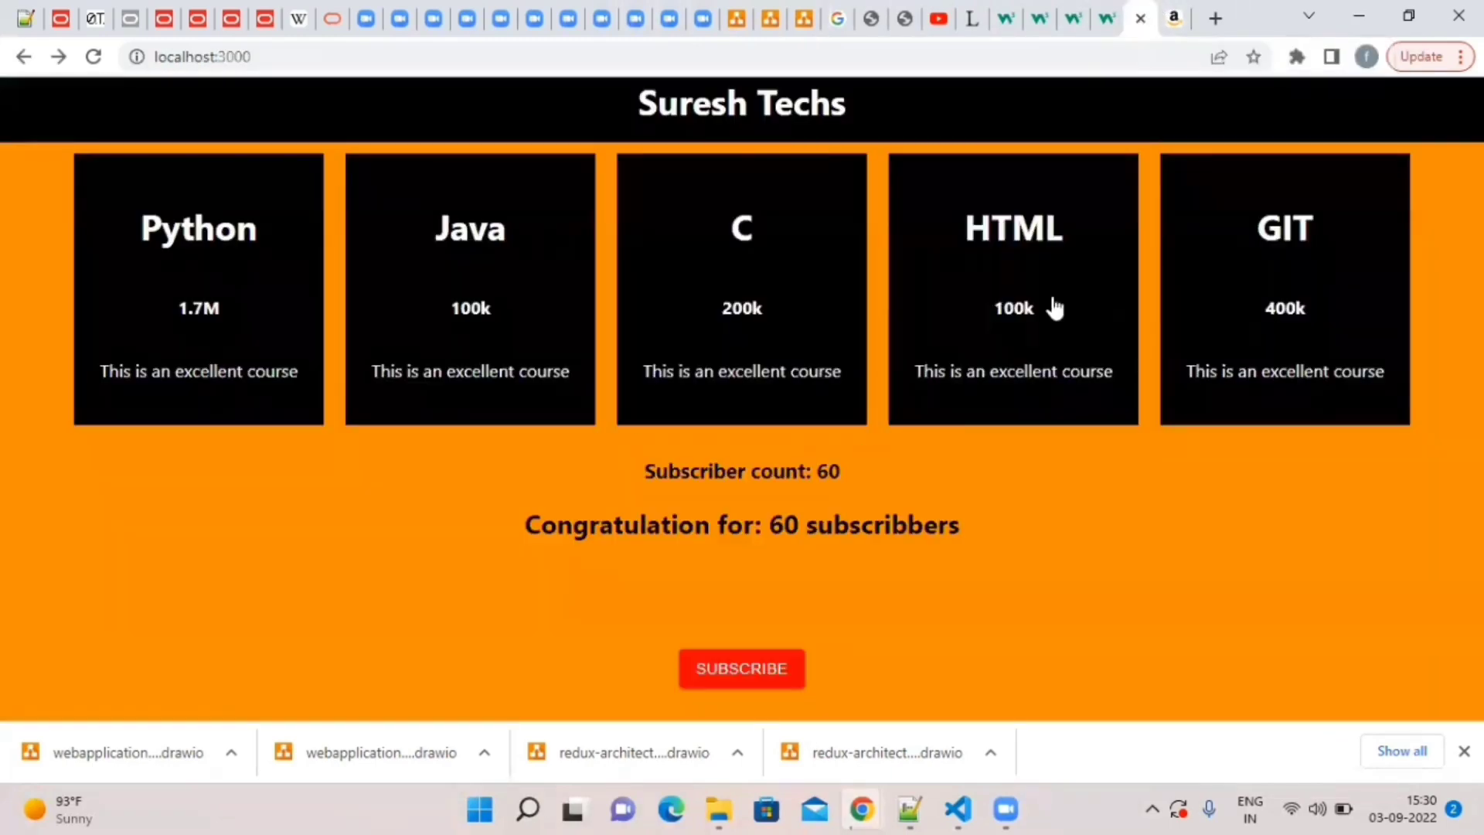
pyautogui.moveTo(972, 486)
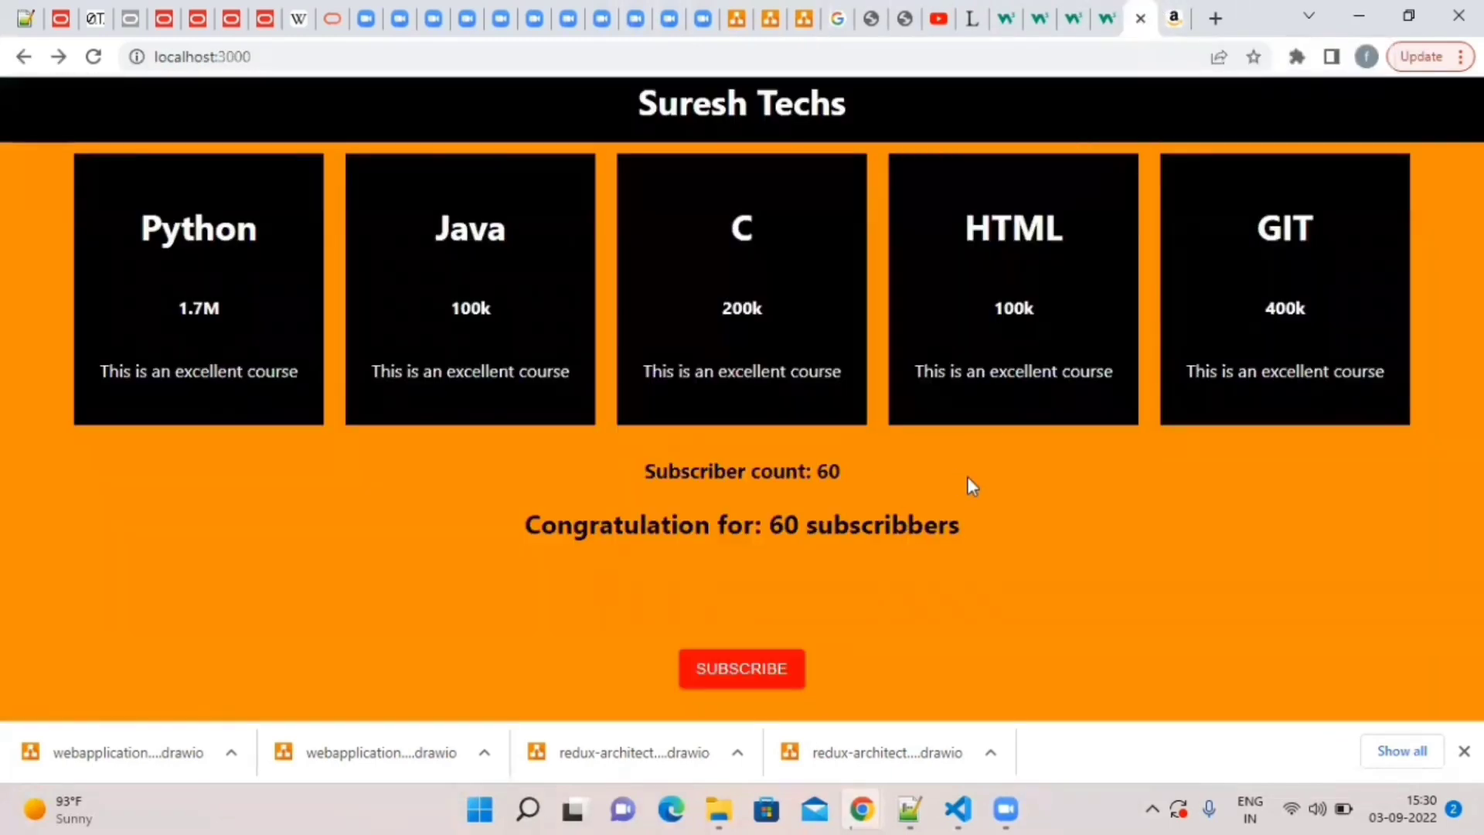
pyautogui.moveTo(992, 525)
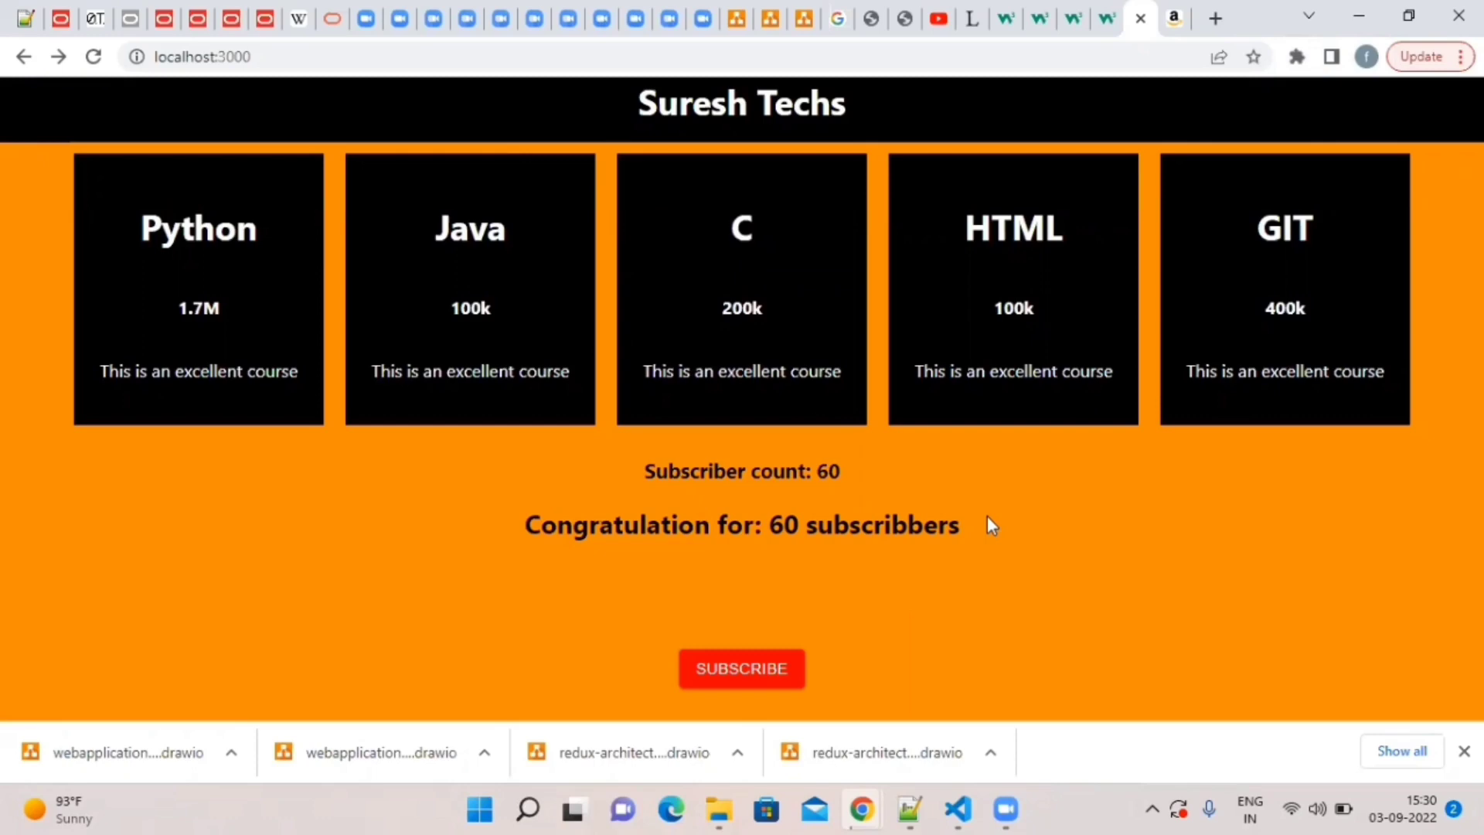
# Back in draw.io, add a 'fetch, axios' text label beneath the Application Amazon box.
pyautogui.click(800, 17)
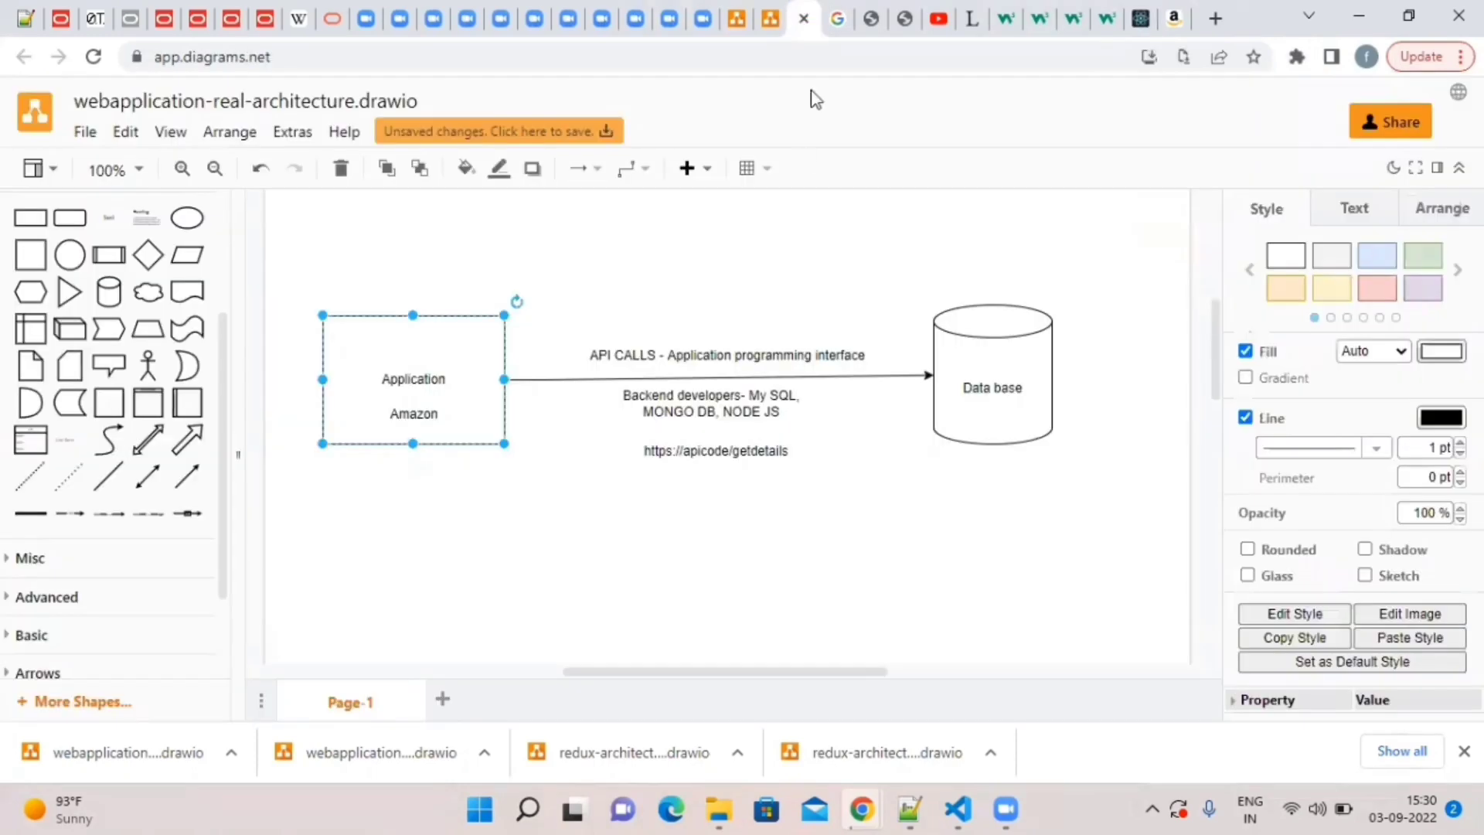
pyautogui.click(395, 482)
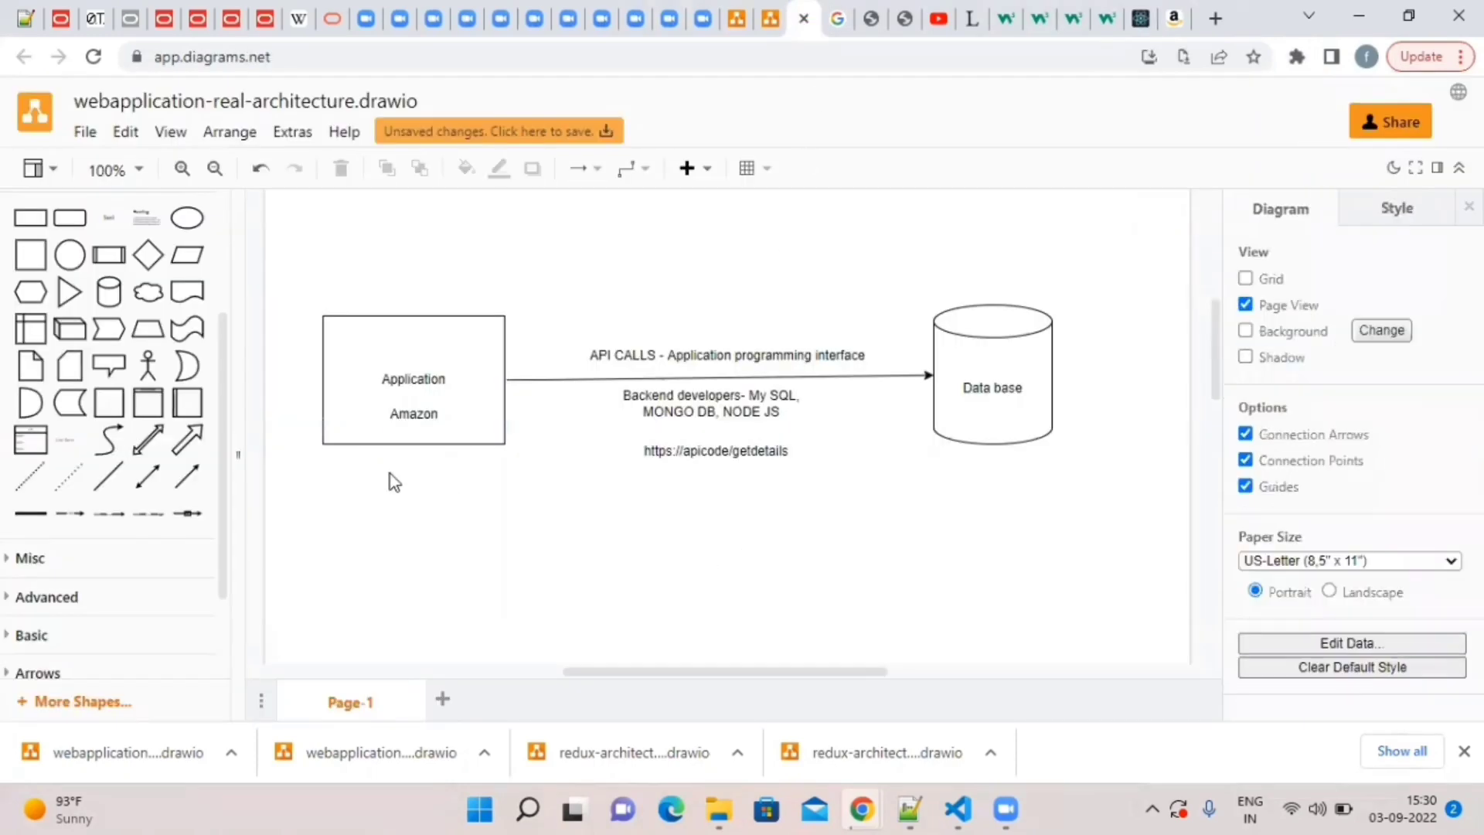
pyautogui.click(715, 451)
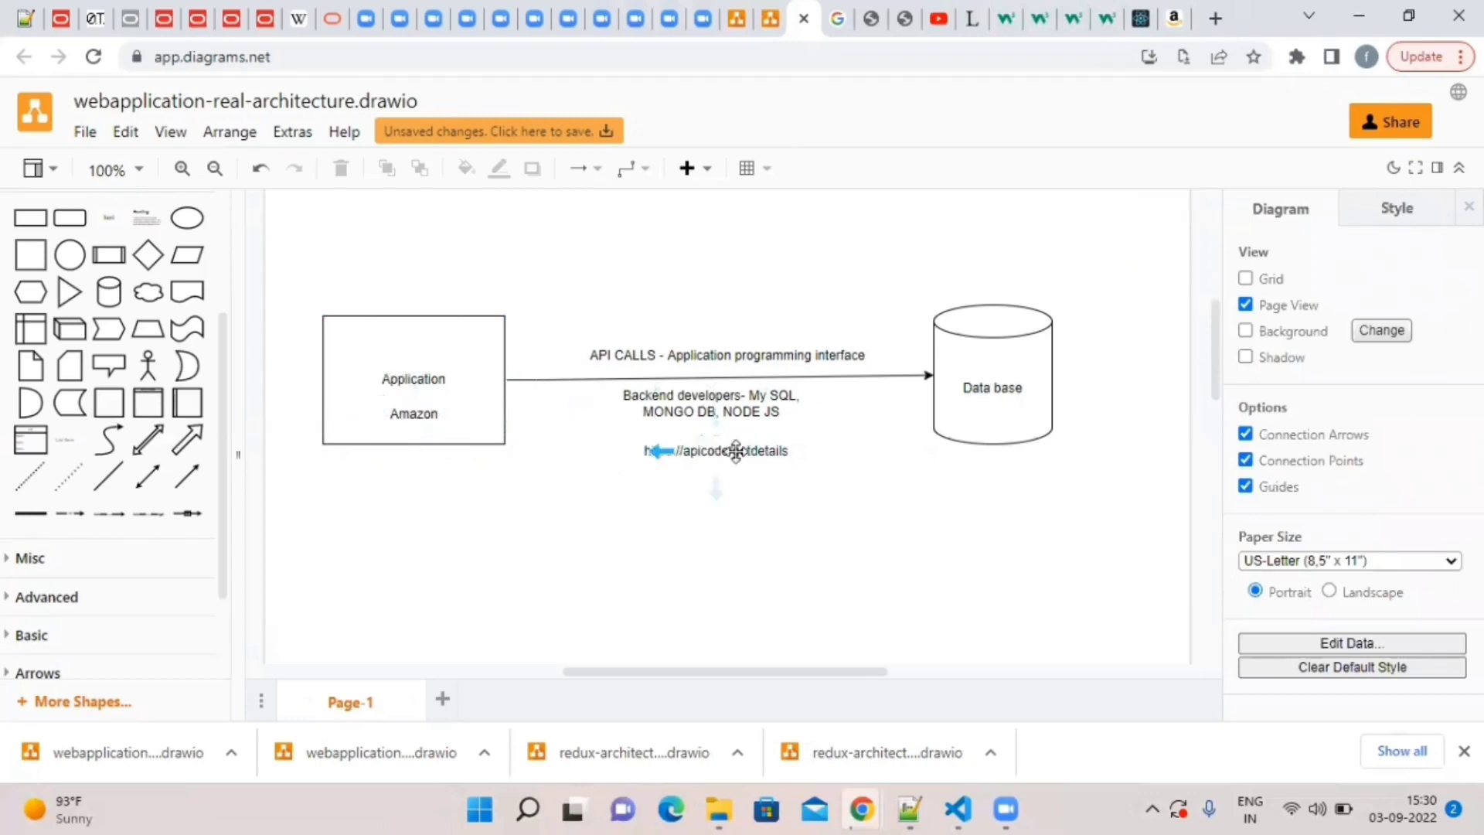
pyautogui.click(478, 482)
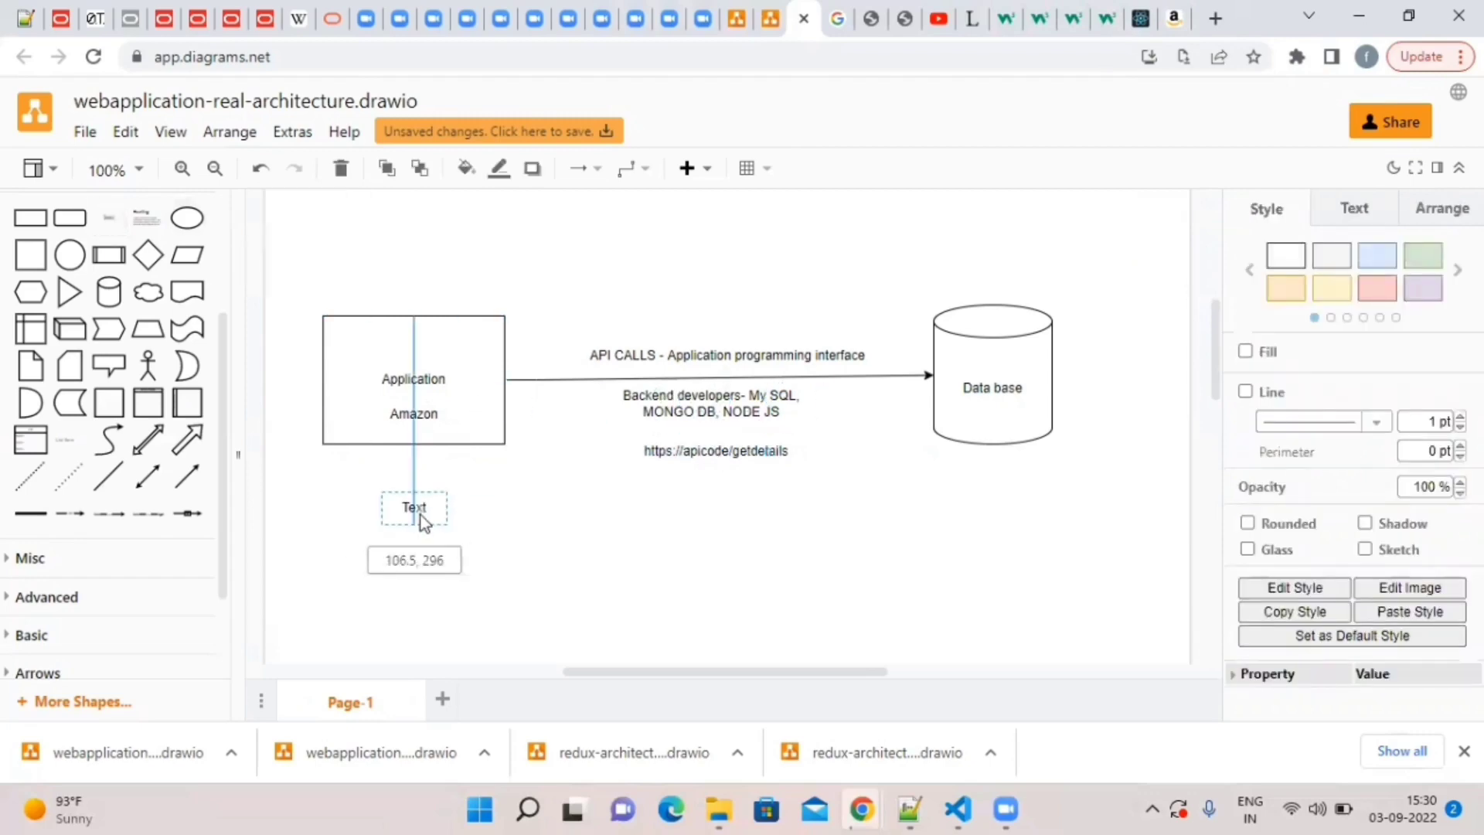
pyautogui.doubleClick(413, 506)
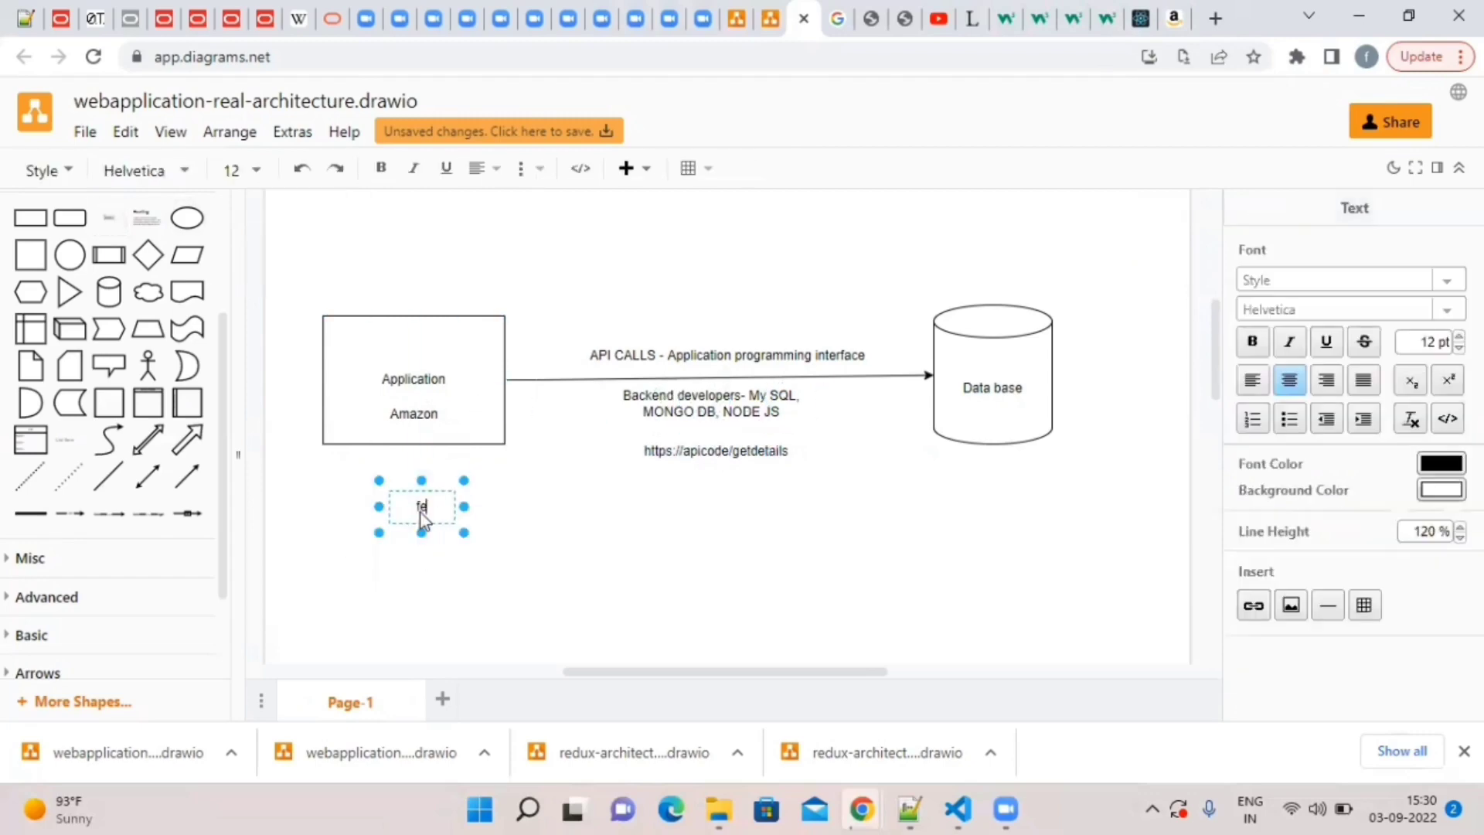
pyautogui.write('fetch, axios')
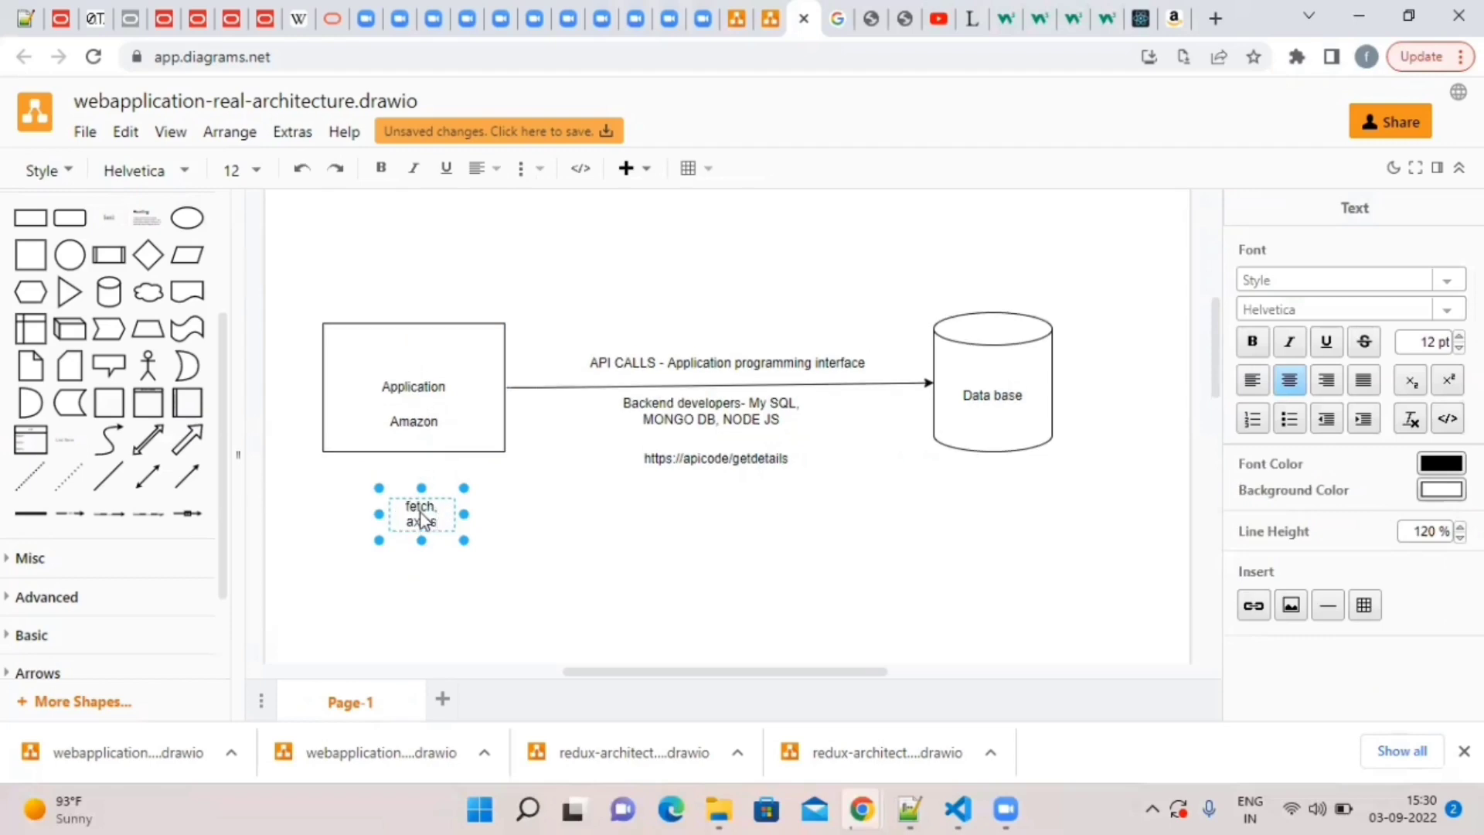
pyautogui.click(563, 526)
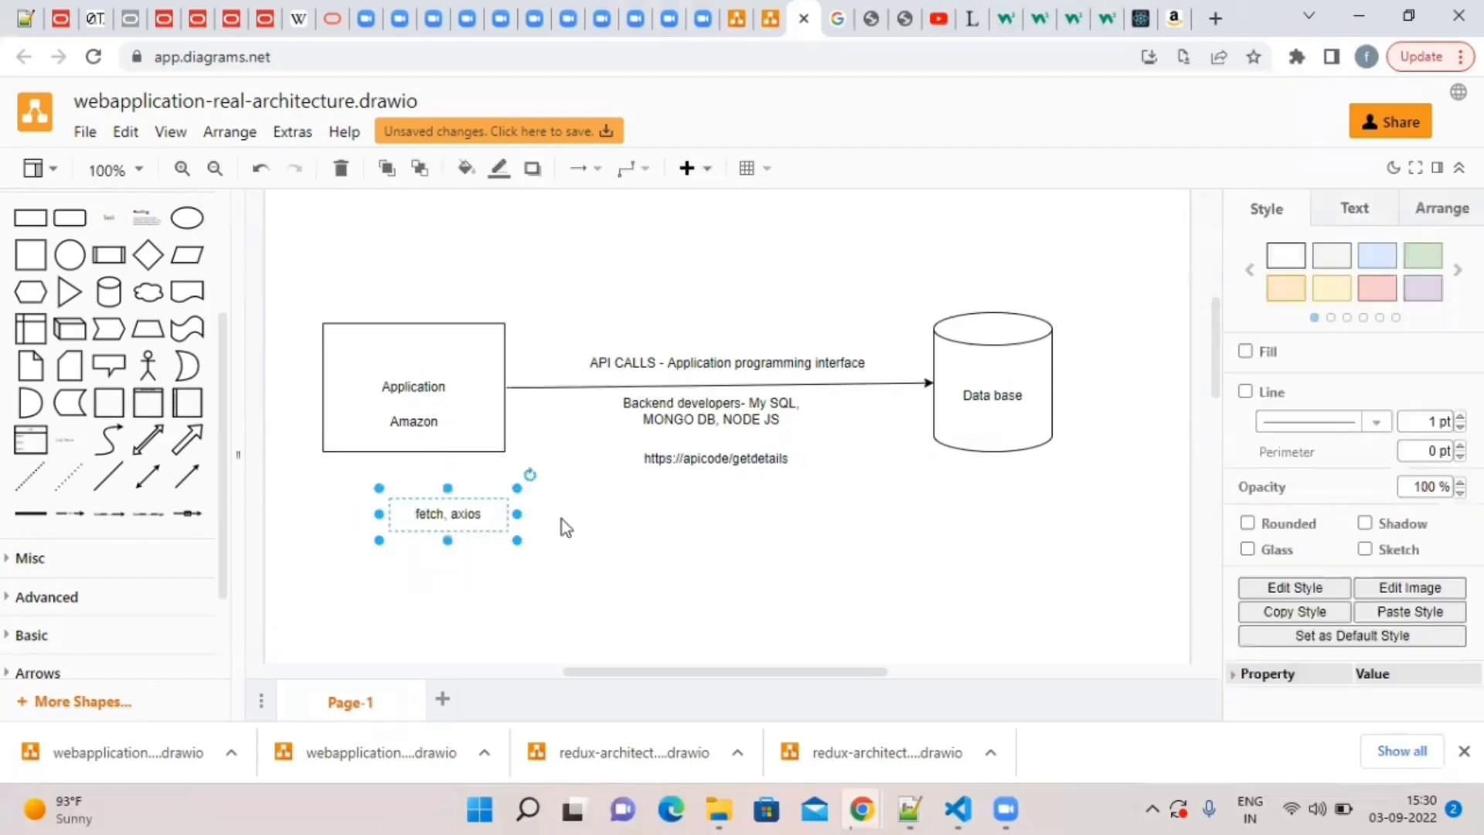
# Add bidirectional arrows linking fetch, axios to the endpoint URL and the URL to Data base.
pyautogui.click(544, 538)
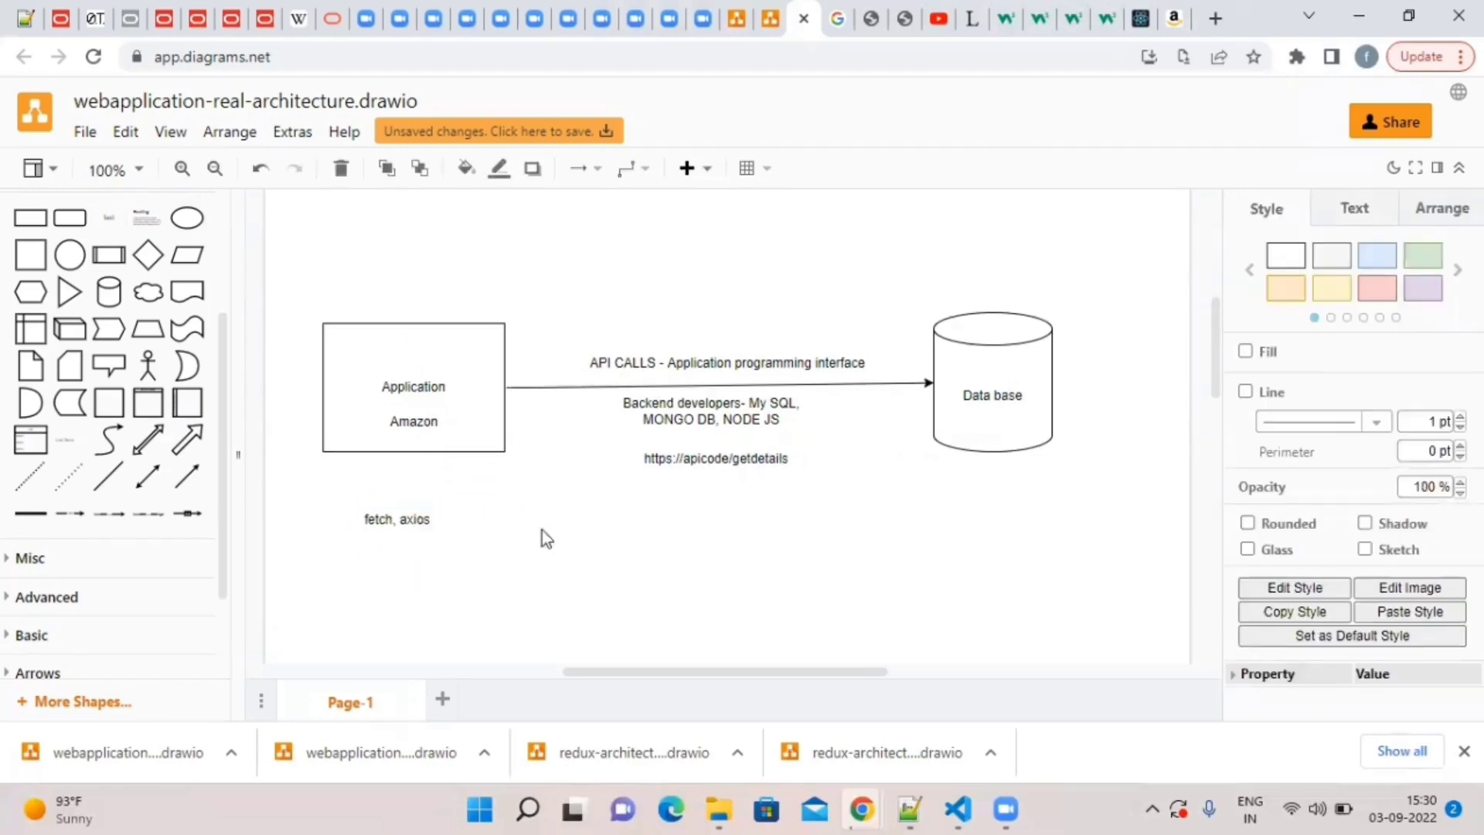
pyautogui.click(547, 538)
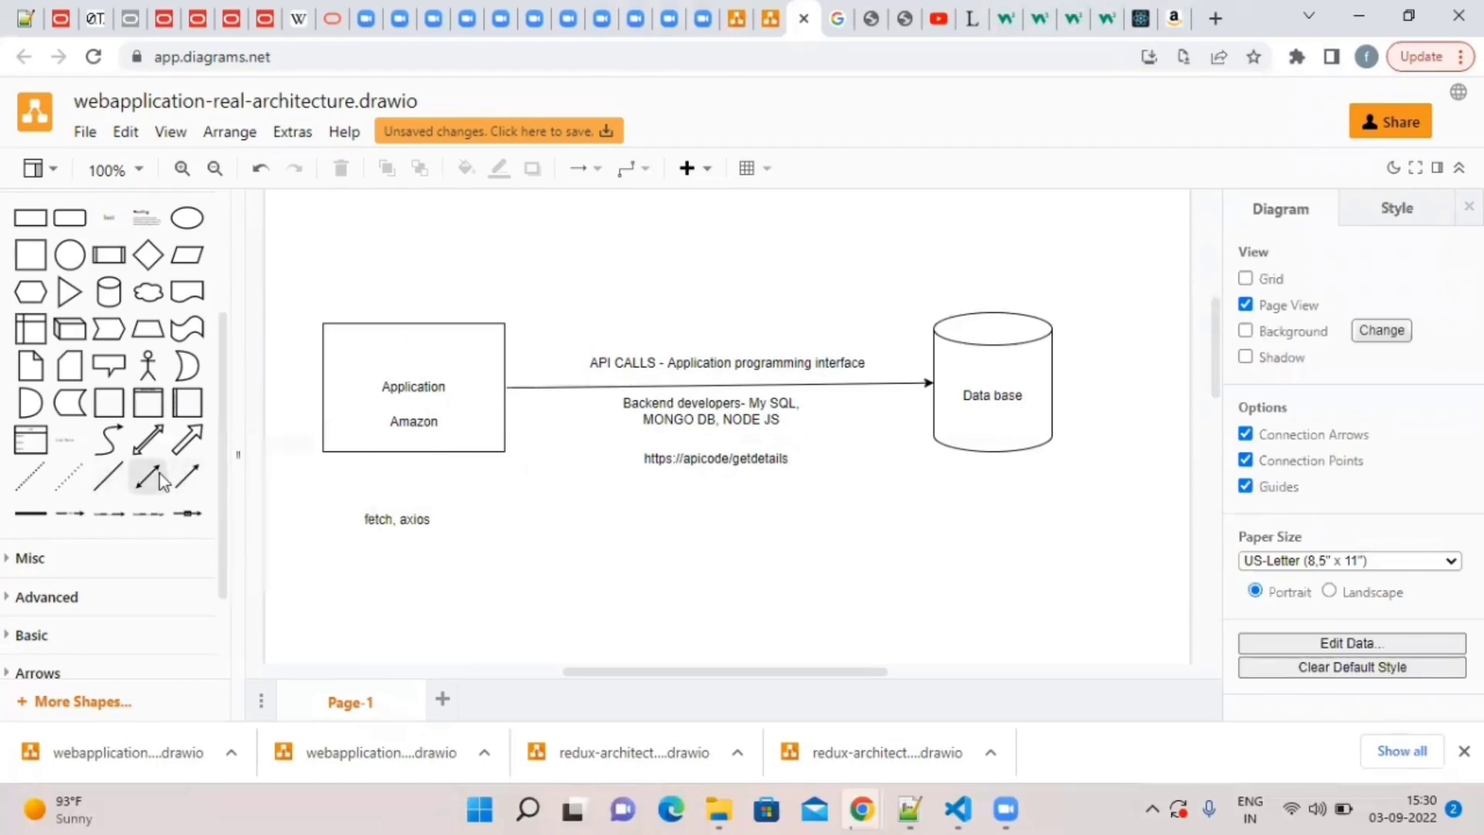
pyautogui.click(729, 426)
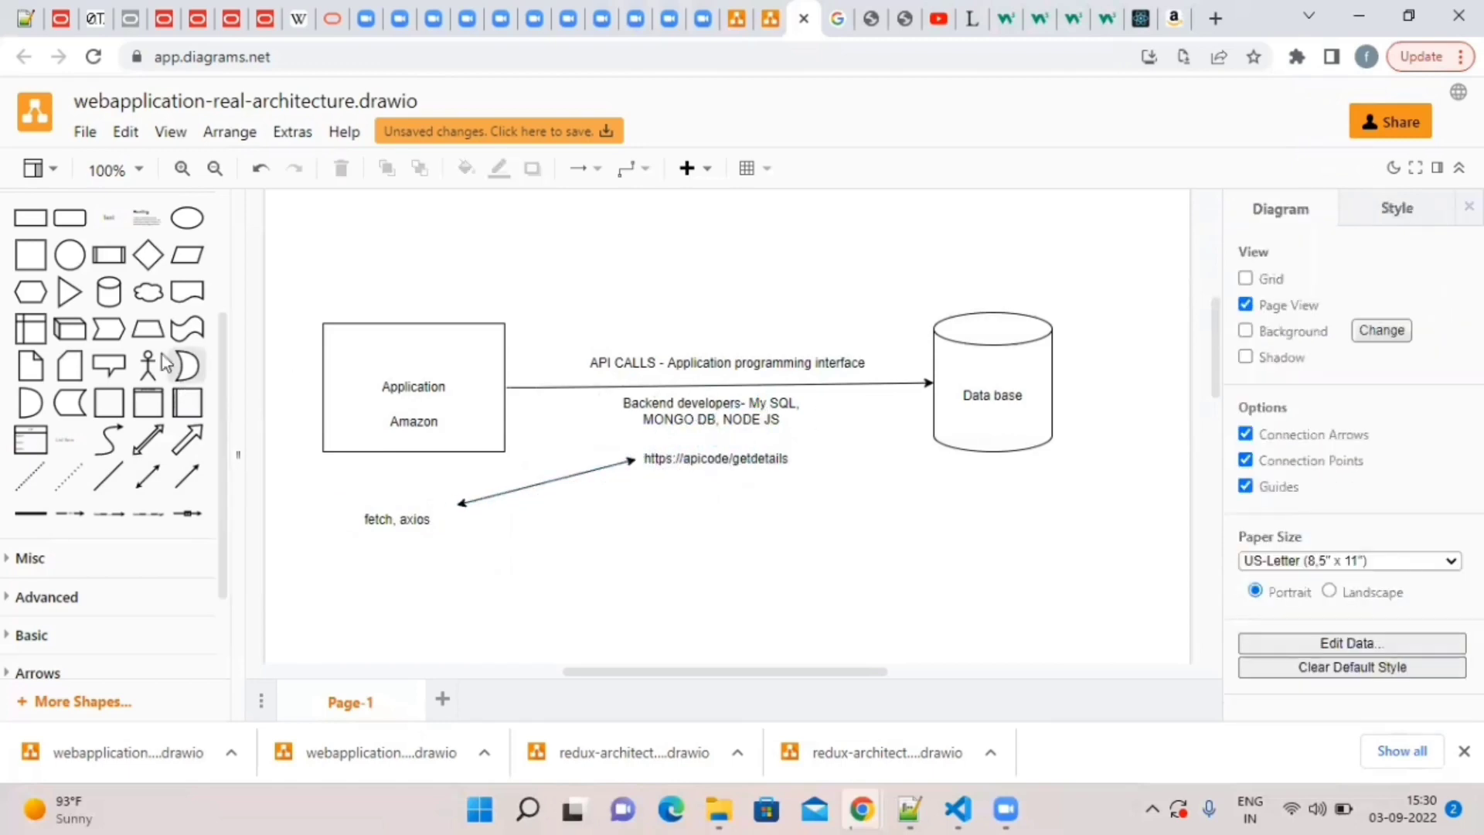
pyautogui.click(719, 454)
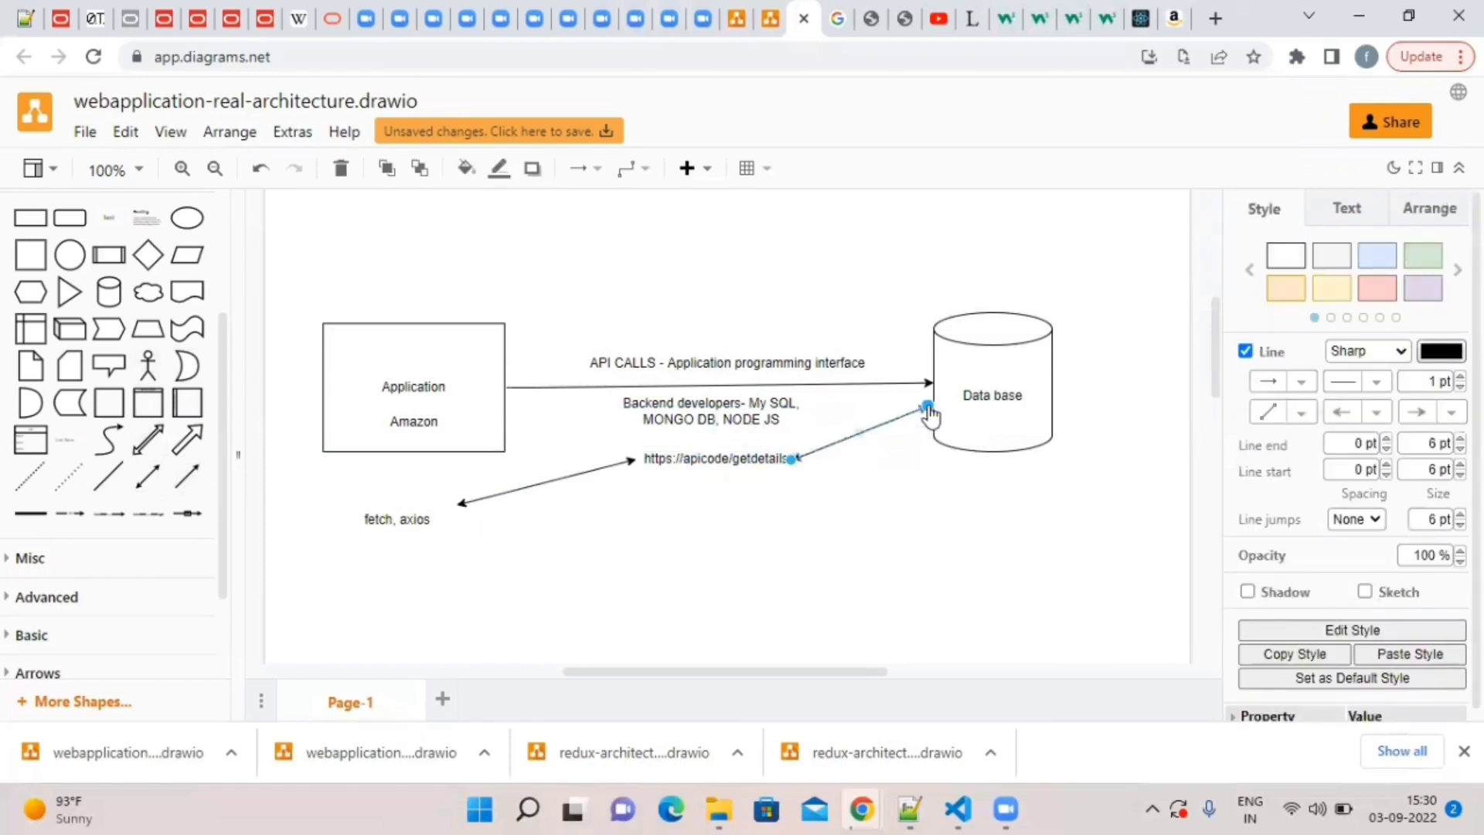
pyautogui.click(712, 510)
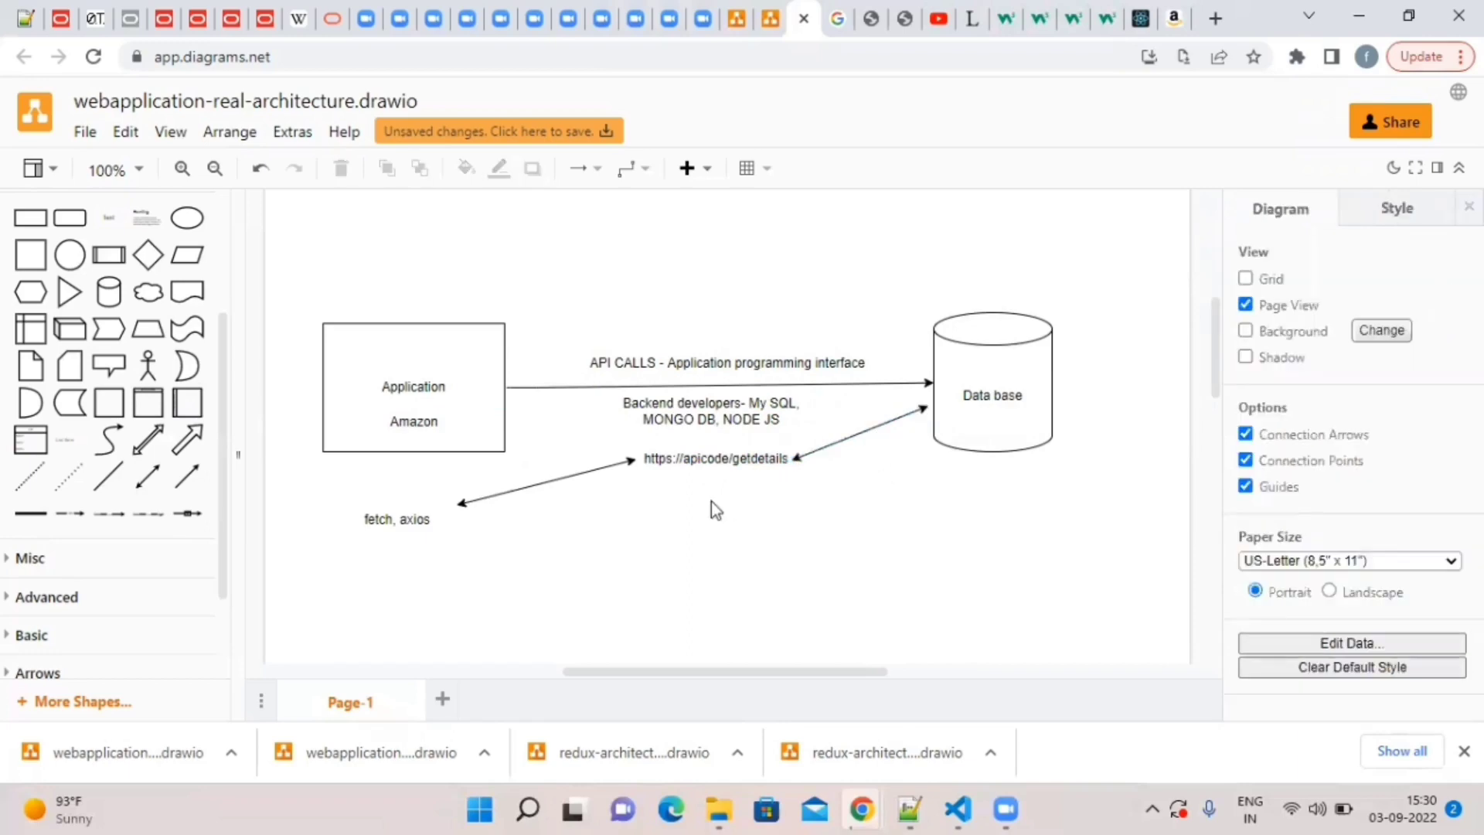
pyautogui.moveTo(793, 607)
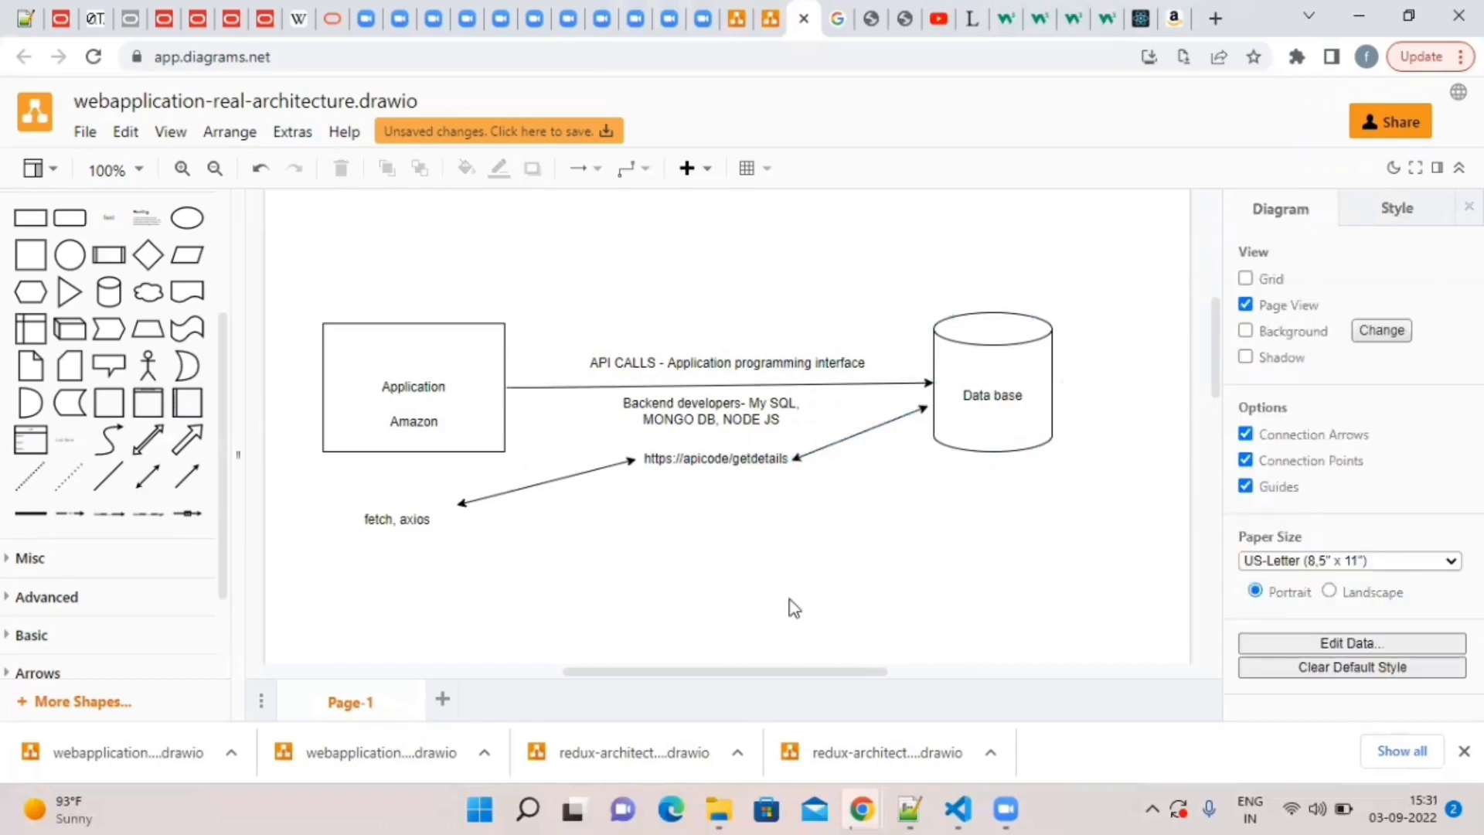
pyautogui.moveTo(148, 478)
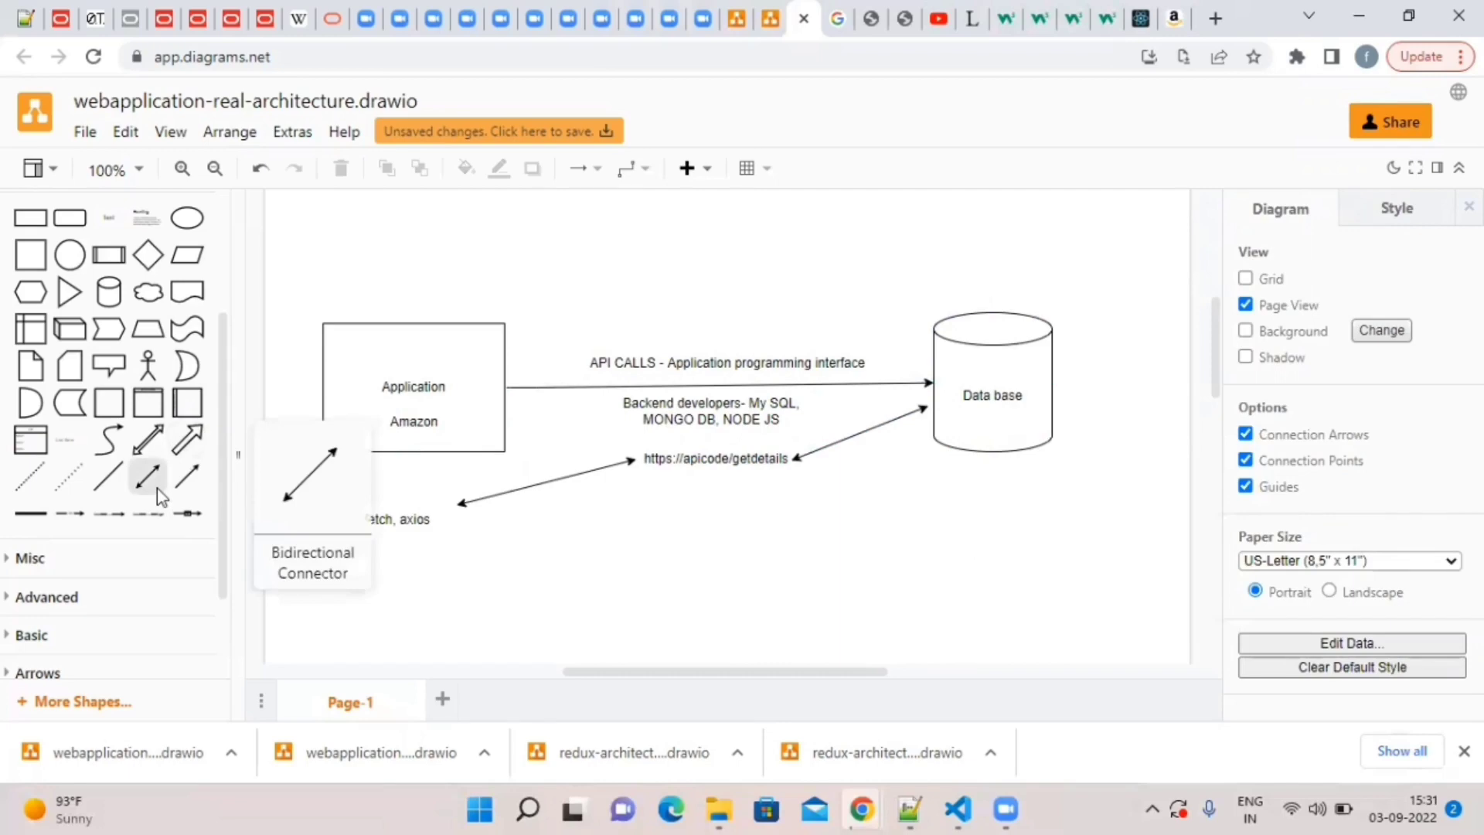
# Draw an arrow from the bottom of the Application Amazon box to the fetch, axios label.
pyautogui.scroll(-3)
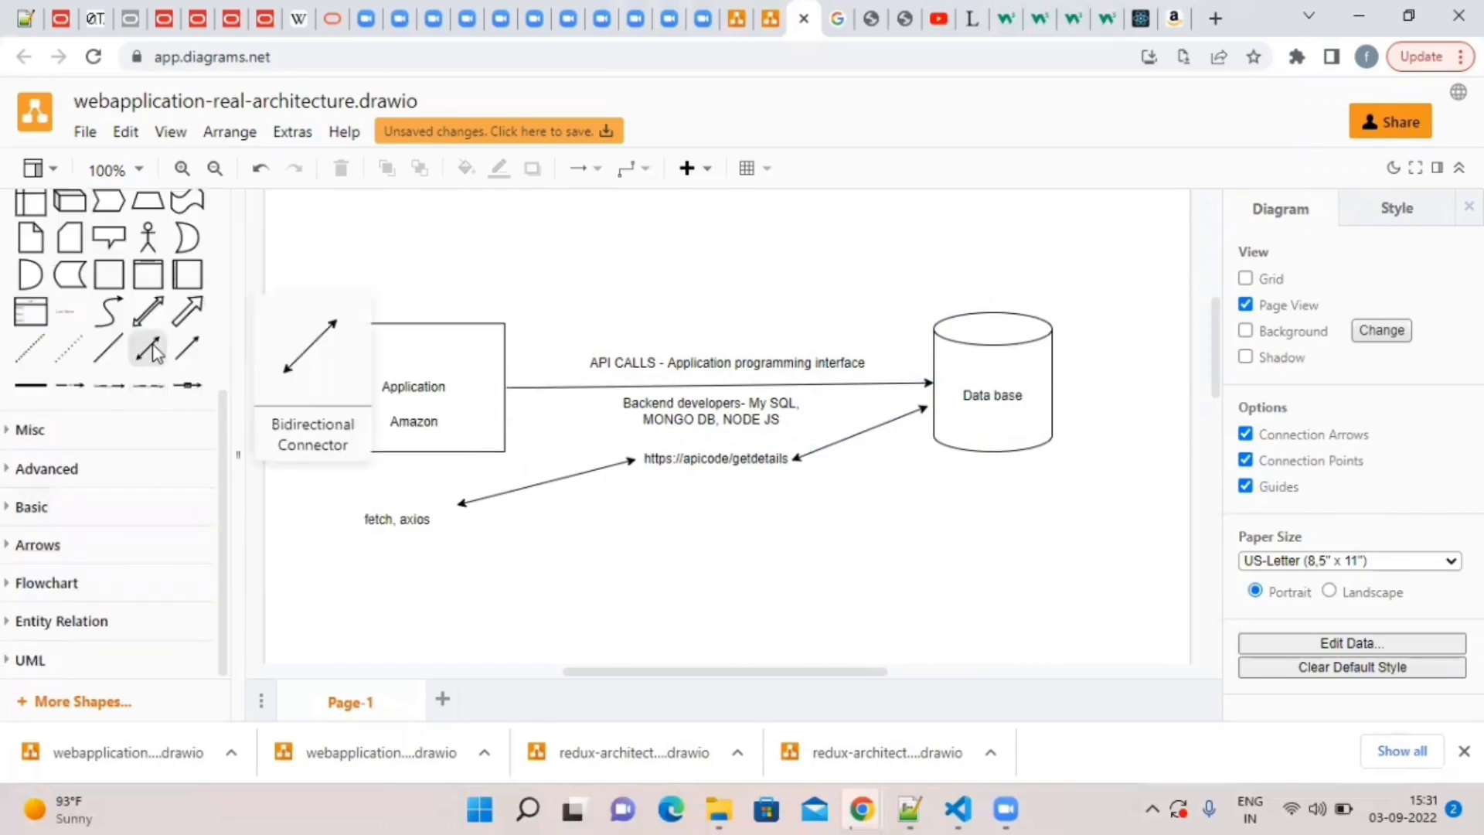
pyautogui.click(728, 416)
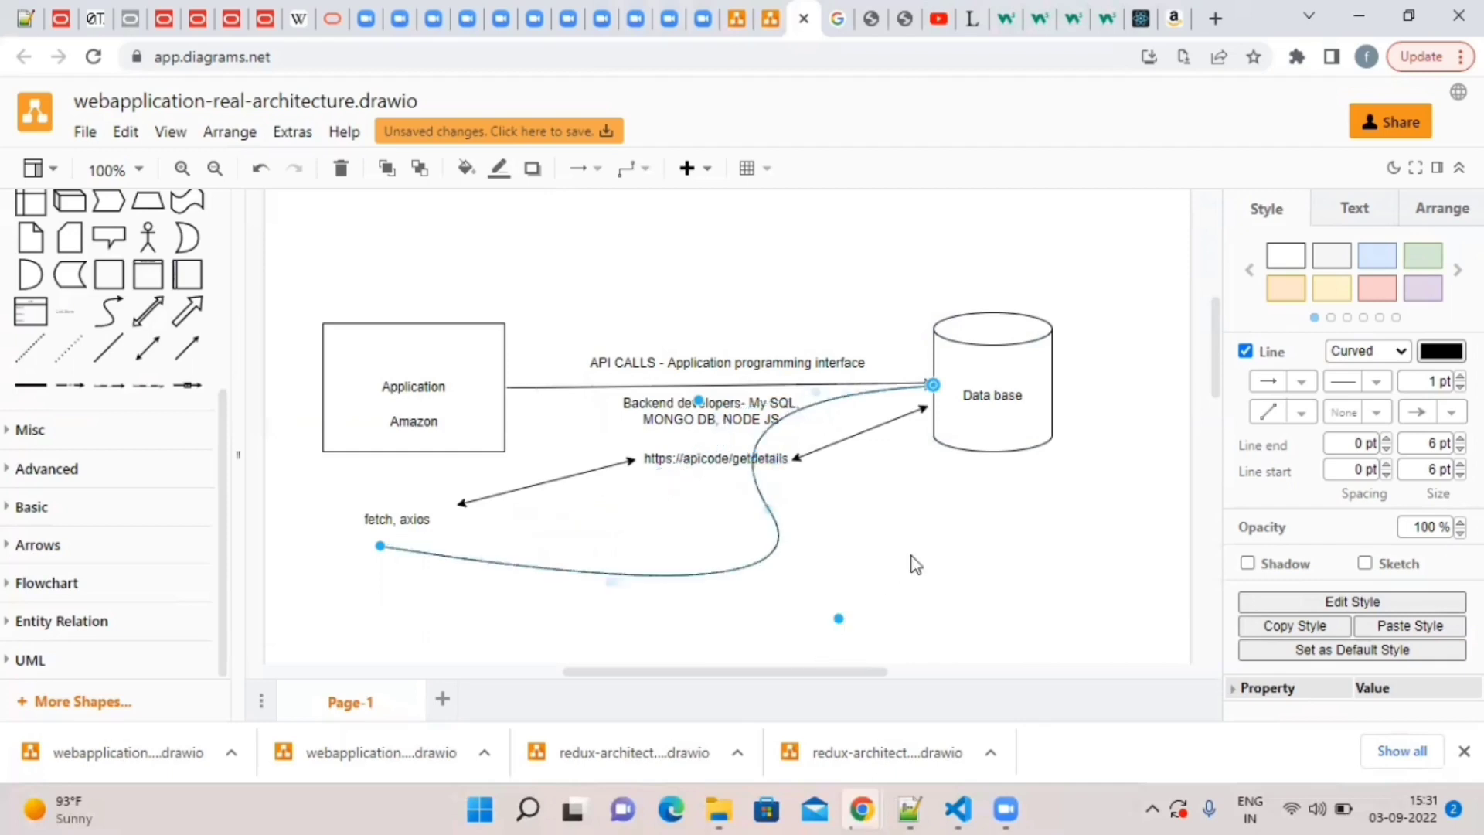
pyautogui.click(385, 553)
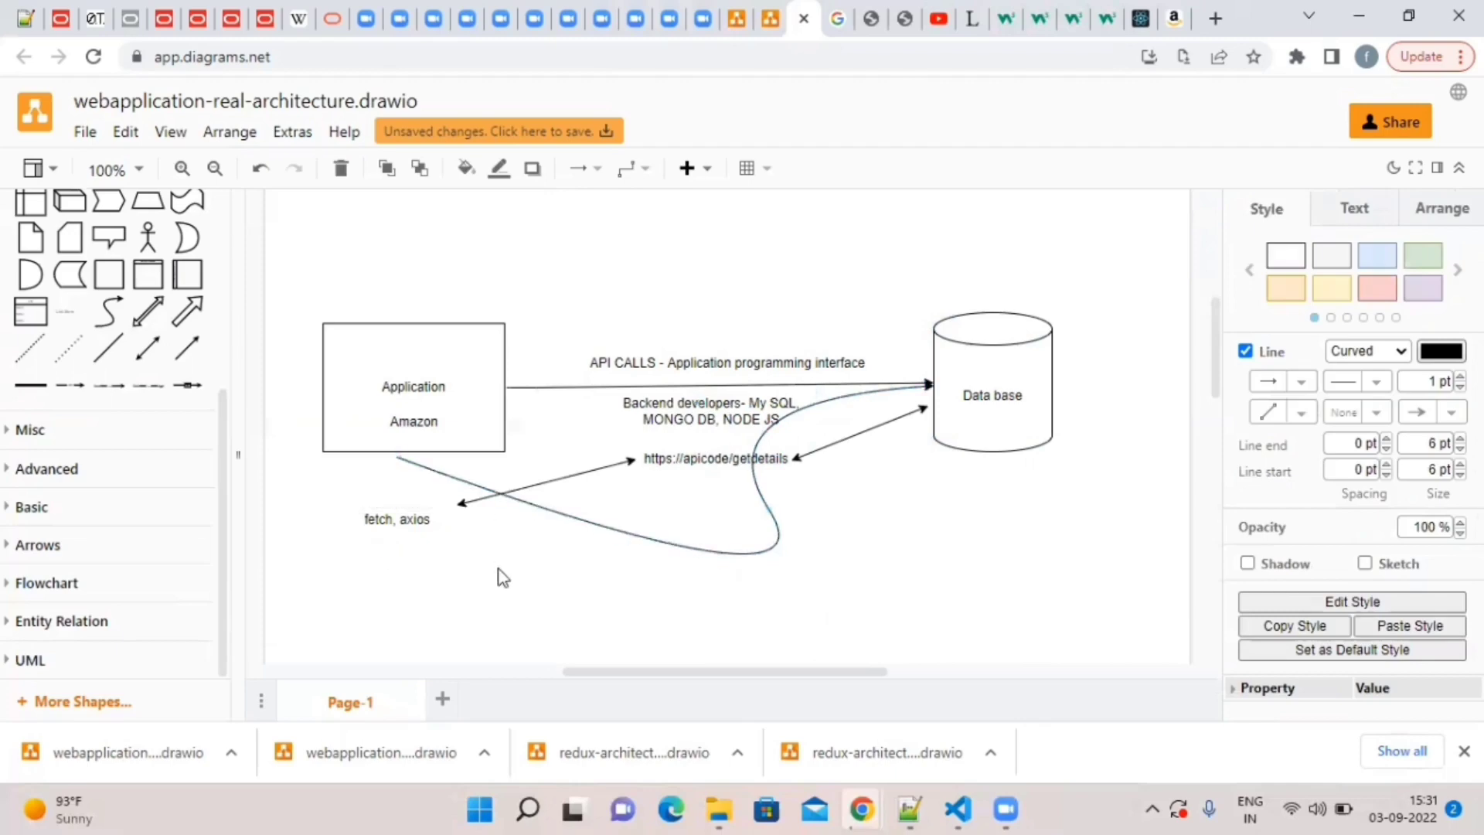
pyautogui.click(501, 577)
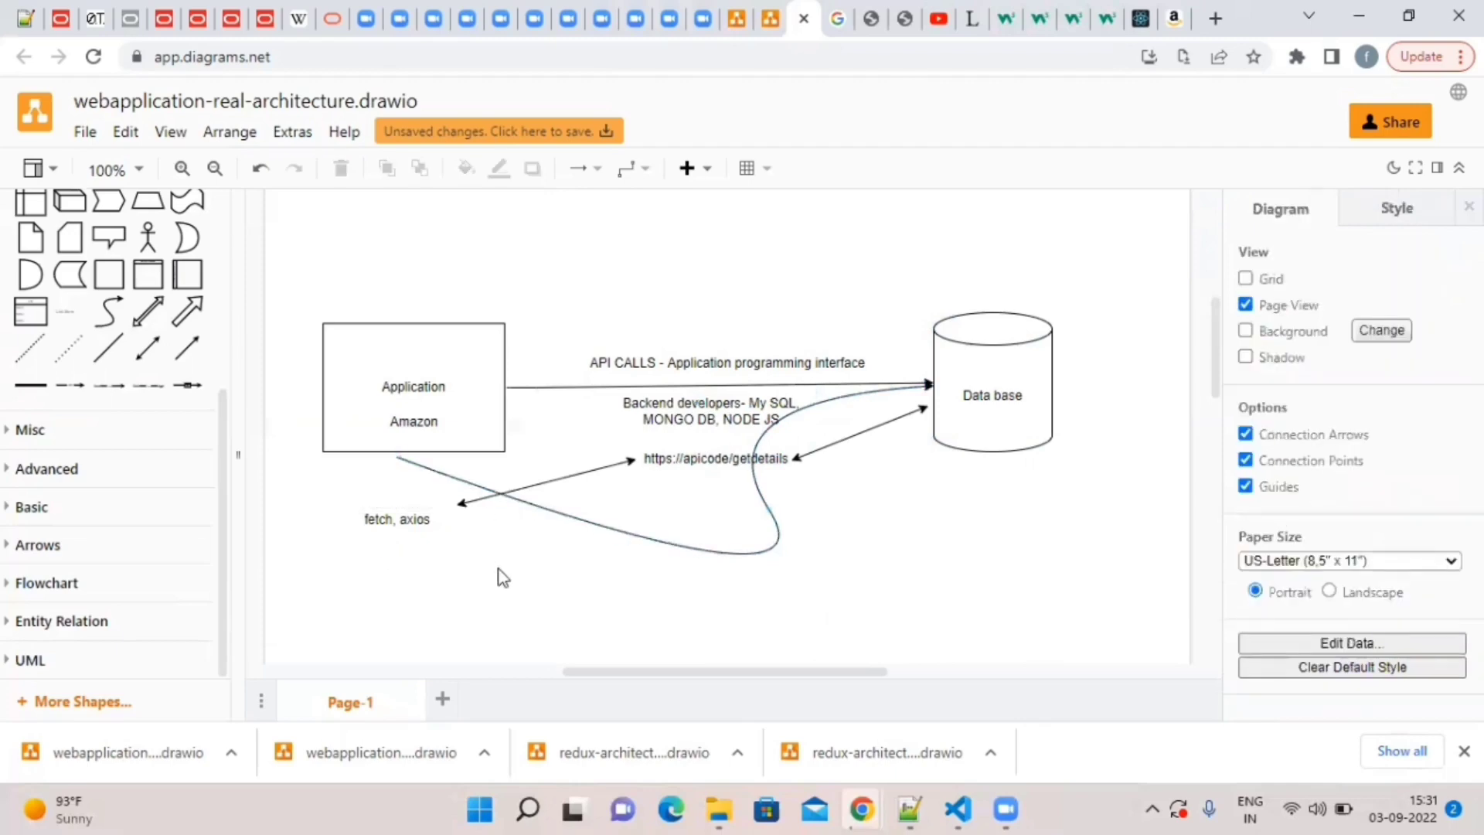
pyautogui.click(413, 388)
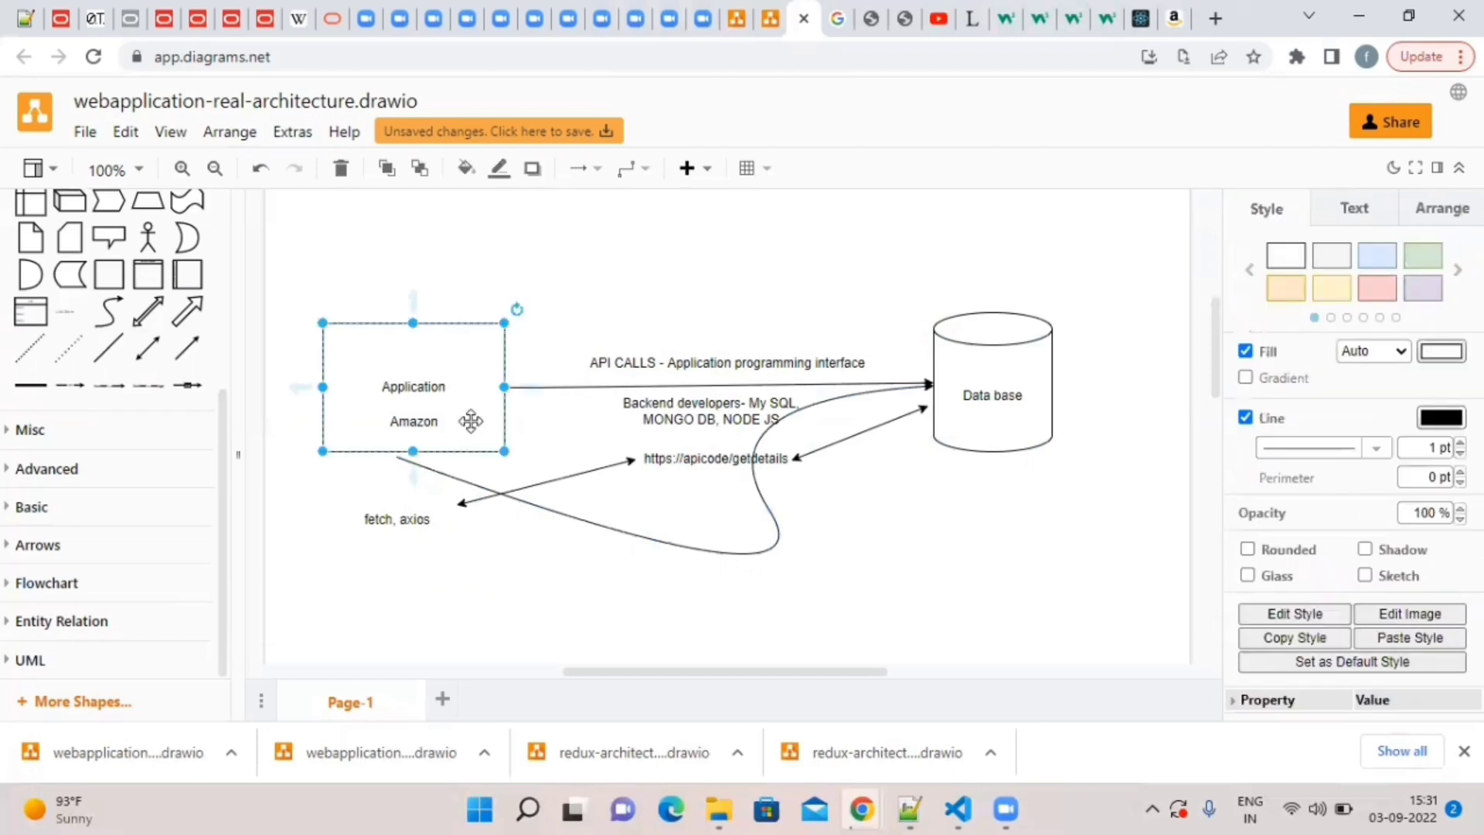
pyautogui.click(492, 483)
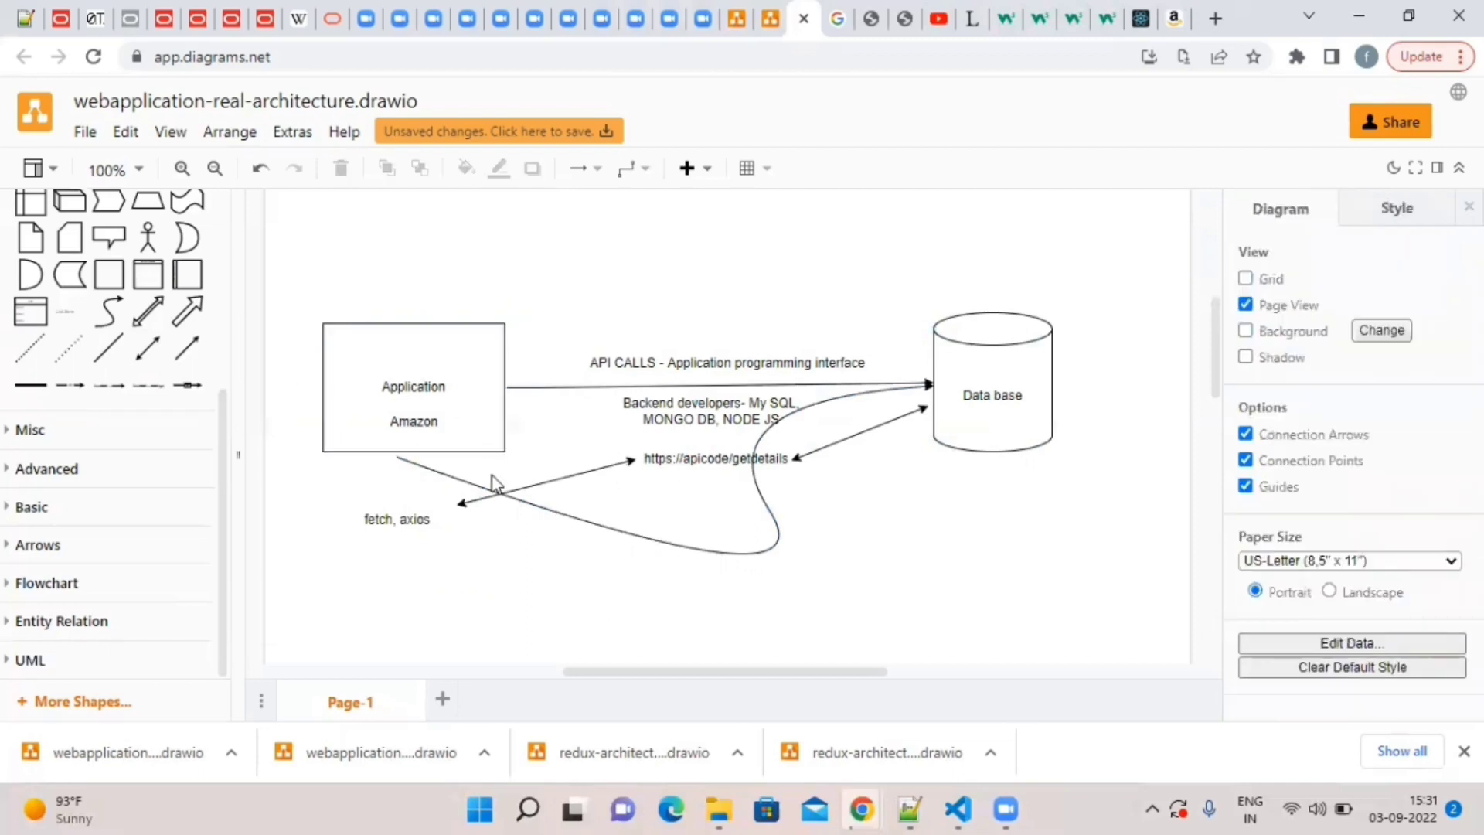
pyautogui.click(724, 431)
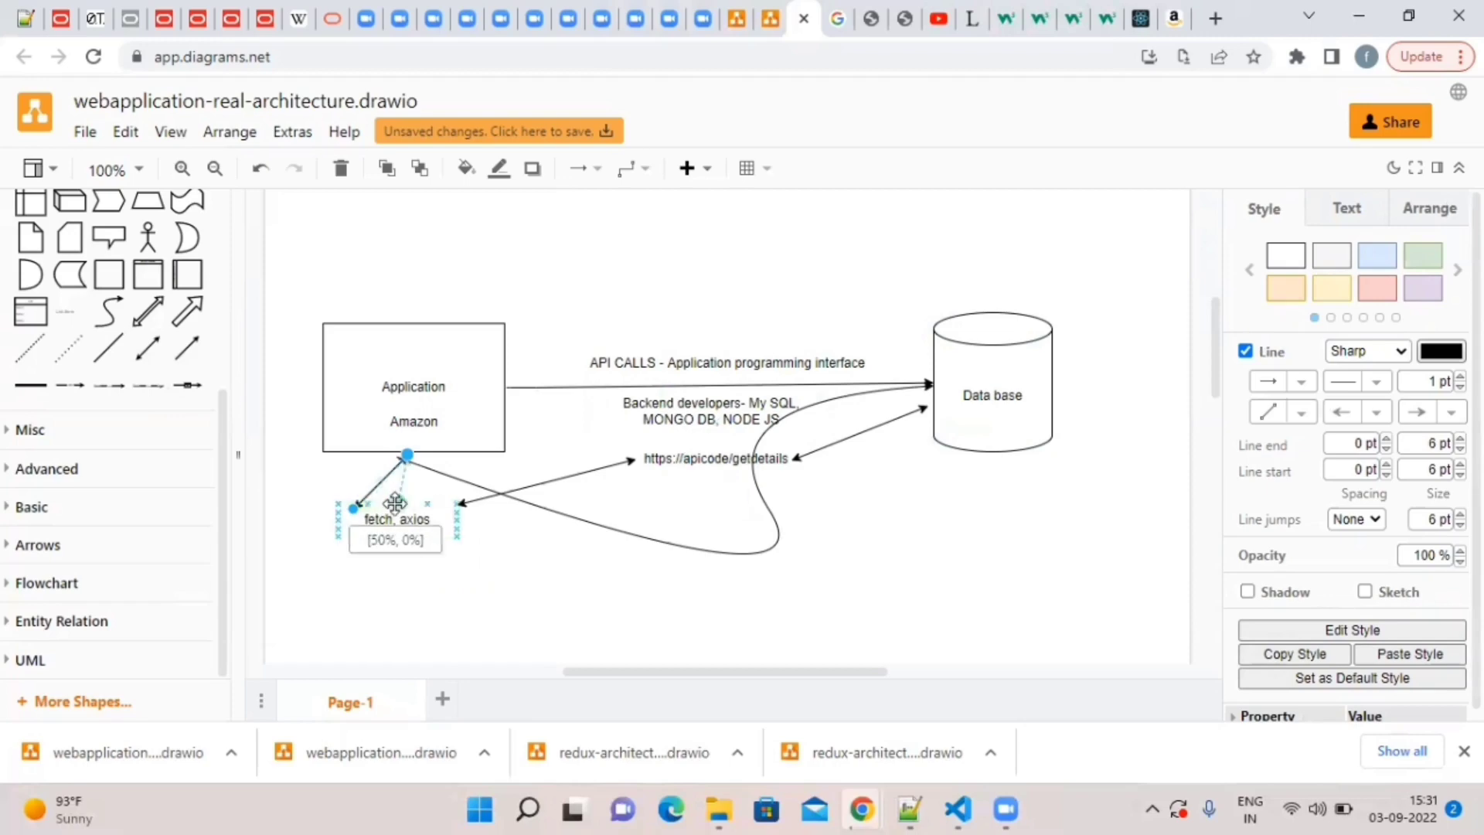
pyautogui.click(572, 582)
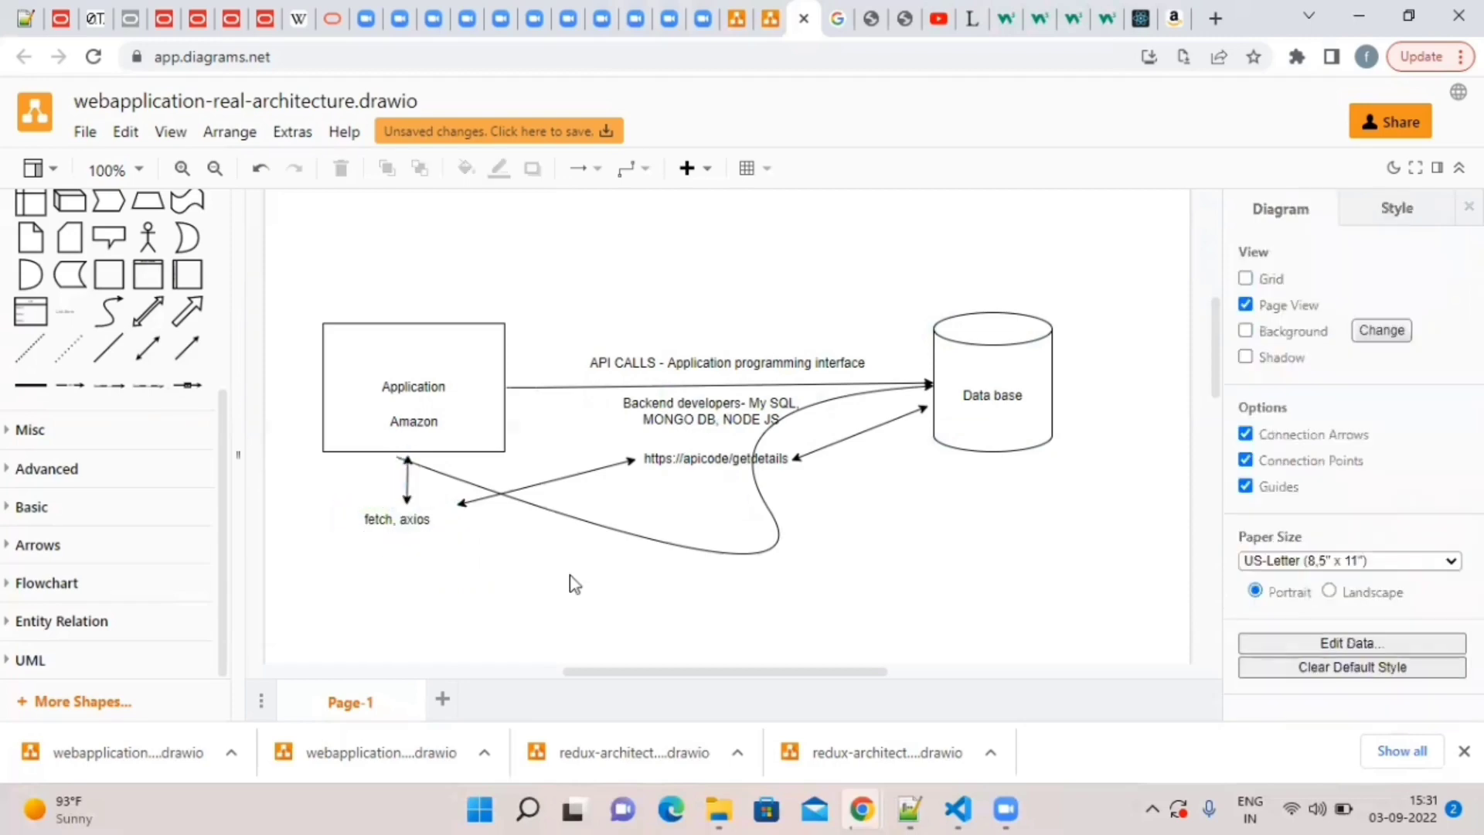
pyautogui.click(396, 518)
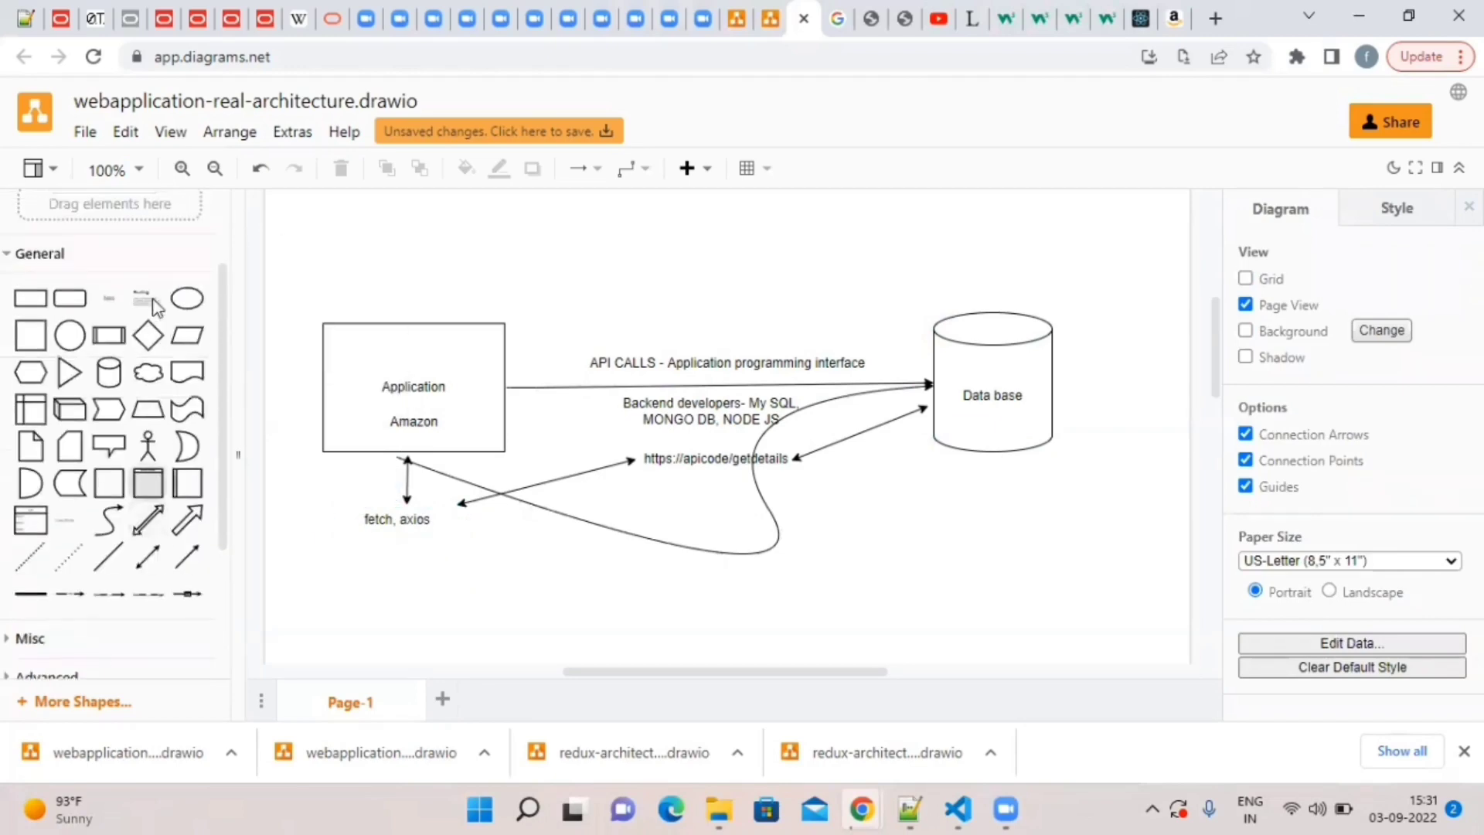
# Add a text label below fetch, axios starting with POST and 'GET - to get the details from db'.
pyautogui.click(720, 412)
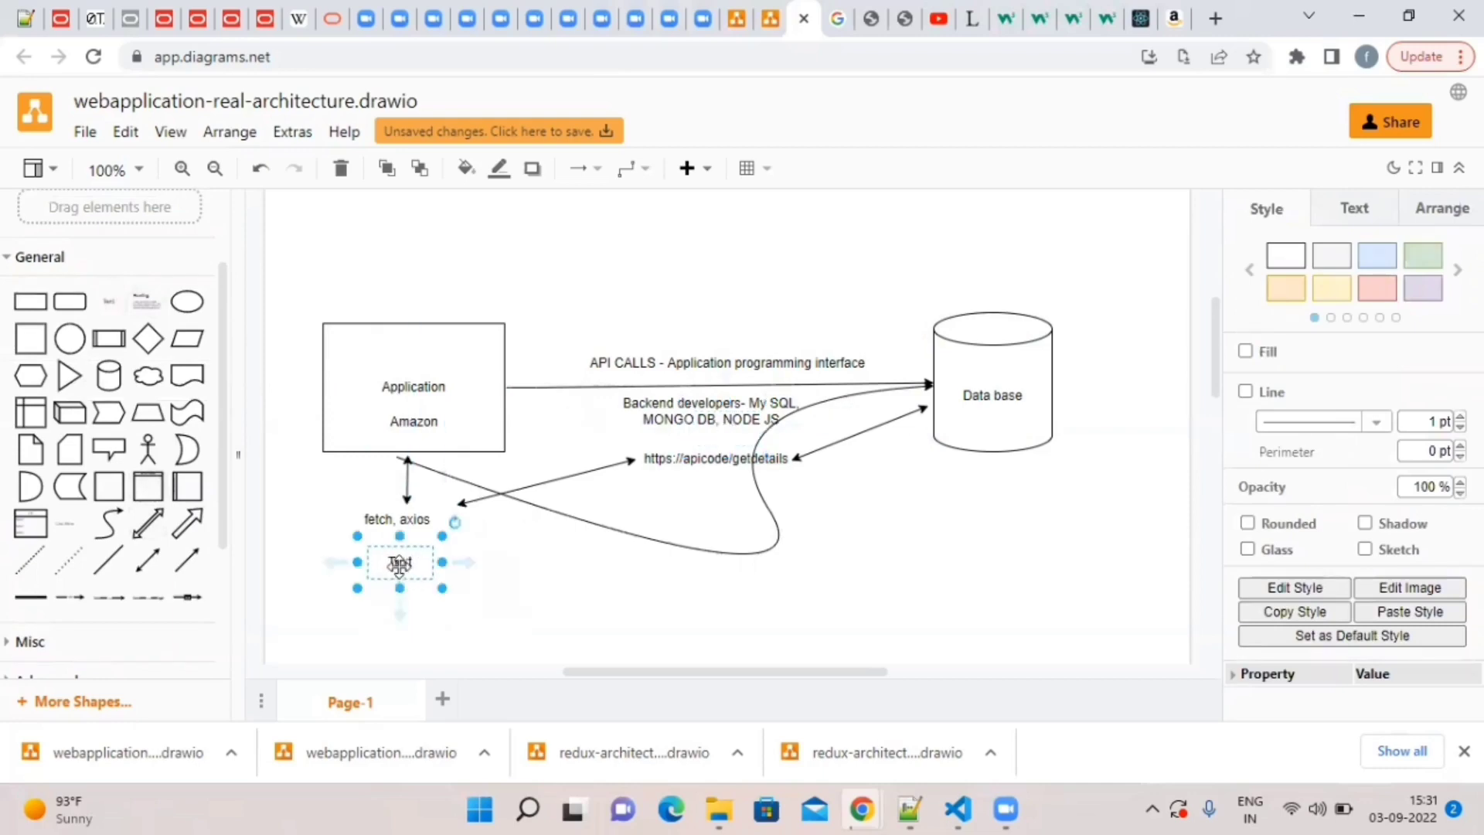
pyautogui.doubleClick(397, 562)
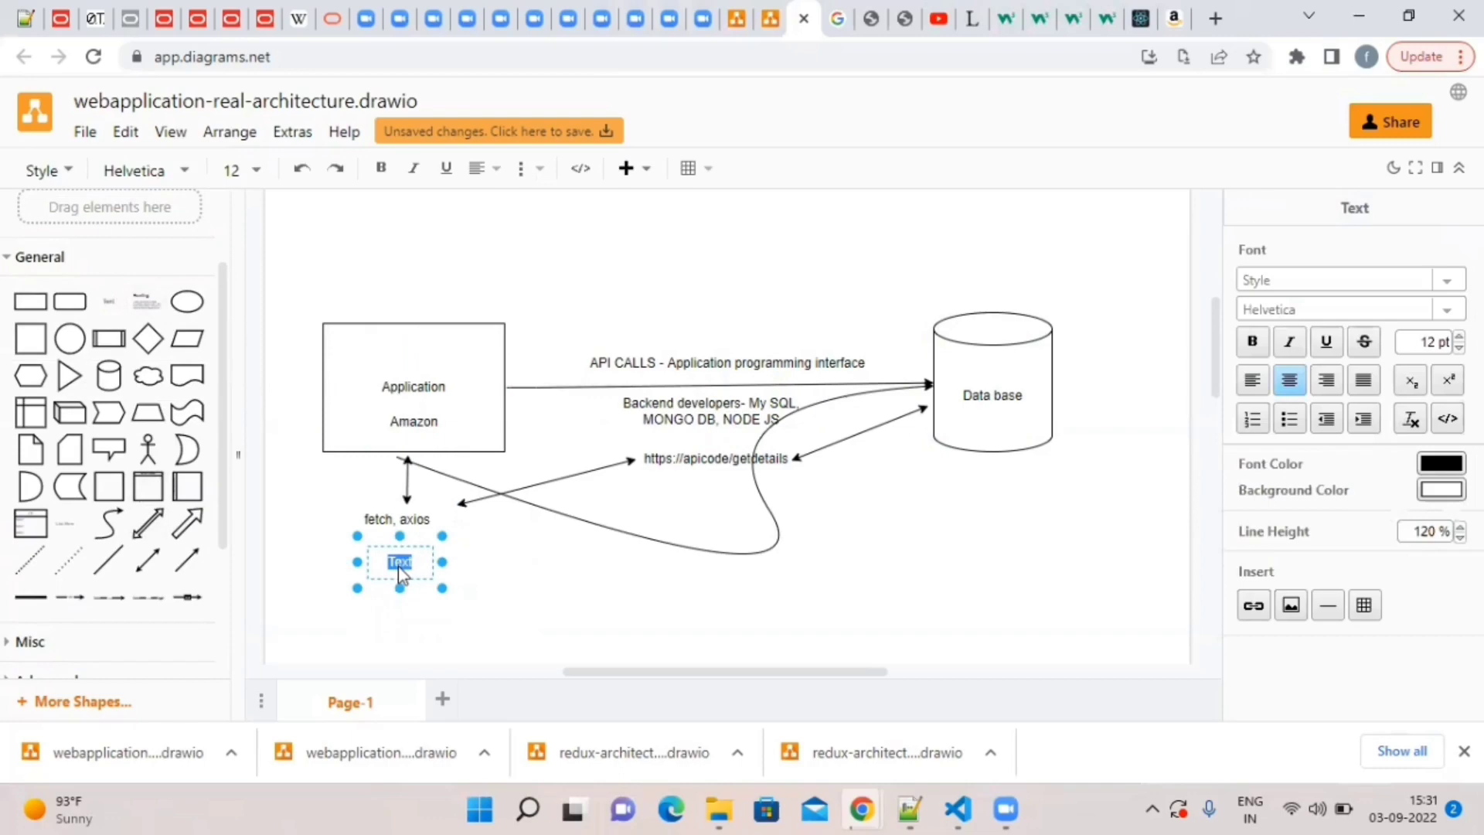
pyautogui.write('Pd')
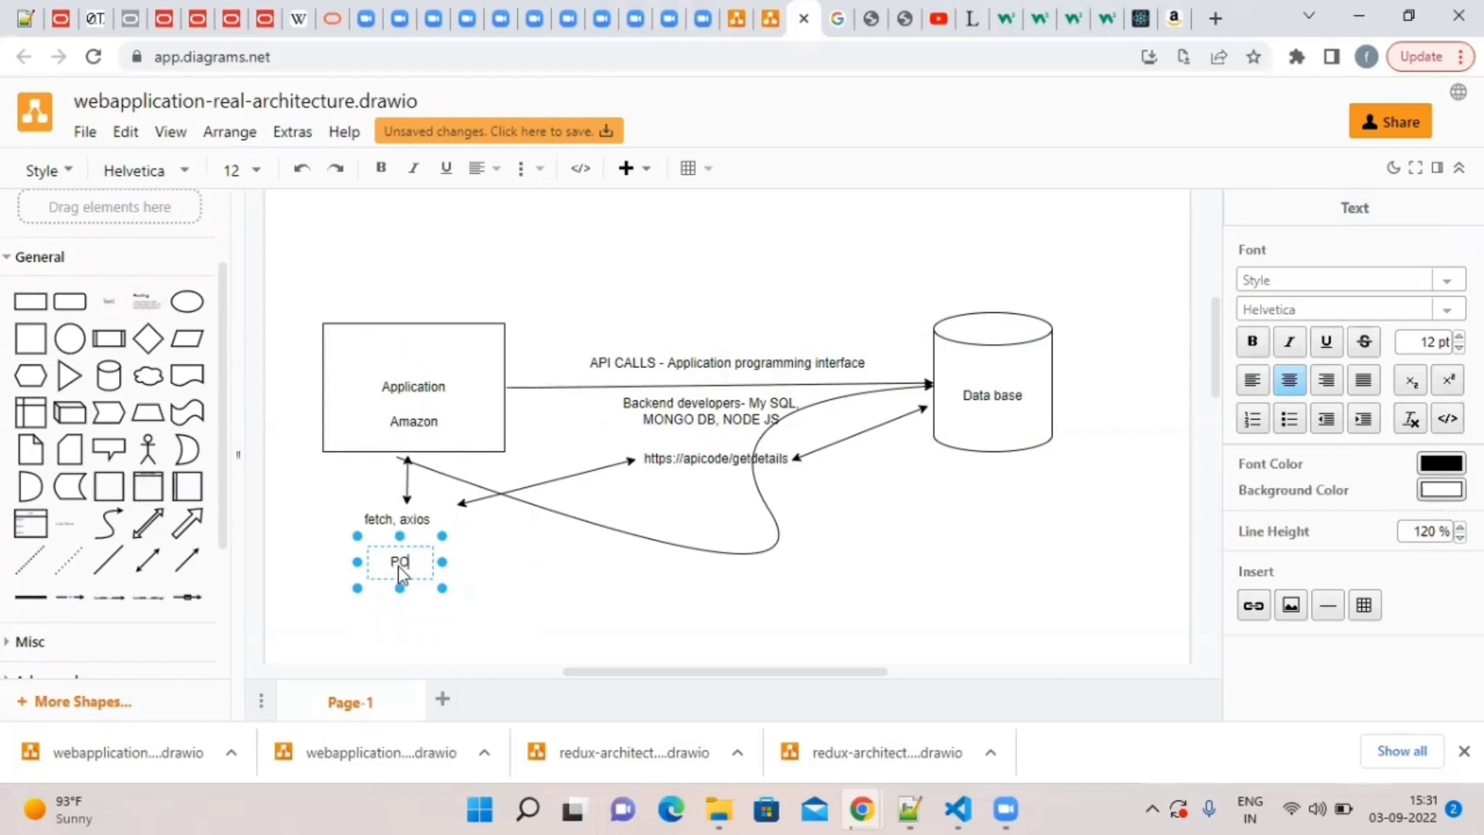
pyautogui.write('POST - TO crete')
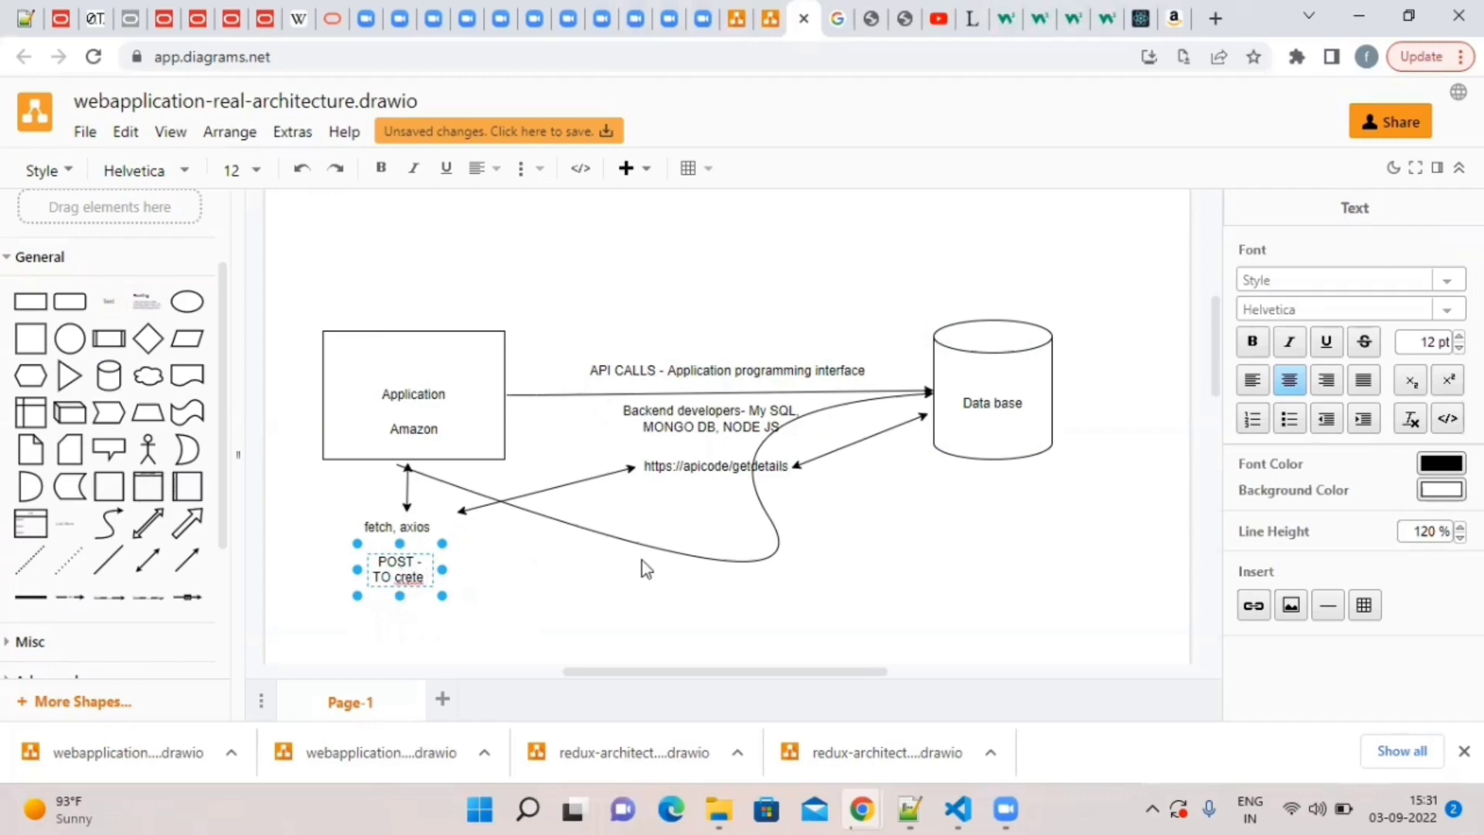
pyautogui.write('ate new records in db')
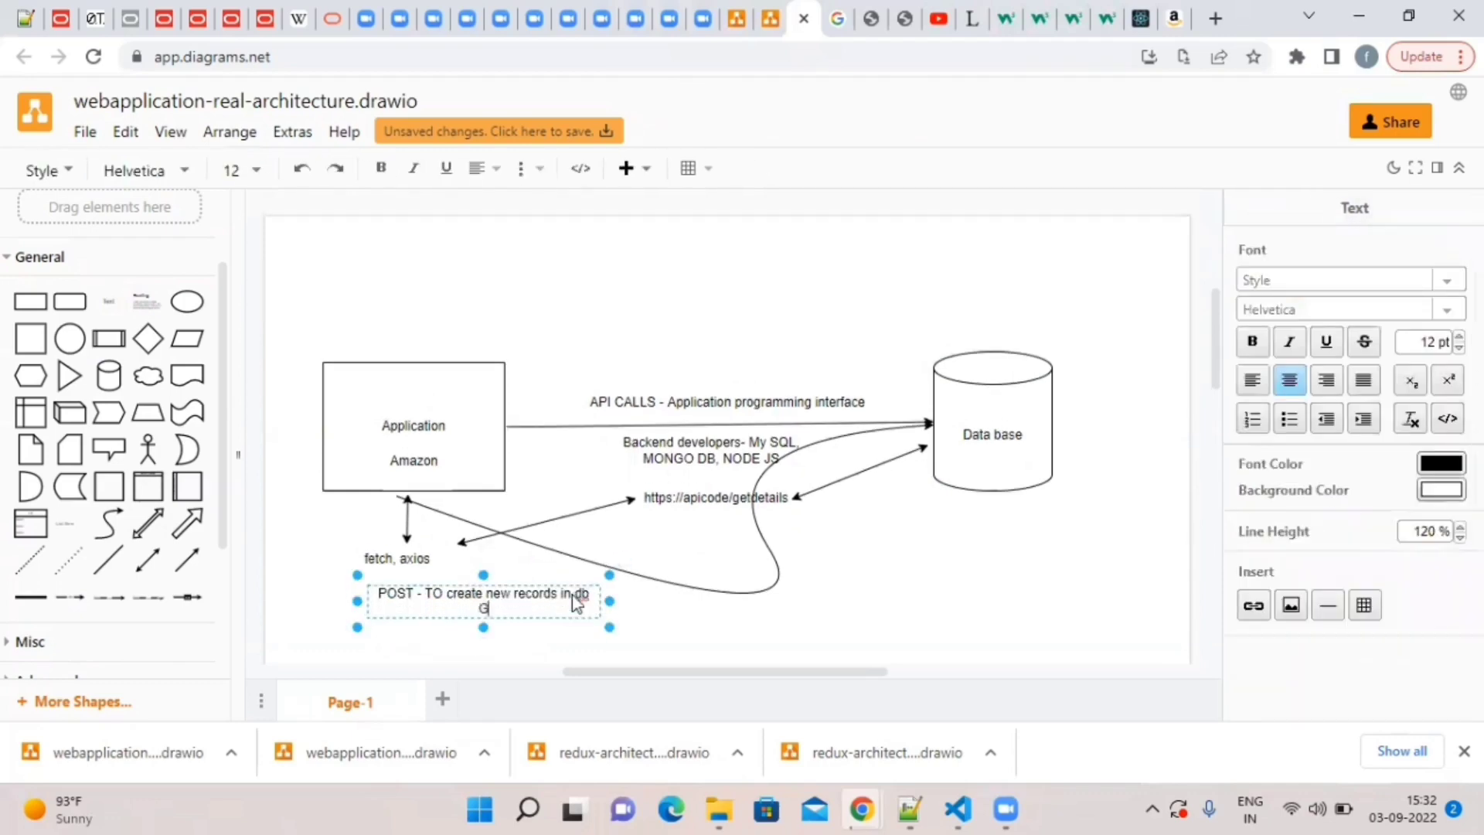
pyautogui.write('GET - to get')
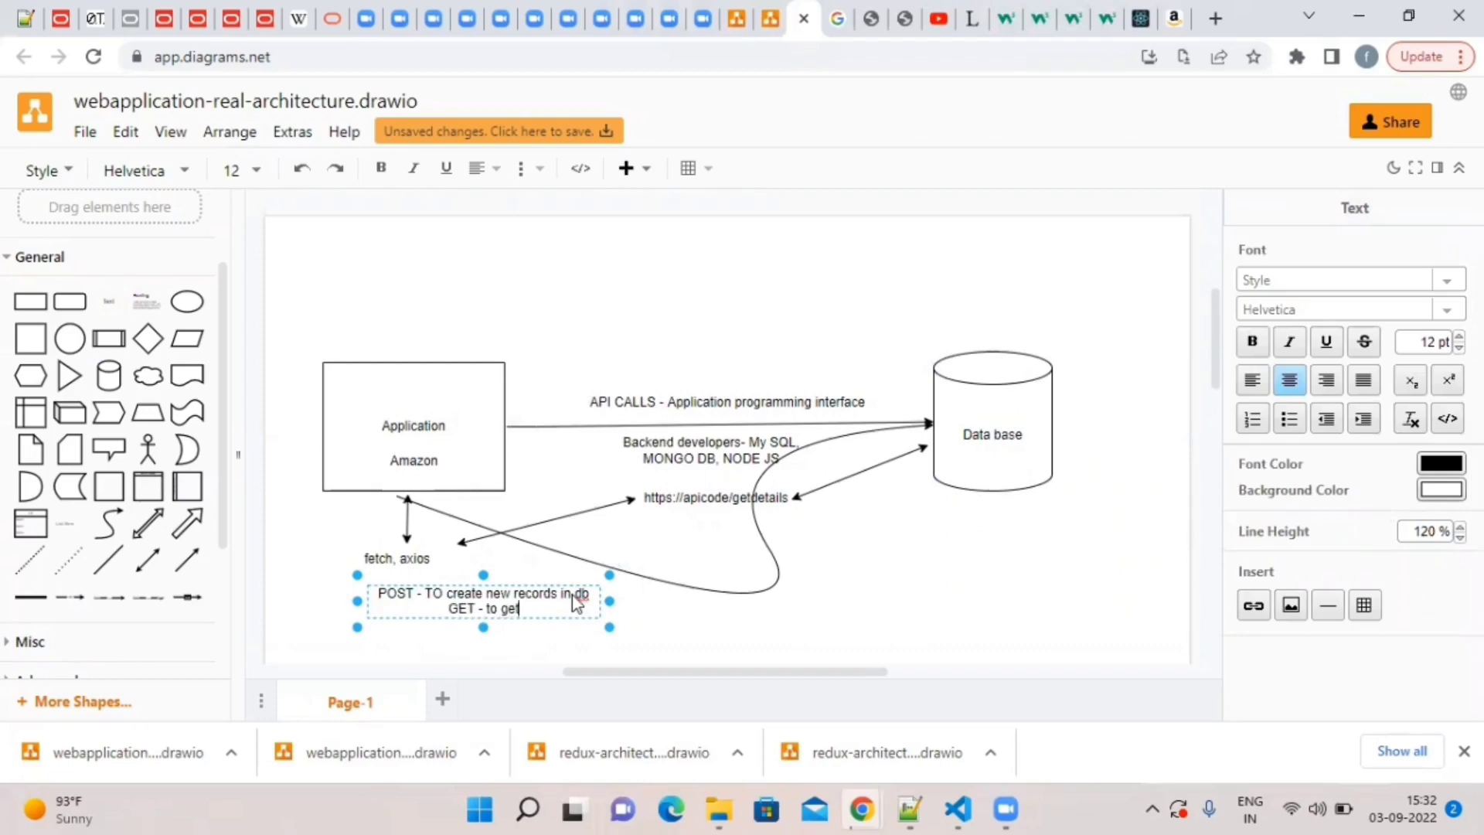
pyautogui.write('the details from db,')
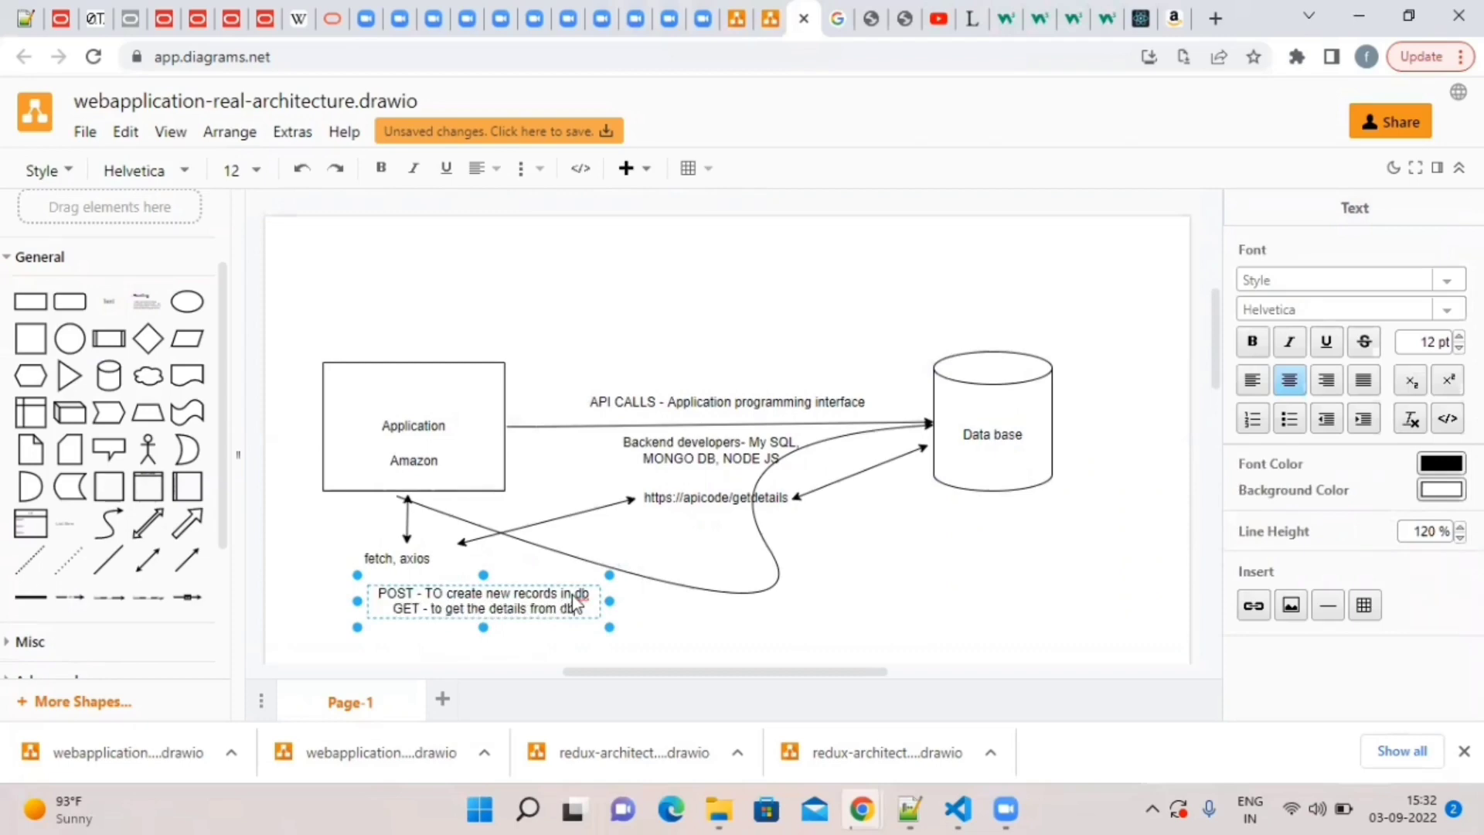
# Continue the list with PUT (update), DELETE (delete a record) and PATCH (update certain columns).
pyautogui.write('PUT -')
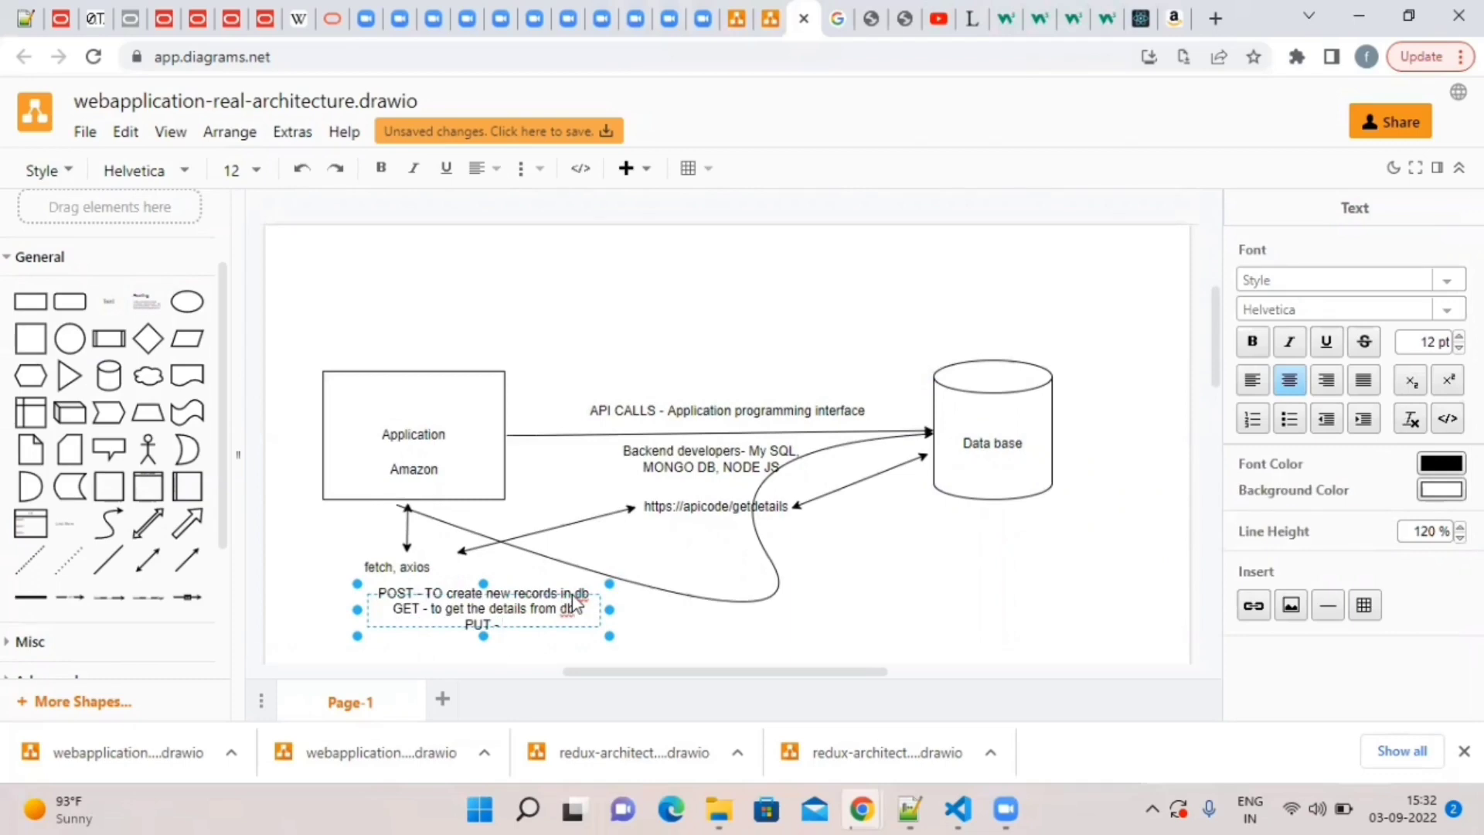
pyautogui.write('to update')
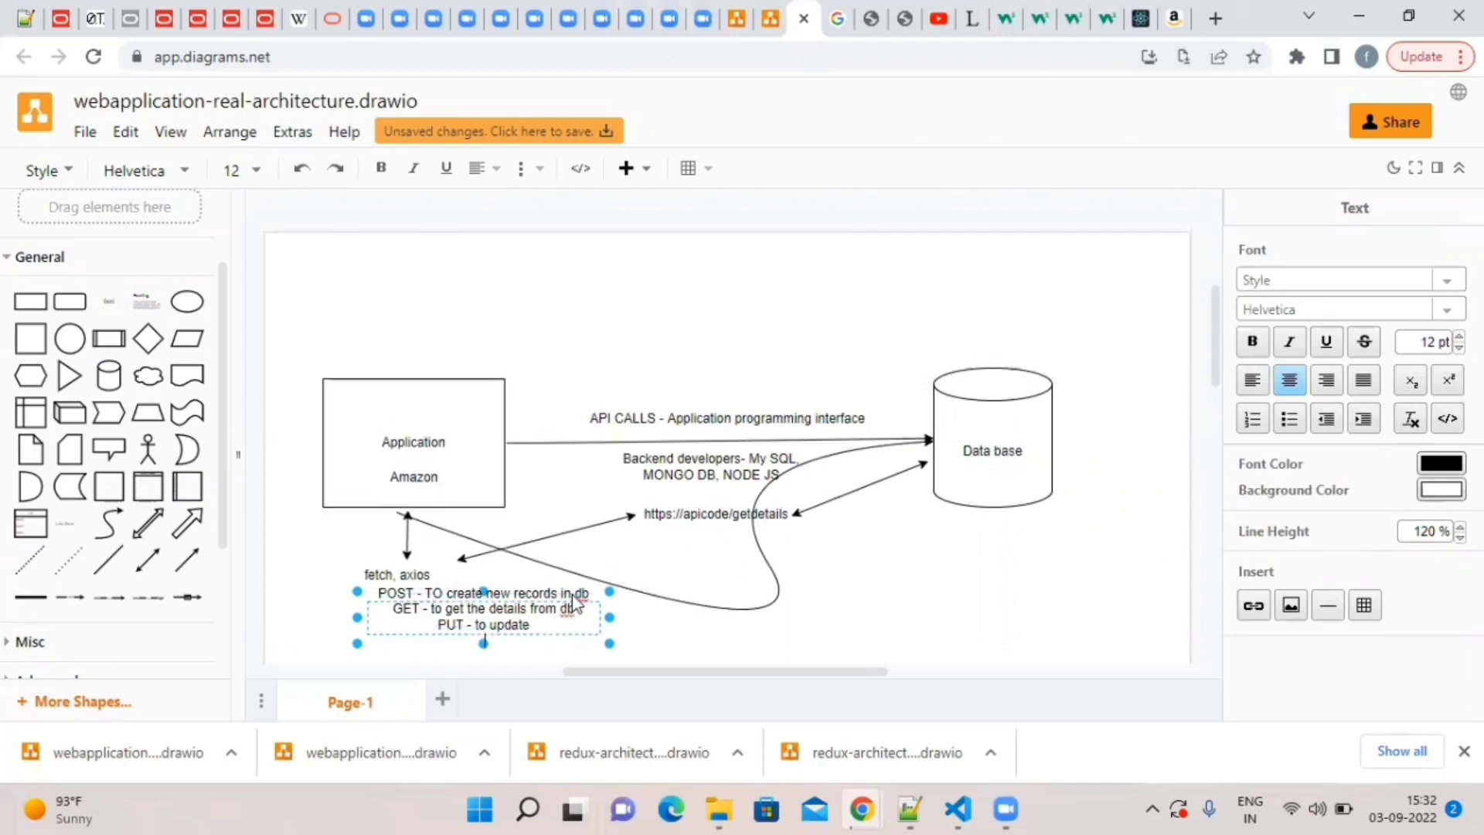
pyautogui.write('DELETE - to d')
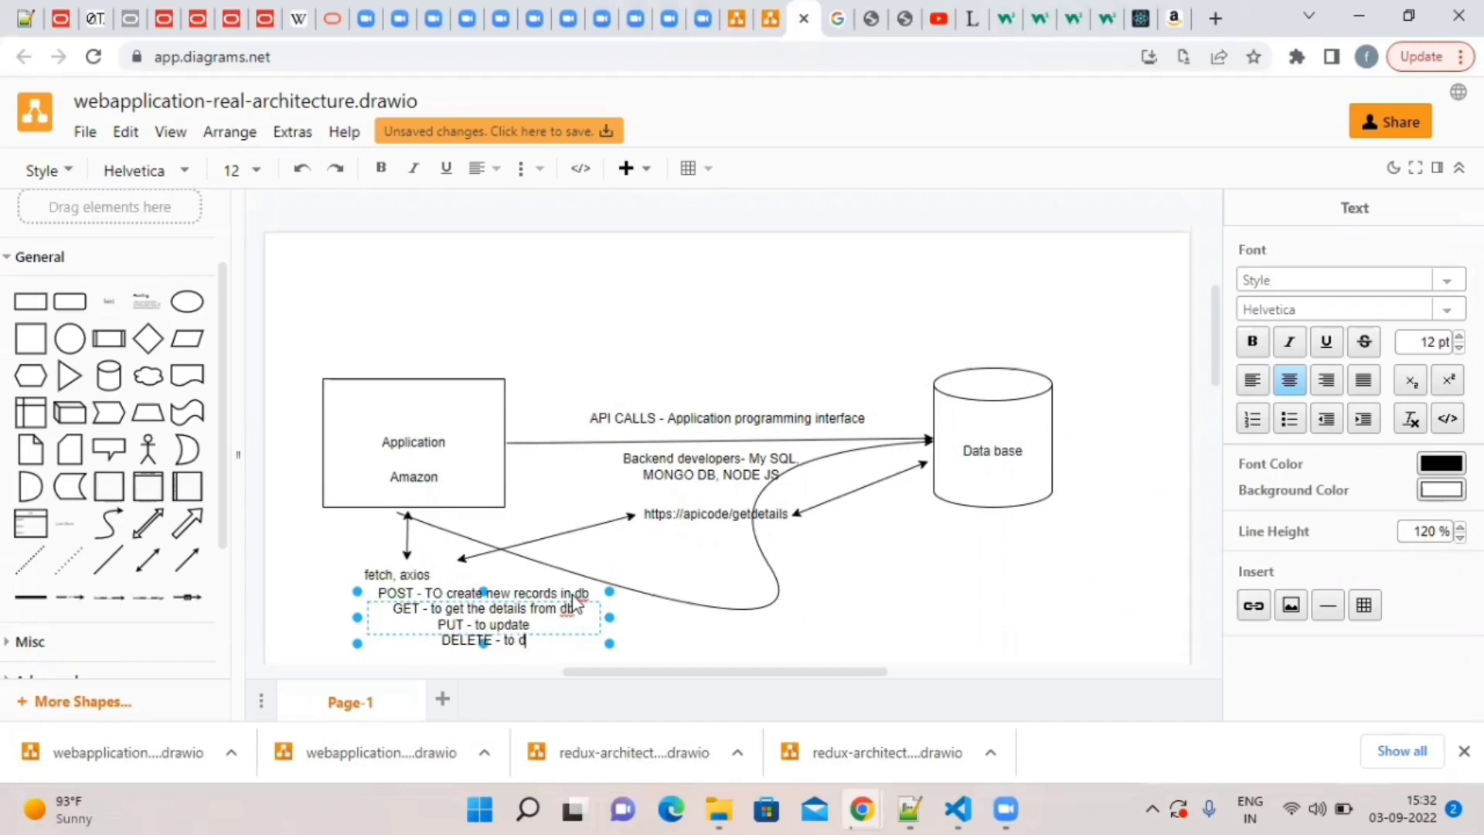
pyautogui.write('elete a record')
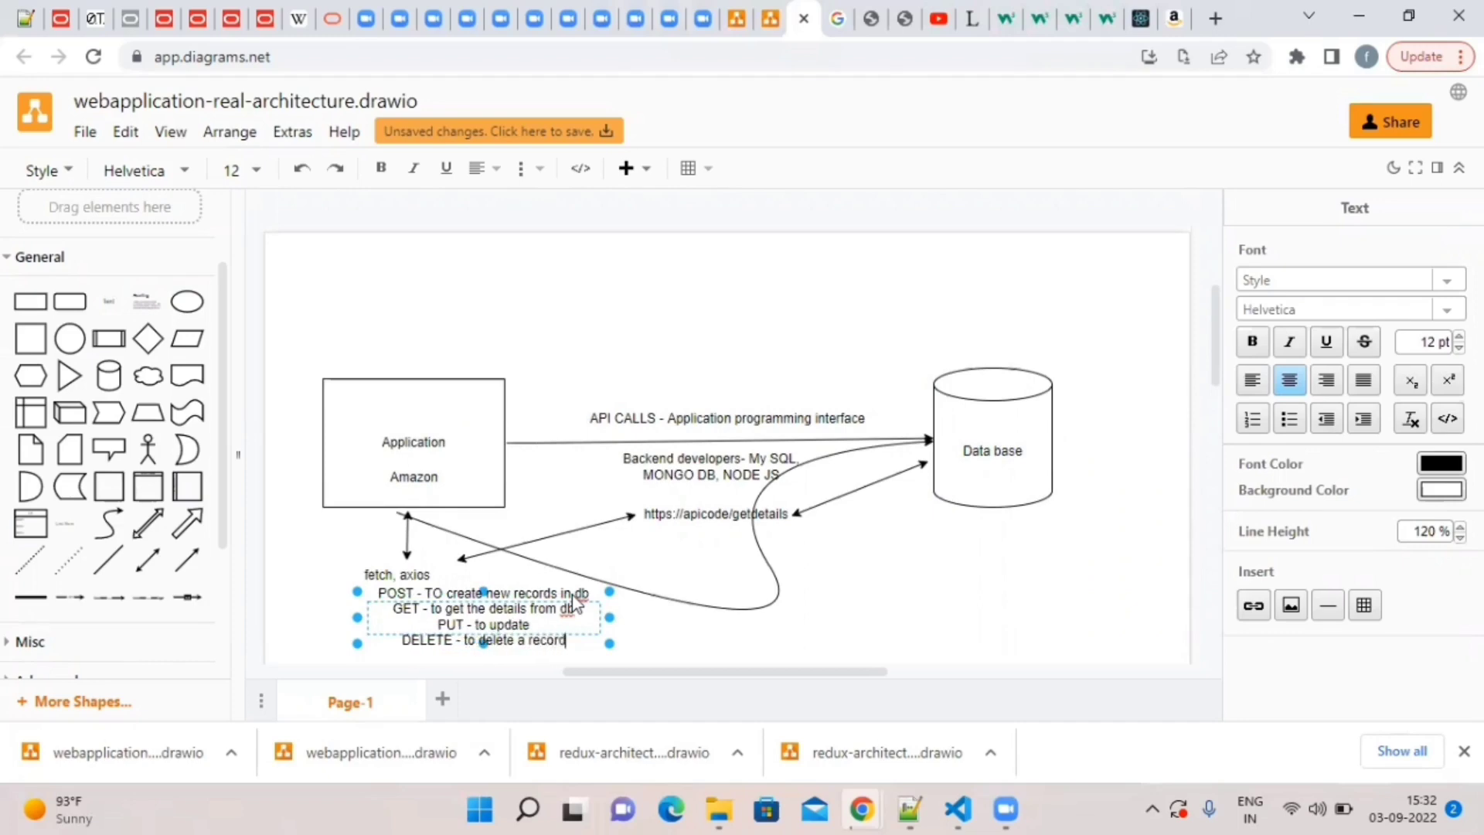
pyautogui.write('PATCH - to')
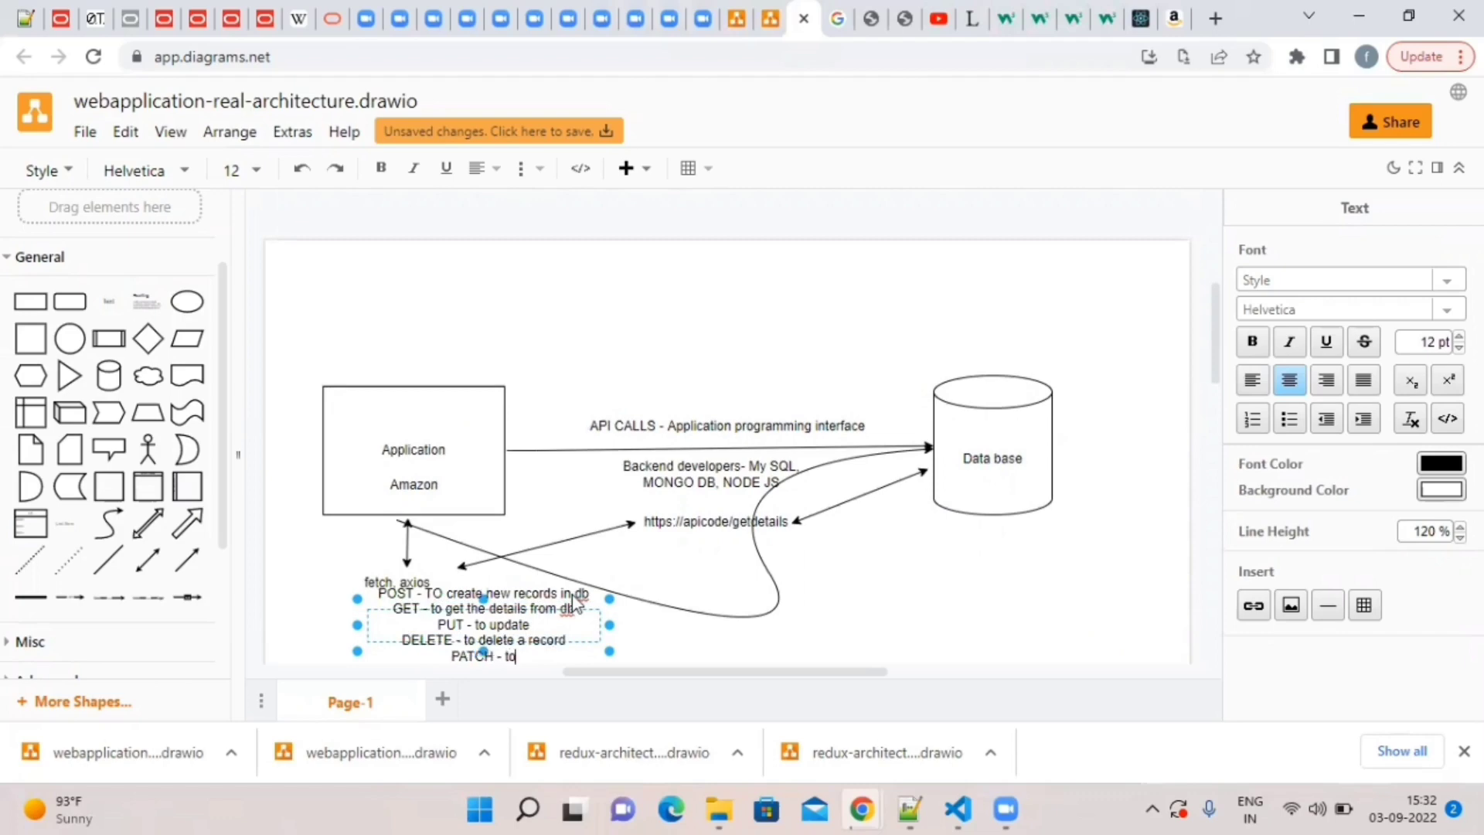
pyautogui.write('update (')
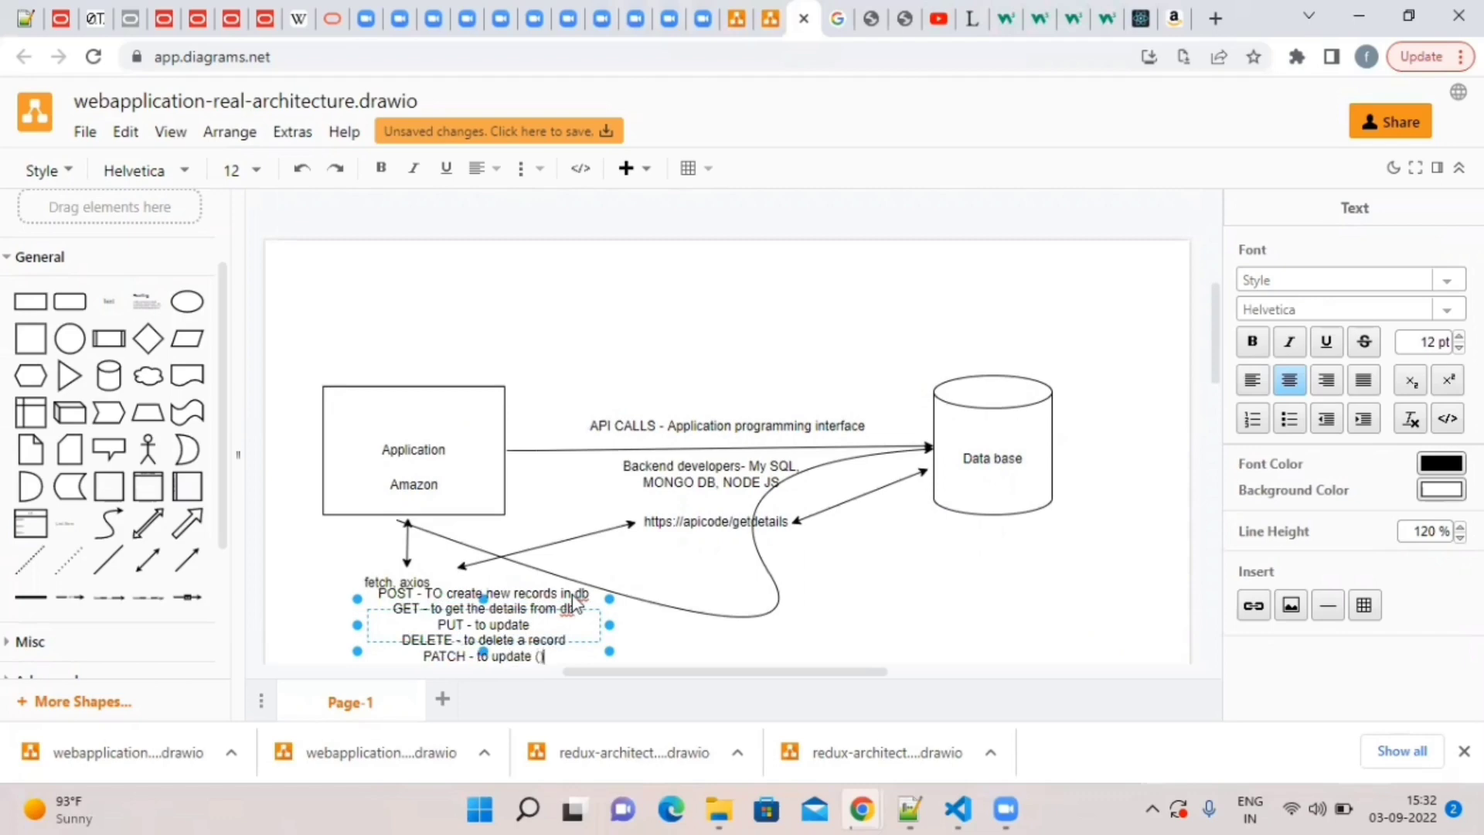
pyautogui.write('to update)')
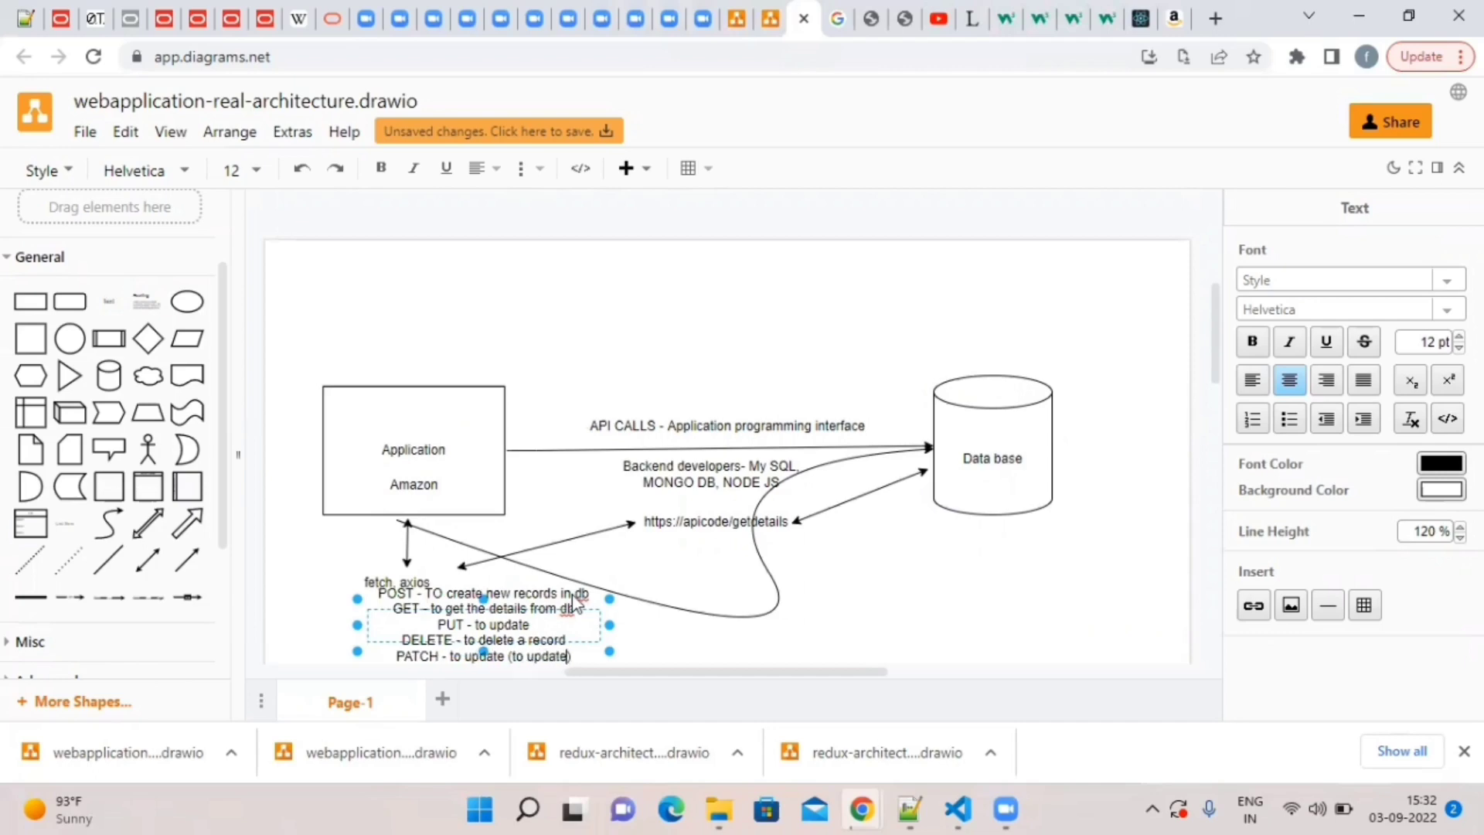
pyautogui.write('certai')
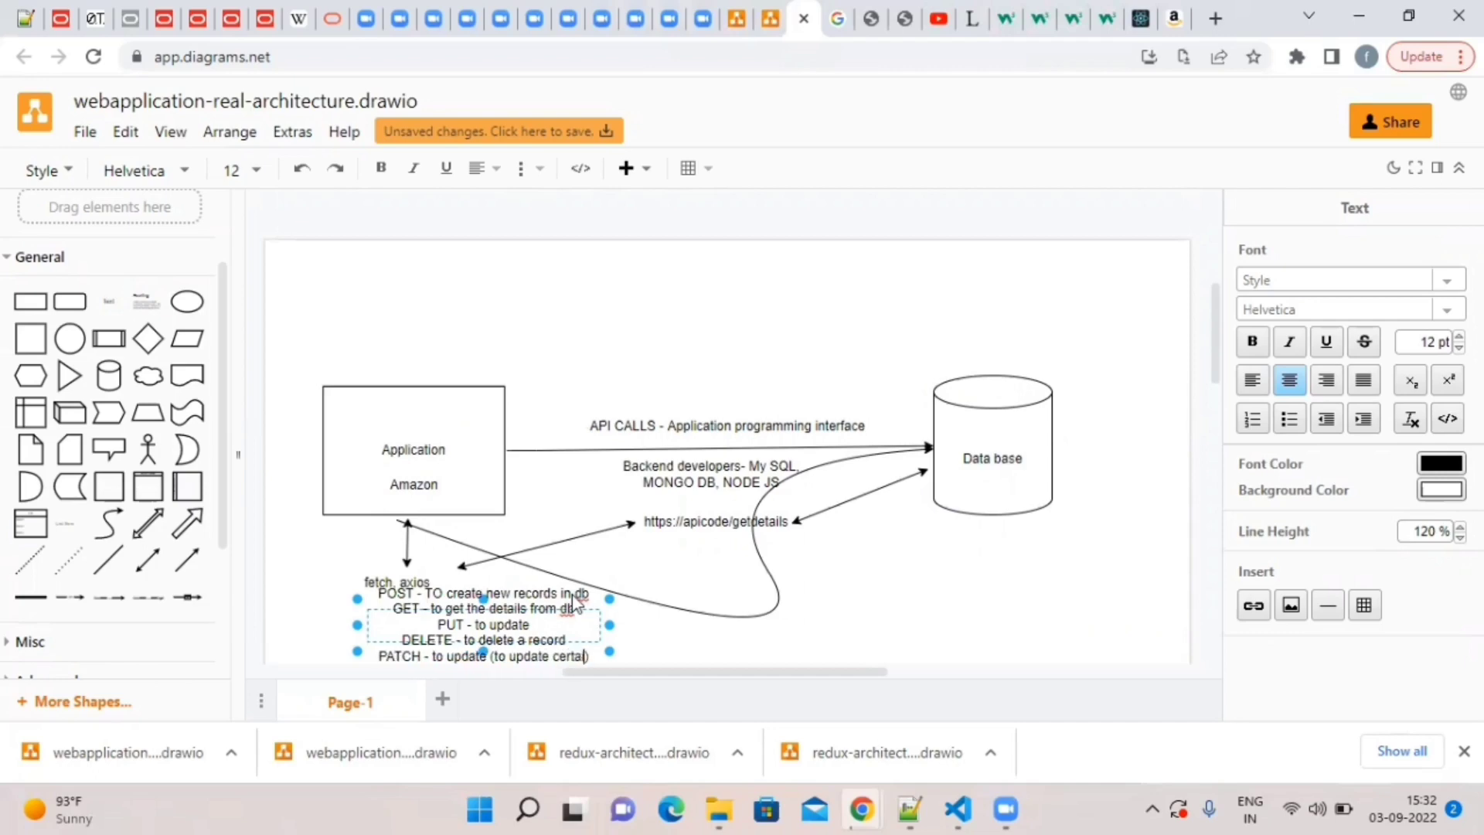
pyautogui.write('columns to')
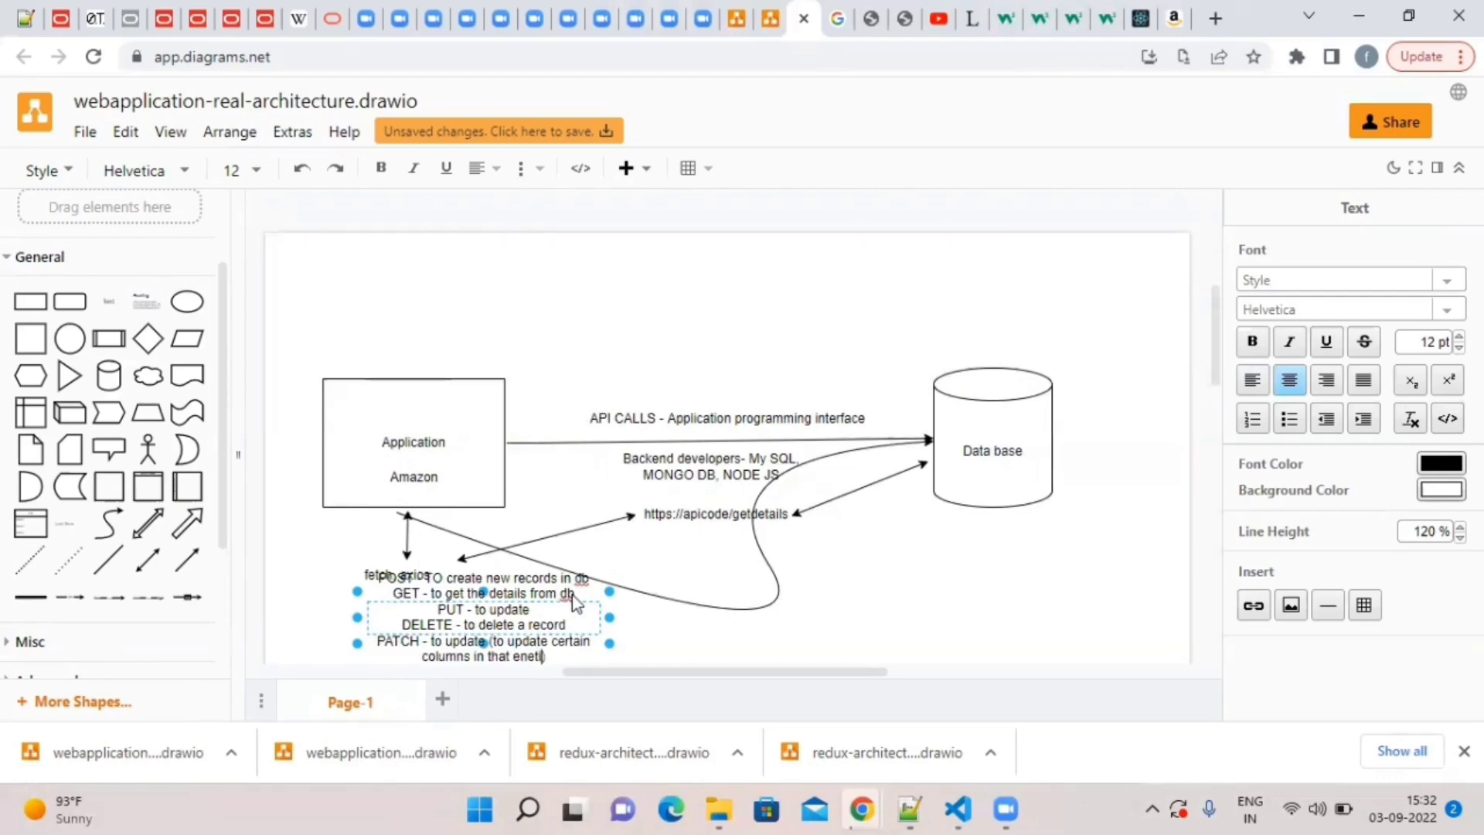
pyautogui.write('ty)')
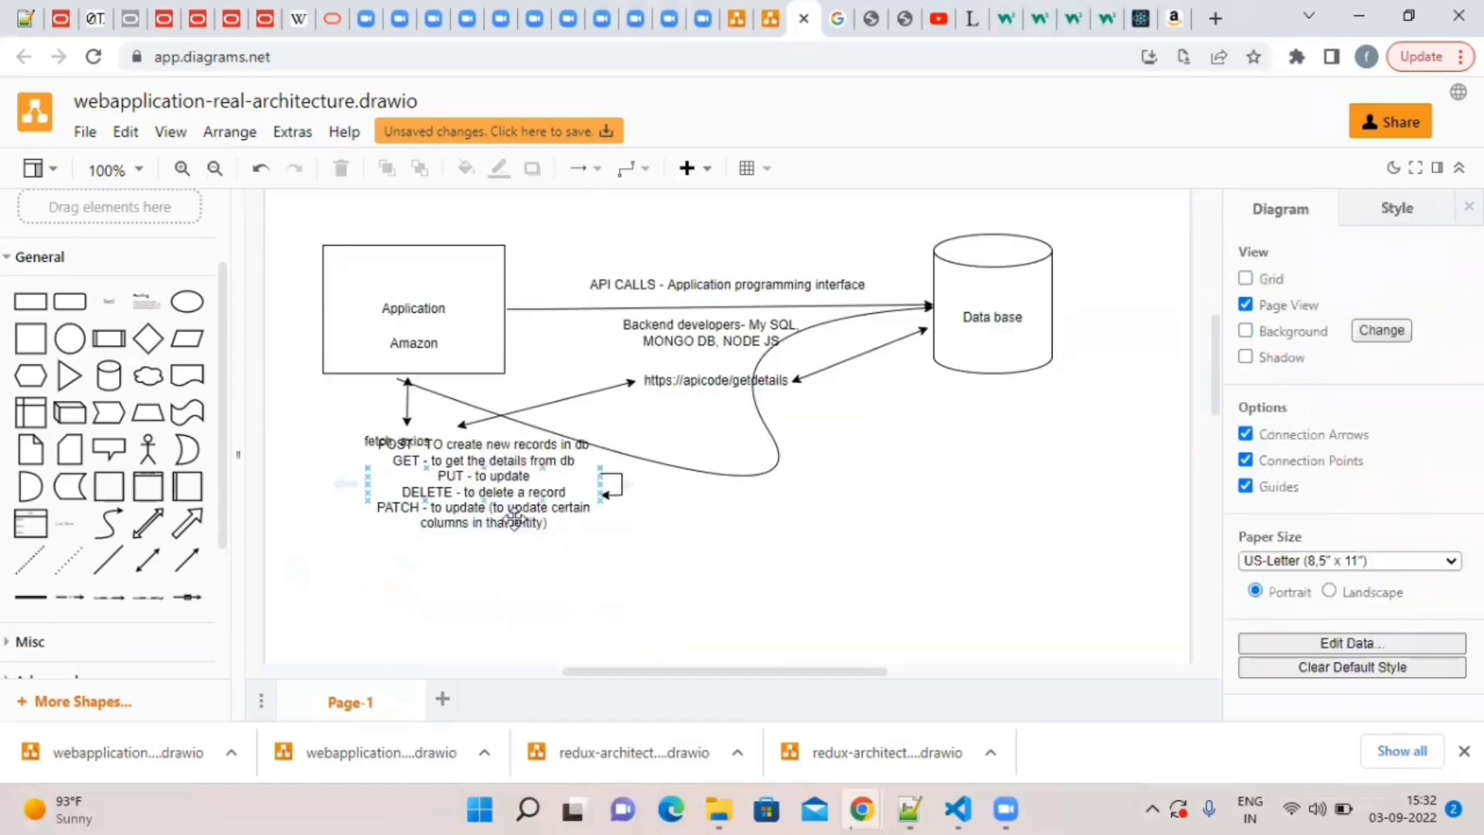
# Drag the HTTP methods note down beneath fetch, axios so they no longer overlap.
pyautogui.click(483, 492)
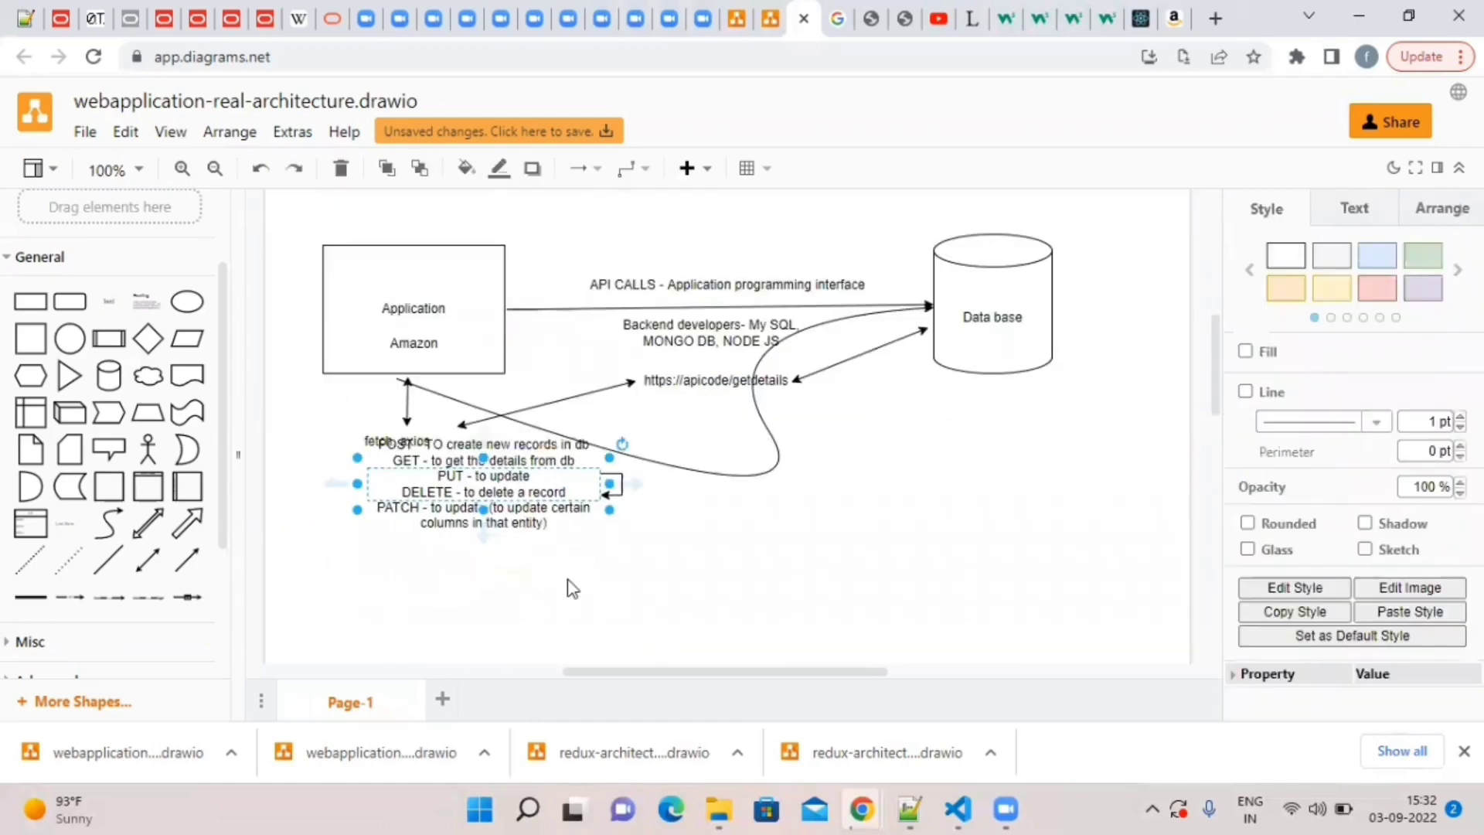
pyautogui.click(572, 586)
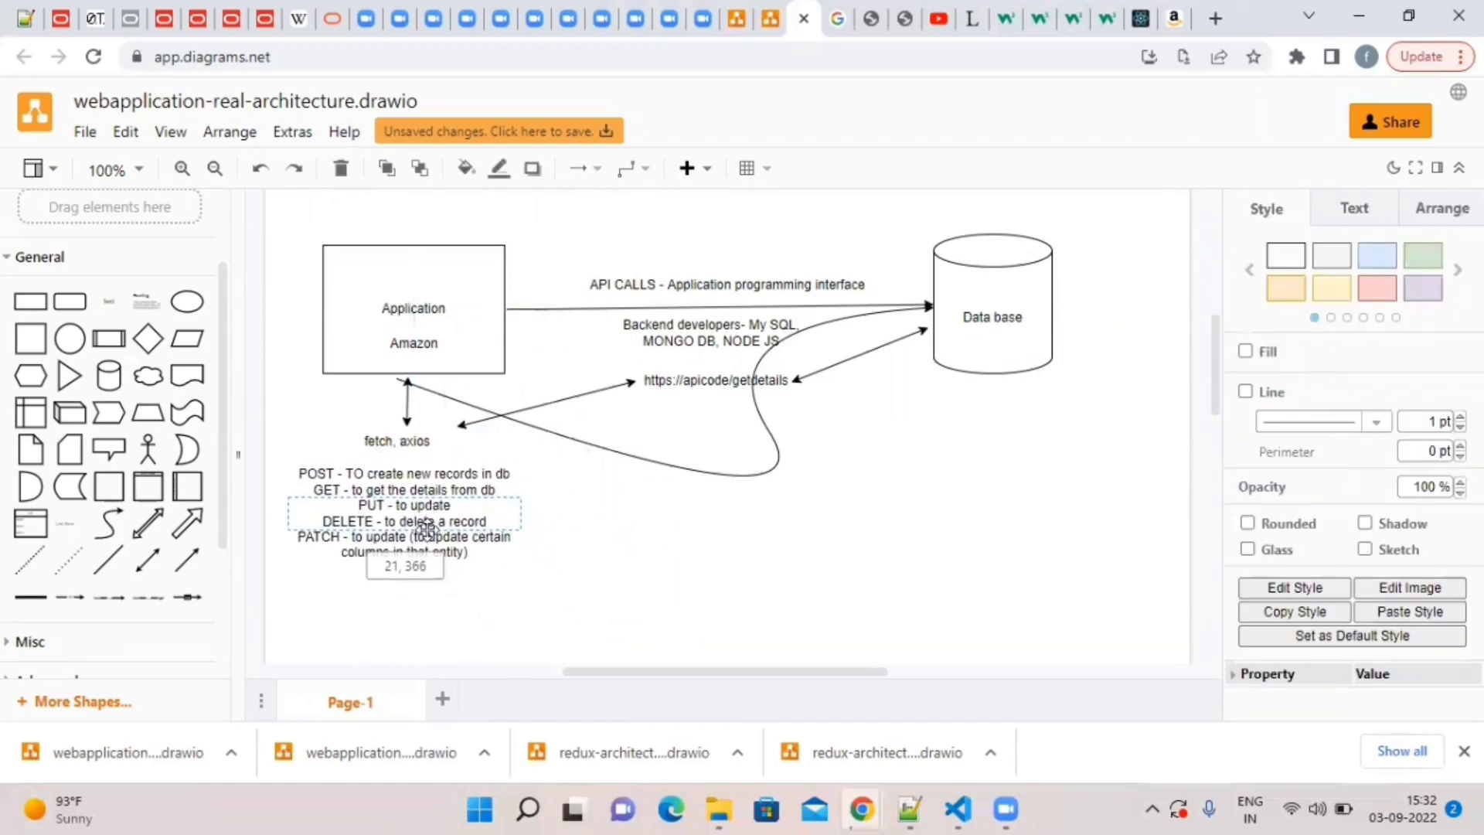
pyautogui.click(564, 555)
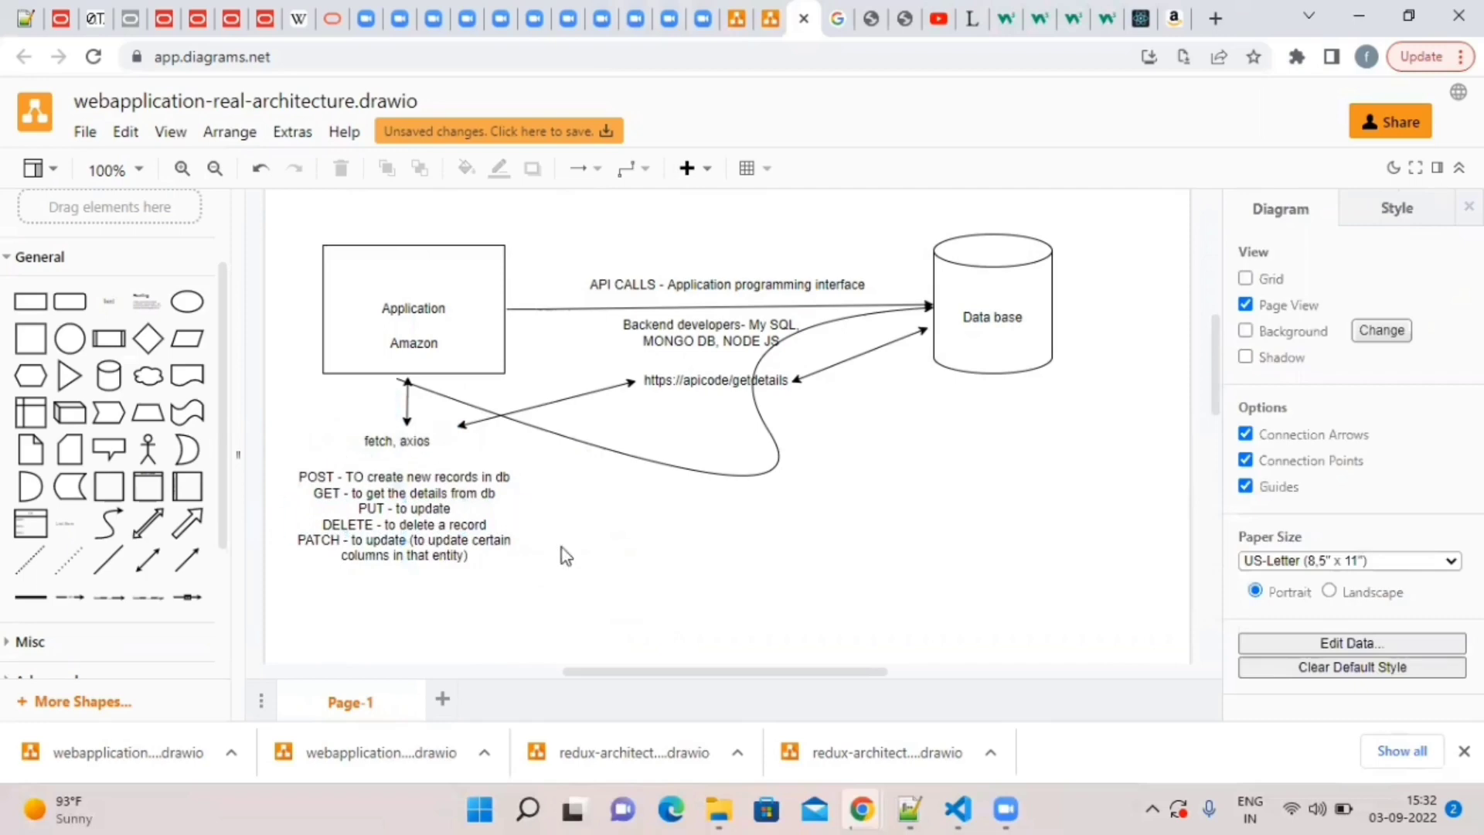
pyautogui.moveTo(736, 533)
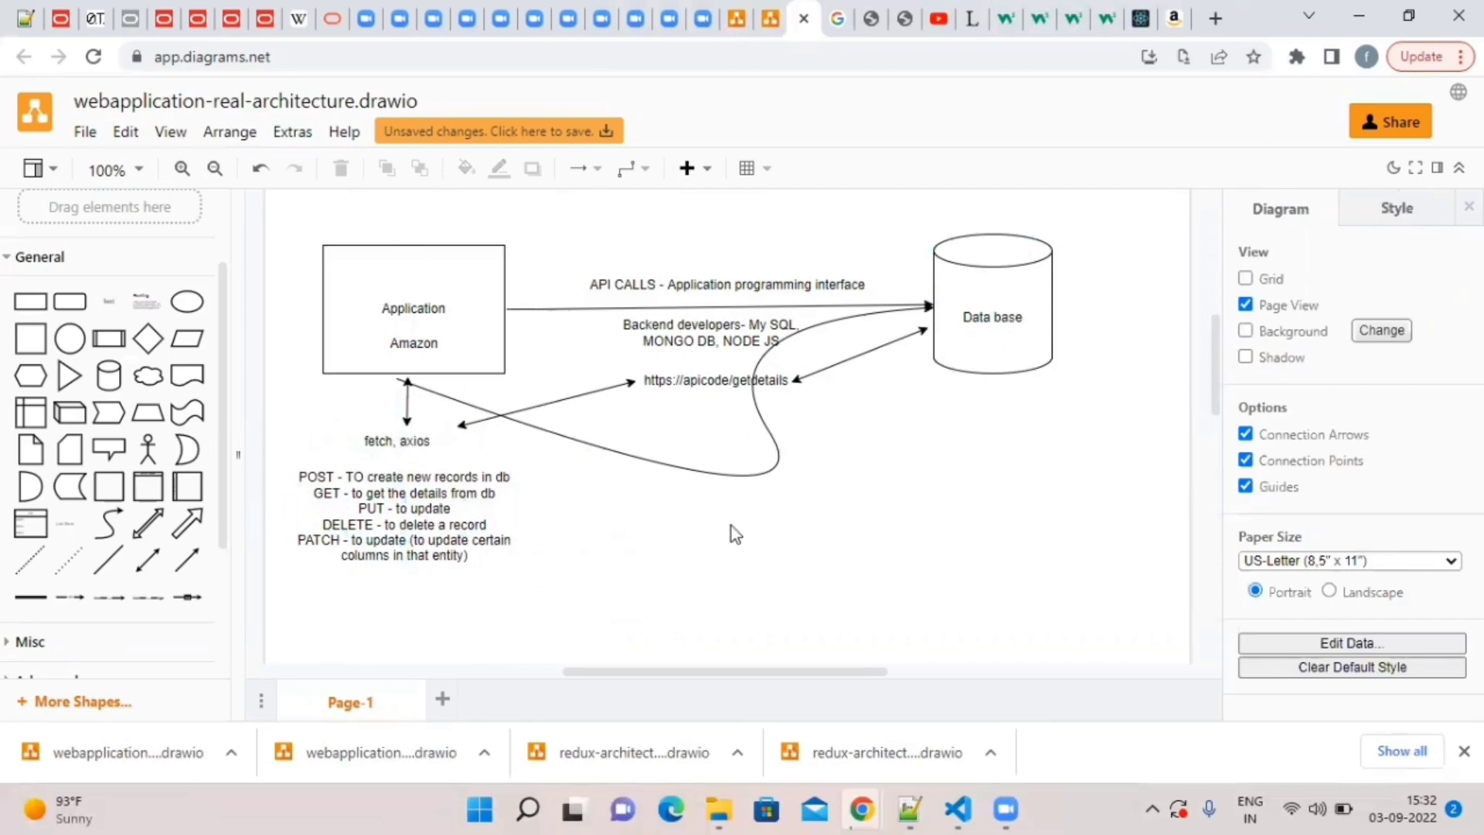
pyautogui.scroll(3)
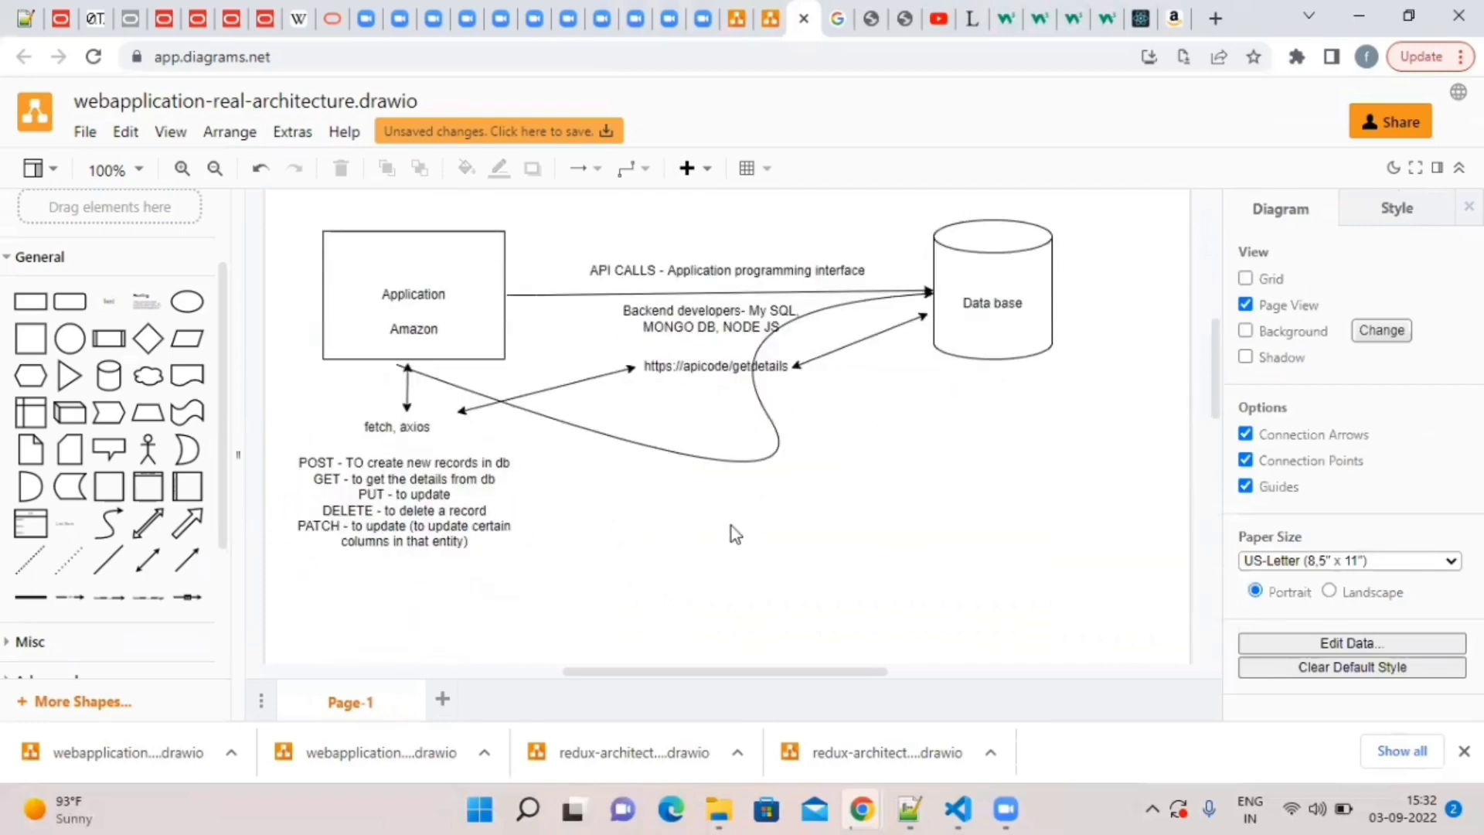